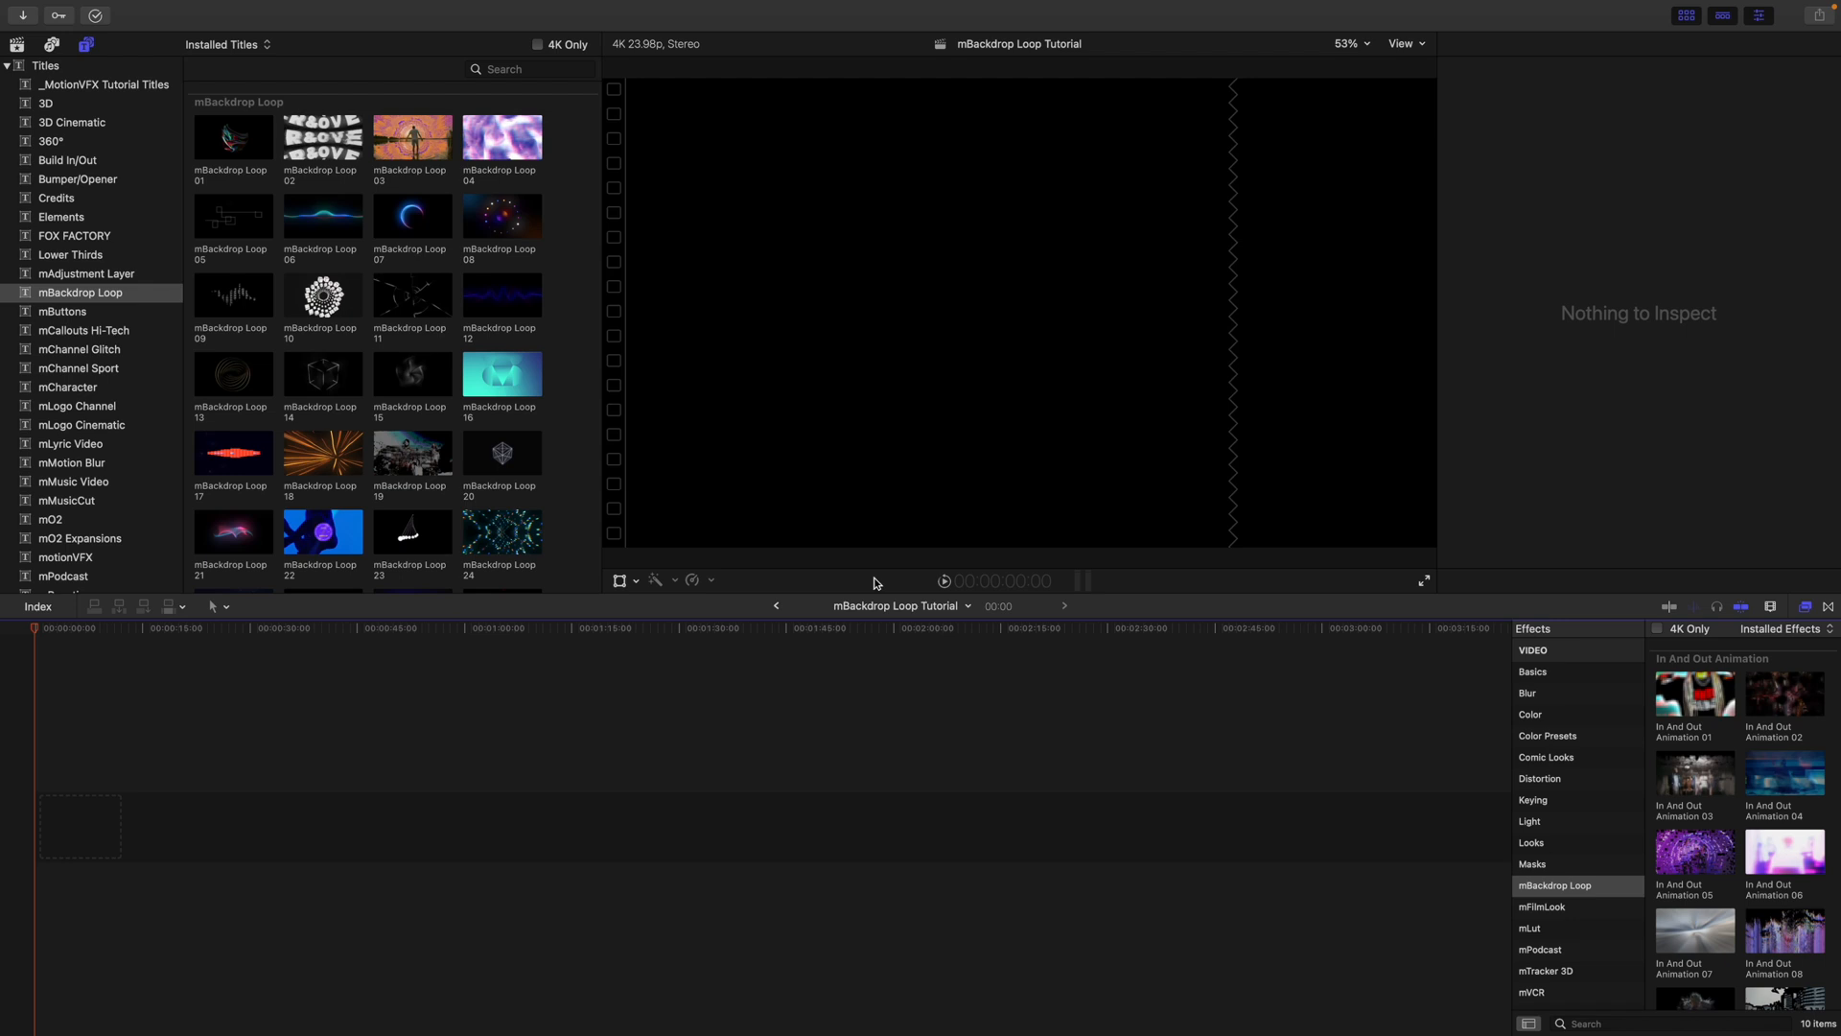
{"action": "mouse_move", "coordinate": [846, 583]}
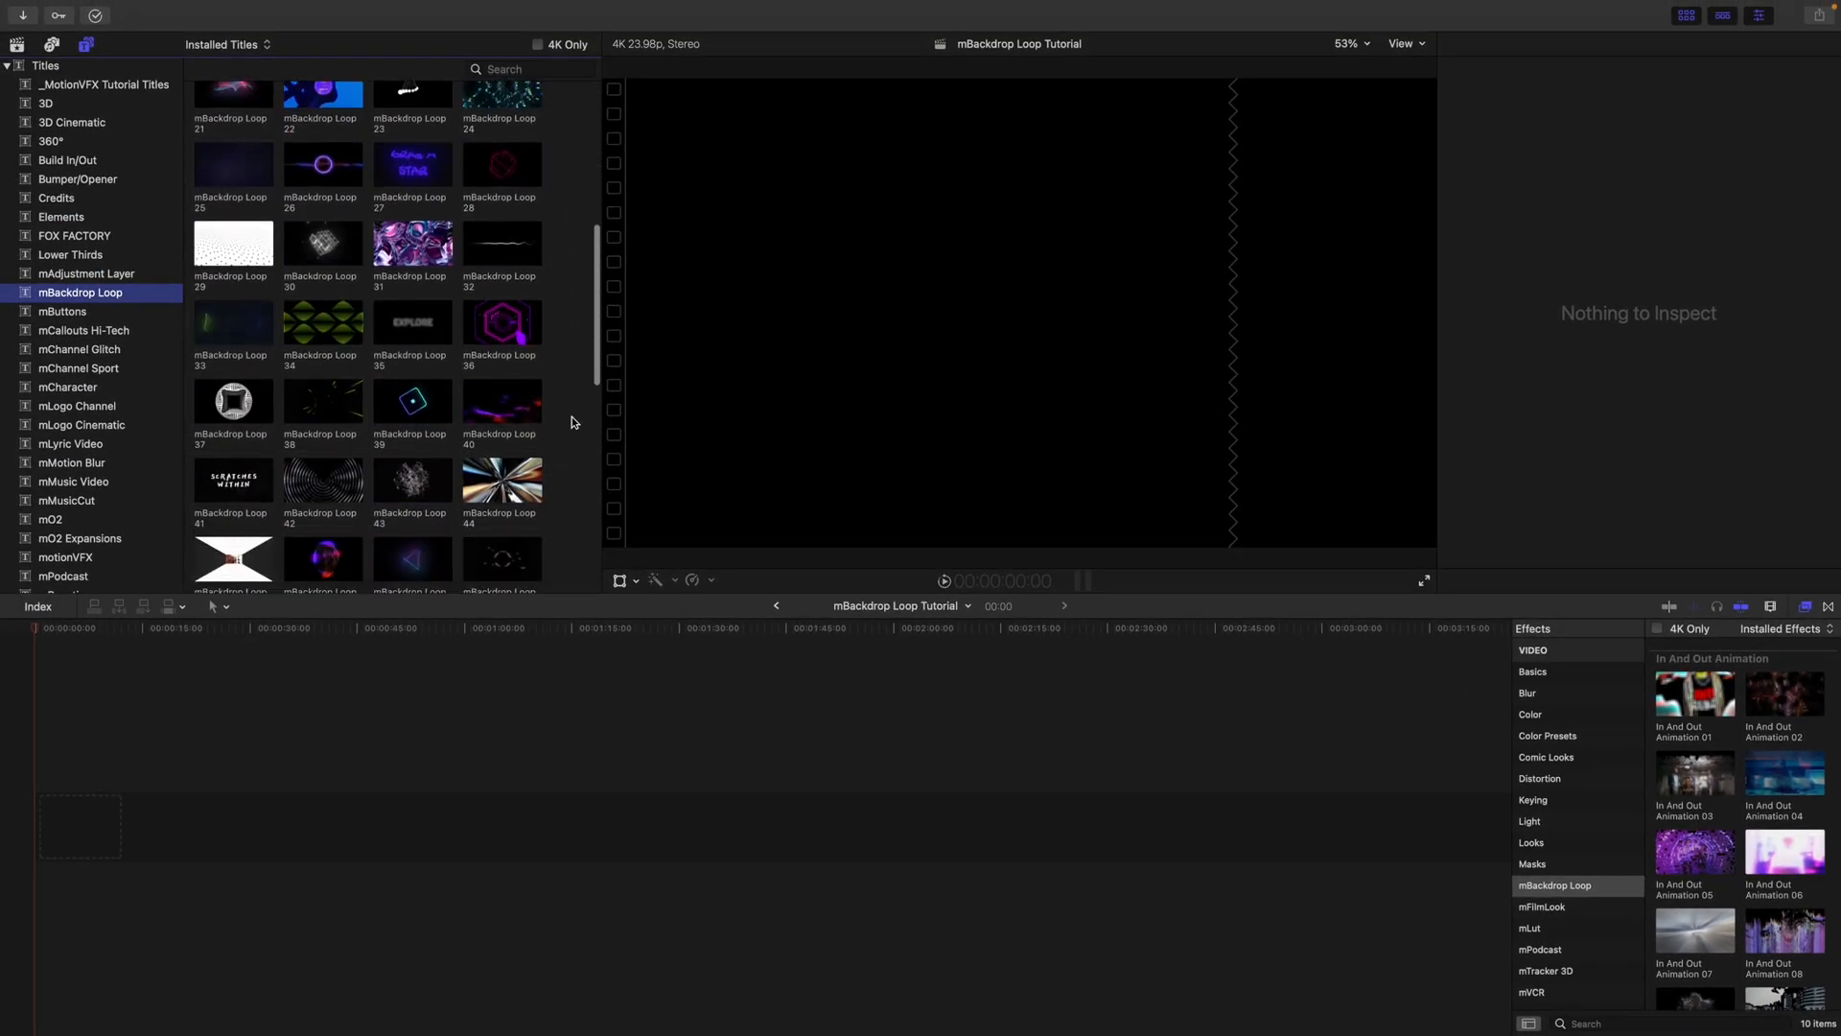
Place the mBackdrop Loop 07 ring title on the timeline and stretch it to about 1:03.
{"action": "scroll", "scroll_direction": "down", "scroll_amount": 3}
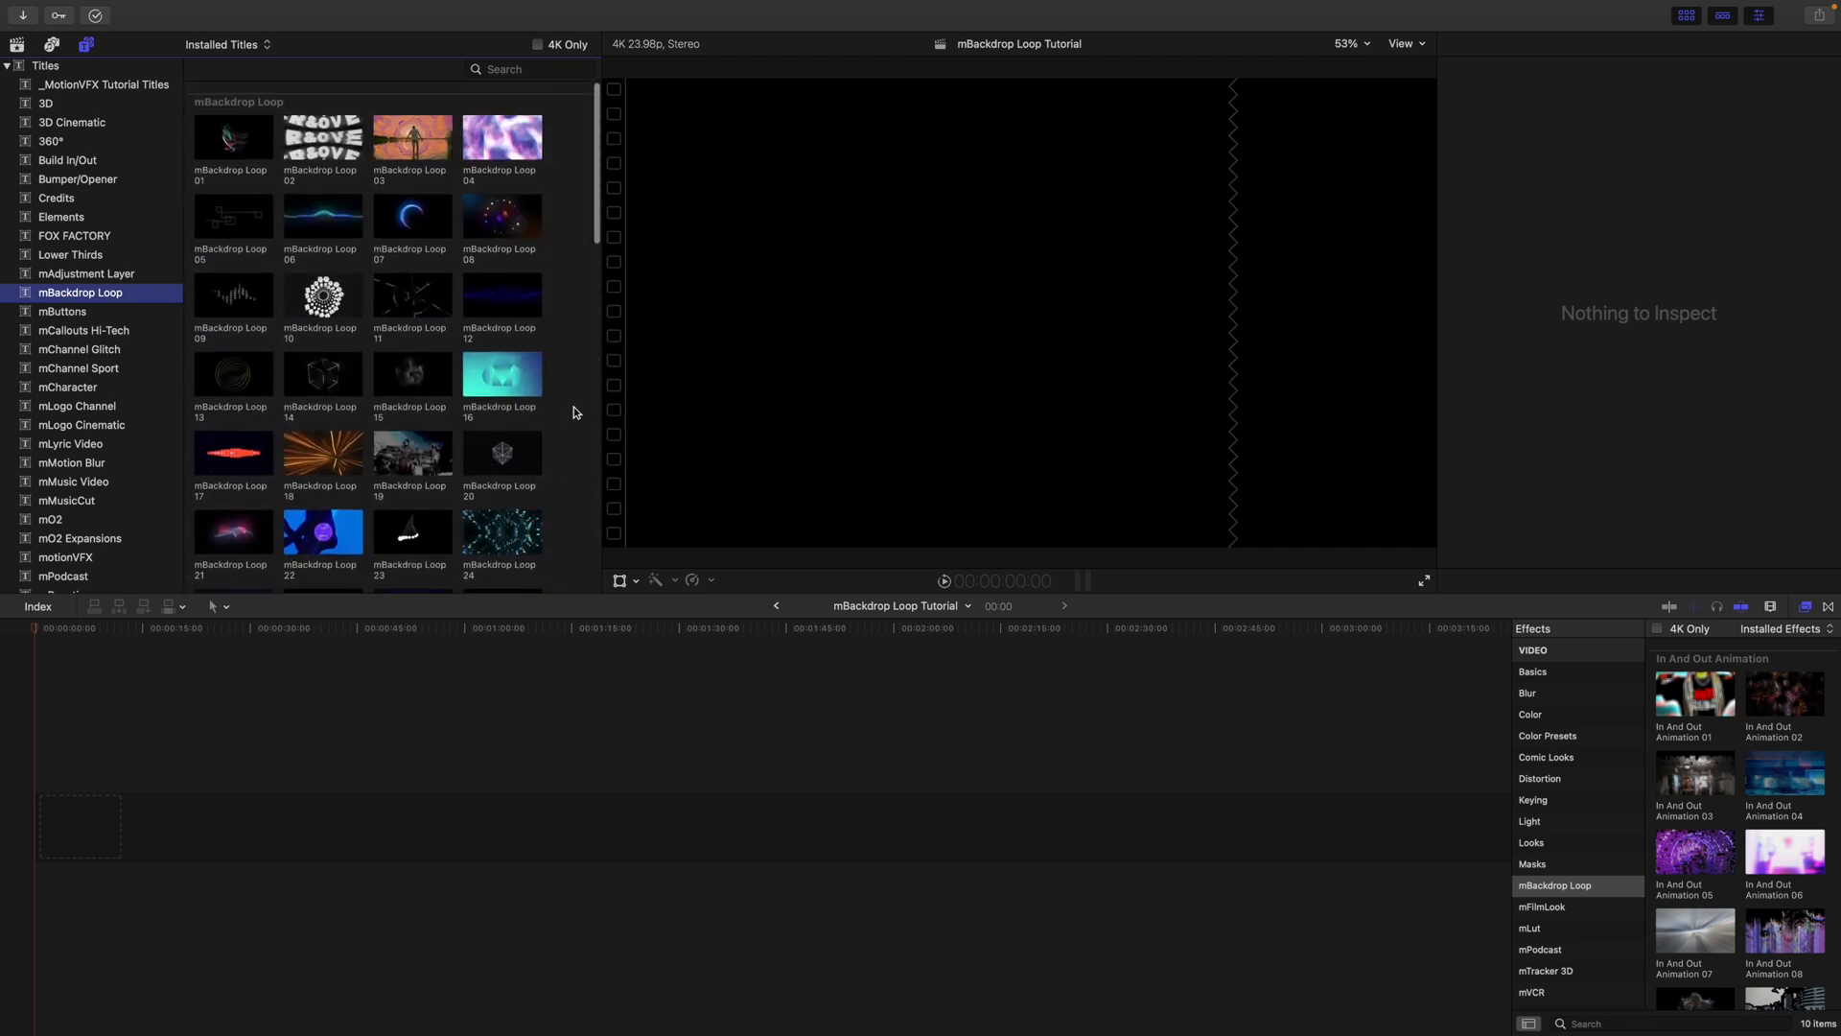
{"action": "mouse_move", "coordinate": [403, 239]}
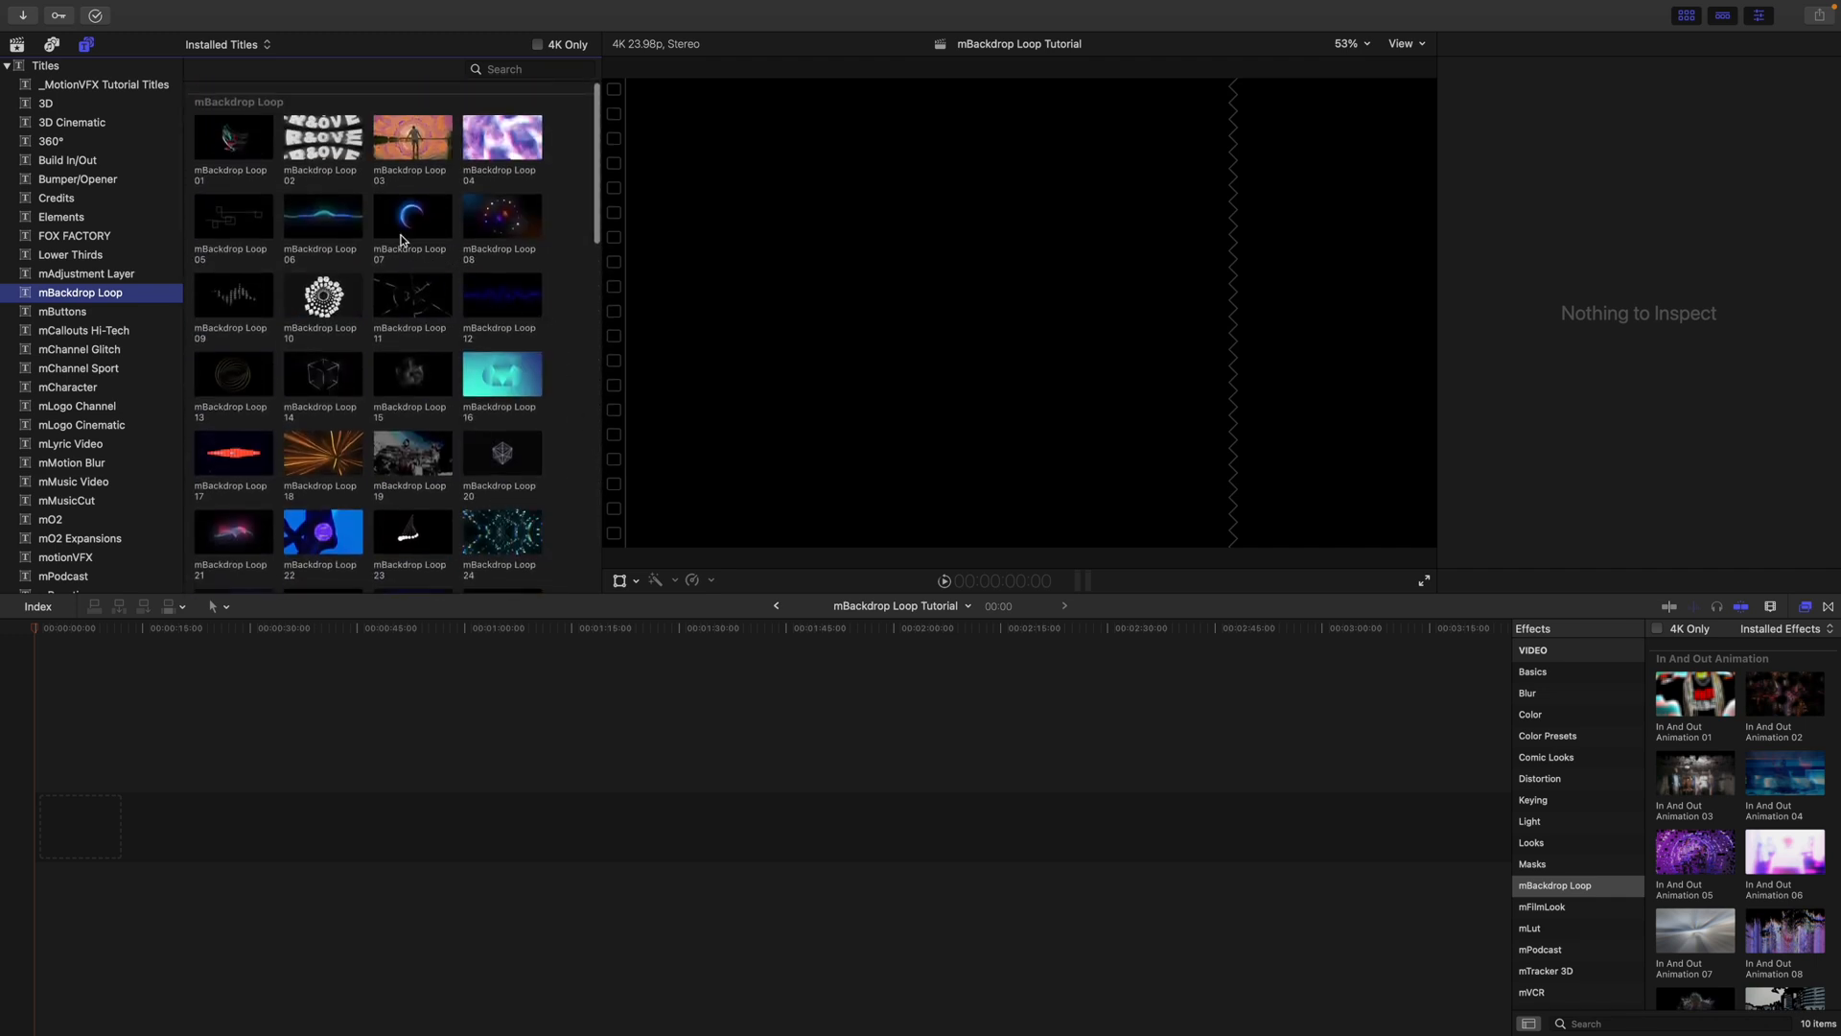
{"action": "mouse_move", "coordinate": [410, 217]}
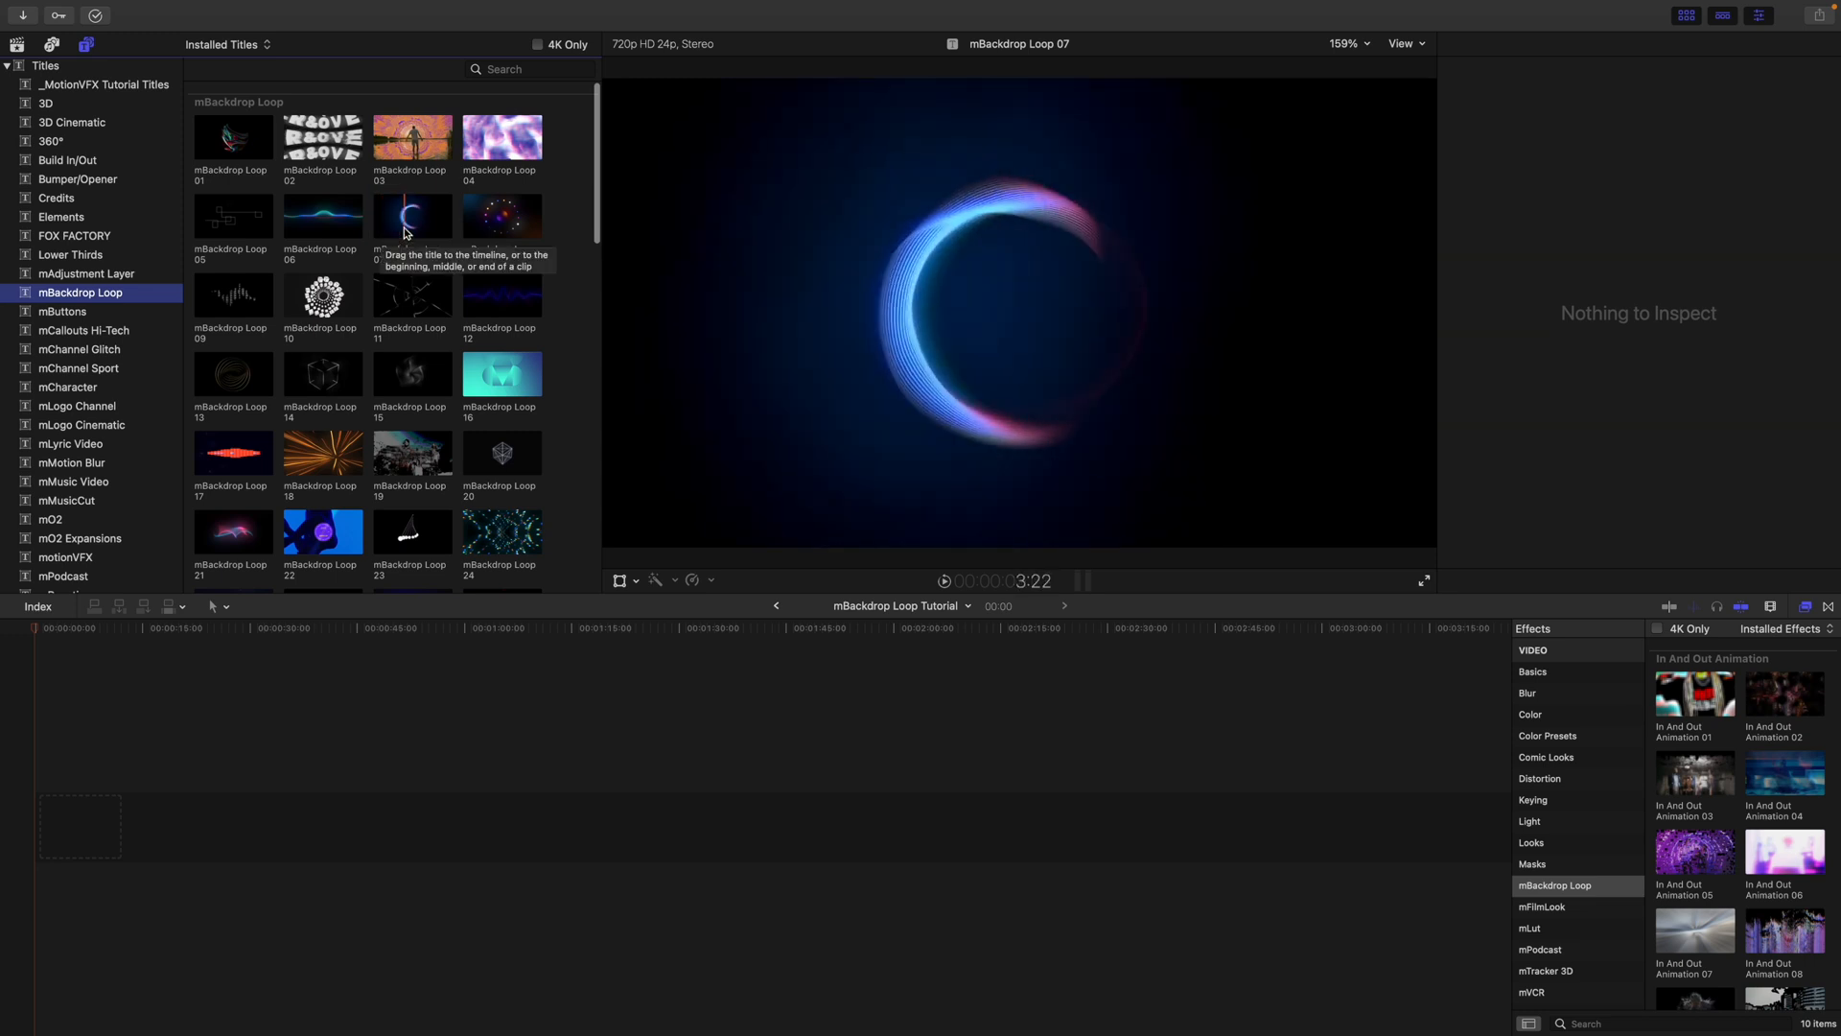
{"action": "left_click_drag", "start_coordinate": [411, 215], "coordinate": [366, 611]}
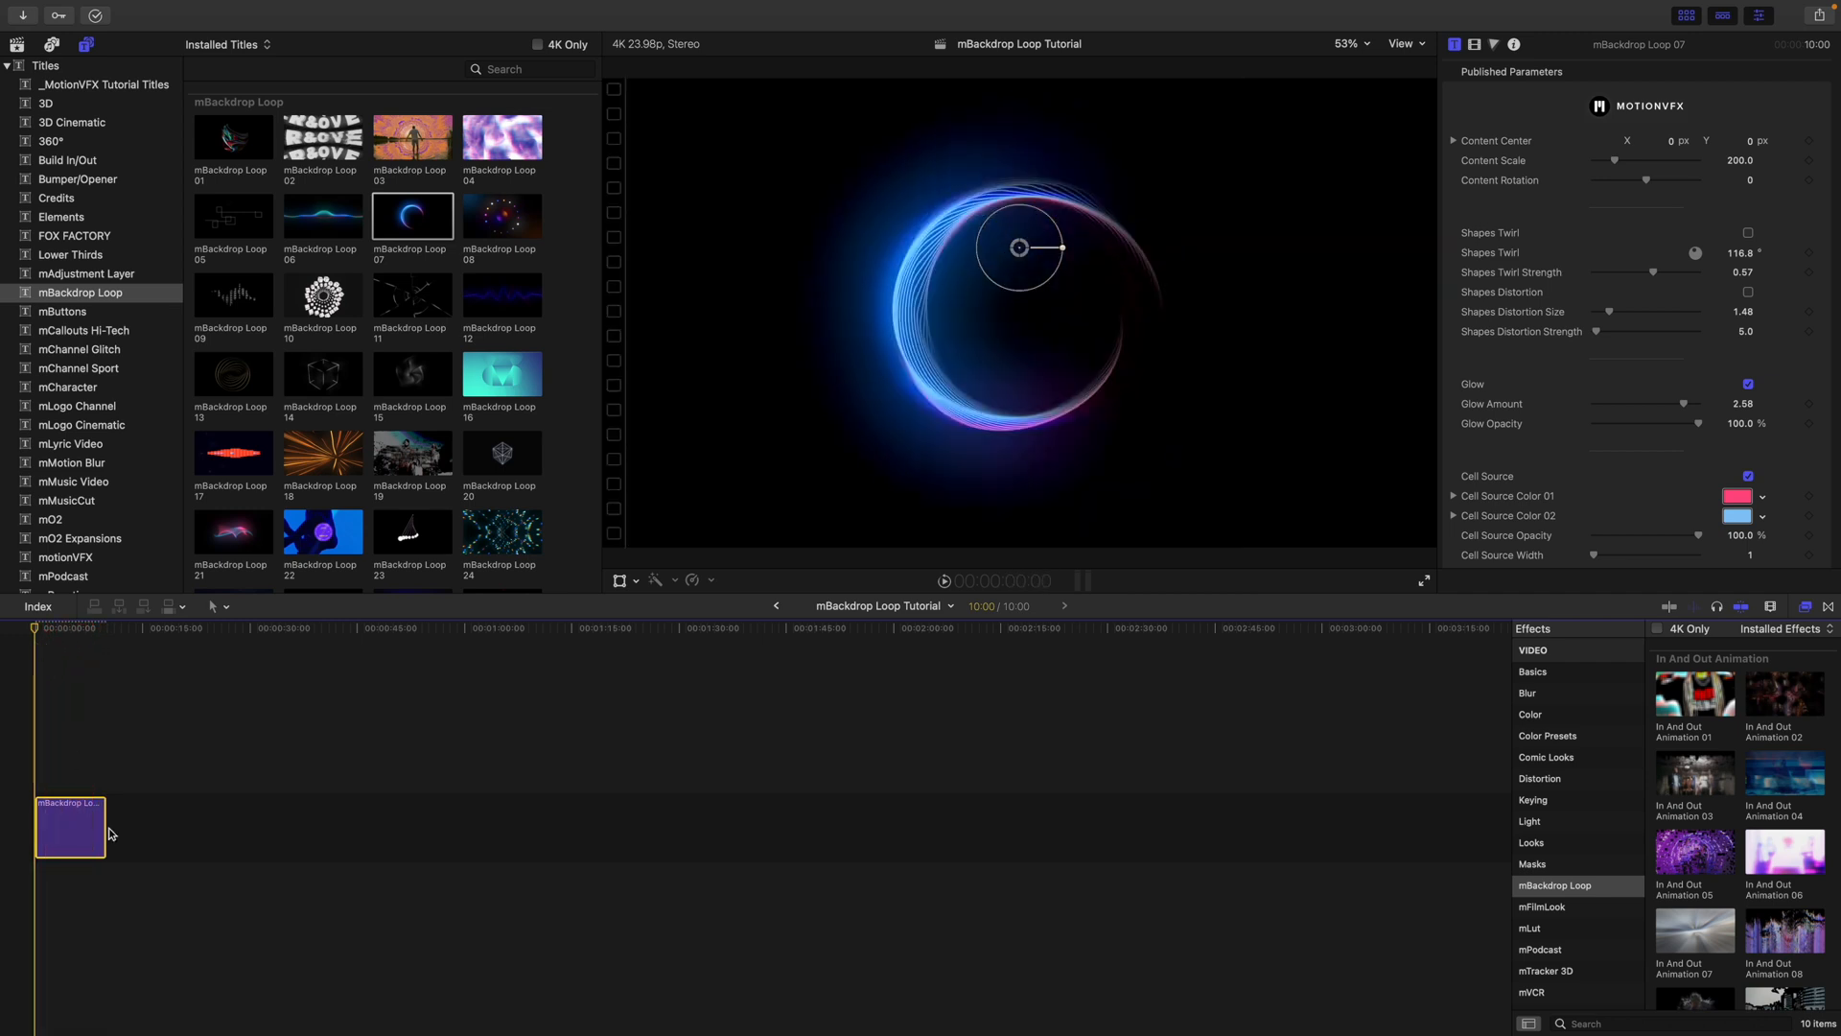
{"action": "left_click_drag", "start_coordinate": [71, 824], "coordinate": [275, 825]}
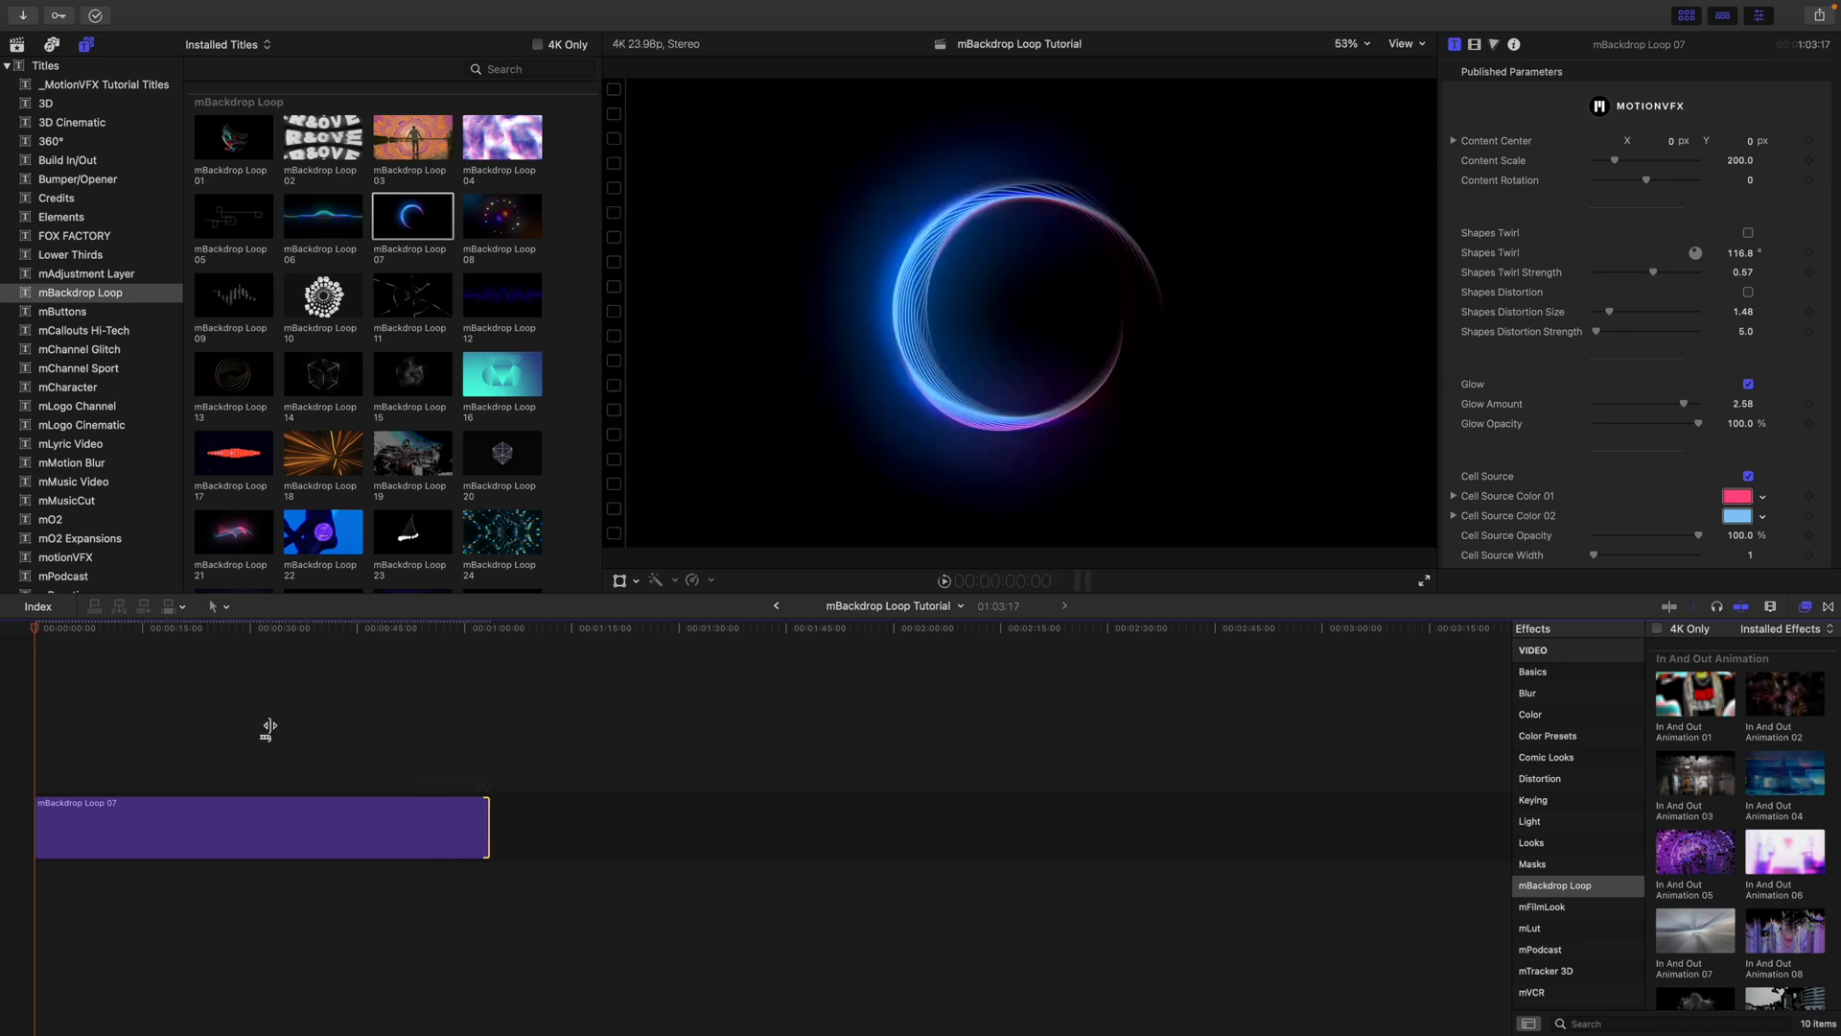
Move the playhead about 30 seconds into the title and reselect the clip.
{"action": "left_click", "coordinate": [35, 629]}
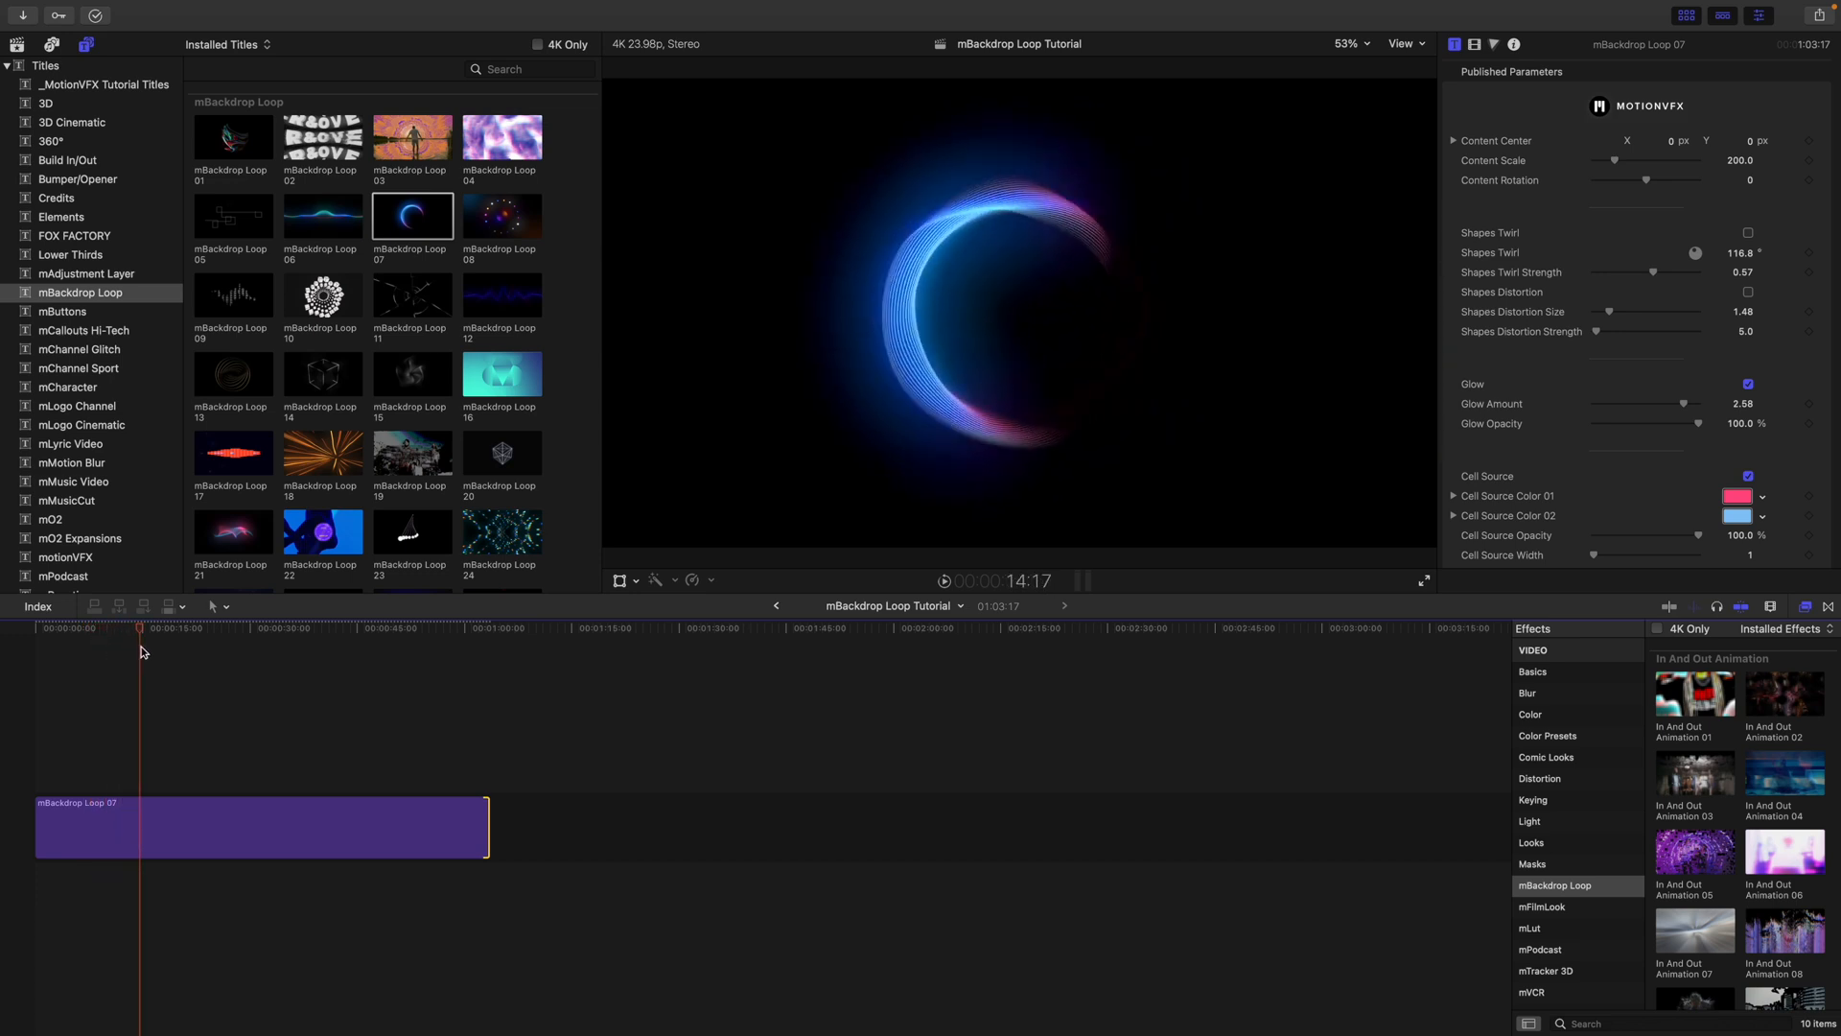
{"action": "left_click", "coordinate": [234, 629]}
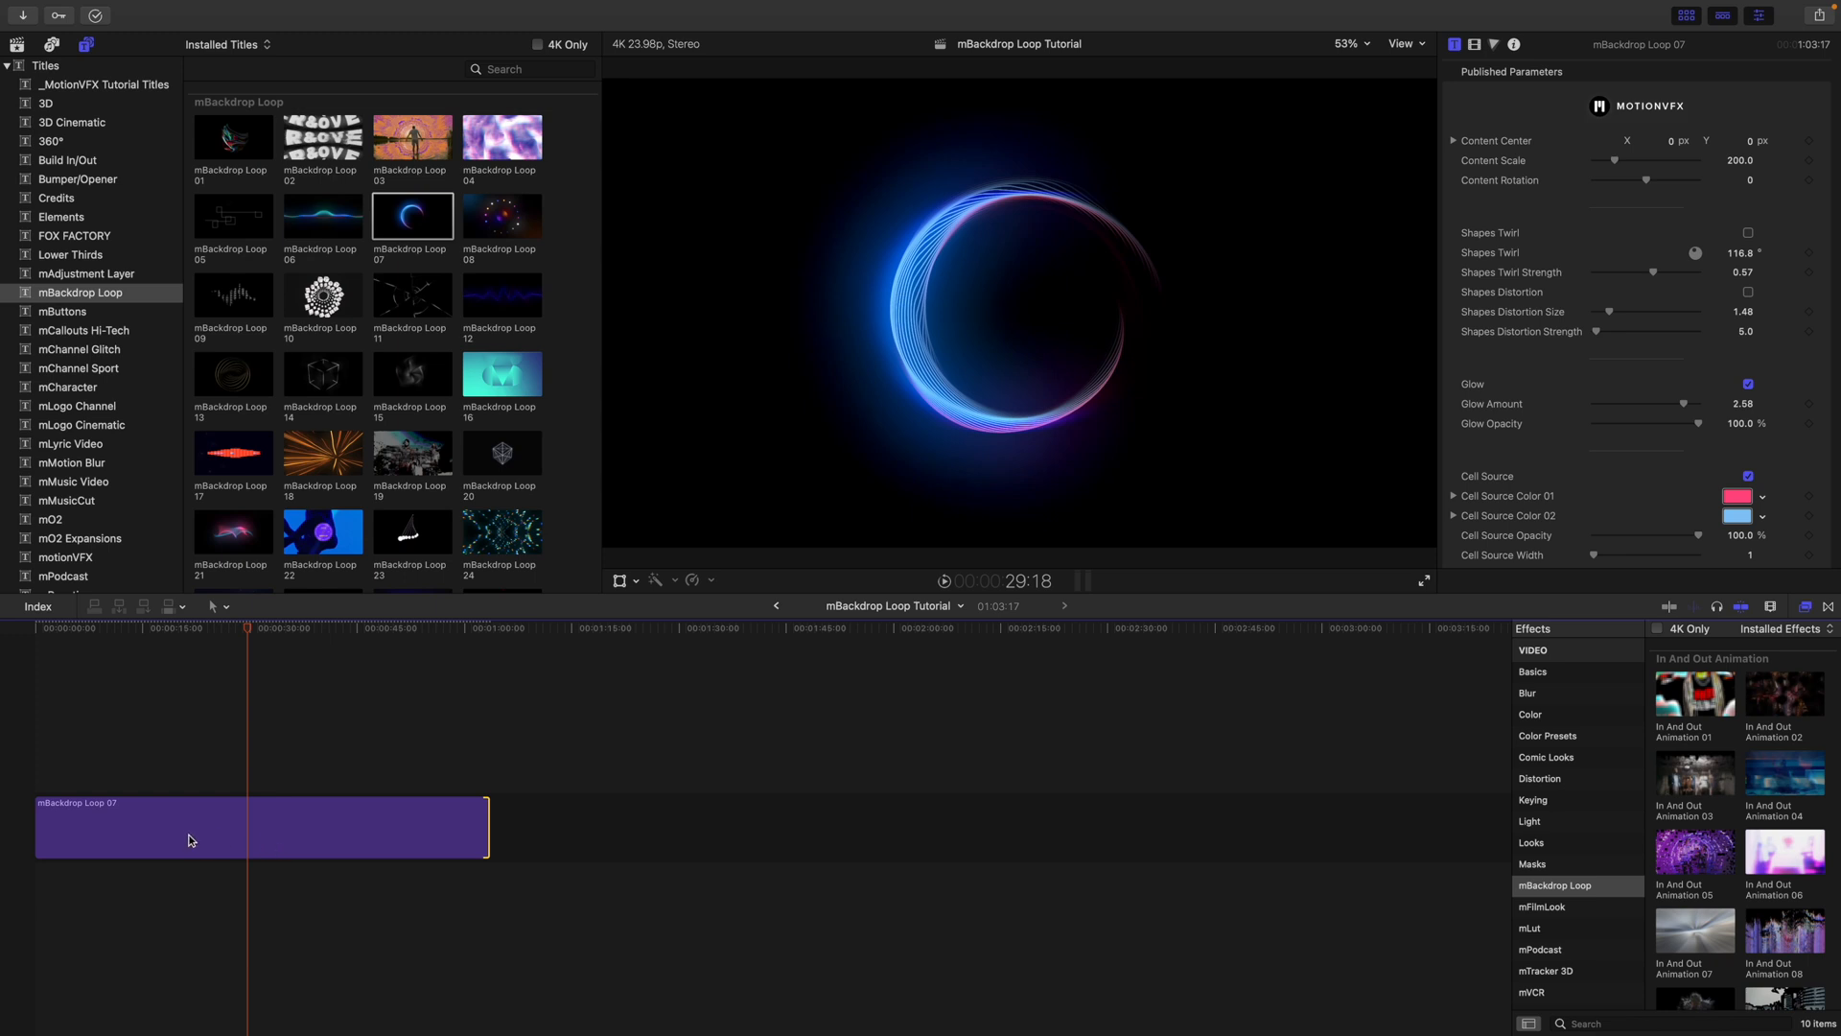
{"action": "mouse_move", "coordinate": [483, 825]}
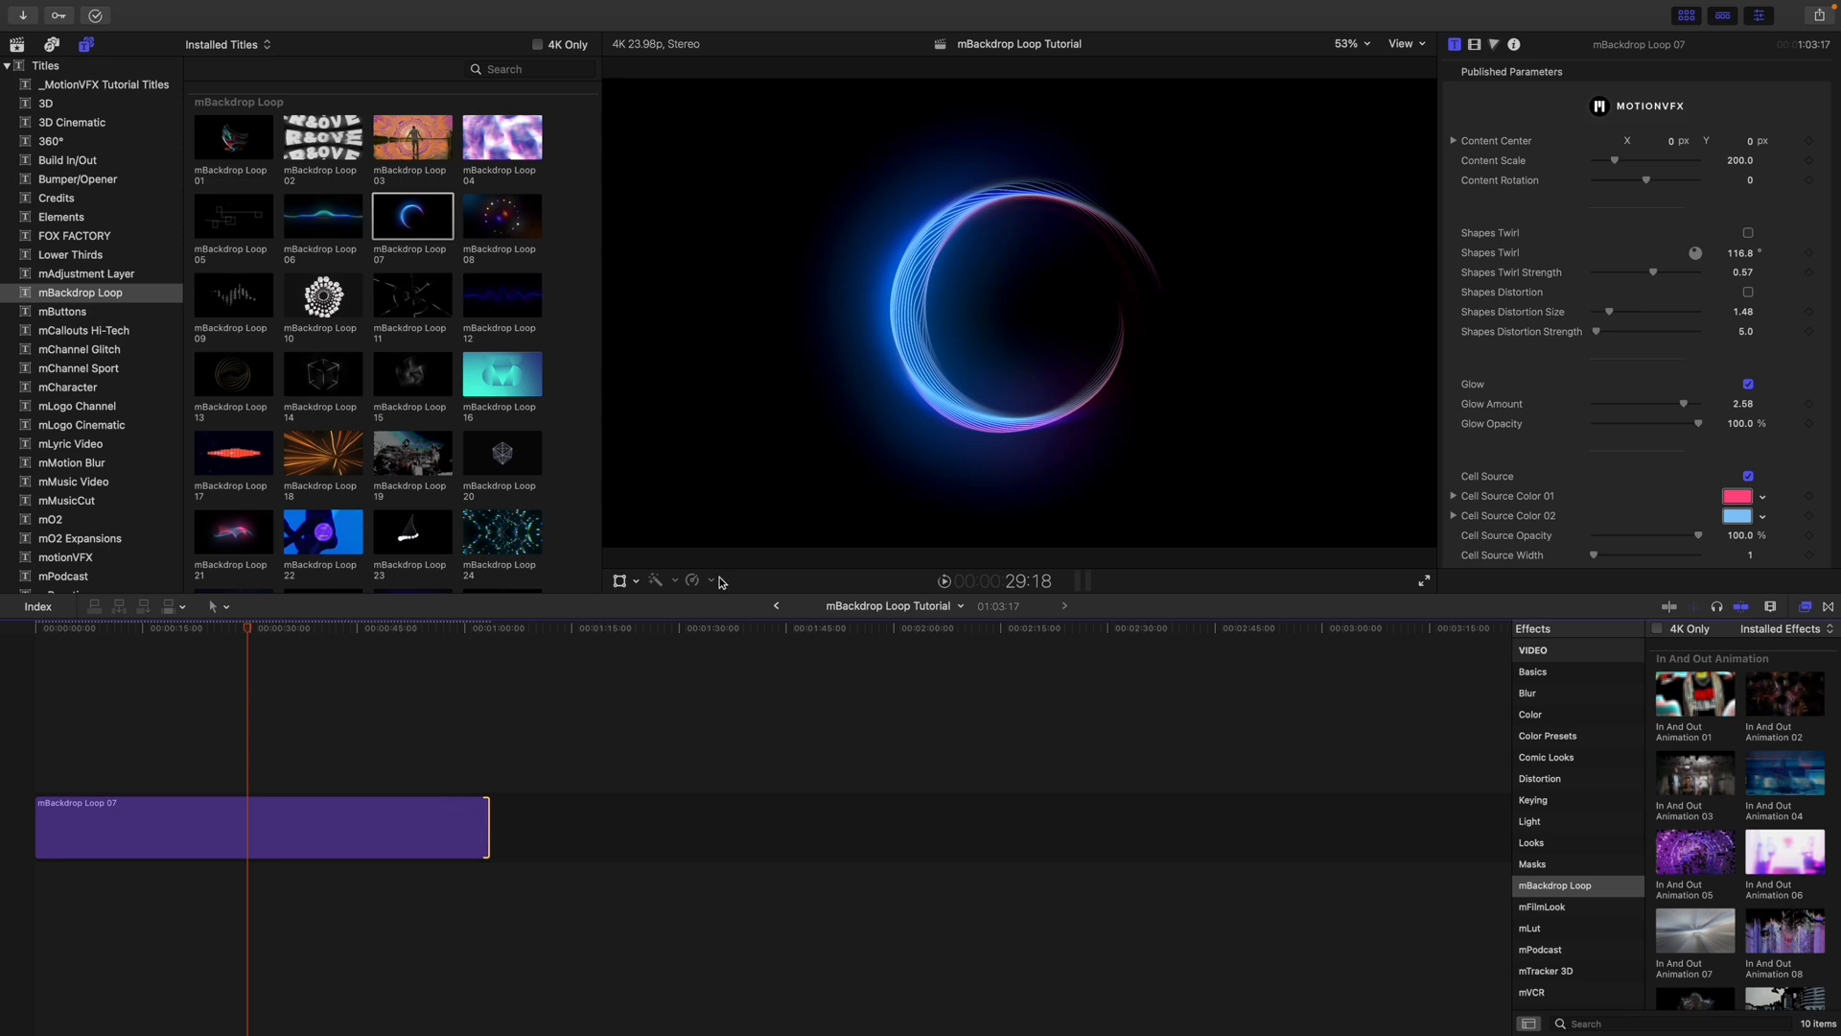
{"action": "left_click", "coordinate": [247, 825]}
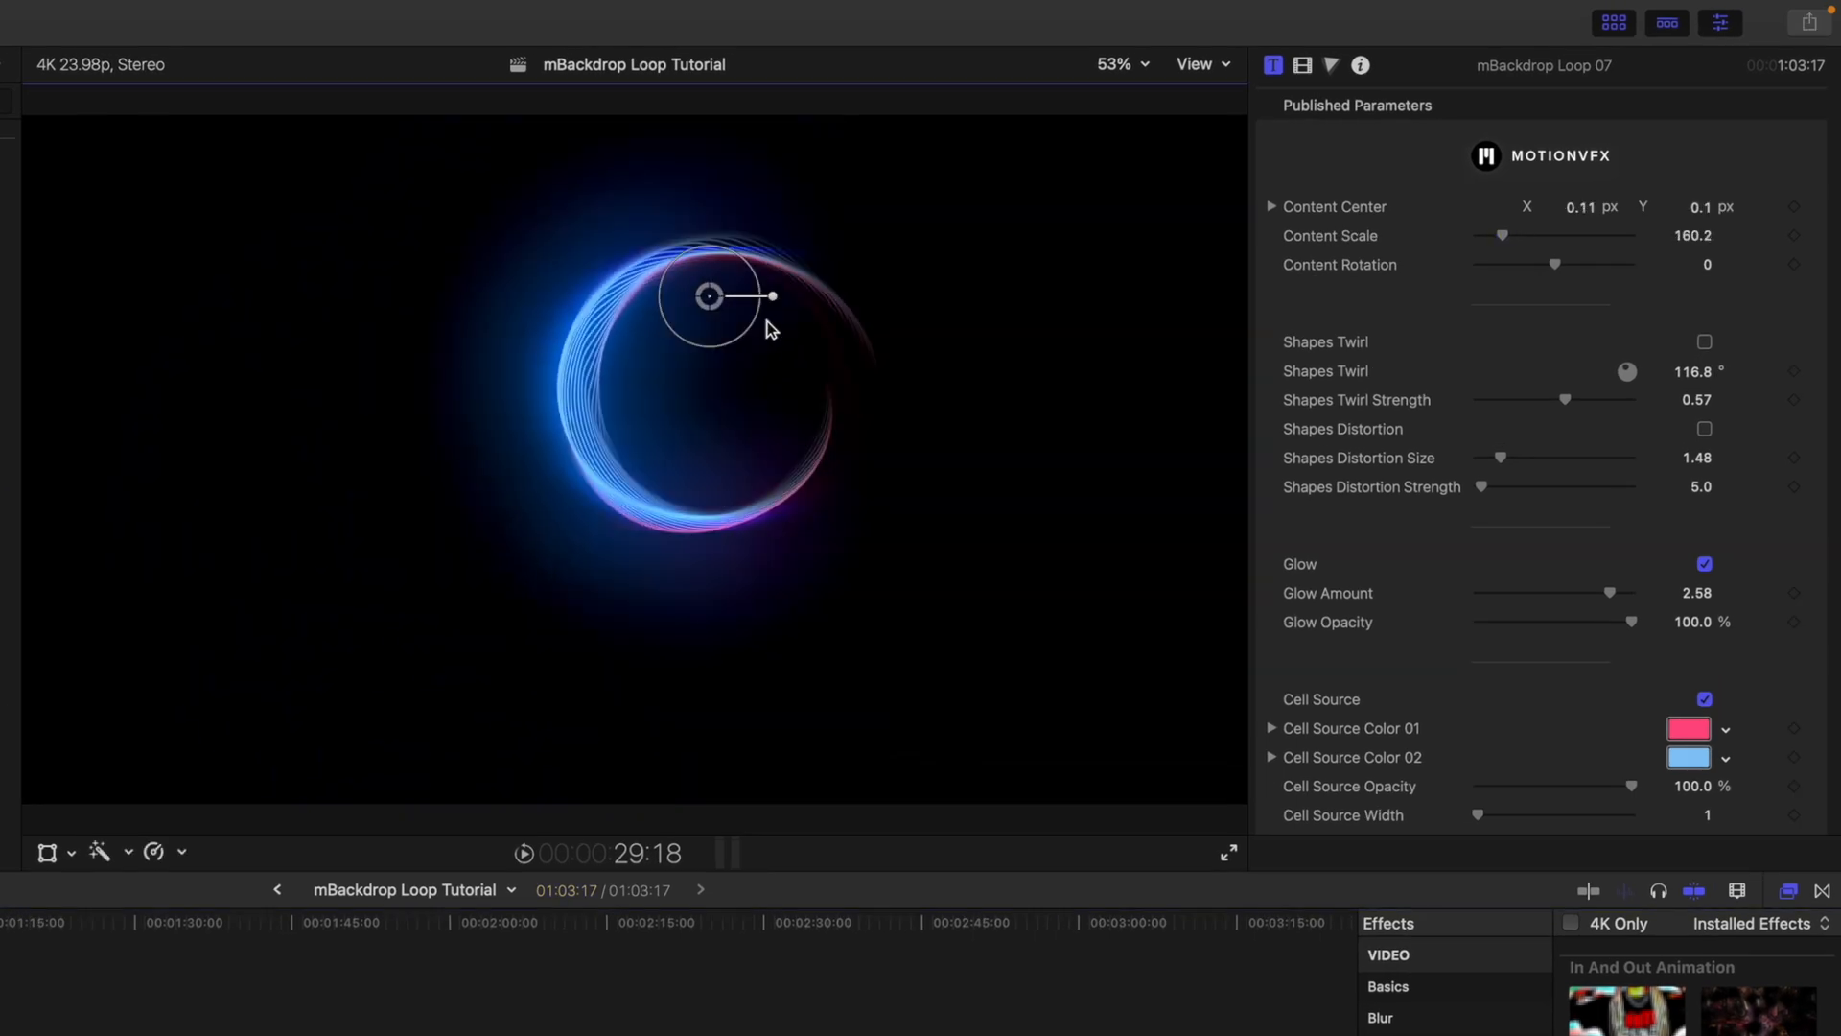
{"action": "left_click_drag", "start_coordinate": [771, 295], "coordinate": [771, 307]}
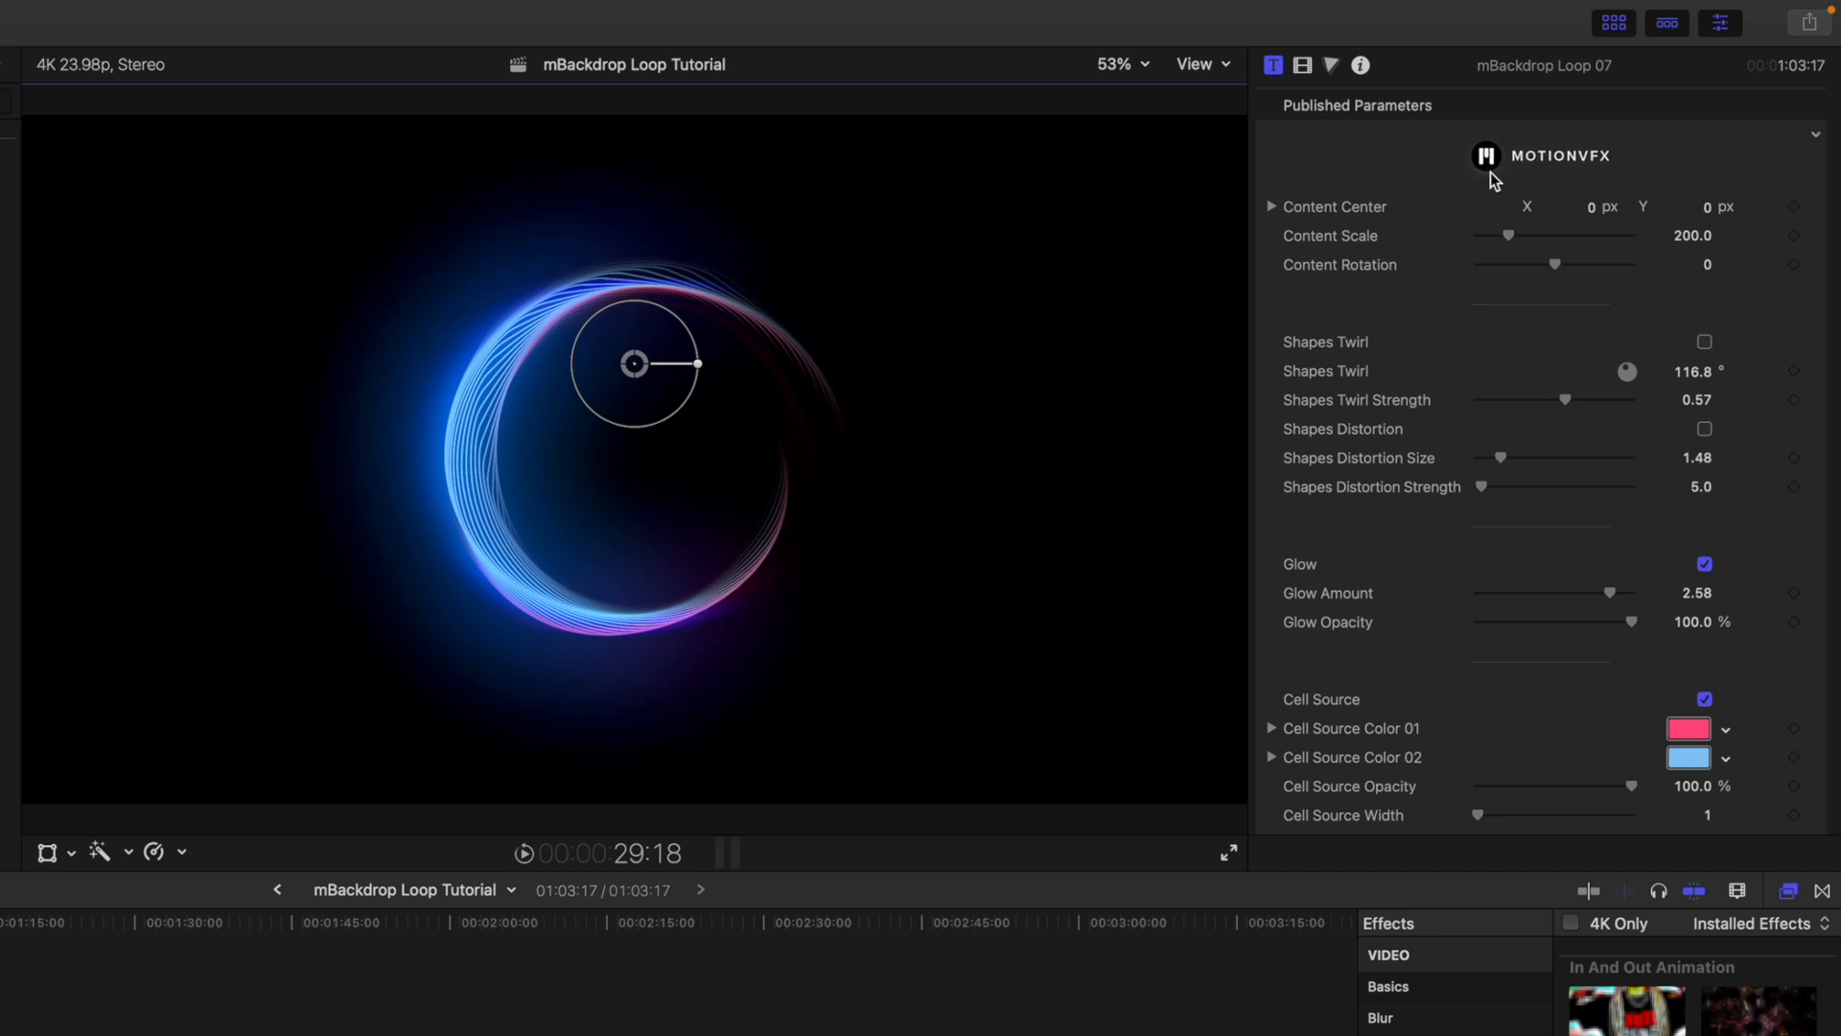
{"action": "mouse_move", "coordinate": [1488, 186]}
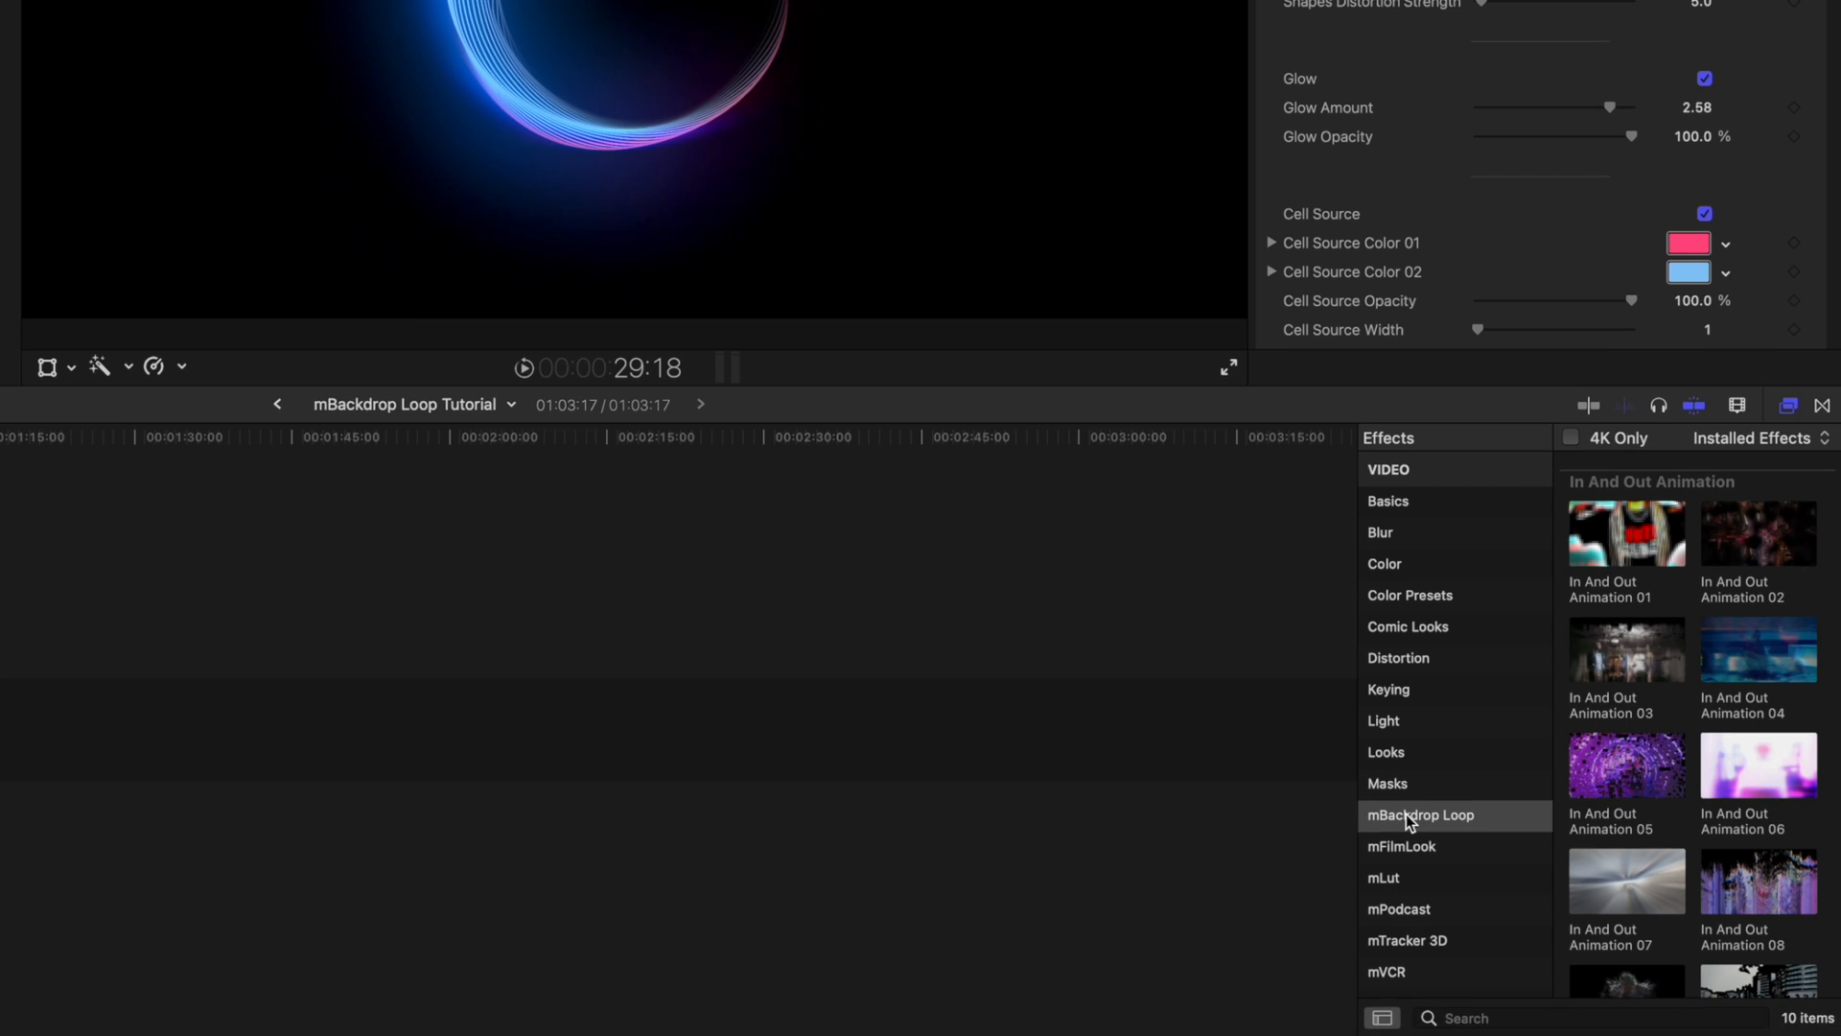
{"action": "mouse_move", "coordinate": [1414, 828]}
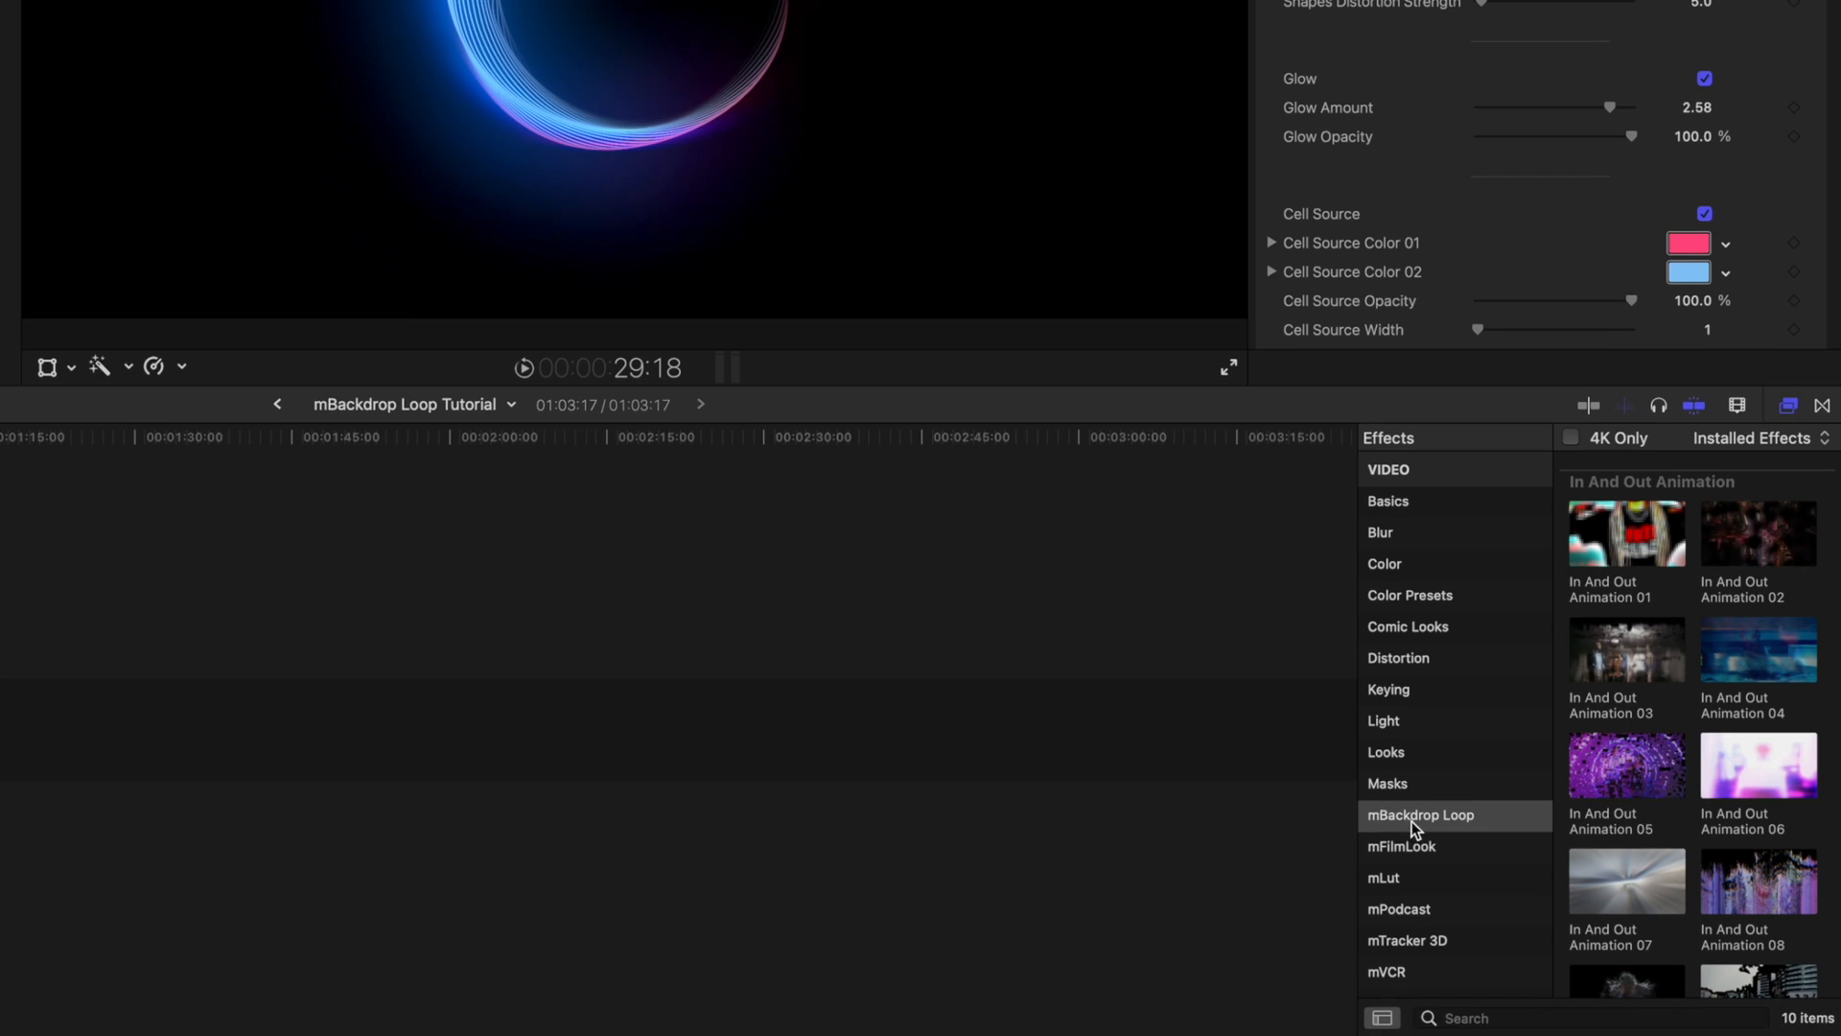
{"action": "mouse_move", "coordinate": [1625, 608]}
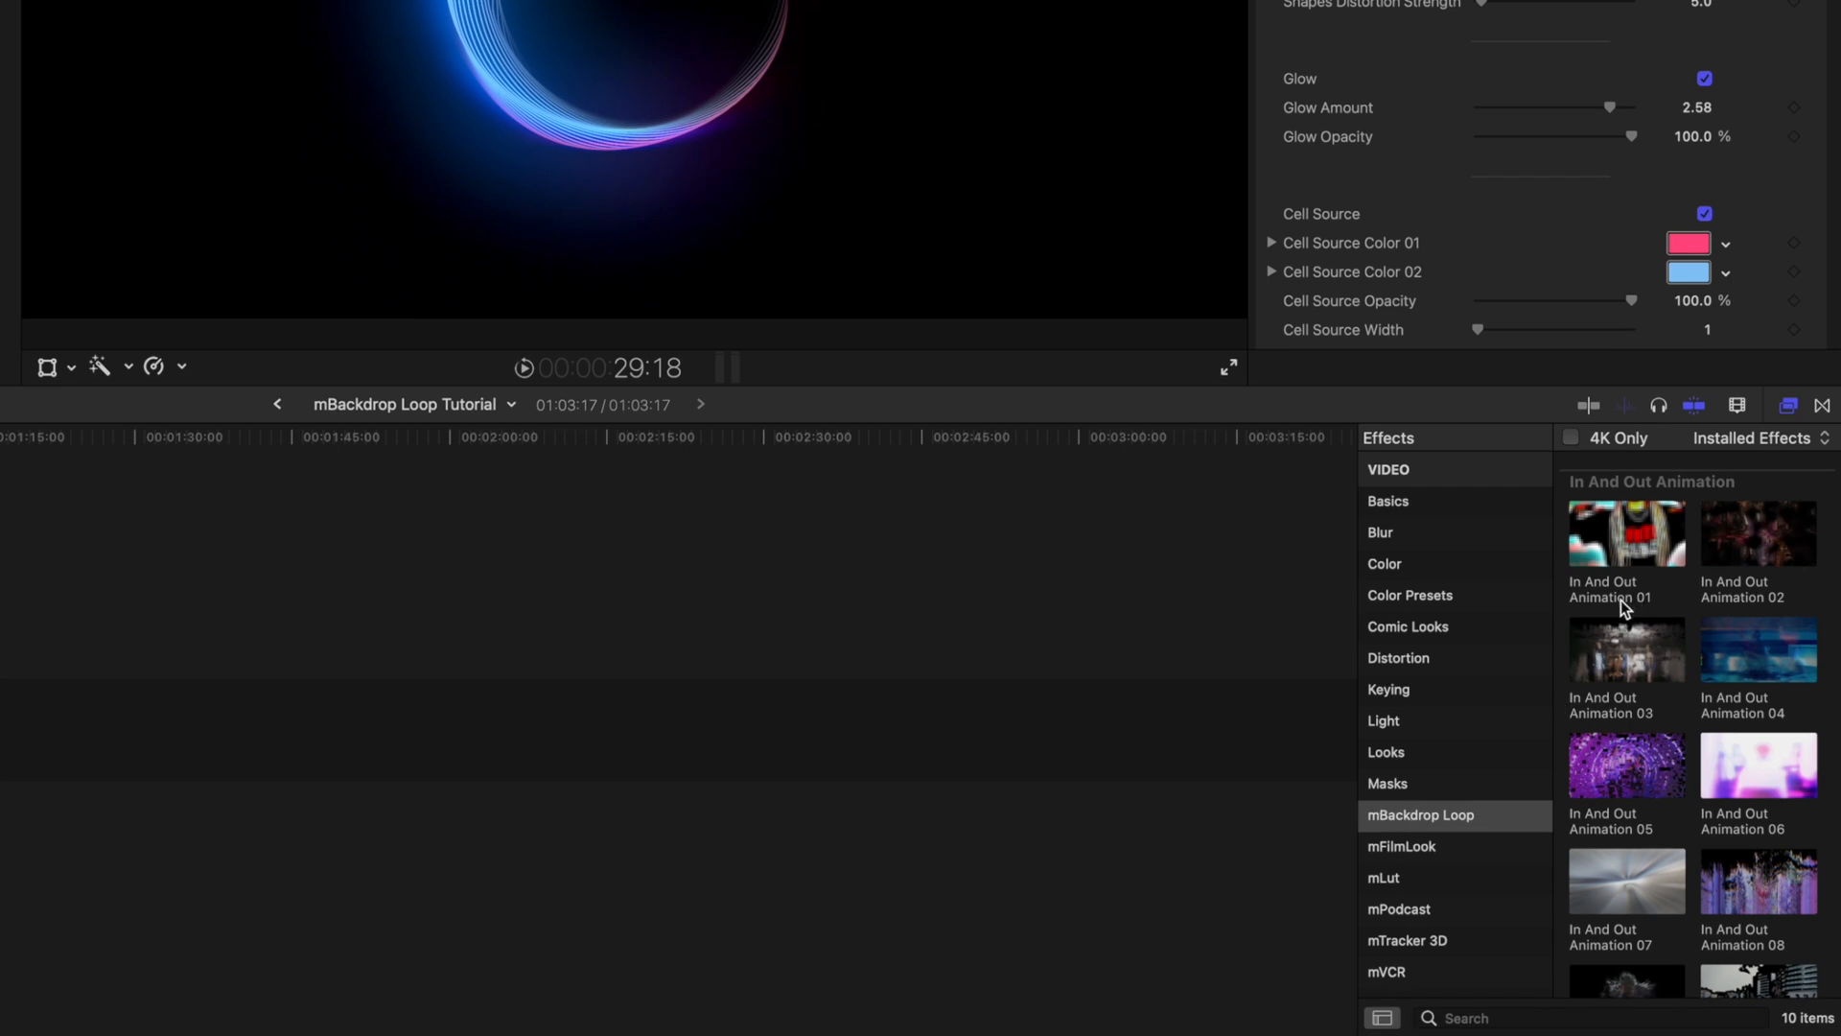
Browse down through the mBackdrop Loop In And Out Animation effect presets.
{"action": "scroll", "scroll_direction": "down", "scroll_amount": 3}
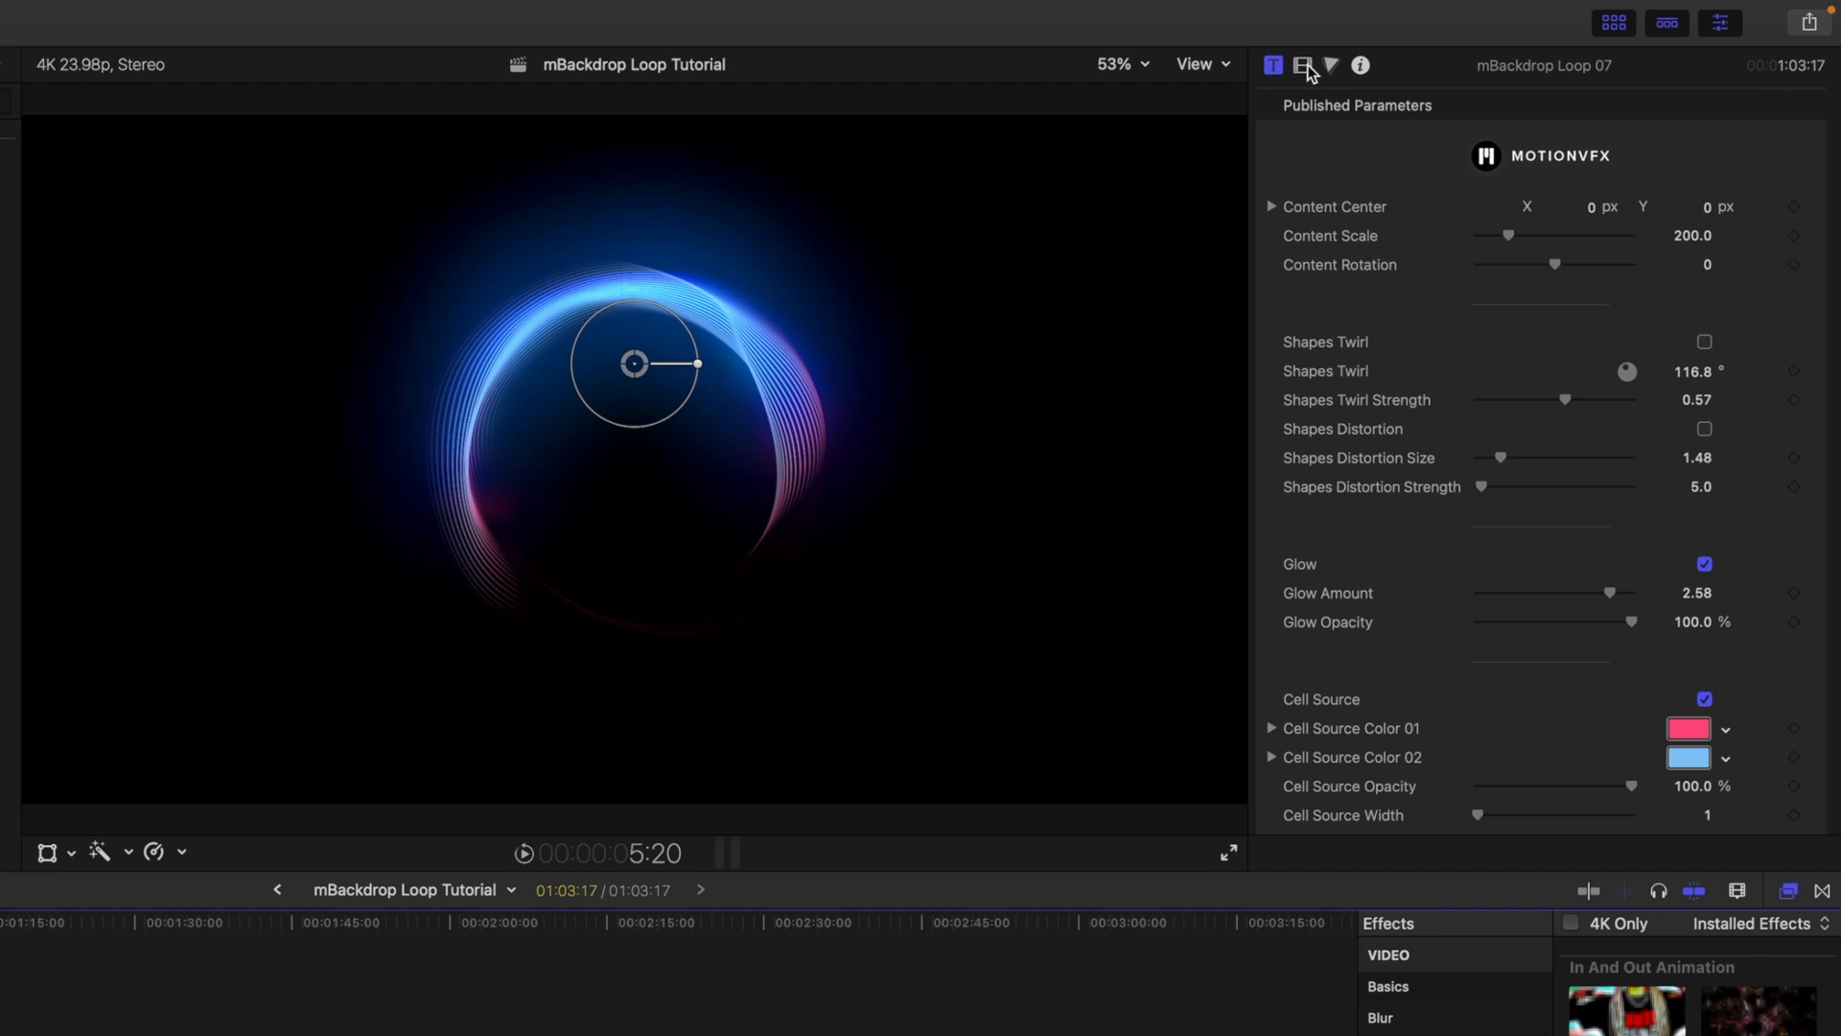
Show the title's Video inspector with In And Out Animation 02 at Mask Scale 50, speed 2.0.
{"action": "left_click", "coordinate": [1303, 66]}
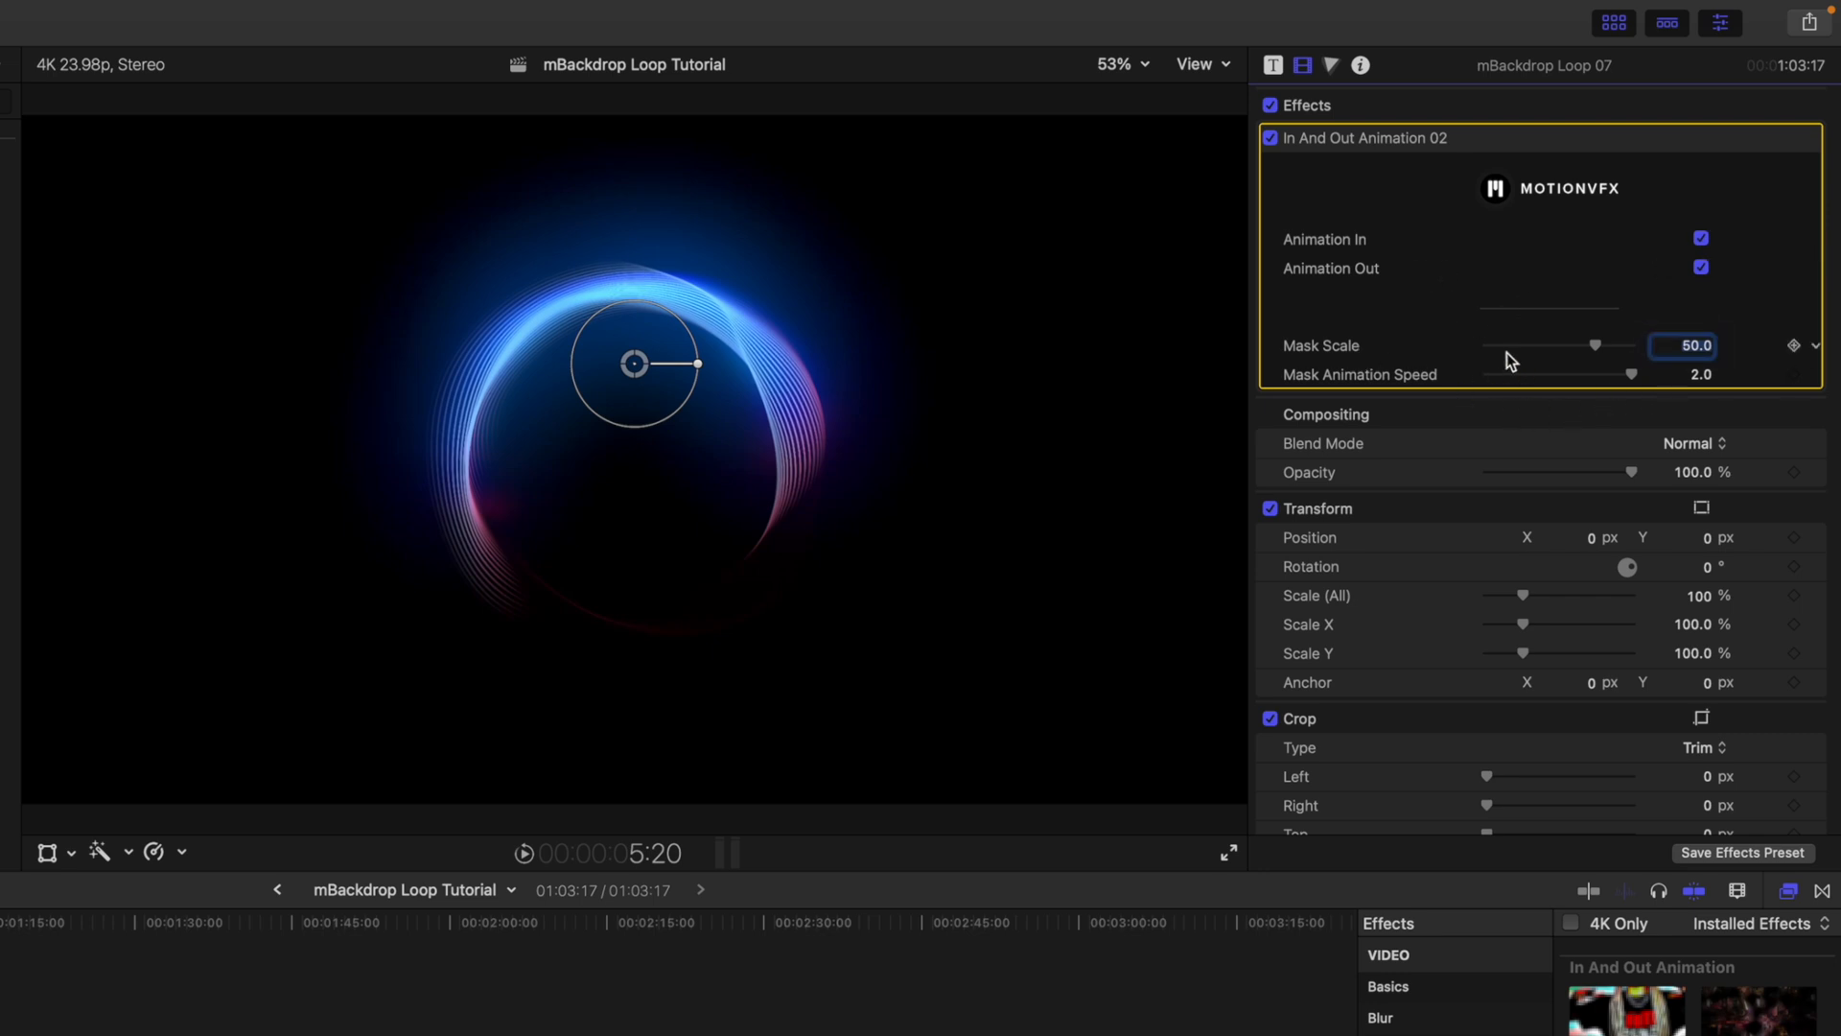
{"action": "mouse_move", "coordinate": [1425, 342]}
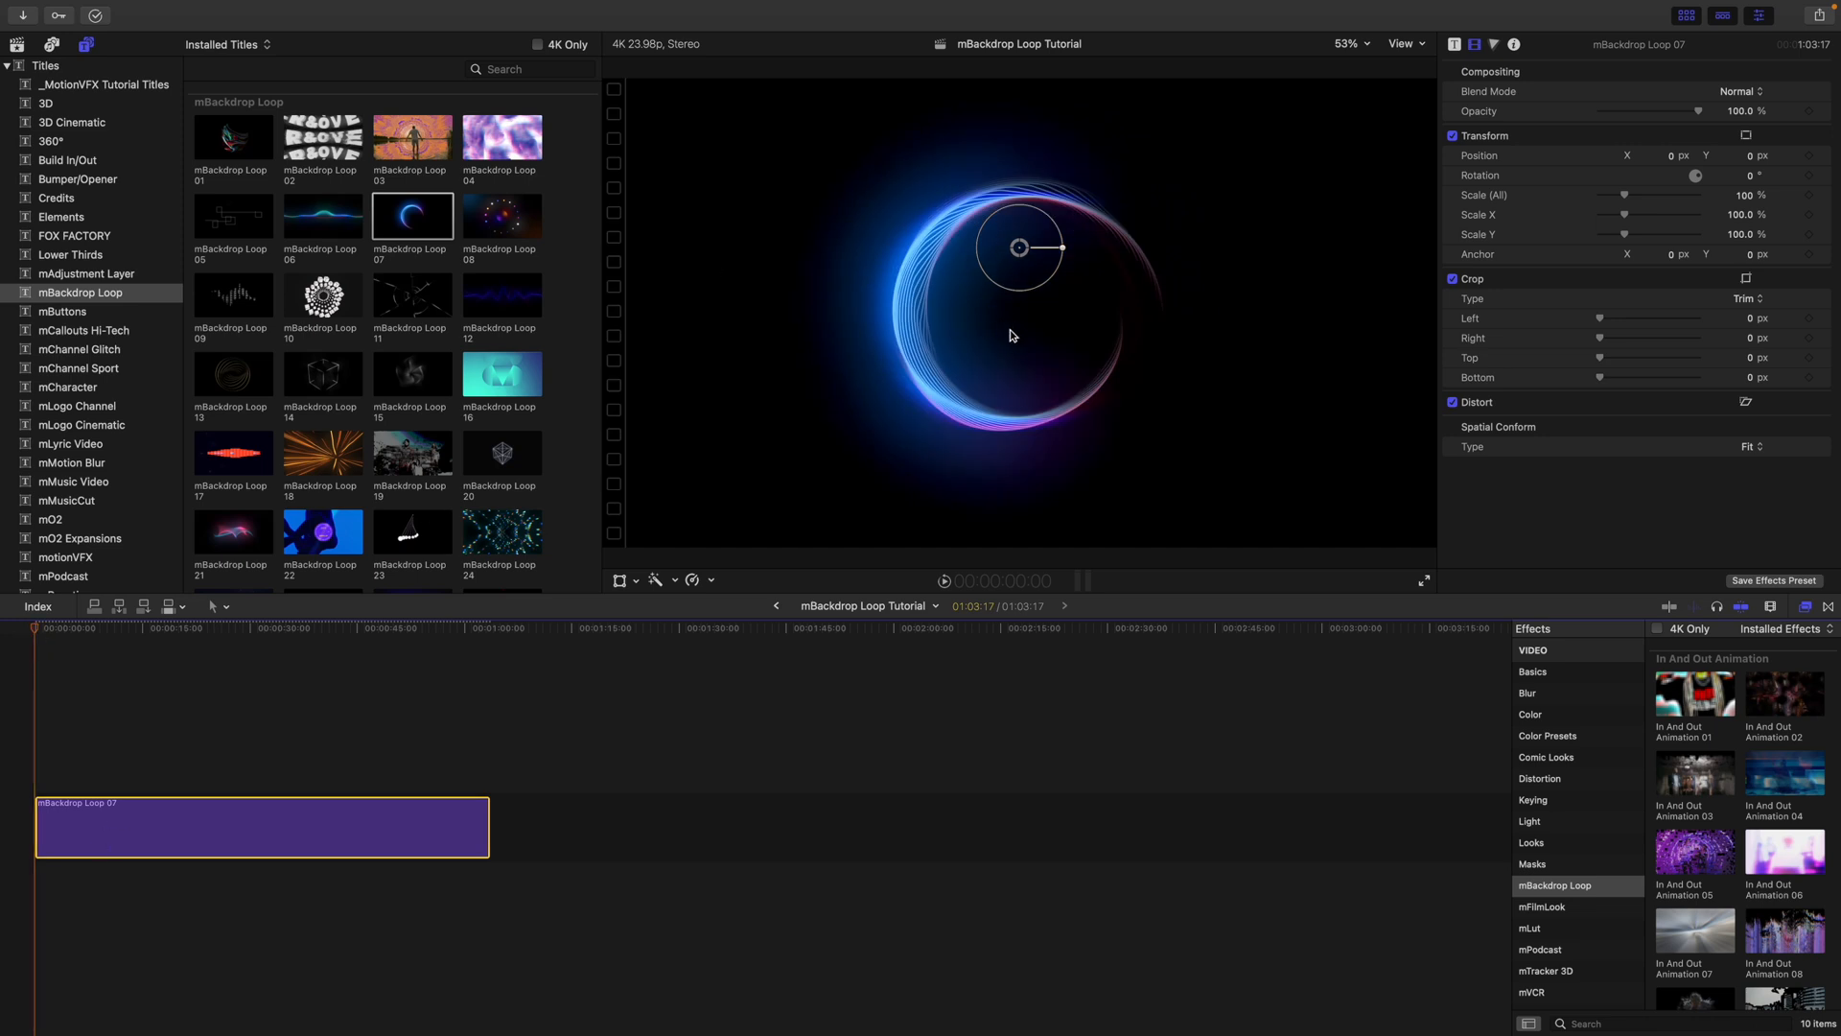
{"action": "scroll", "scroll_direction": "down", "scroll_amount": 3}
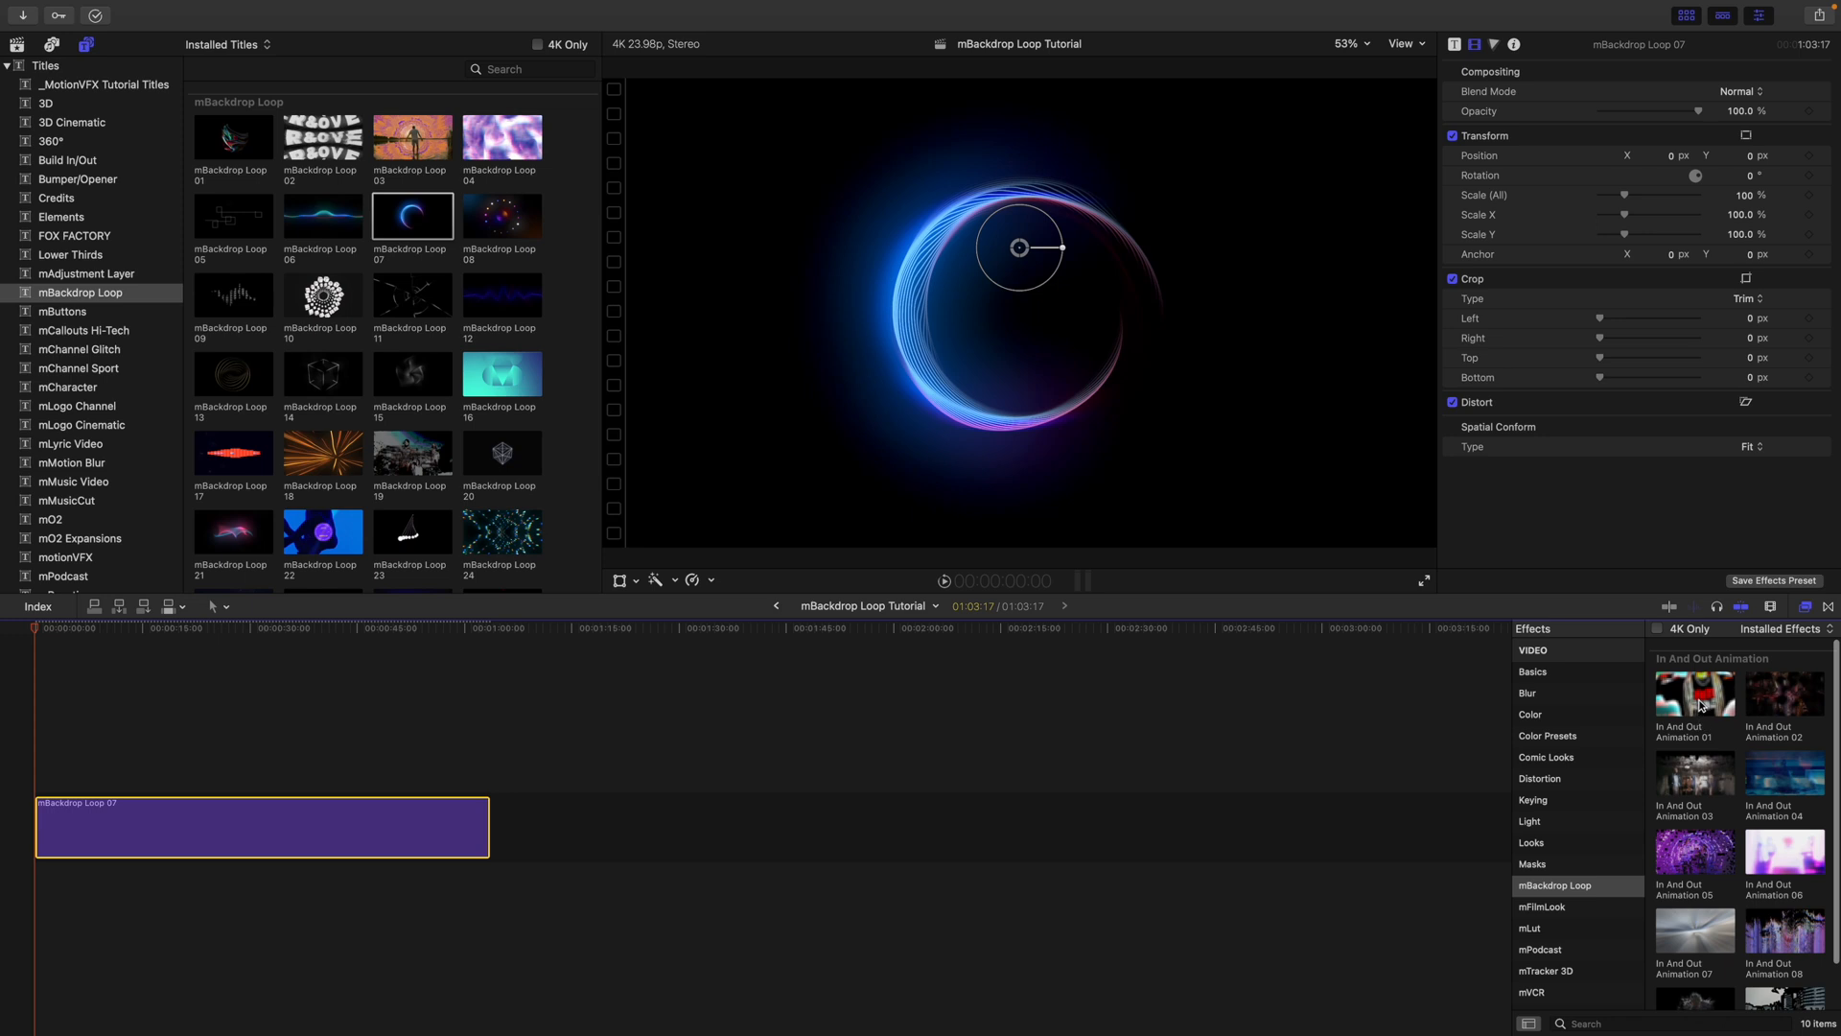
{"action": "double_click", "coordinate": [1694, 692]}
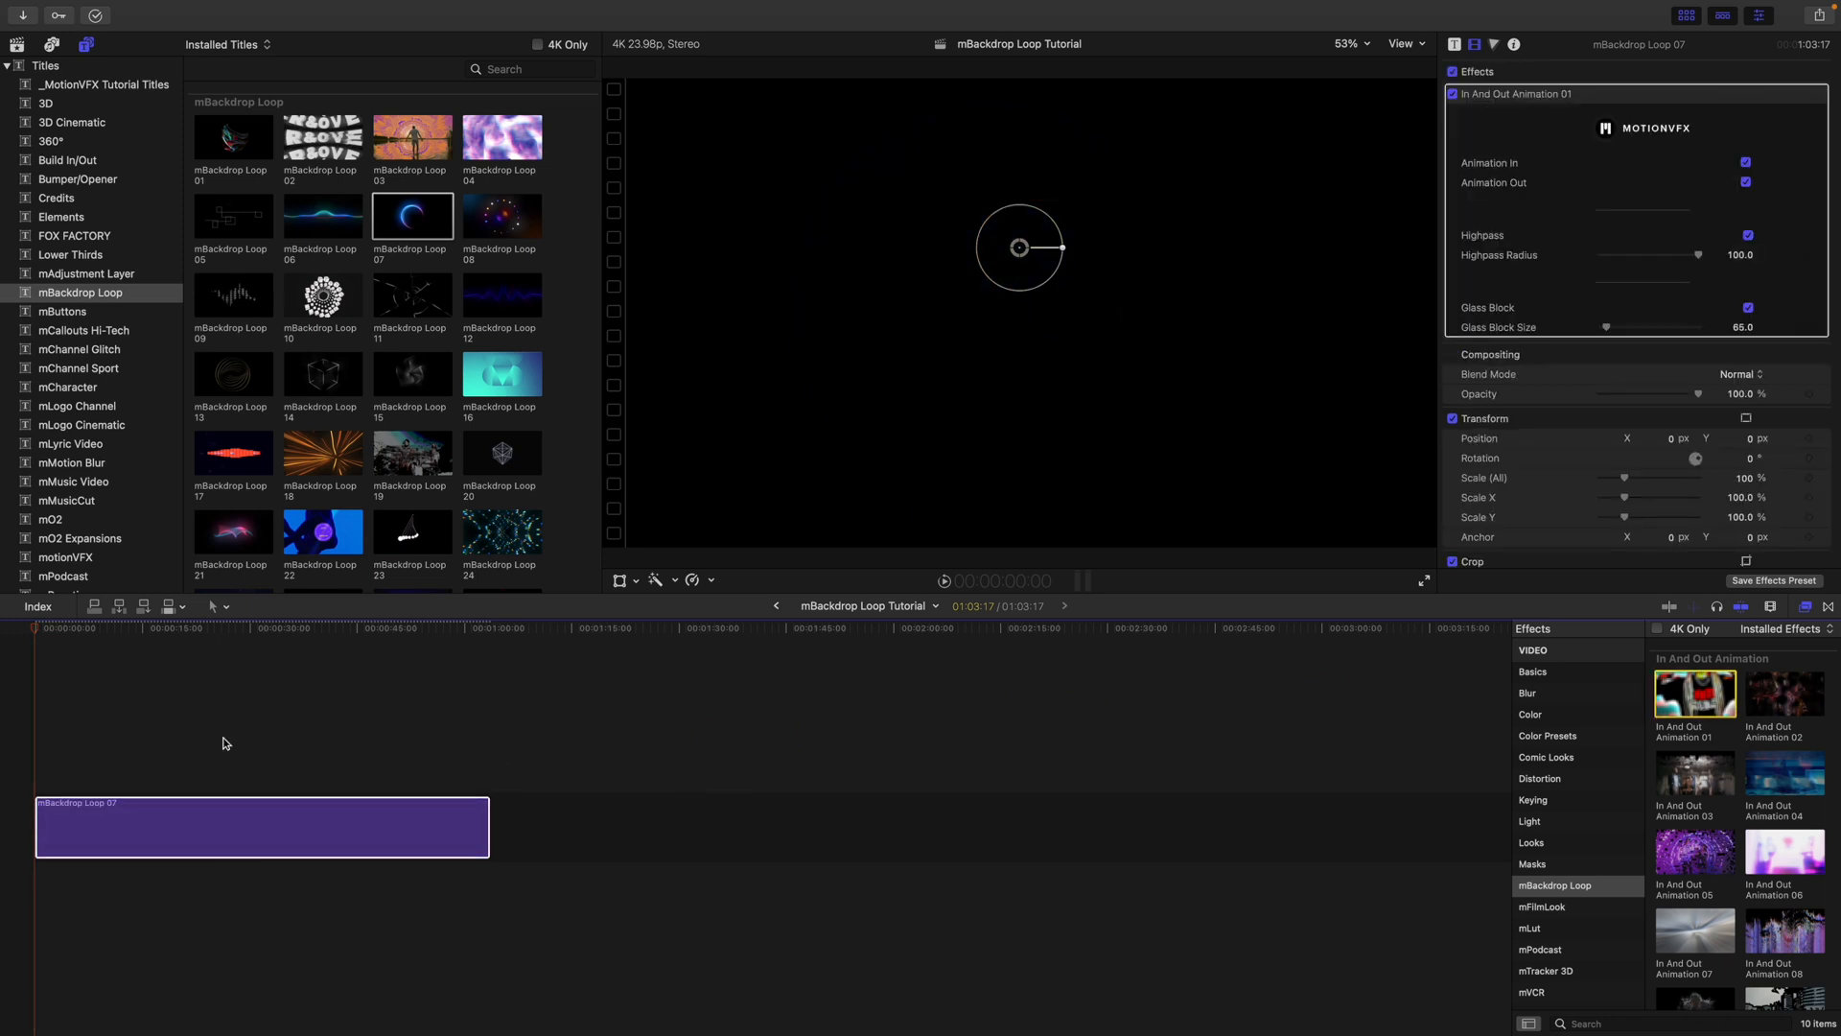
{"action": "mouse_move", "coordinate": [23, 631]}
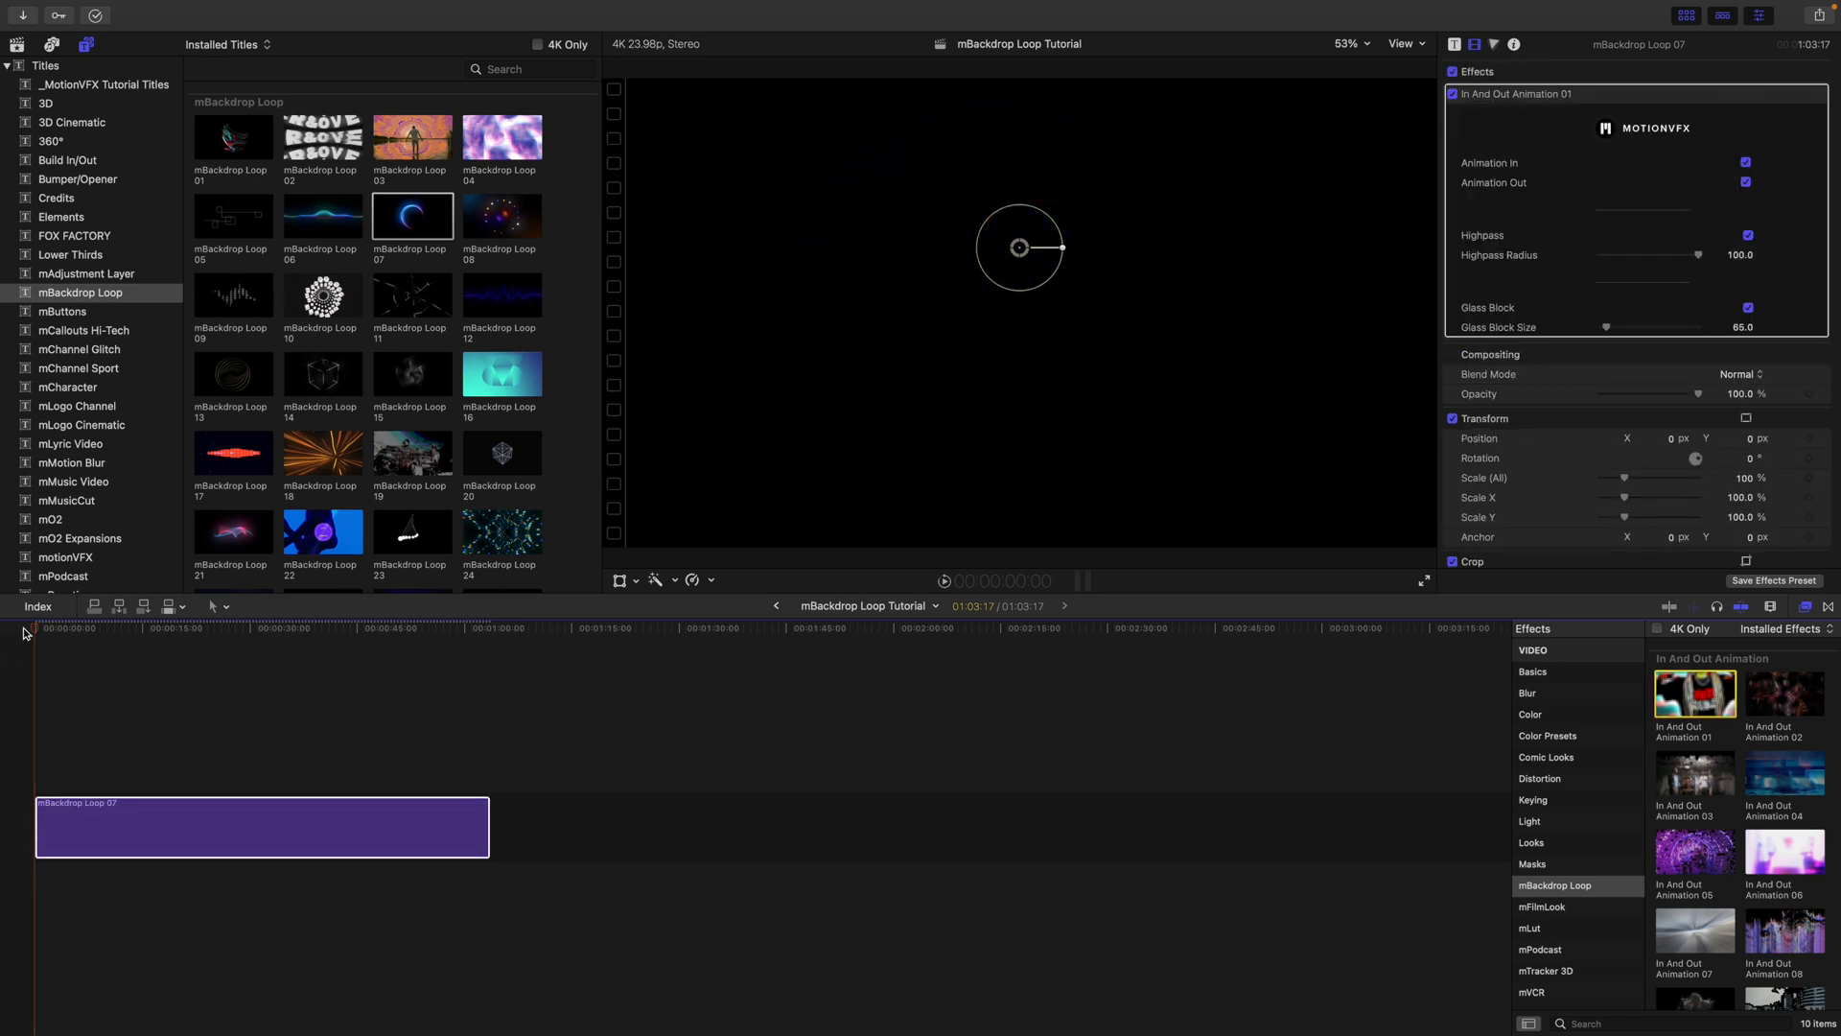
{"action": "mouse_move", "coordinate": [27, 646]}
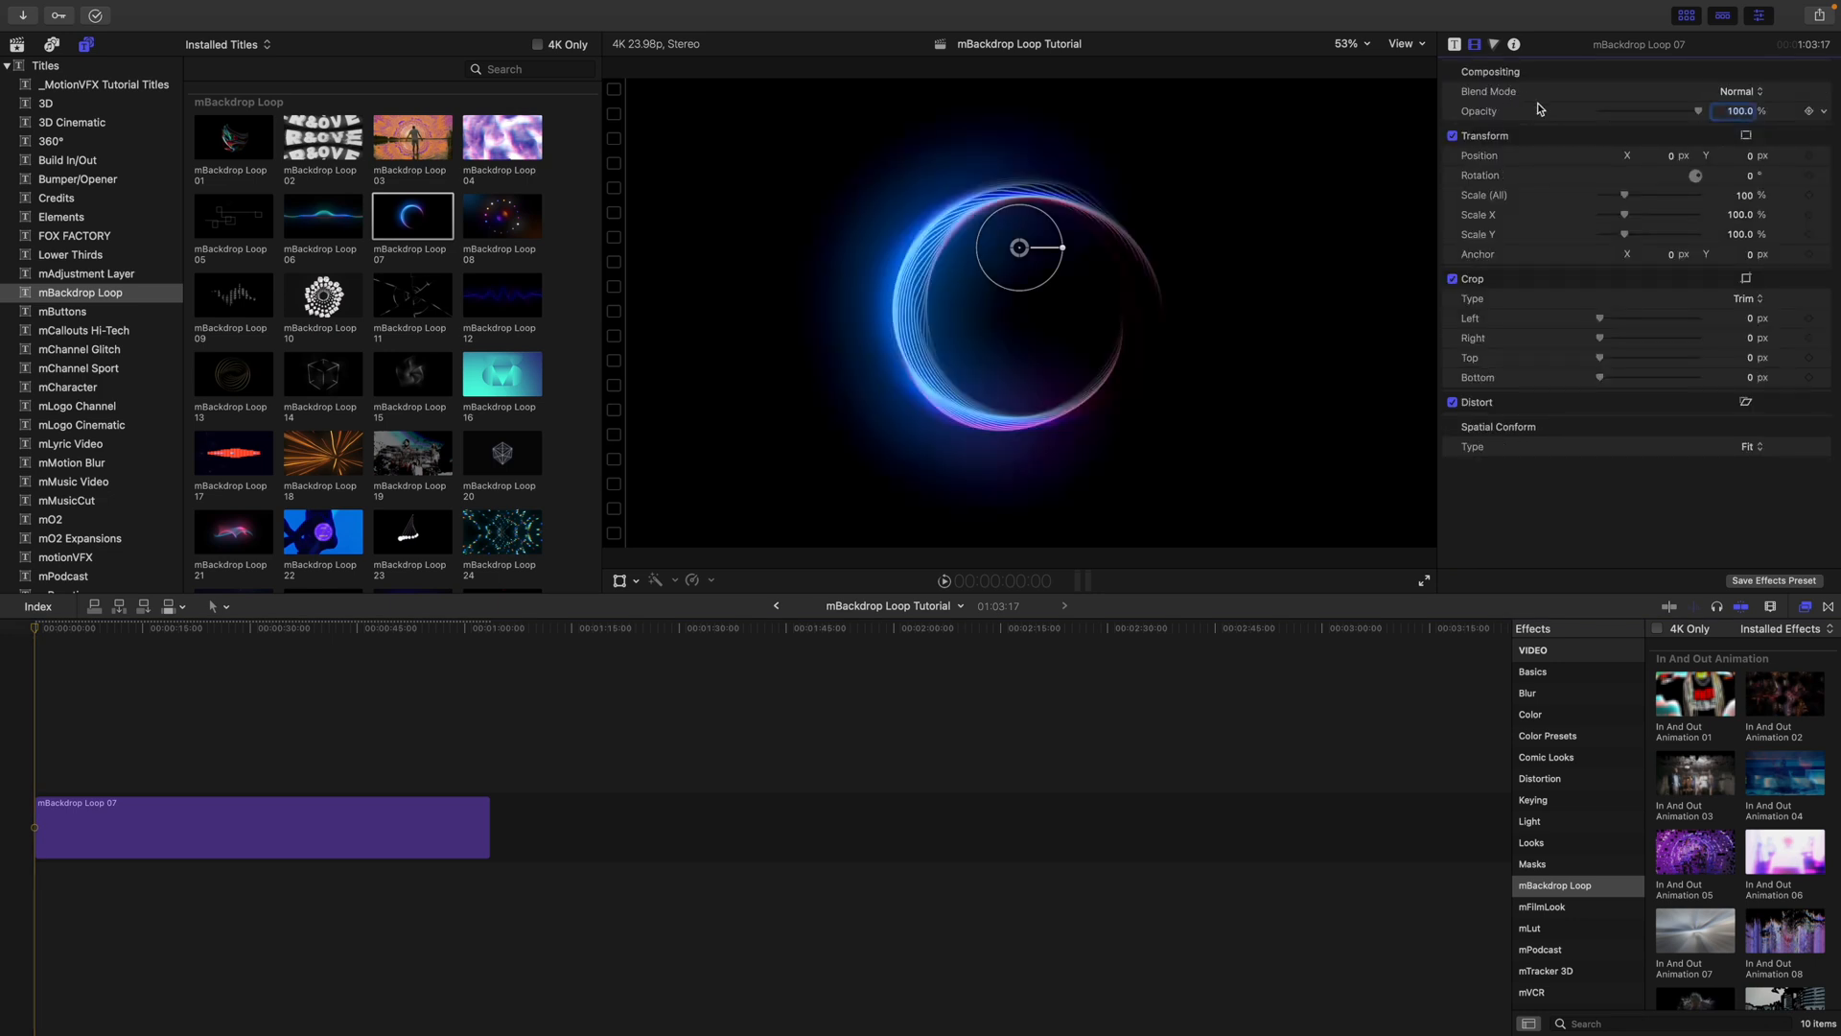
{"action": "mouse_move", "coordinate": [28, 641]}
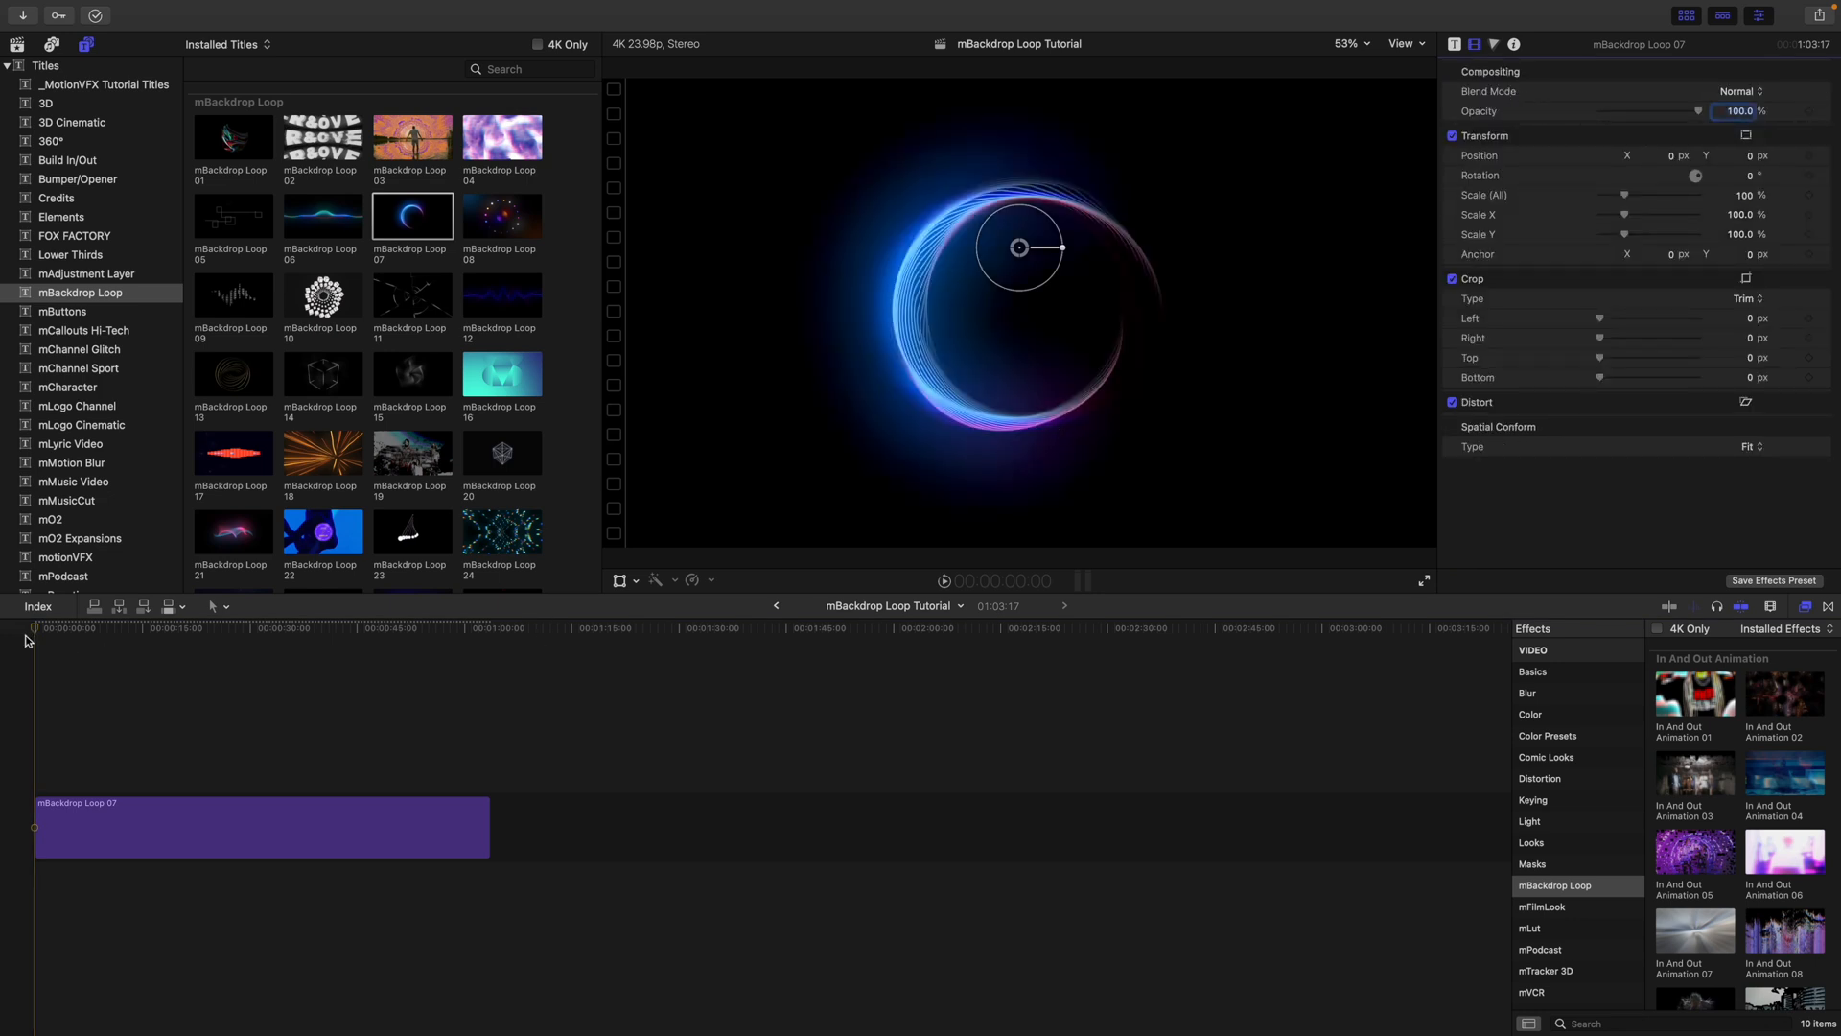
Enable Shapes Twirl on the ring title at about 125.8° angle and strength 0.26.
{"action": "left_click", "coordinate": [106, 627]}
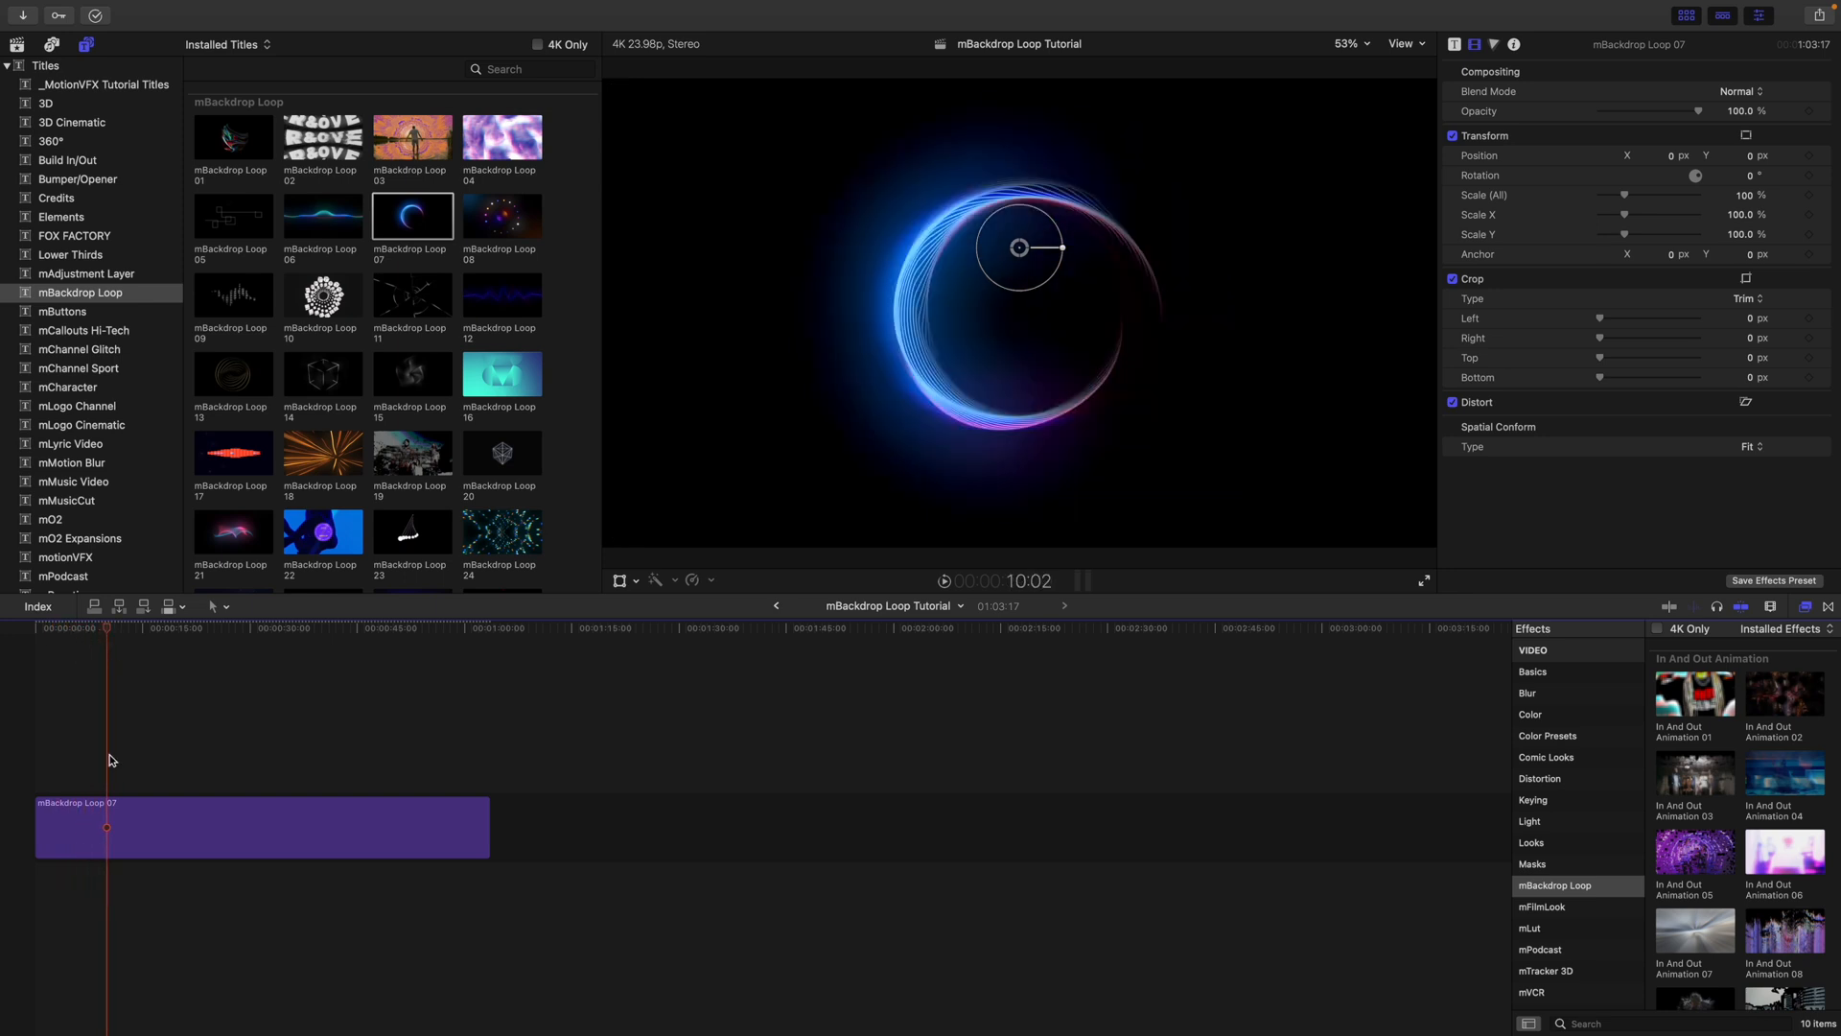
{"action": "left_click", "coordinate": [259, 826]}
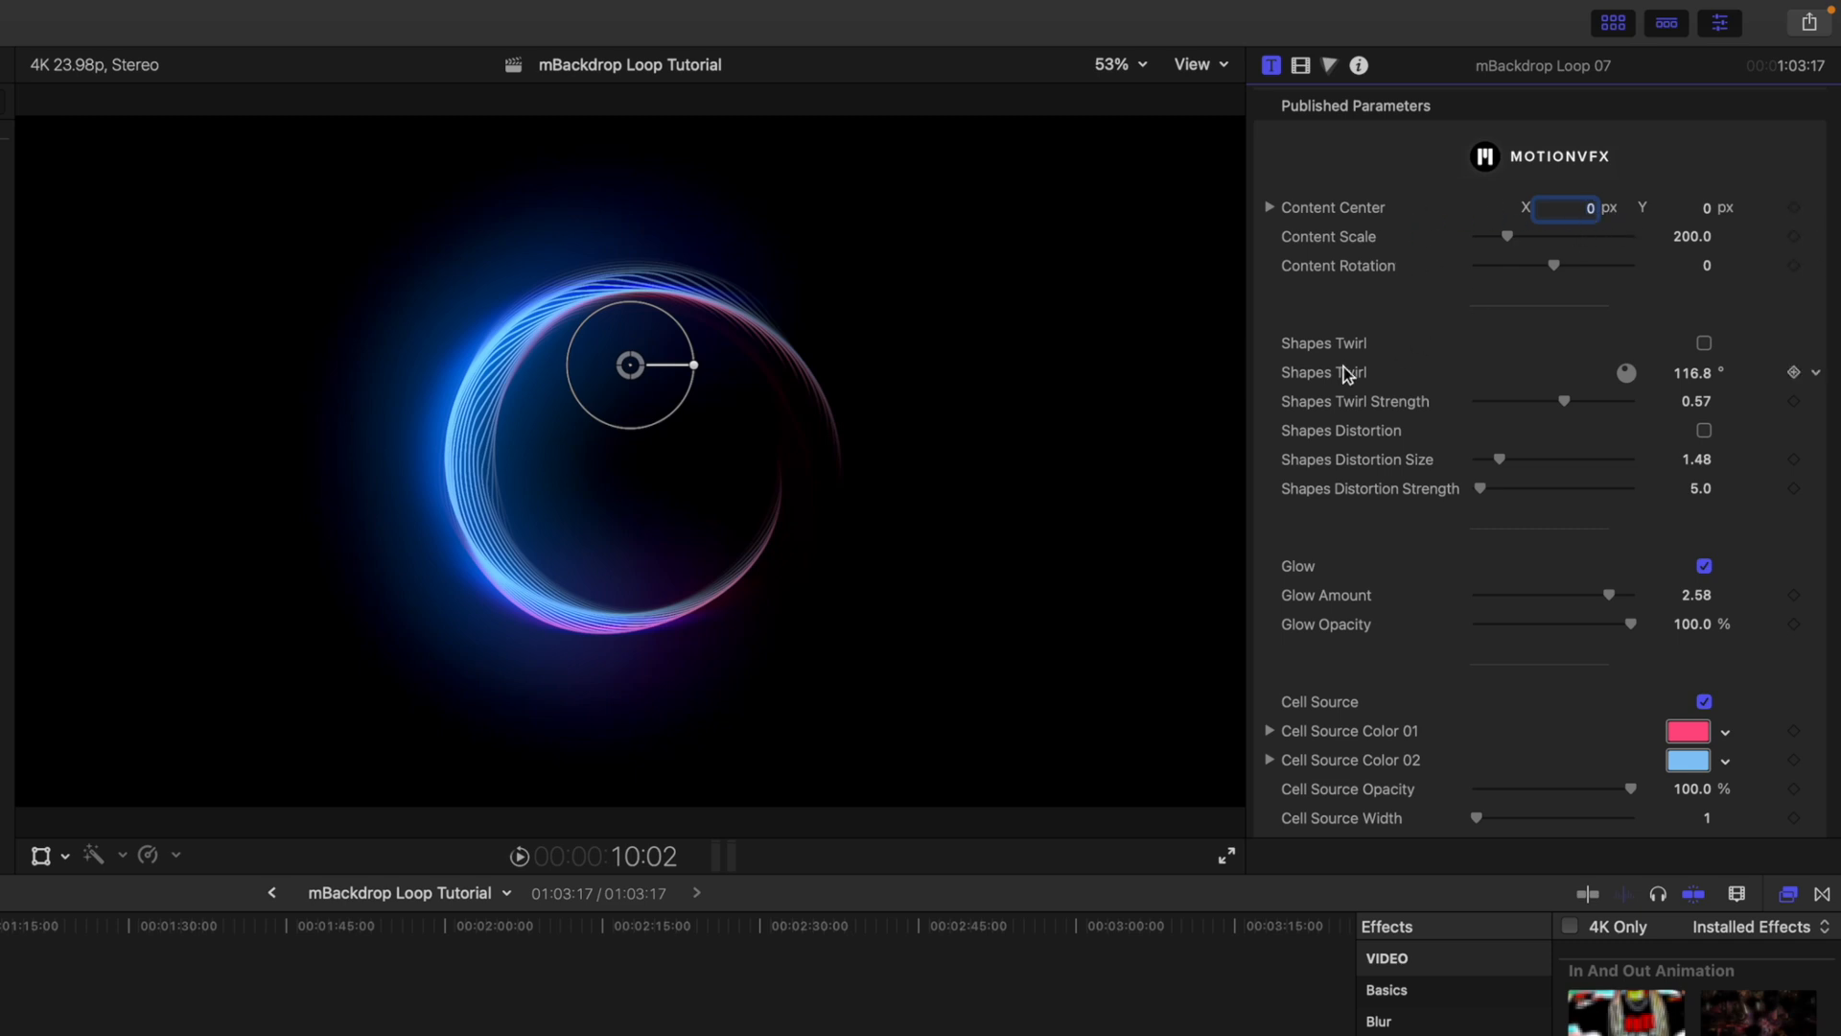
{"action": "left_click", "coordinate": [1703, 343]}
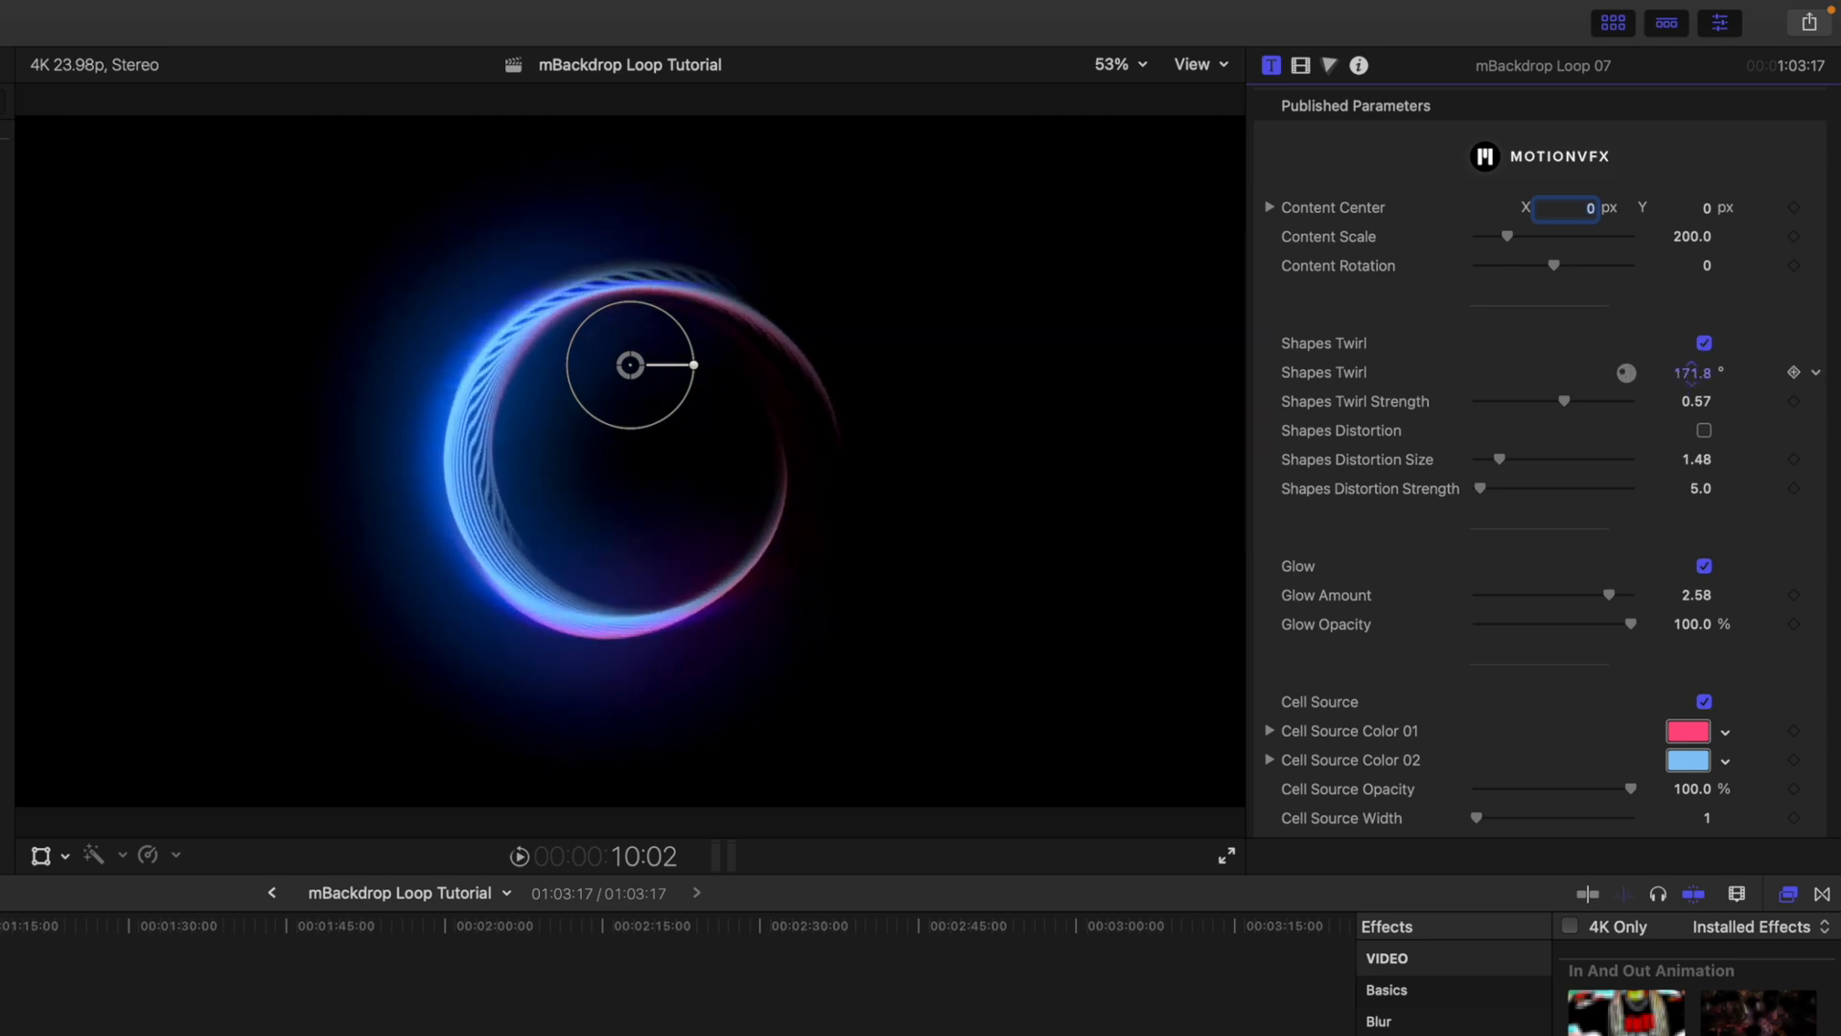
{"action": "left_click_drag", "start_coordinate": [1563, 401], "coordinate": [1579, 401]}
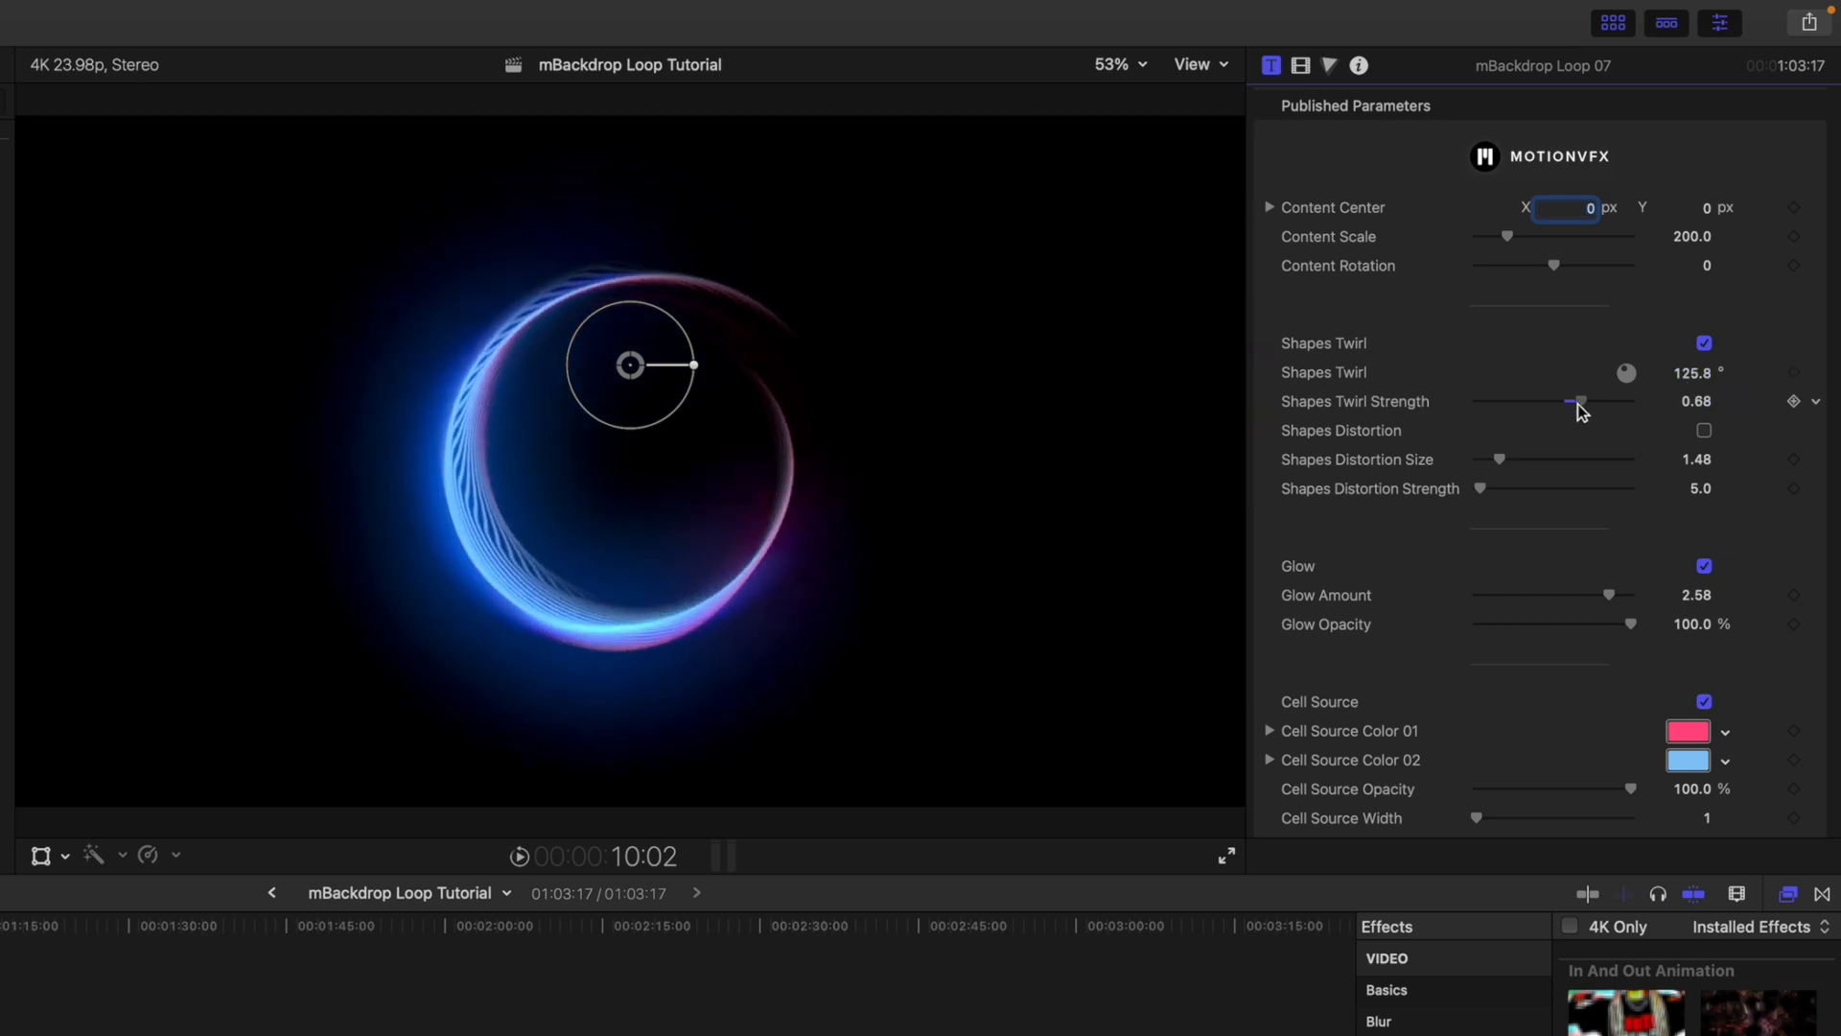
{"action": "left_click_drag", "start_coordinate": [1578, 400], "coordinate": [1547, 401]}
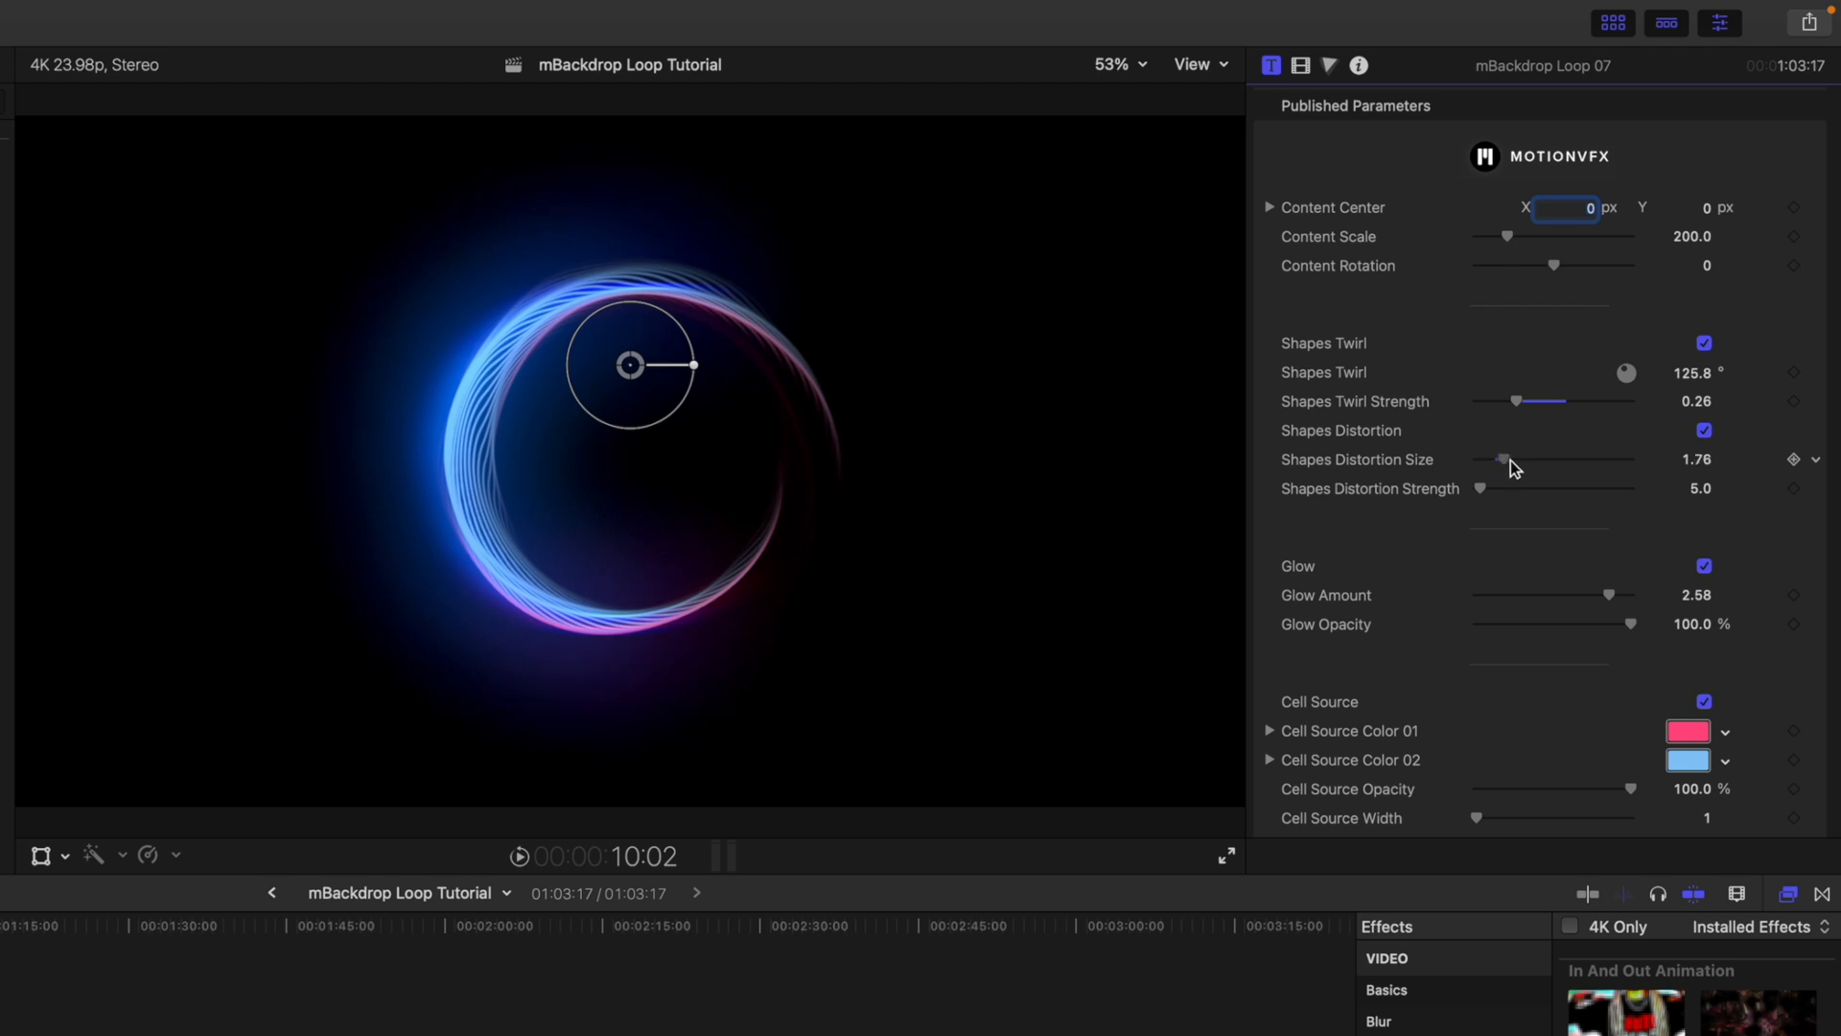
Test a larger Shapes Distortion Size, then settle it at 0.32.
{"action": "left_click_drag", "start_coordinate": [1500, 458], "coordinate": [1521, 458]}
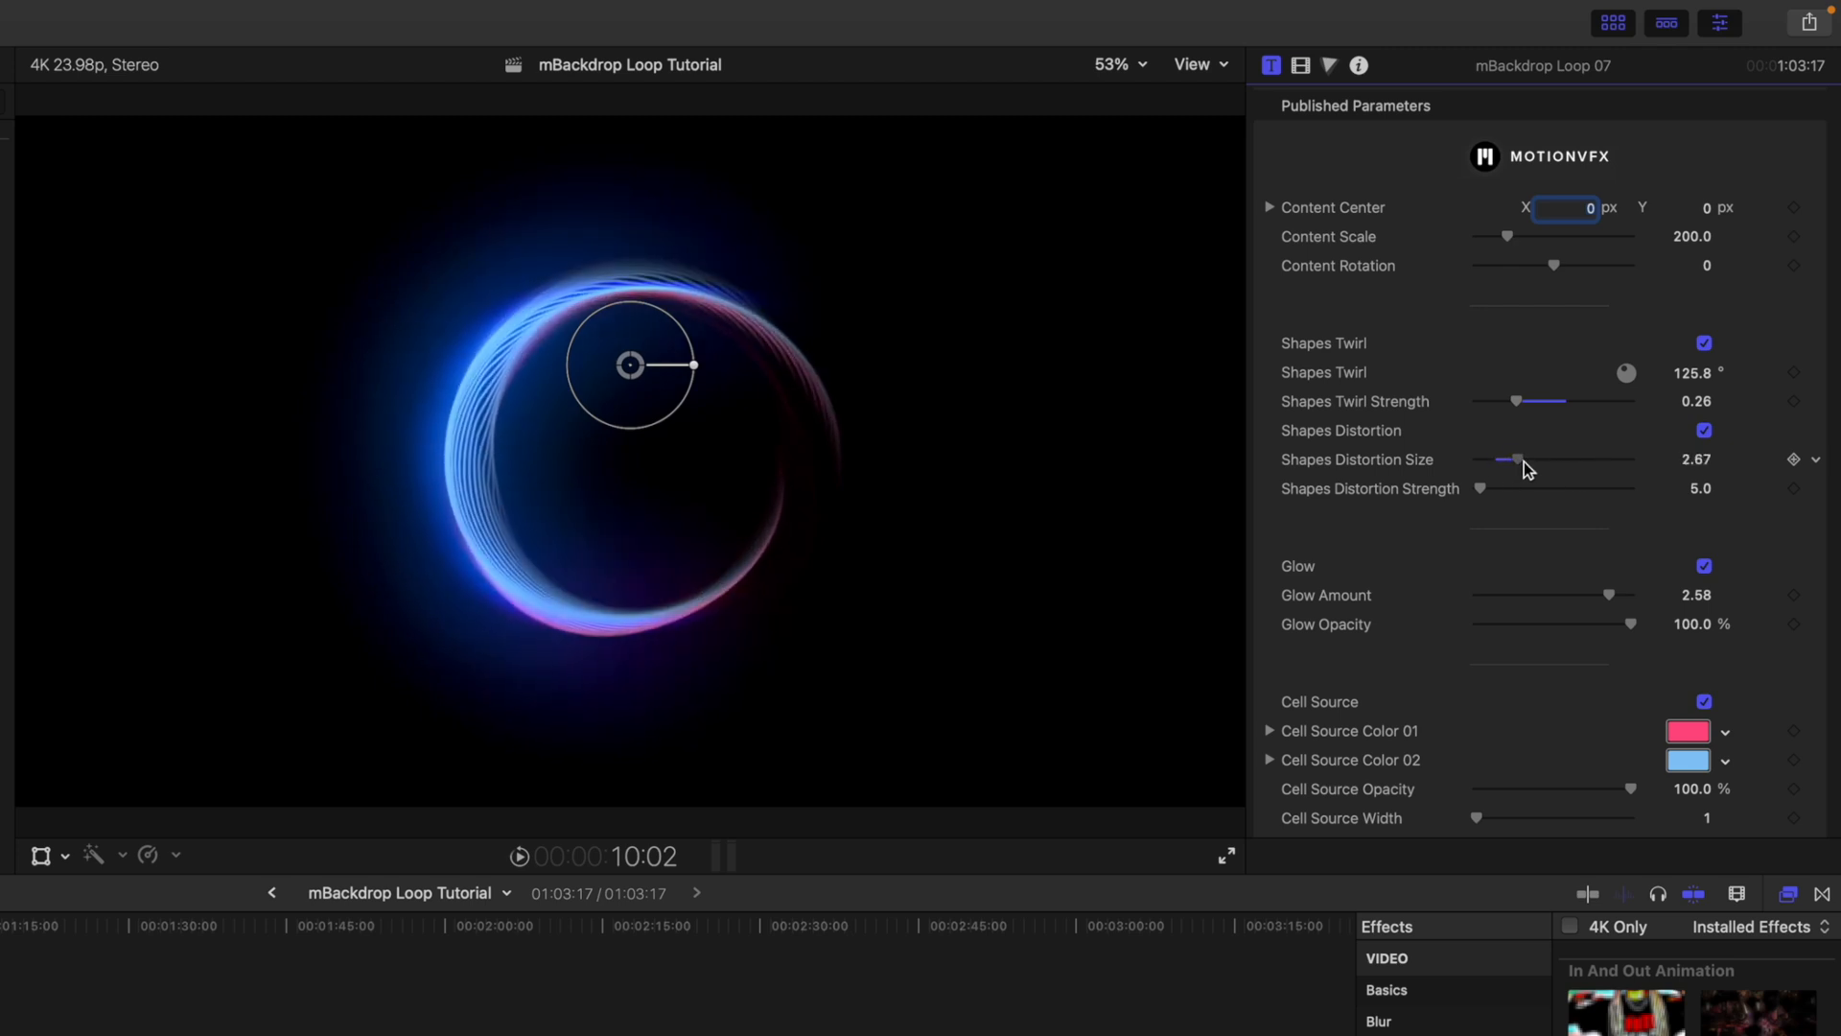
{"action": "left_click_drag", "start_coordinate": [1519, 458], "coordinate": [1482, 459]}
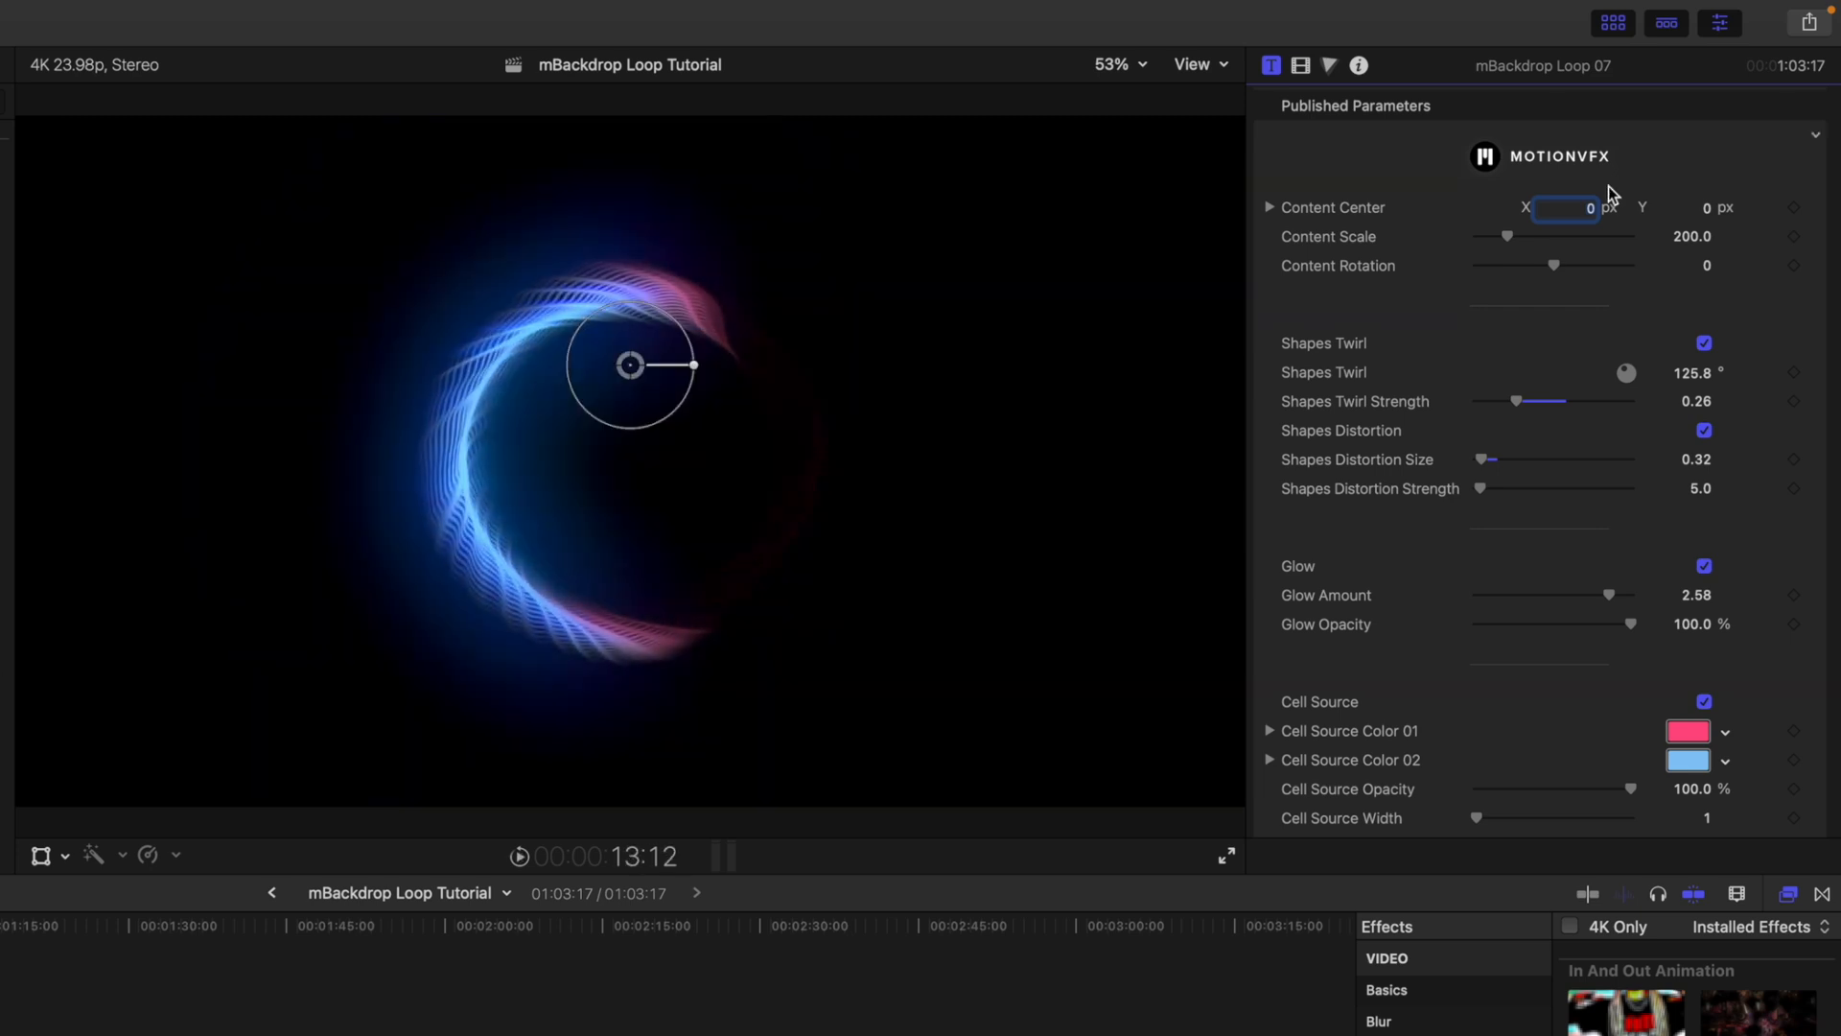
Experiment with wider Cell Source Width values, then return it to 1.
{"action": "scroll", "scroll_direction": "down", "scroll_amount": 3}
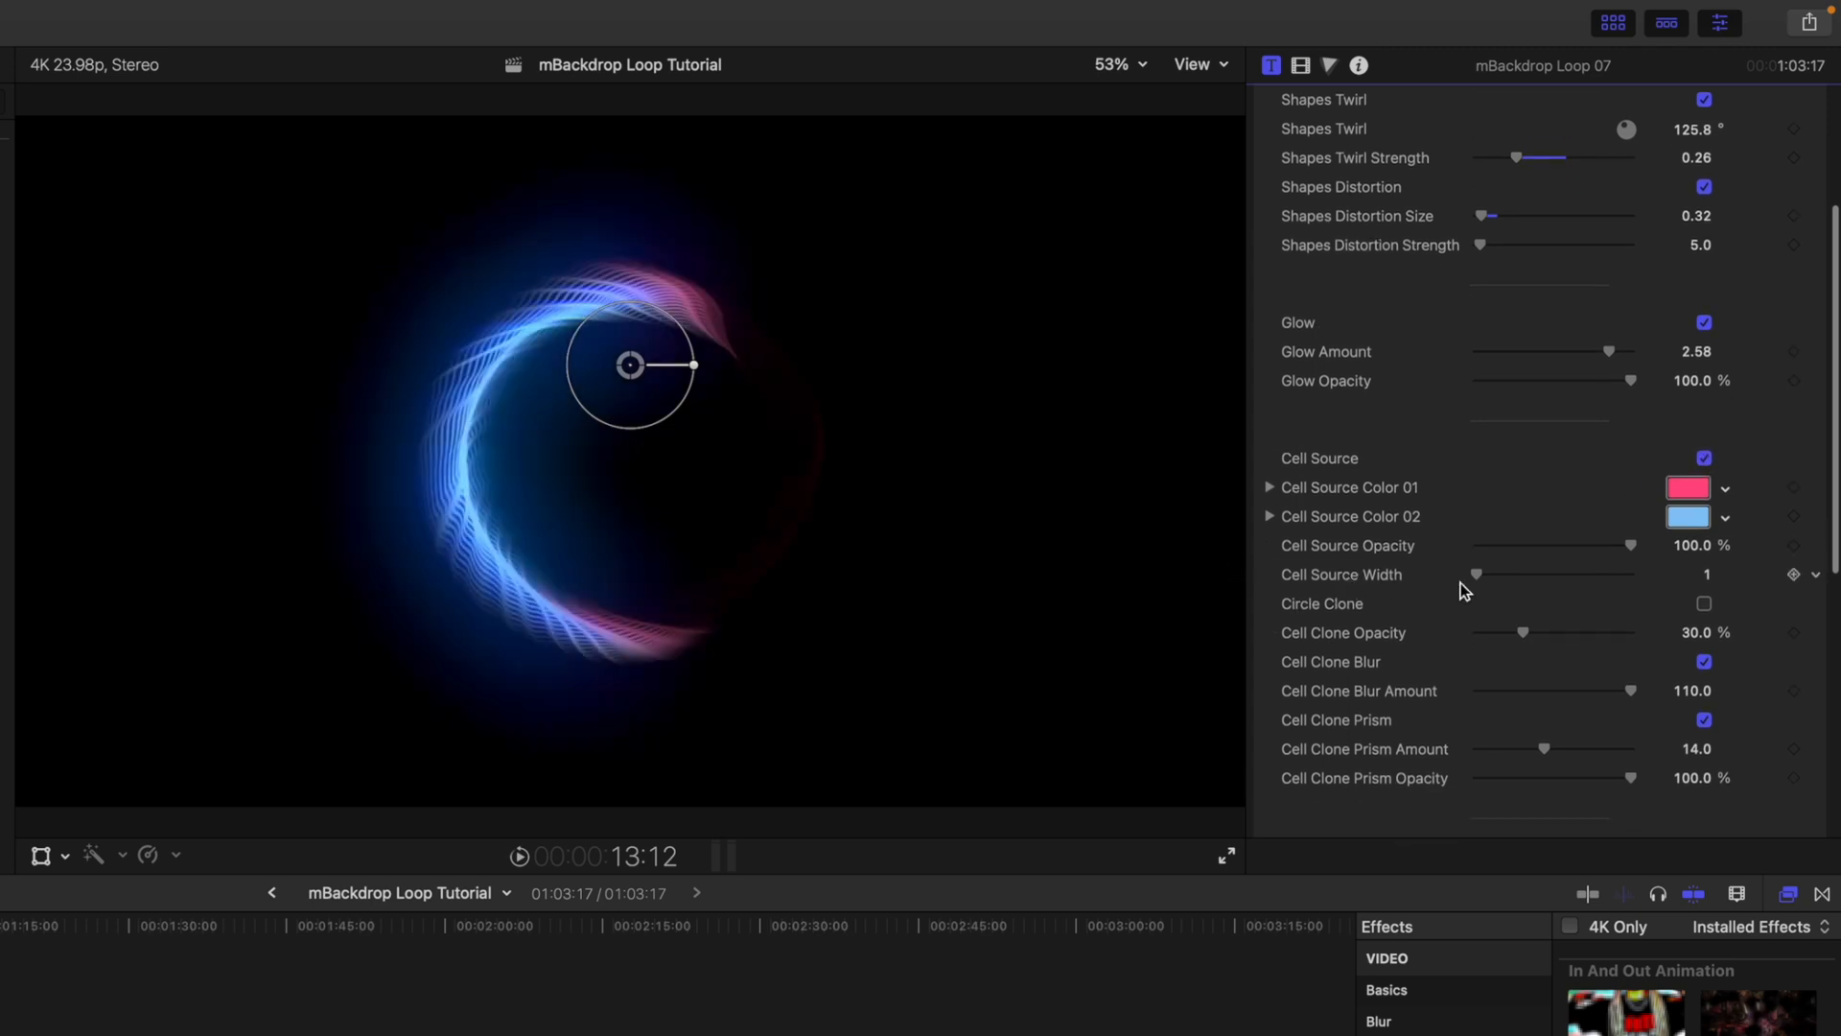
{"action": "left_click_drag", "start_coordinate": [1474, 574], "coordinate": [1500, 573]}
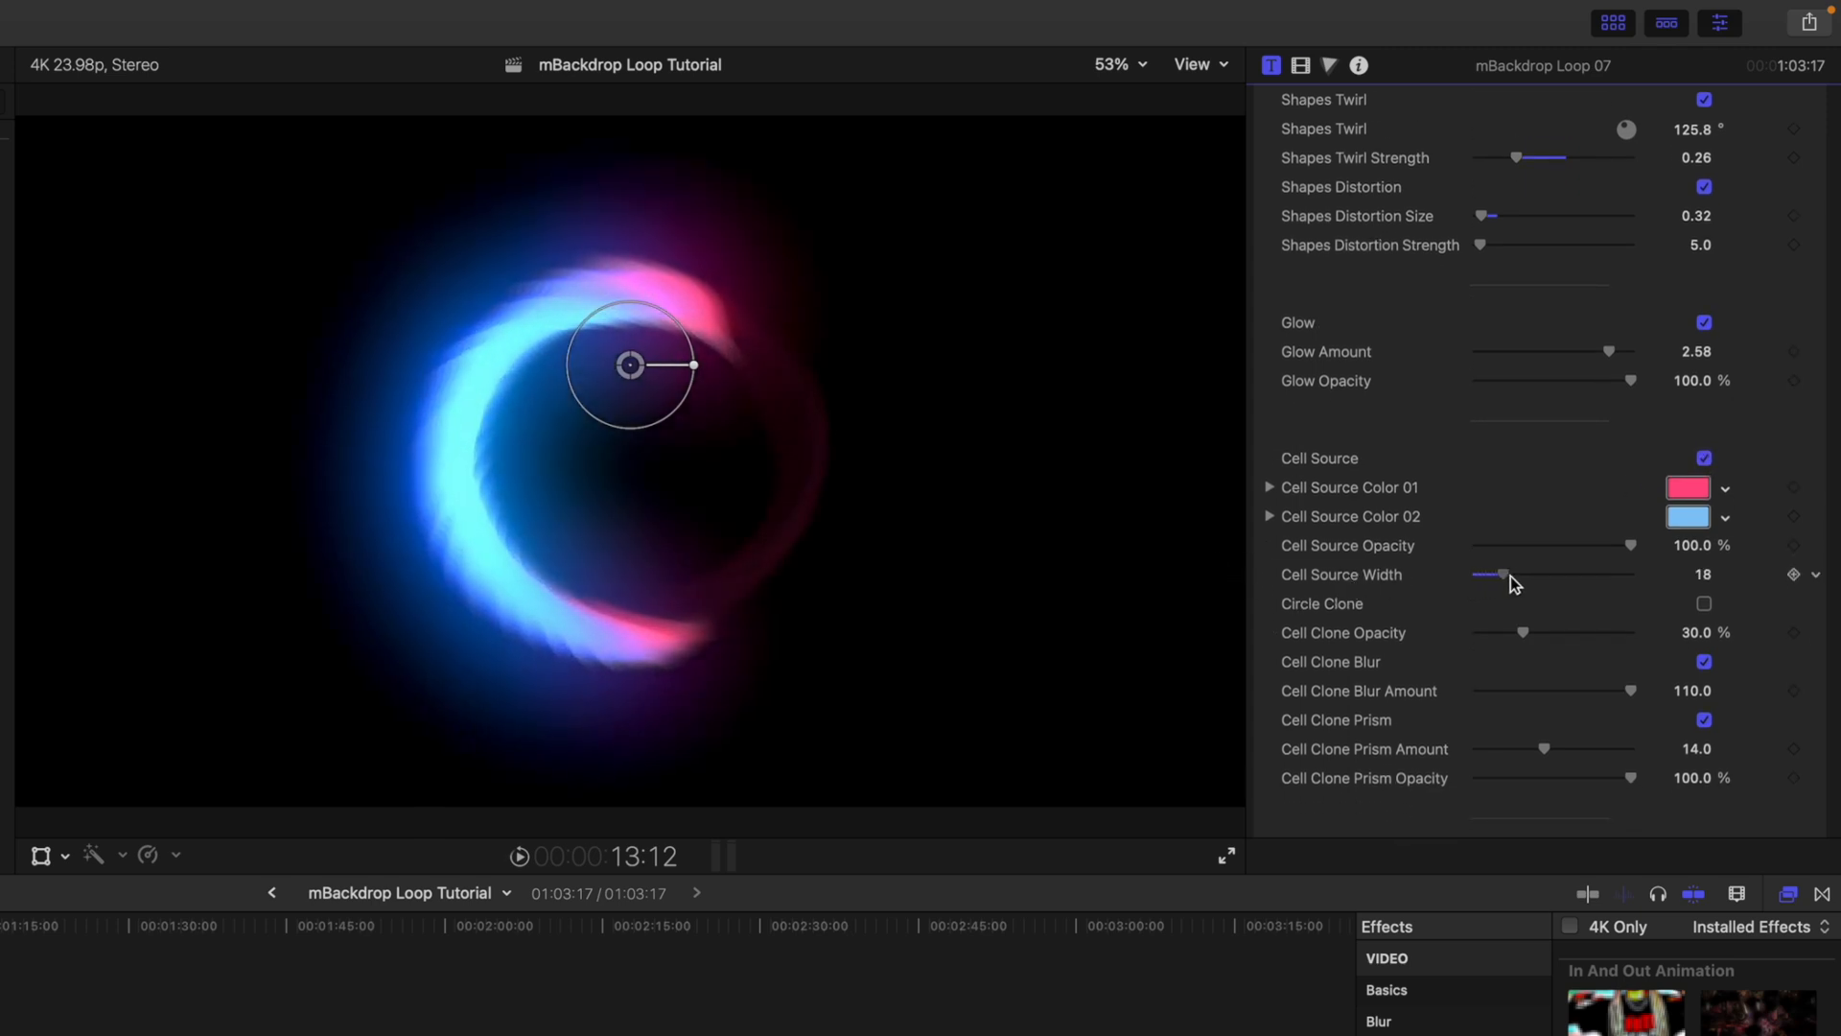
{"action": "left_click_drag", "start_coordinate": [1504, 573], "coordinate": [1477, 574]}
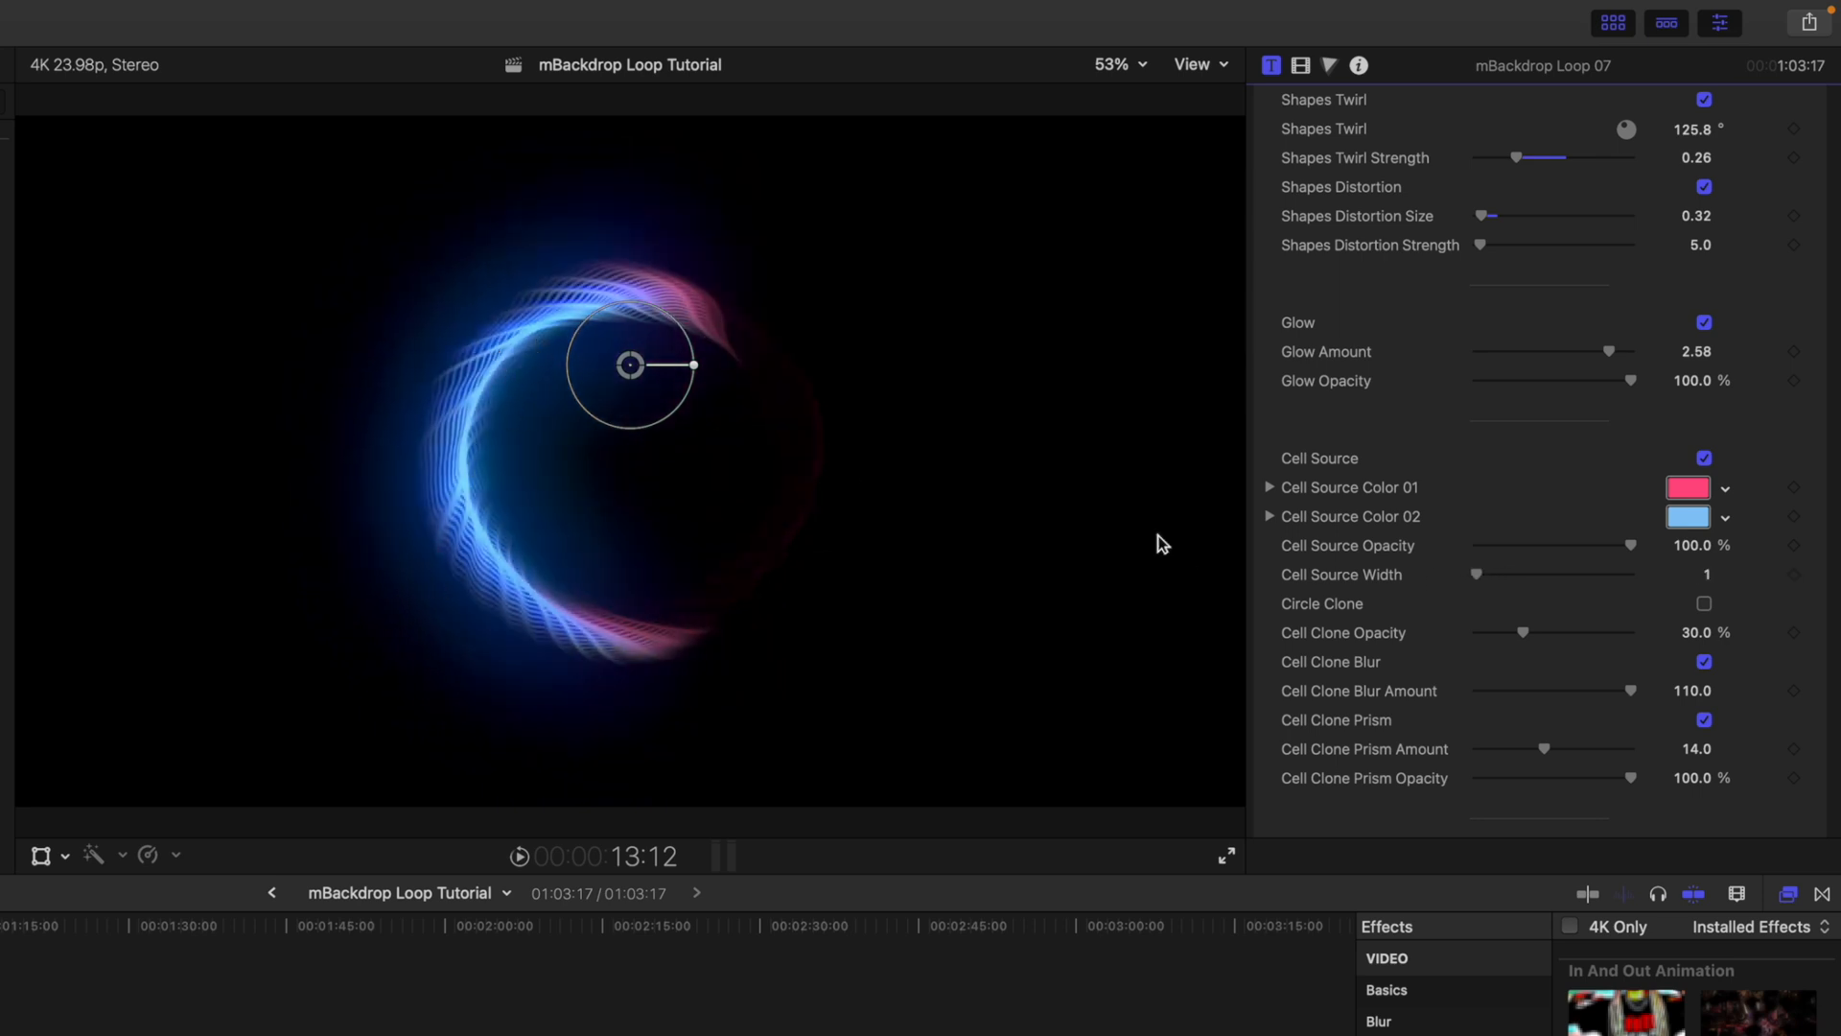
{"action": "left_click_drag", "start_coordinate": [1477, 573], "coordinate": [1488, 574]}
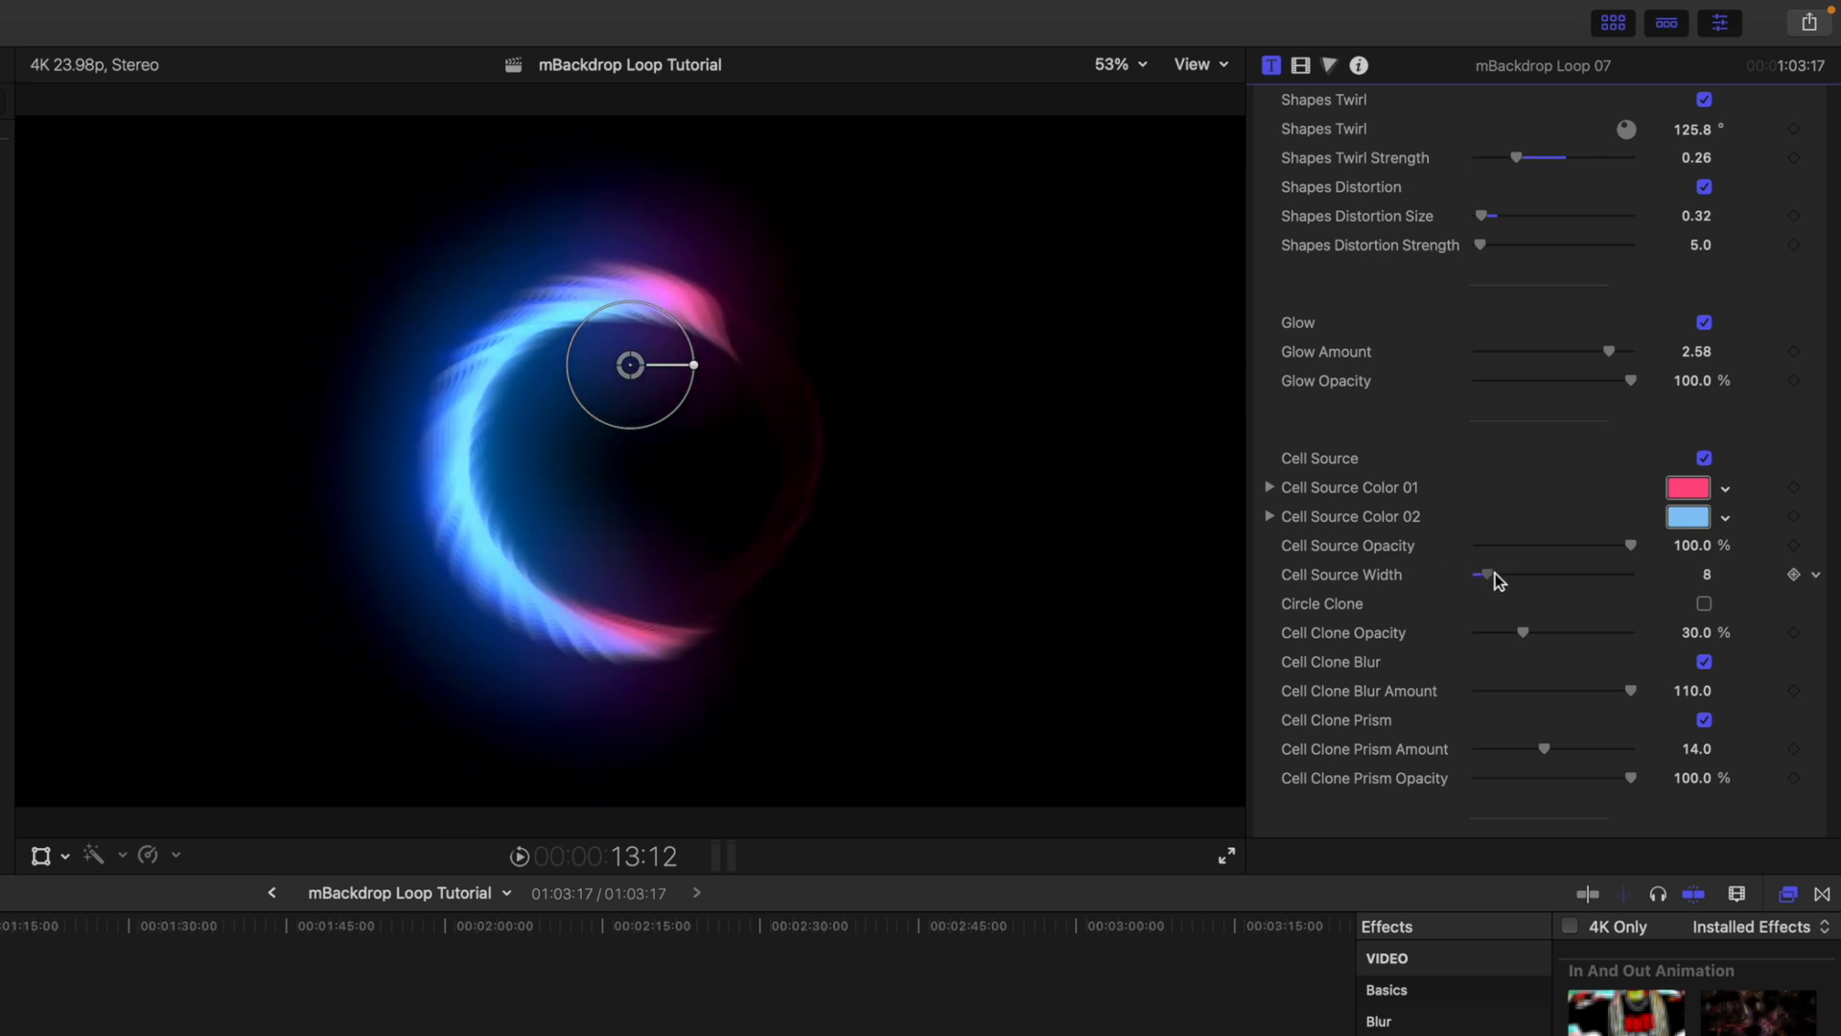
{"action": "left_click_drag", "start_coordinate": [1484, 574], "coordinate": [1530, 573]}
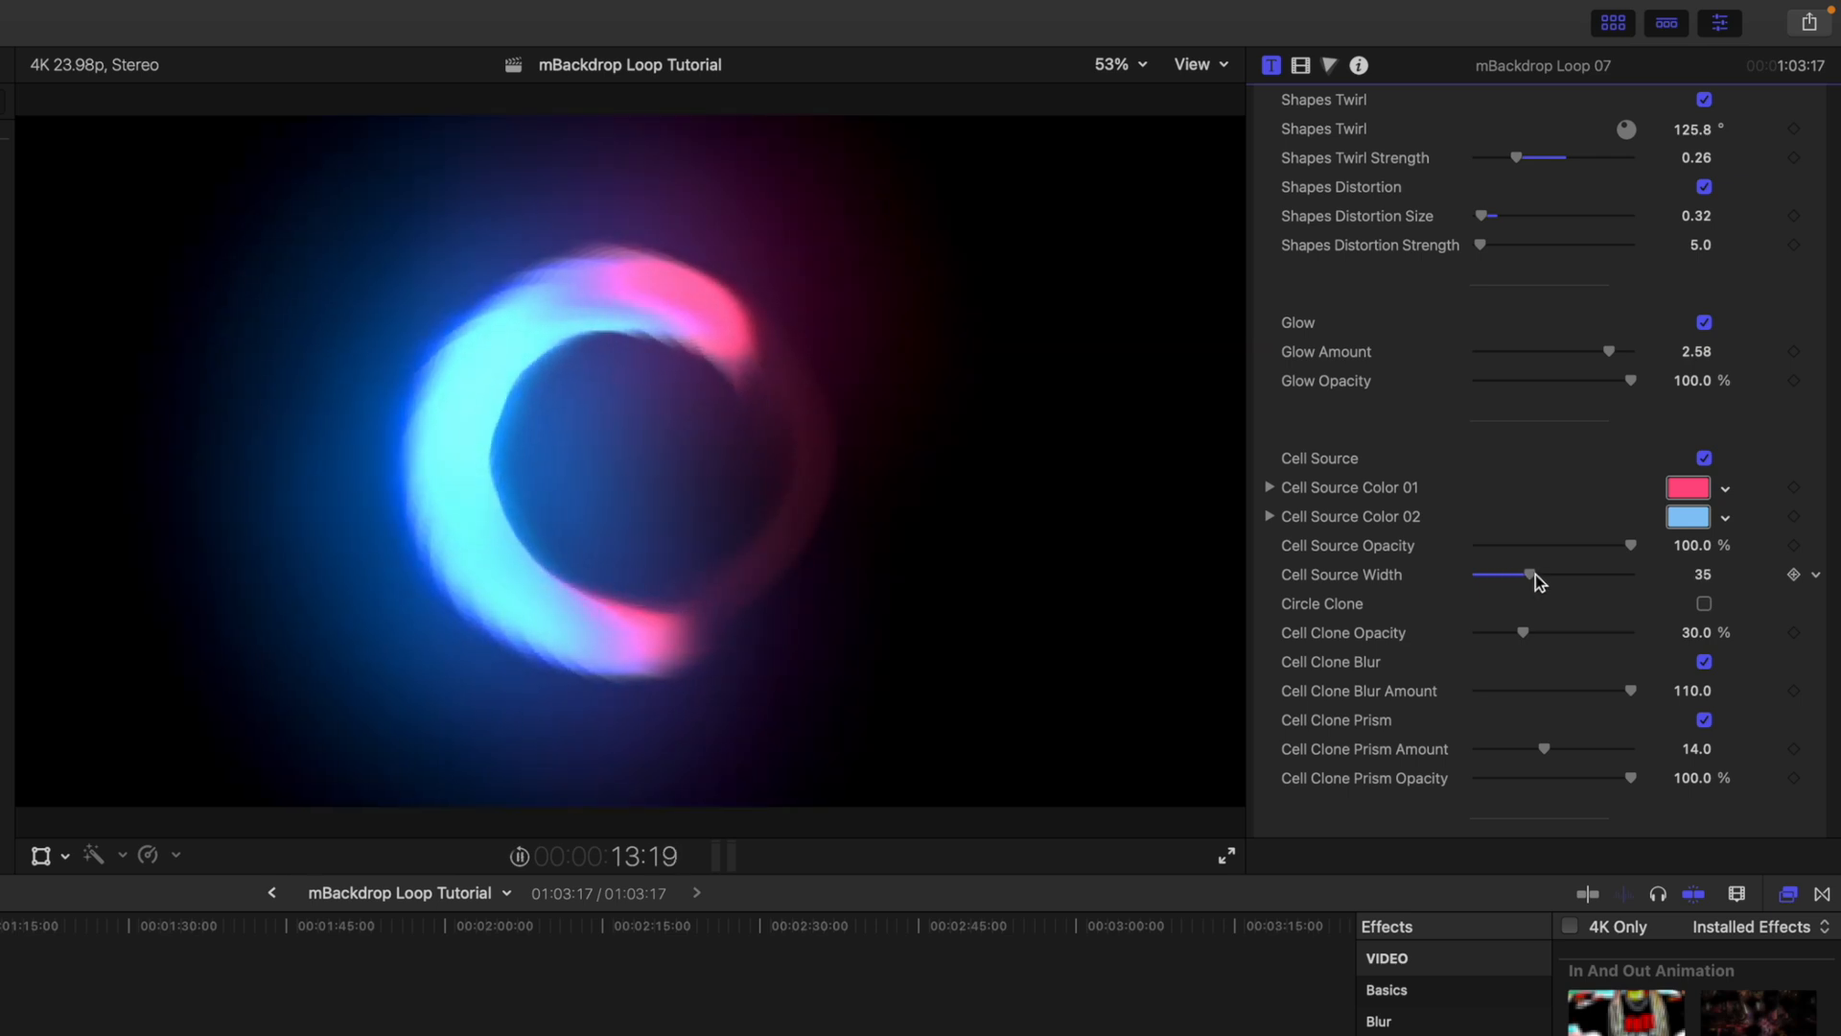
{"action": "left_click_drag", "start_coordinate": [1533, 574], "coordinate": [1483, 573]}
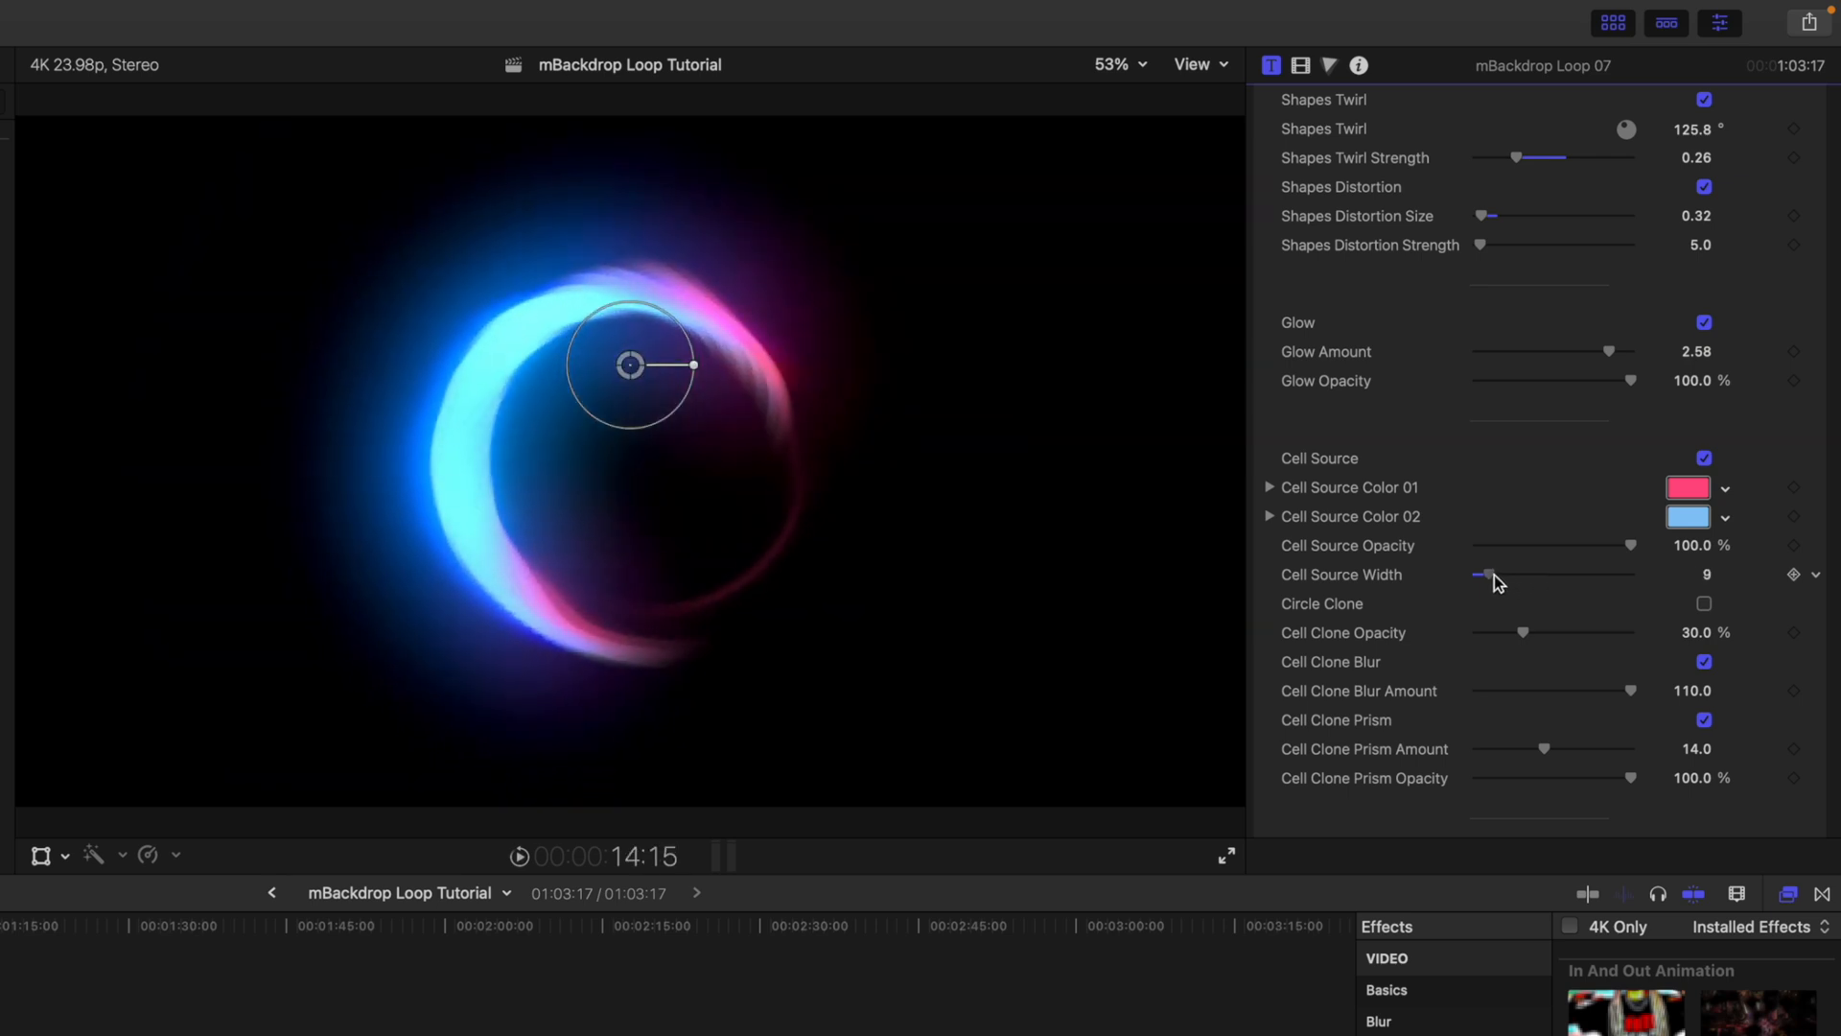
{"action": "left_click_drag", "start_coordinate": [1549, 574], "coordinate": [1477, 573]}
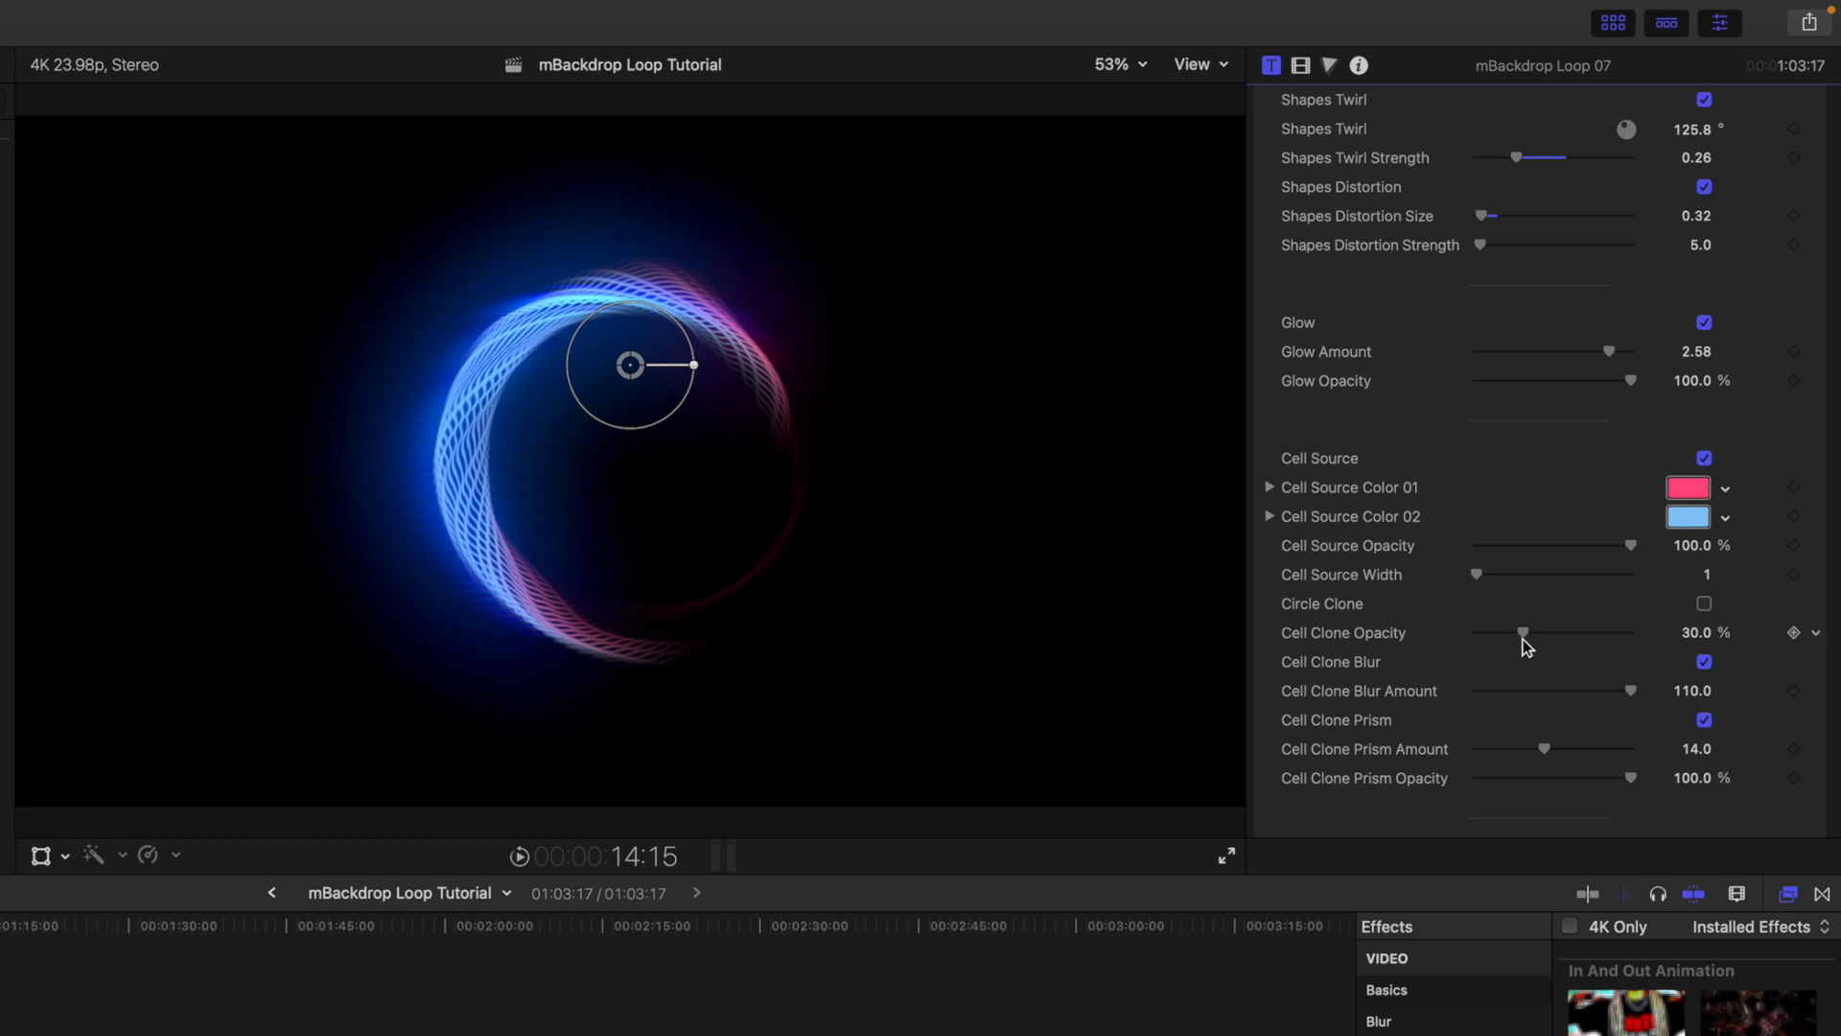
Restore Cell Clone Opacity to 30% and lower Cell Clone Blur Amount to about 64.
{"action": "left_click_drag", "start_coordinate": [1527, 633], "coordinate": [1492, 633]}
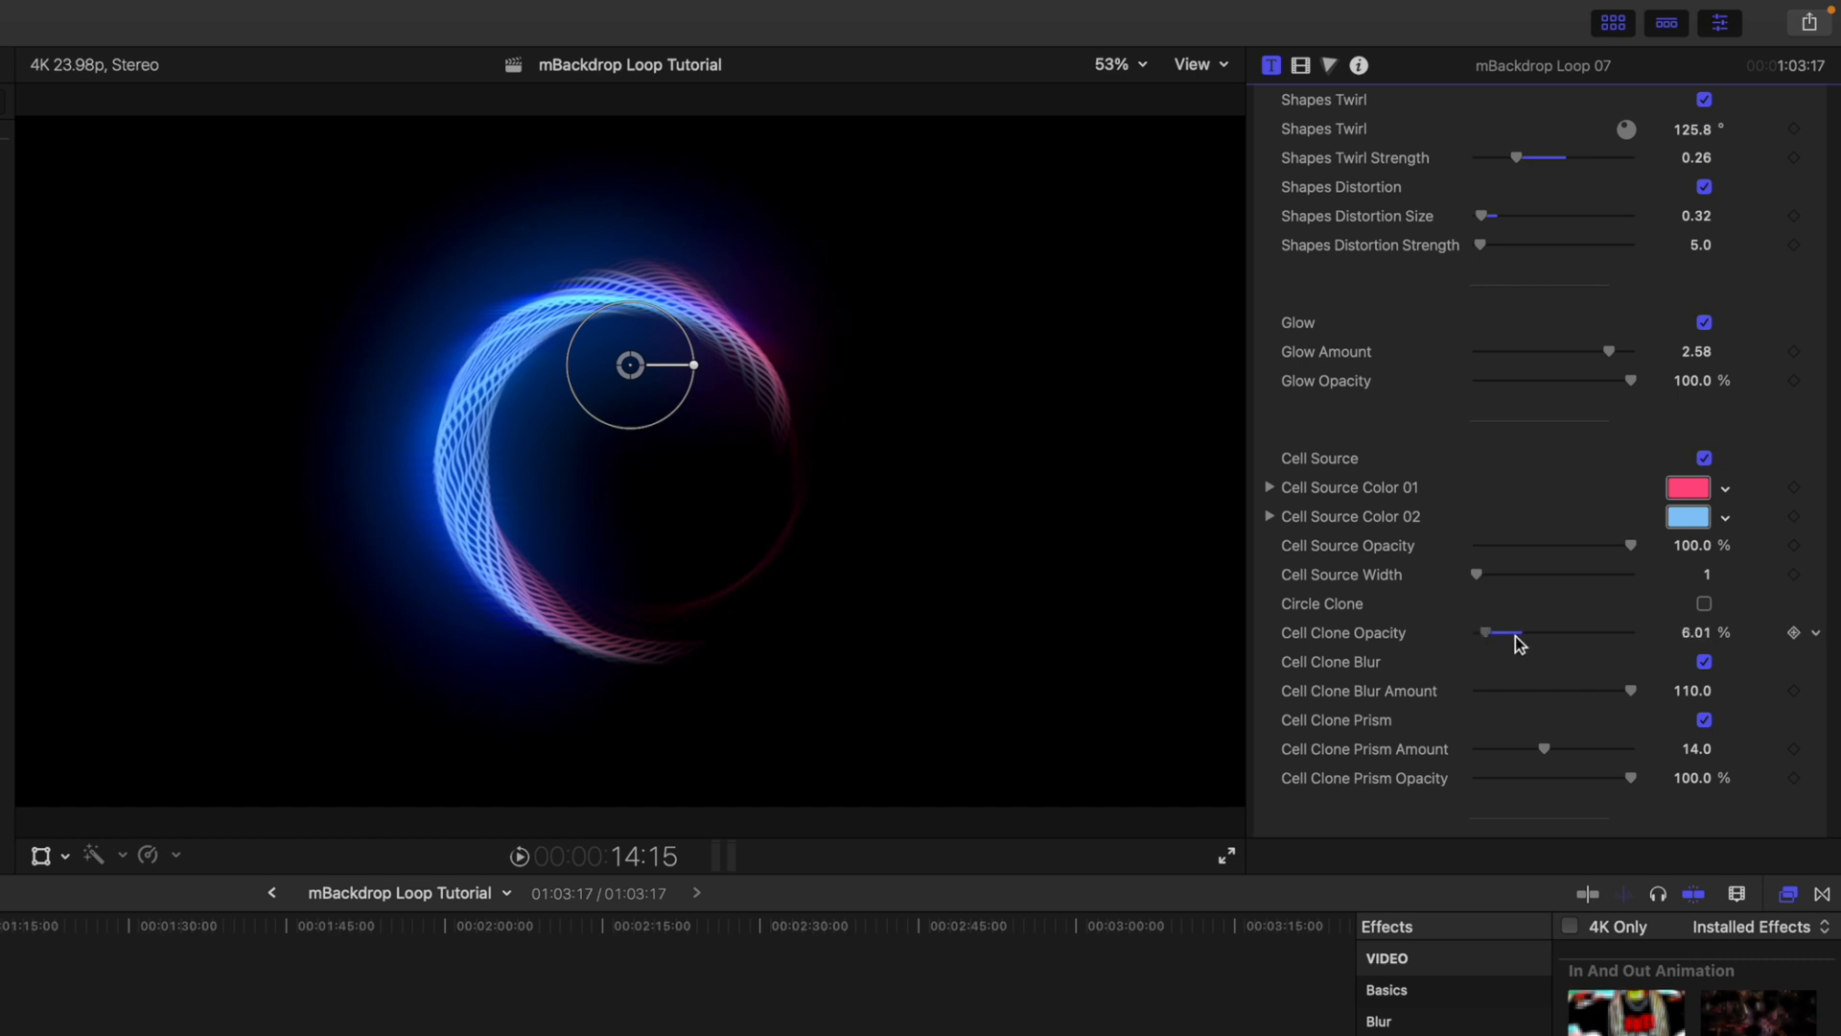
{"action": "left_click_drag", "start_coordinate": [1492, 631], "coordinate": [1507, 625]}
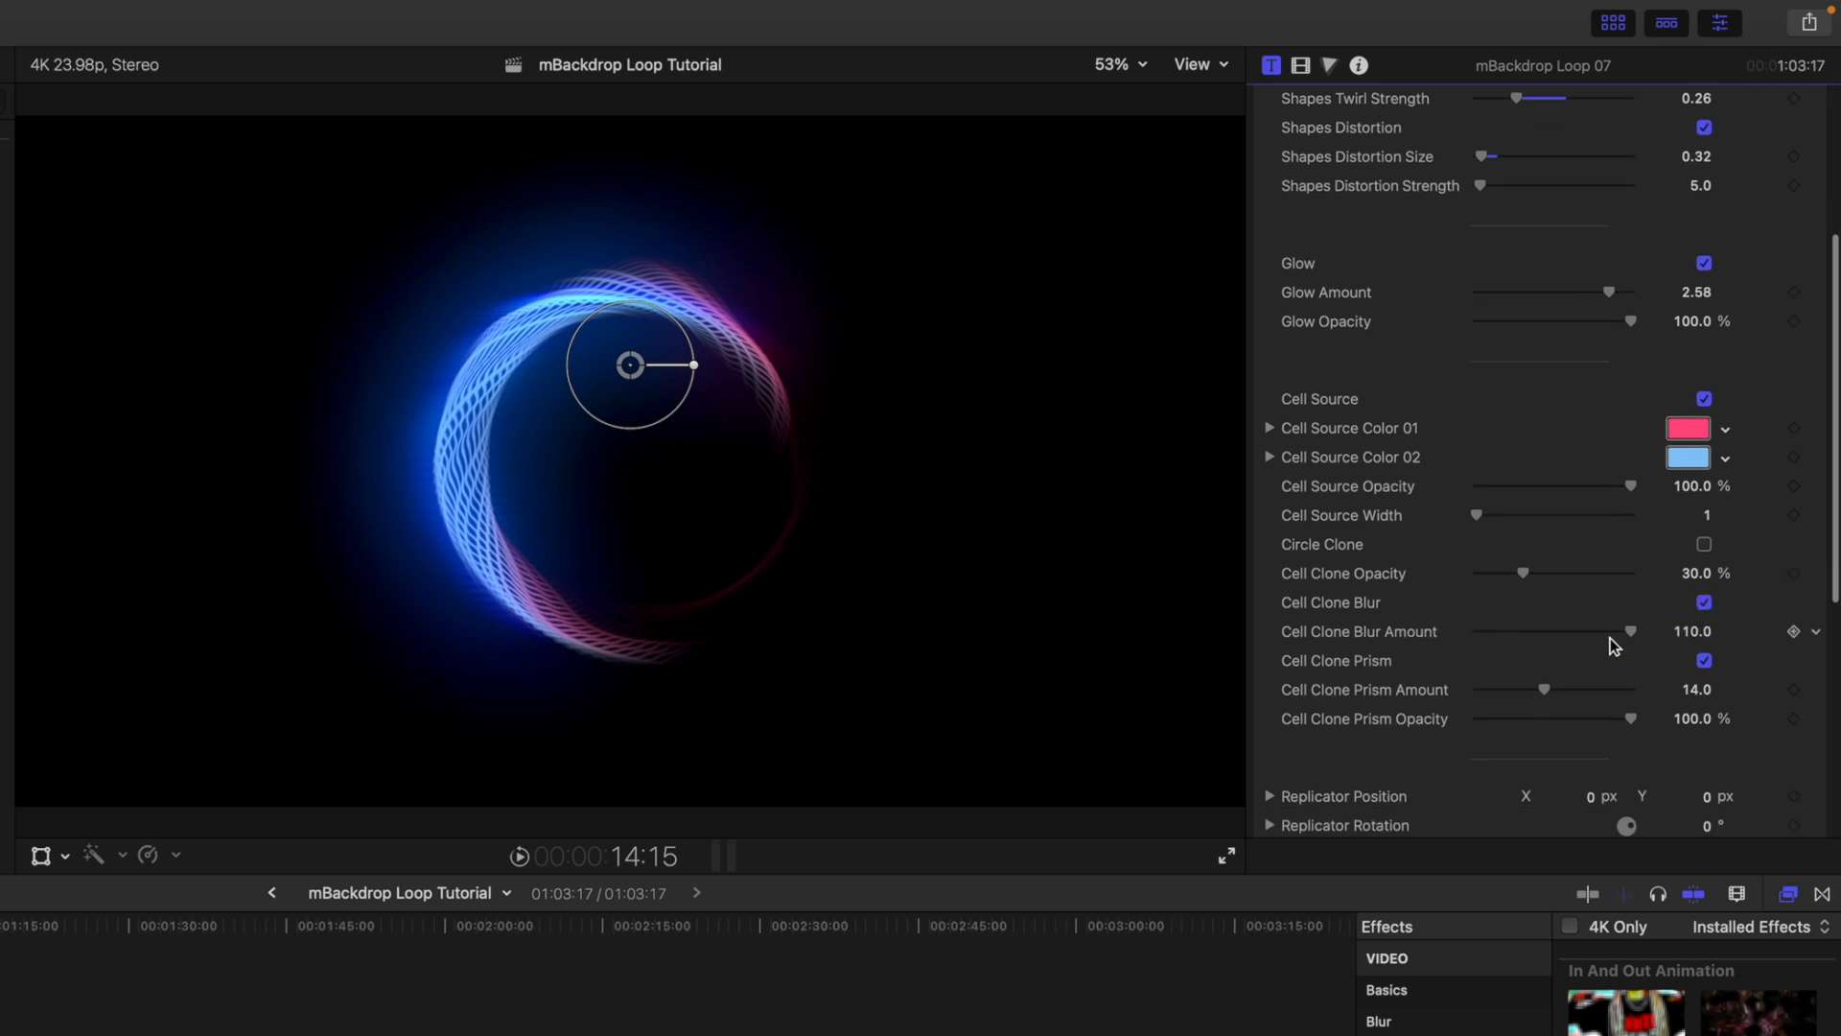
{"action": "left_click_drag", "start_coordinate": [1630, 631], "coordinate": [1592, 631]}
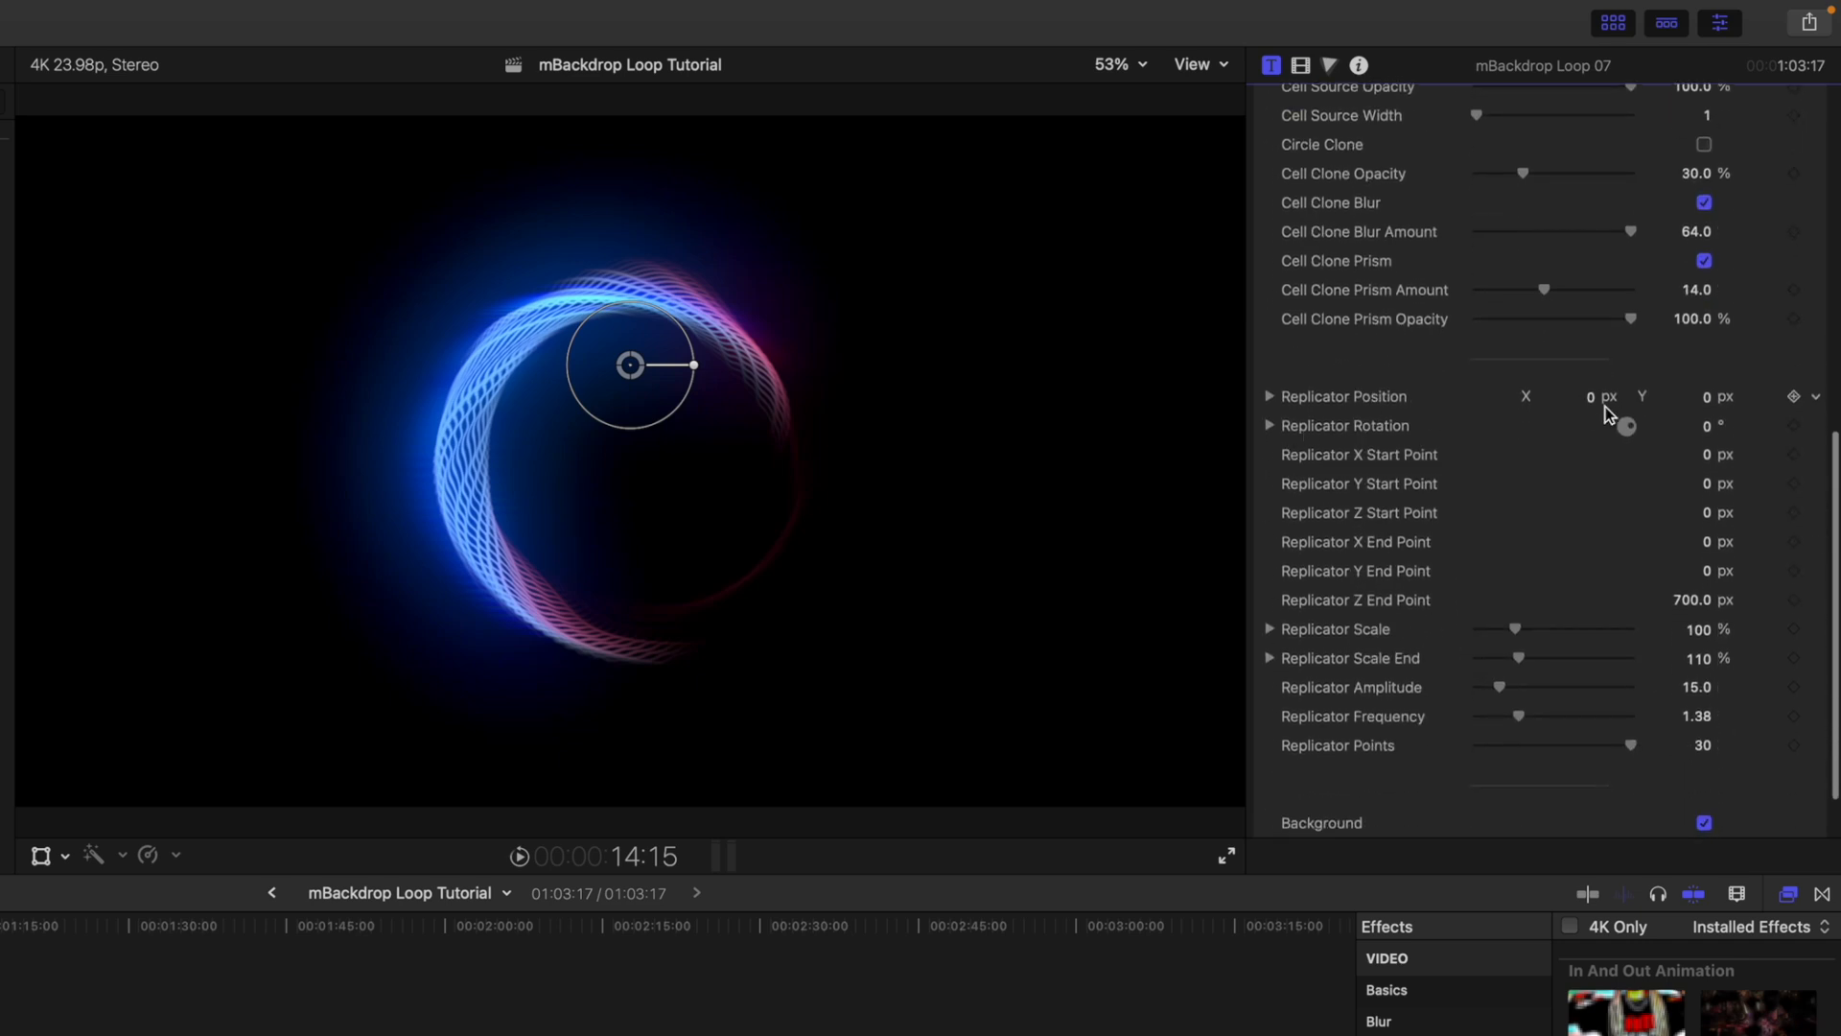
Offset the ring's Replicator Position X to about -32 px, recentring the ring in frame.
{"action": "left_click_drag", "start_coordinate": [1592, 395], "coordinate": [1615, 395]}
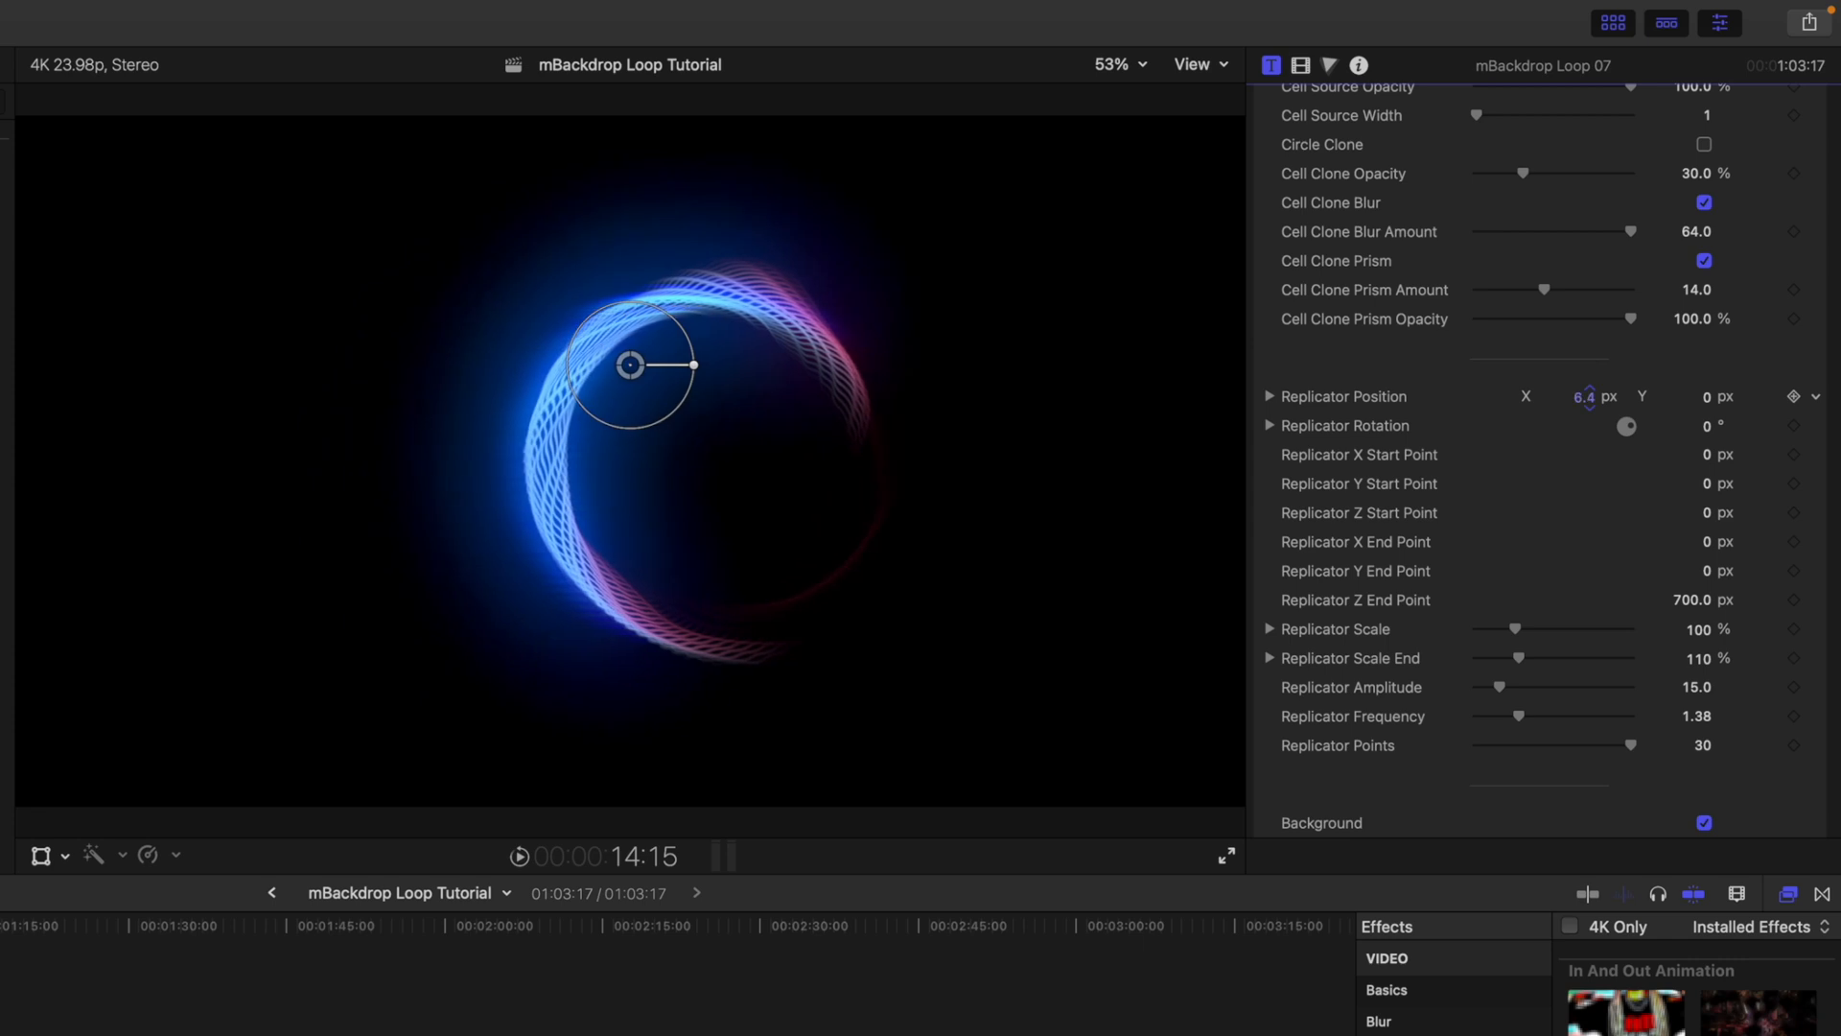
{"action": "left_click_drag", "start_coordinate": [1598, 395], "coordinate": [1586, 395]}
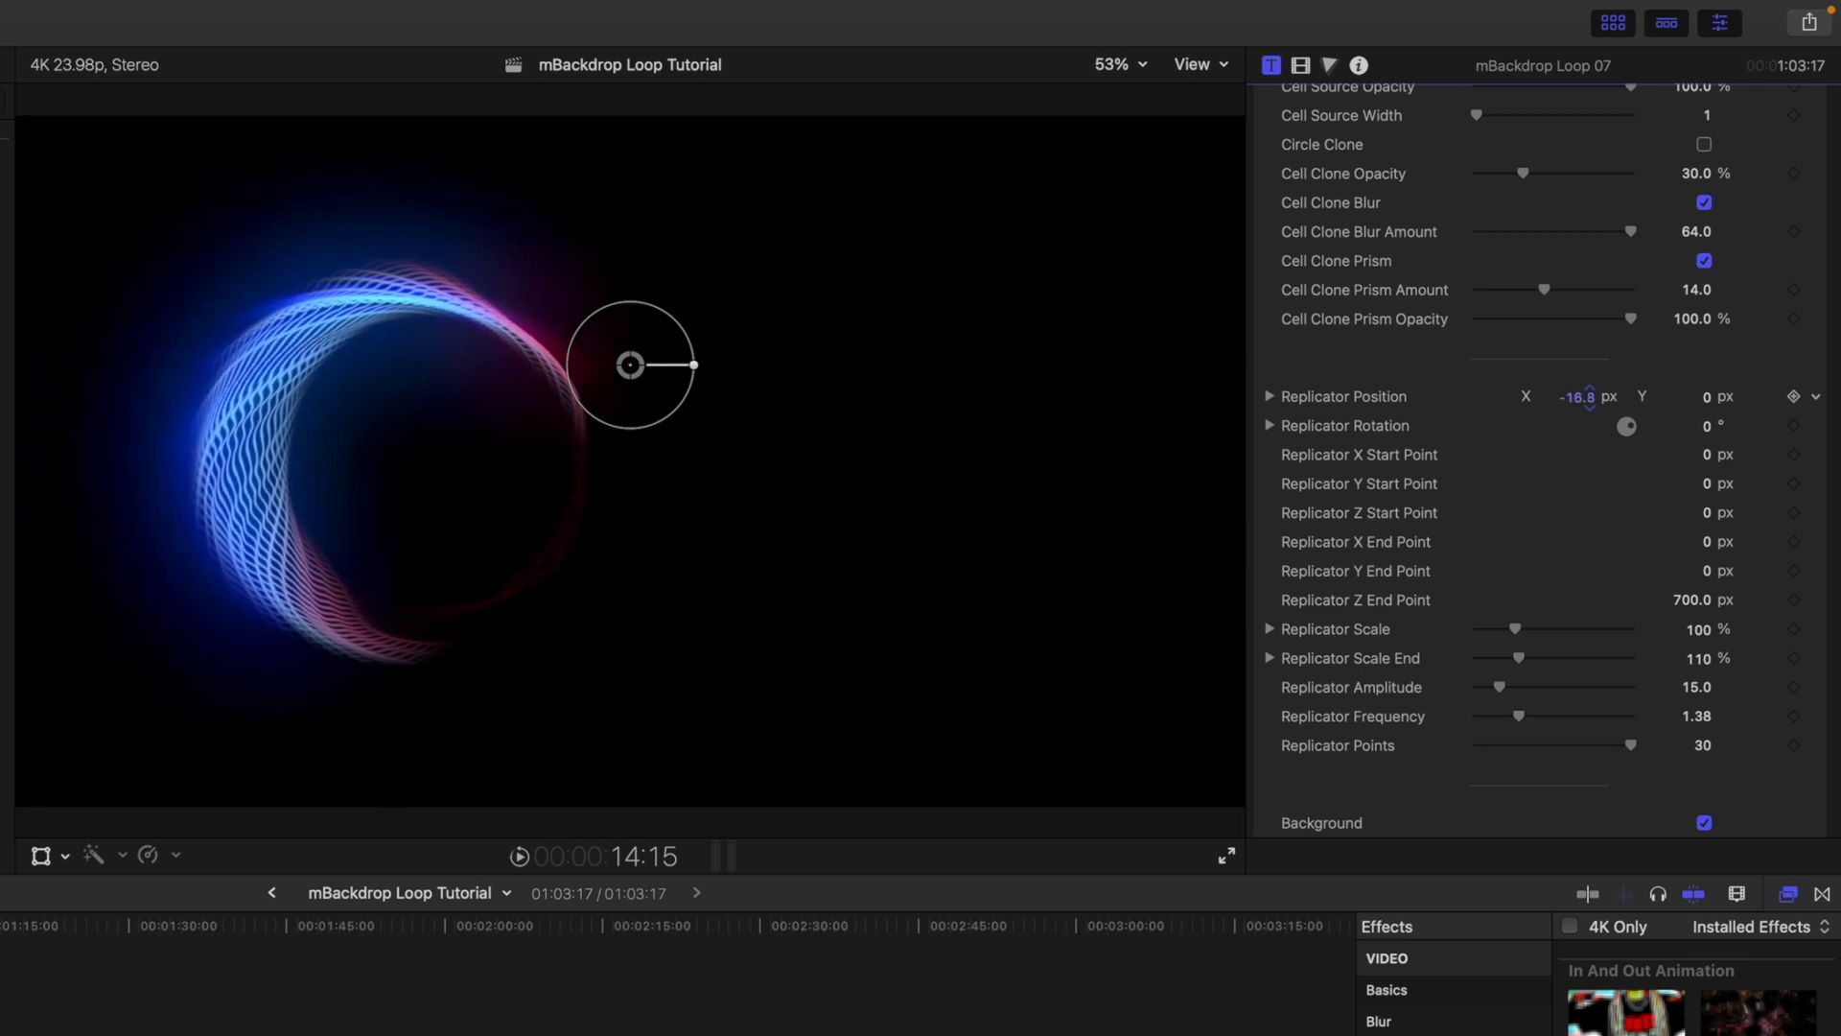
{"action": "left_click_drag", "start_coordinate": [1578, 395], "coordinate": [1561, 395]}
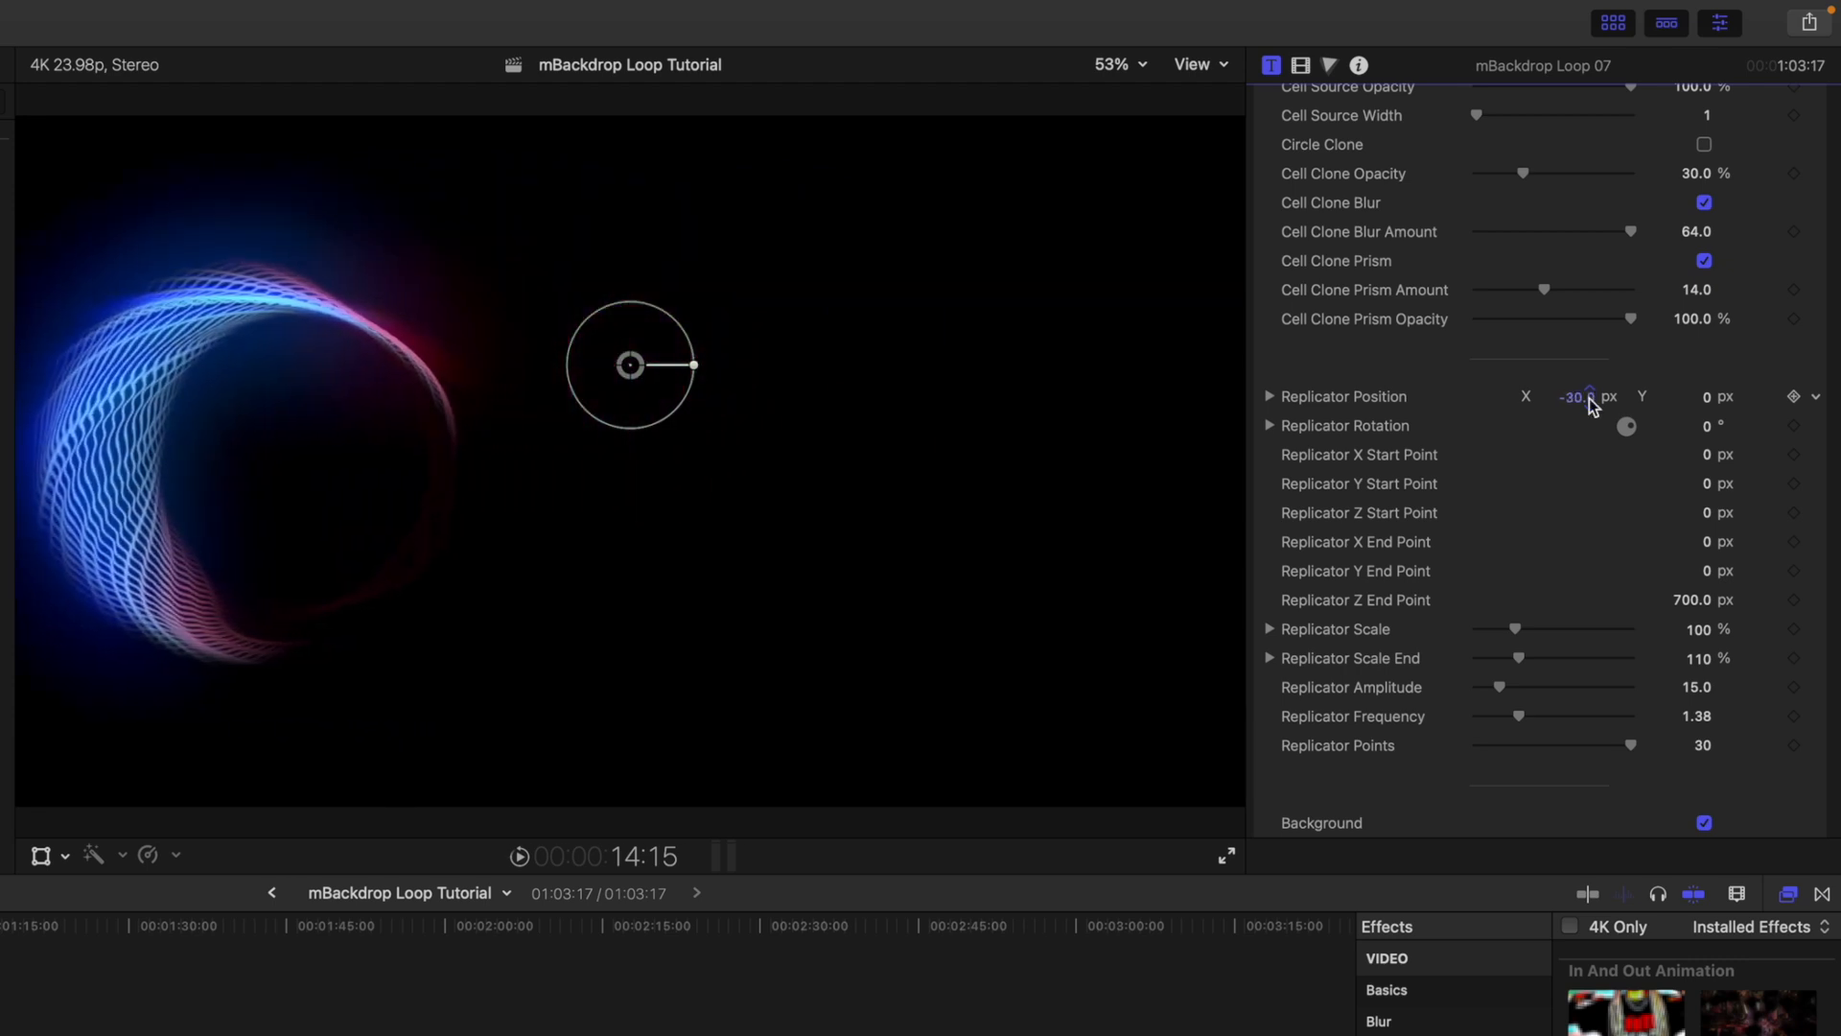
{"action": "left_click_drag", "start_coordinate": [631, 365], "coordinate": [992, 363]}
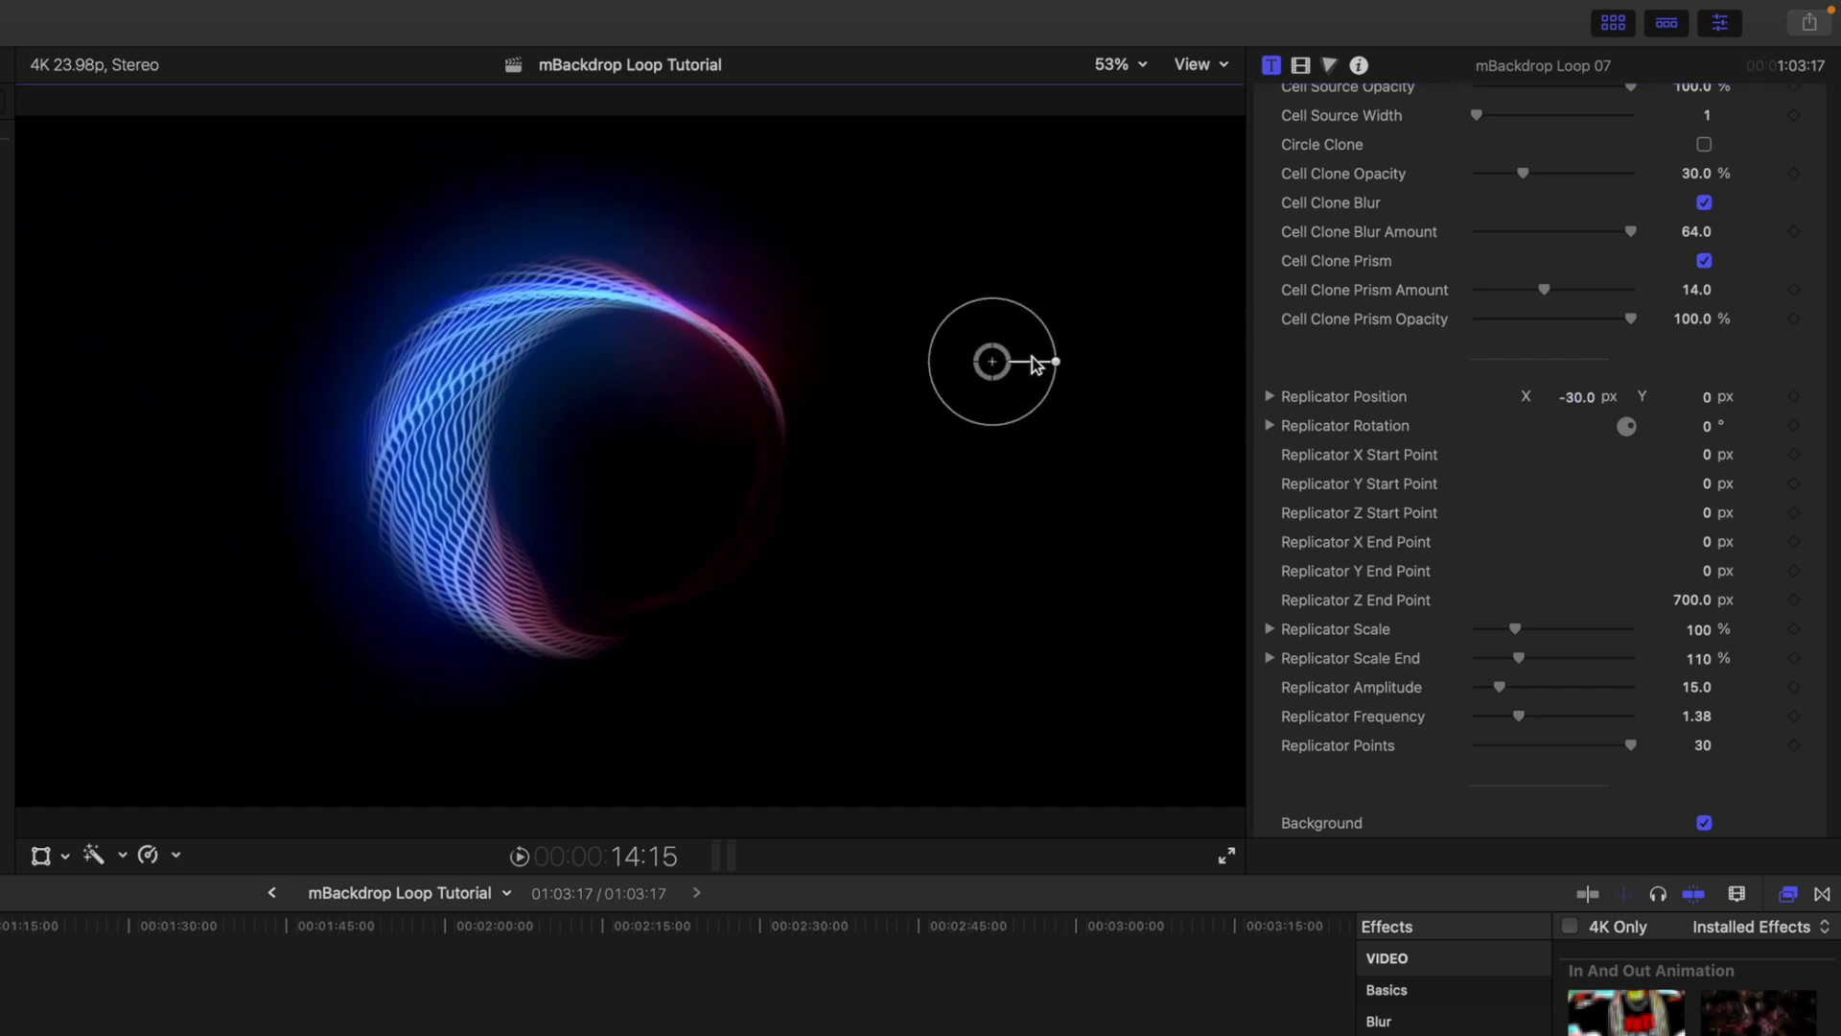
{"action": "left_click_drag", "start_coordinate": [991, 361], "coordinate": [1068, 359]}
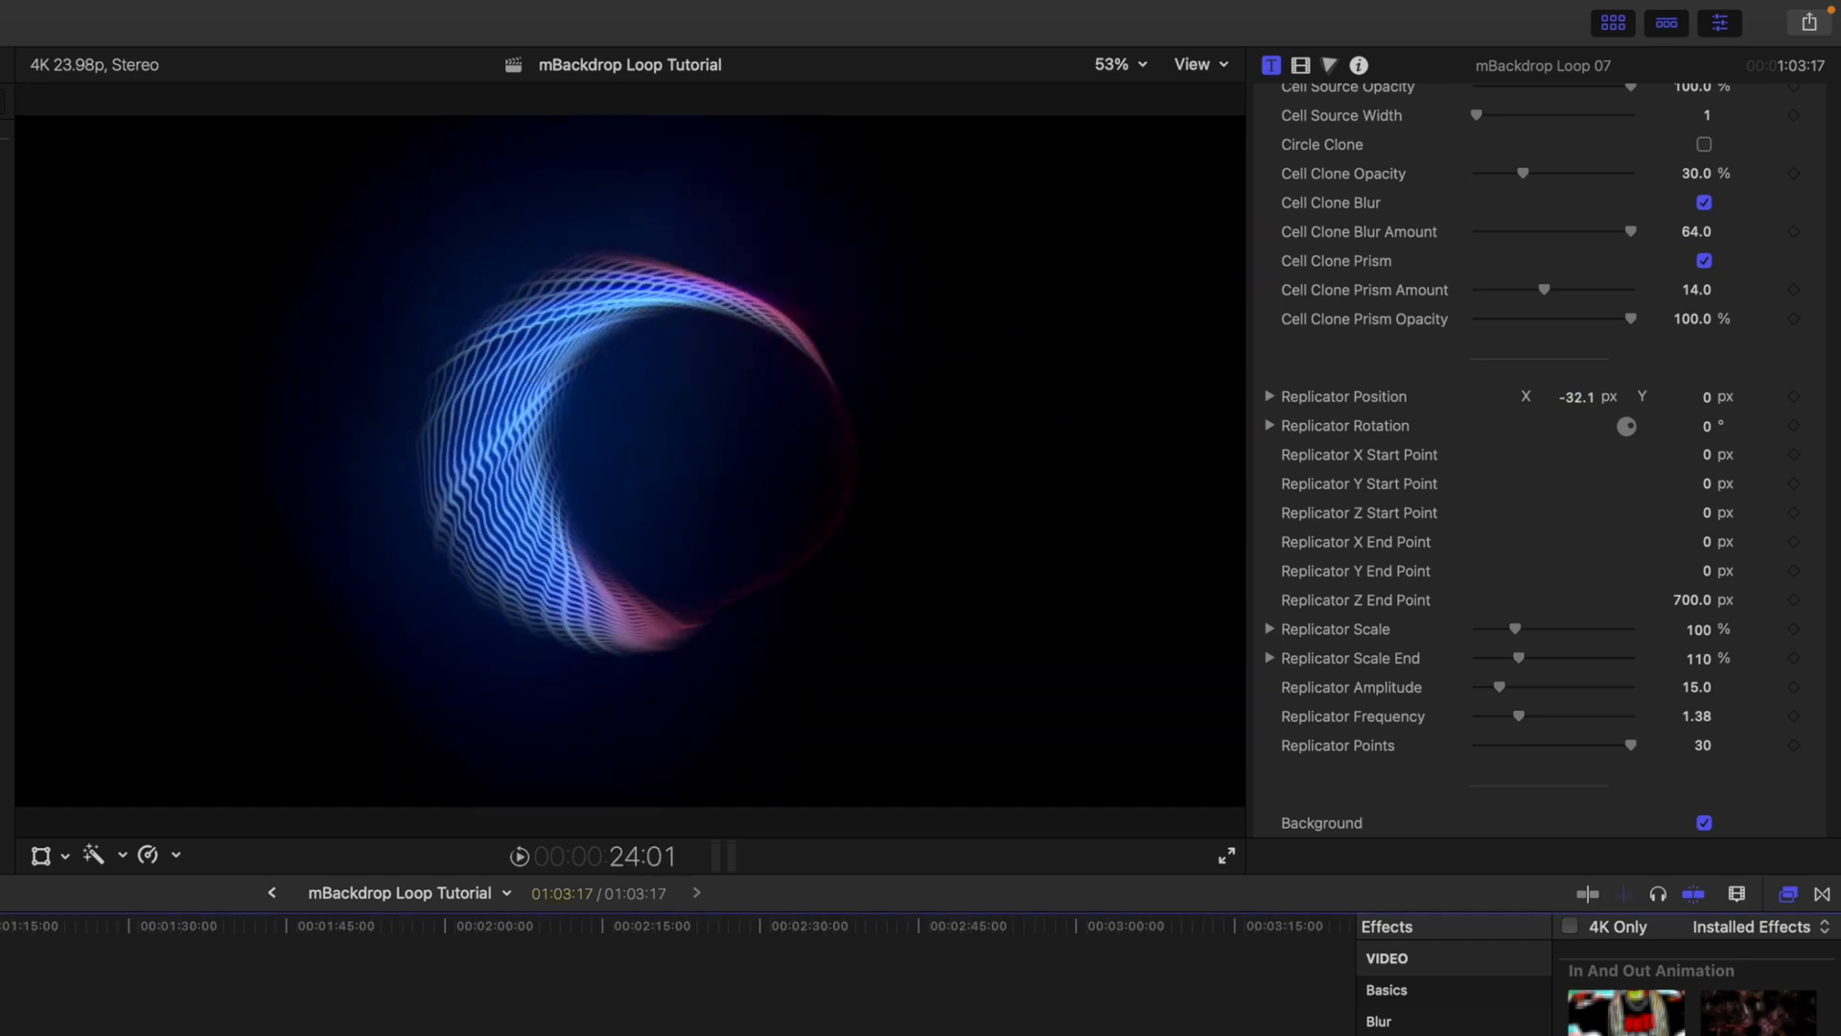
{"action": "scroll", "scroll_direction": "down", "scroll_amount": 3}
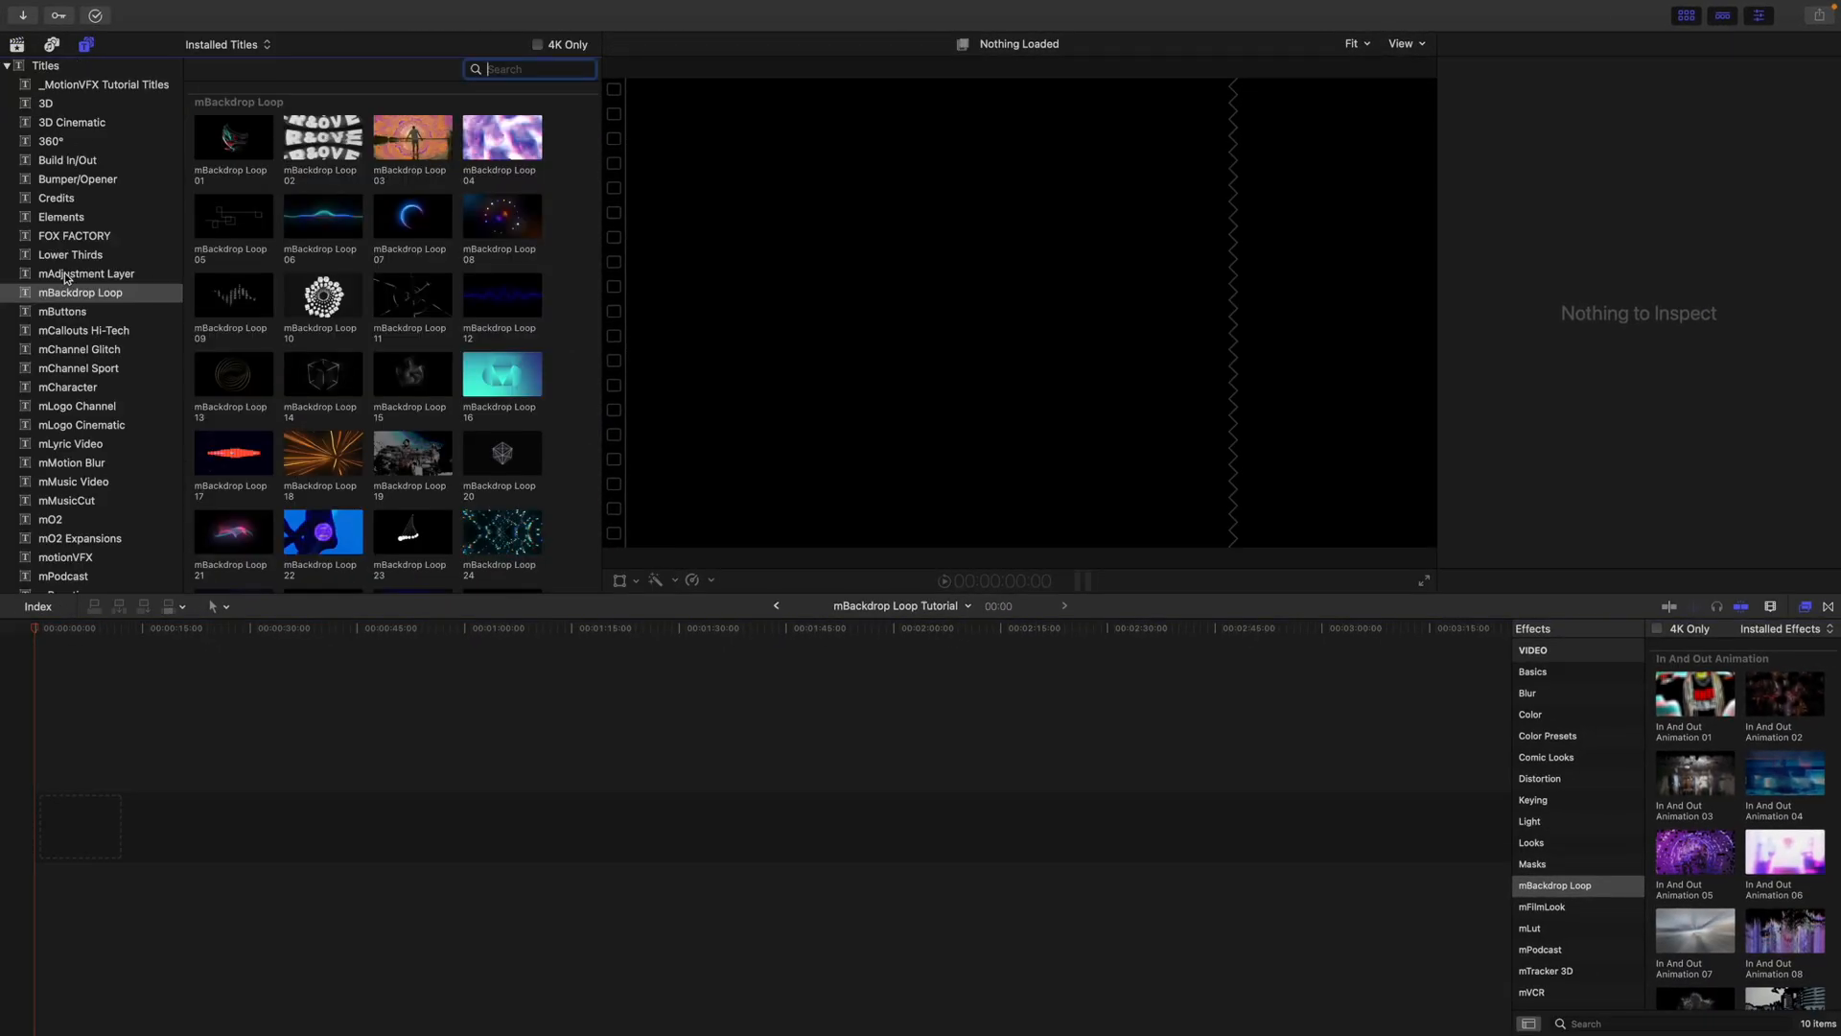
Skim the mBackdrop Loop titles and pick the Loop 22 vinyl-record title.
{"action": "scroll", "scroll_direction": "down", "scroll_amount": 3}
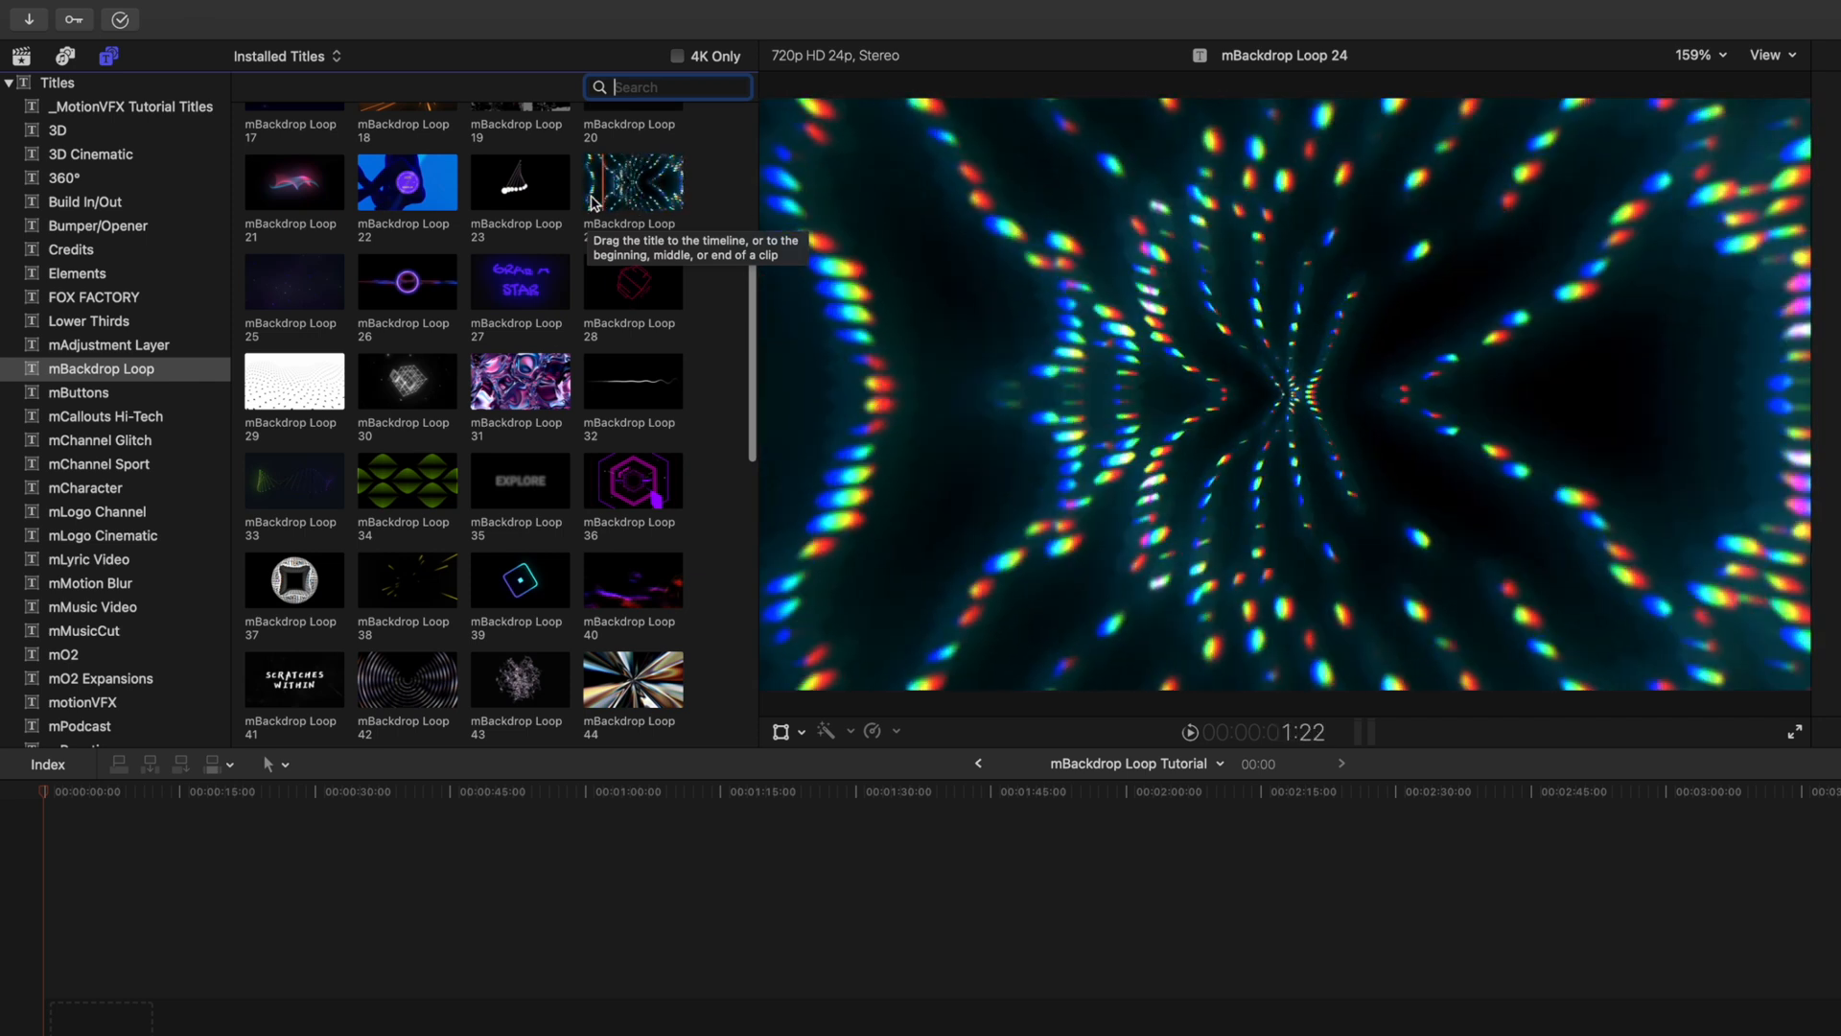
{"action": "mouse_move", "coordinate": [520, 183]}
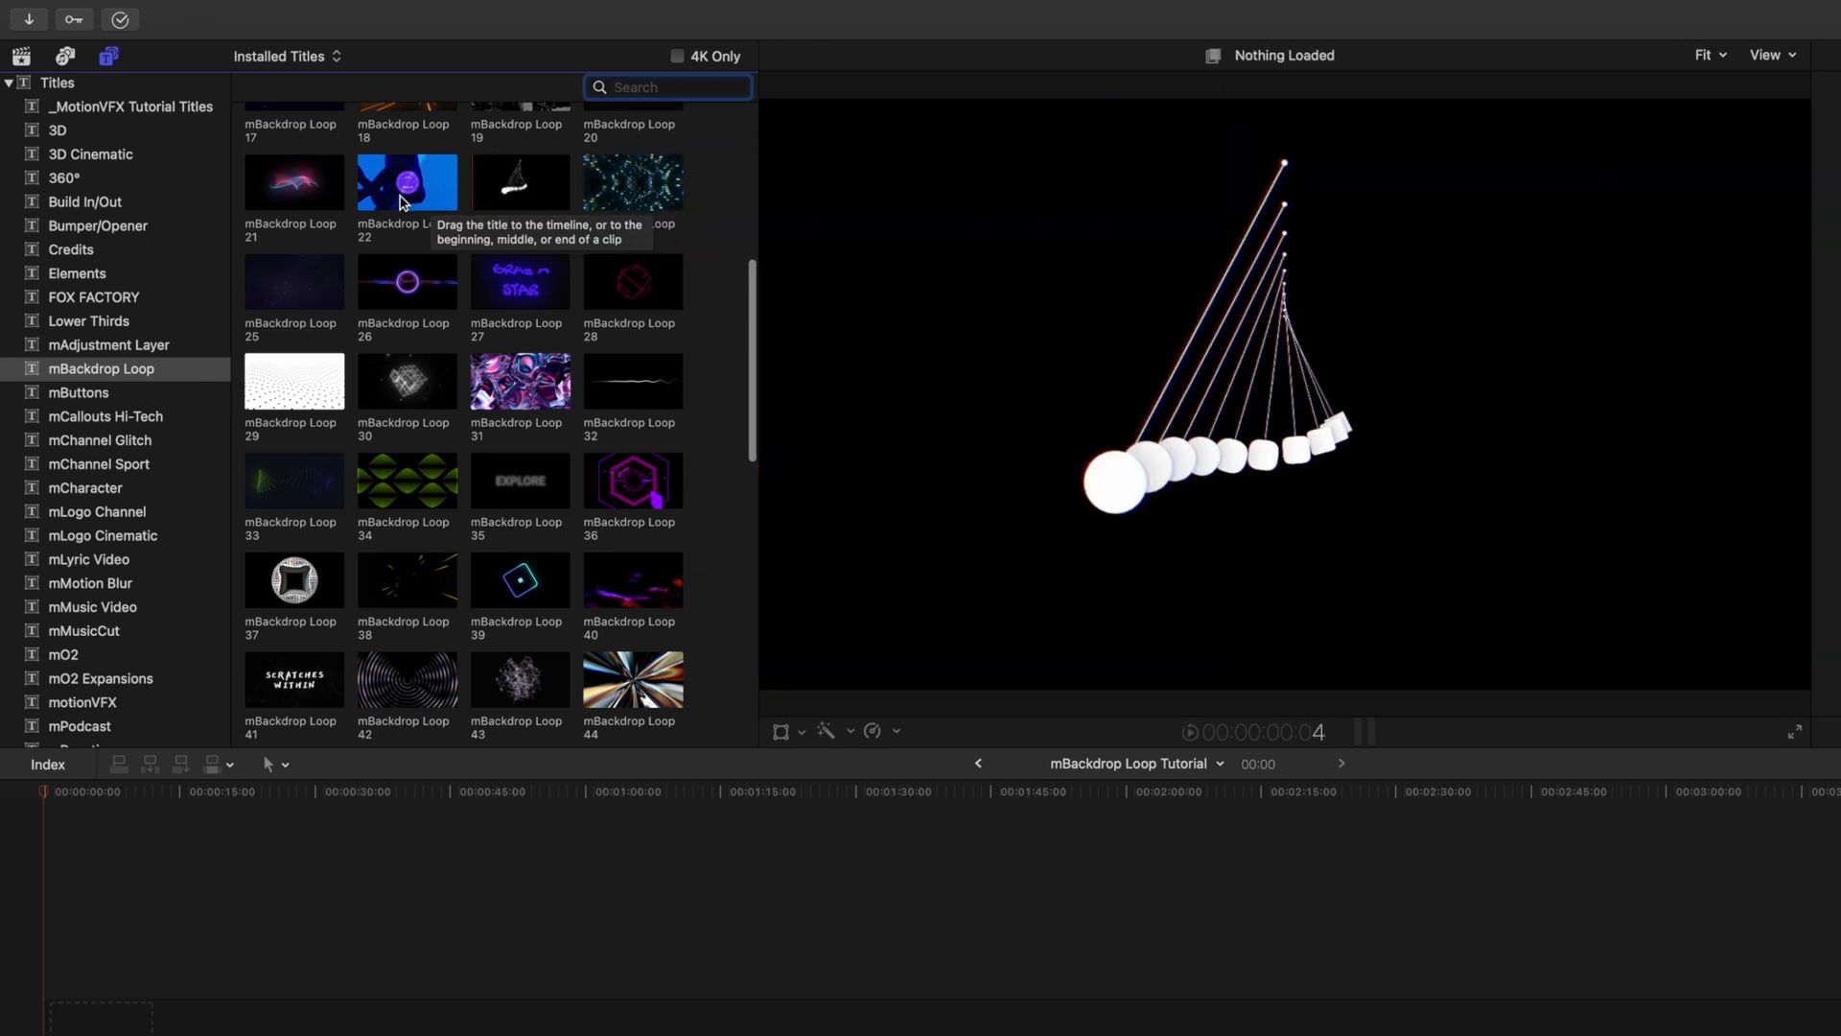
{"action": "left_click", "coordinate": [406, 184]}
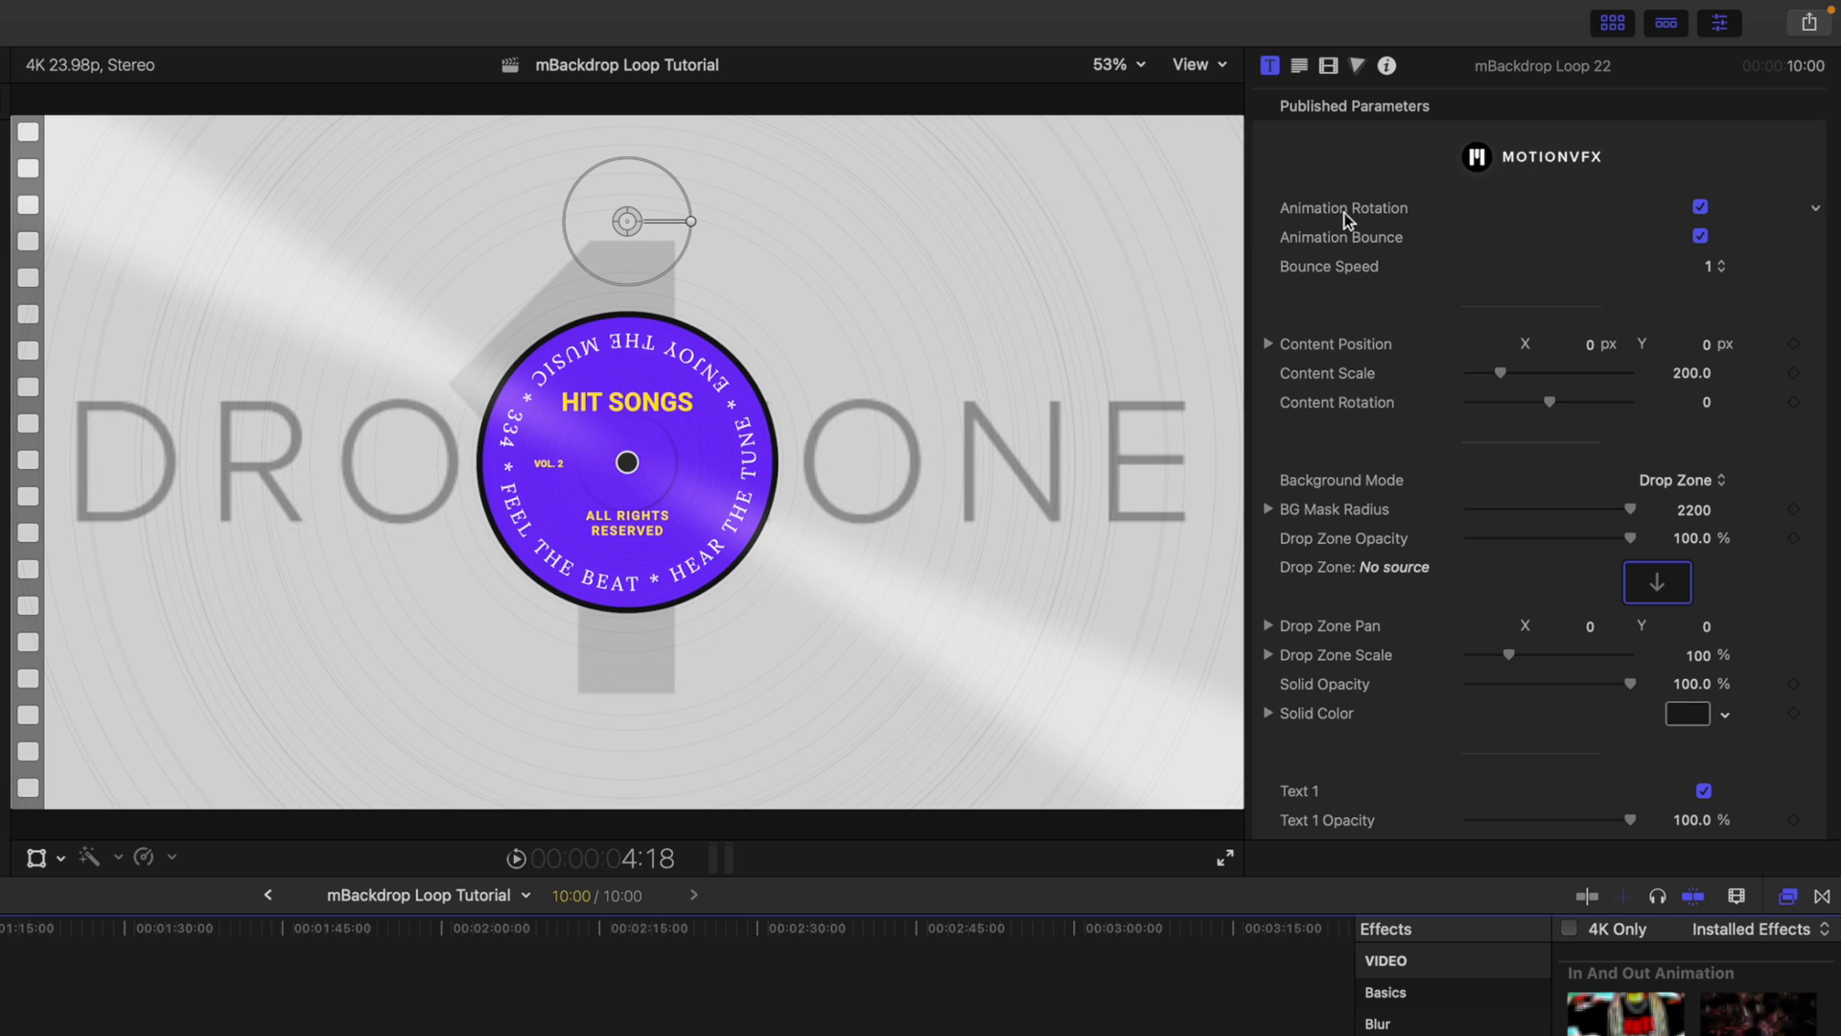
{"action": "mouse_move", "coordinate": [1419, 254]}
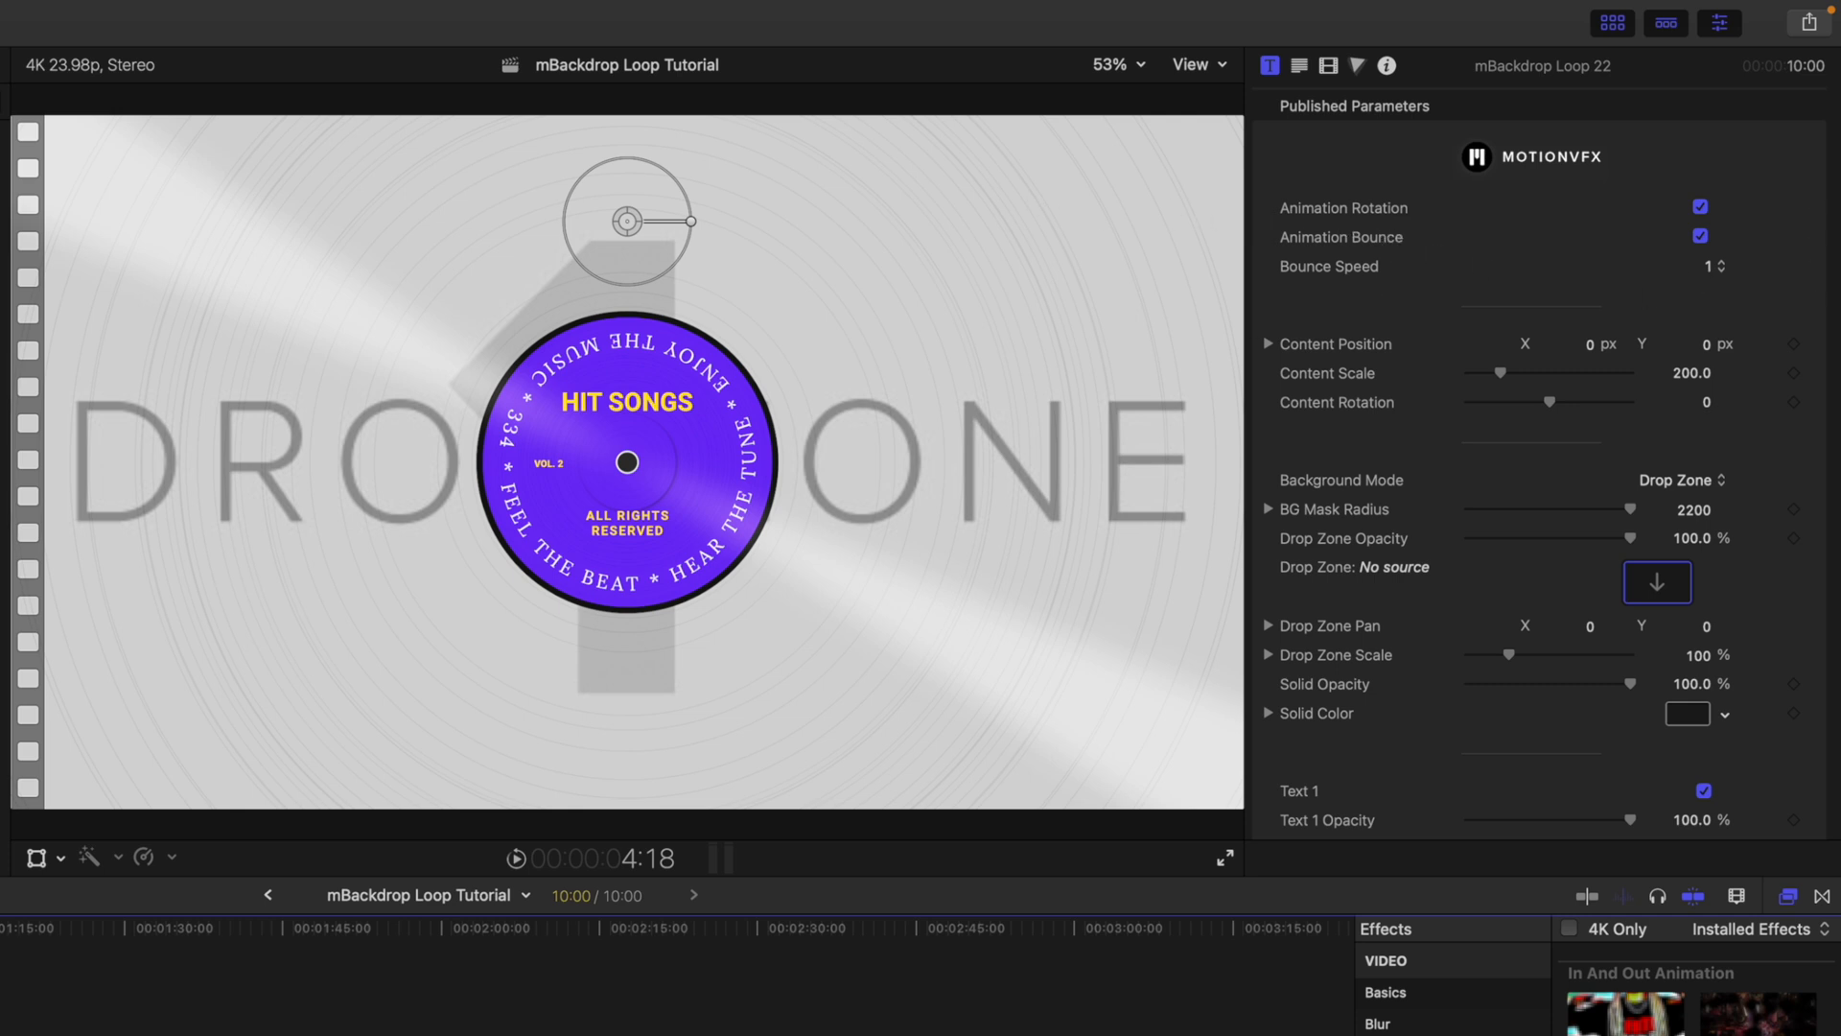
Choose the band performance clip from the library as Loop 22's drop zone source.
{"action": "left_click", "coordinate": [18, 44]}
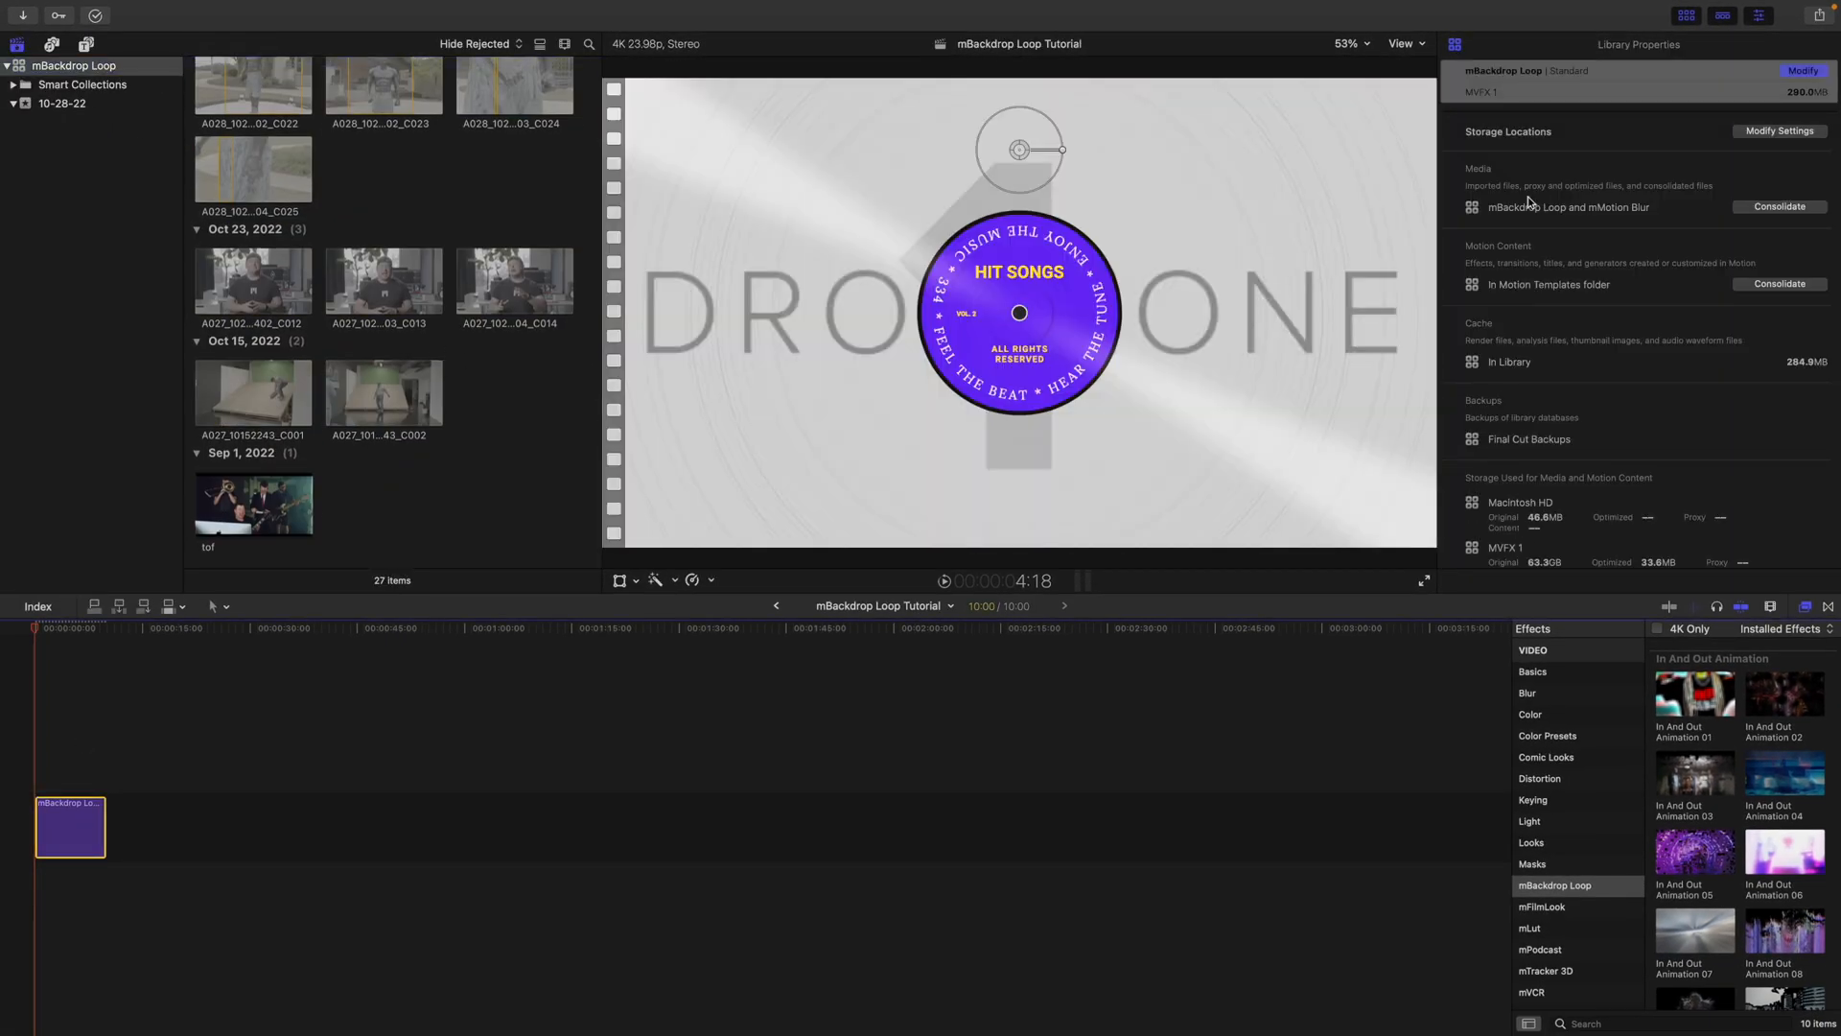
{"action": "left_click", "coordinate": [1453, 44]}
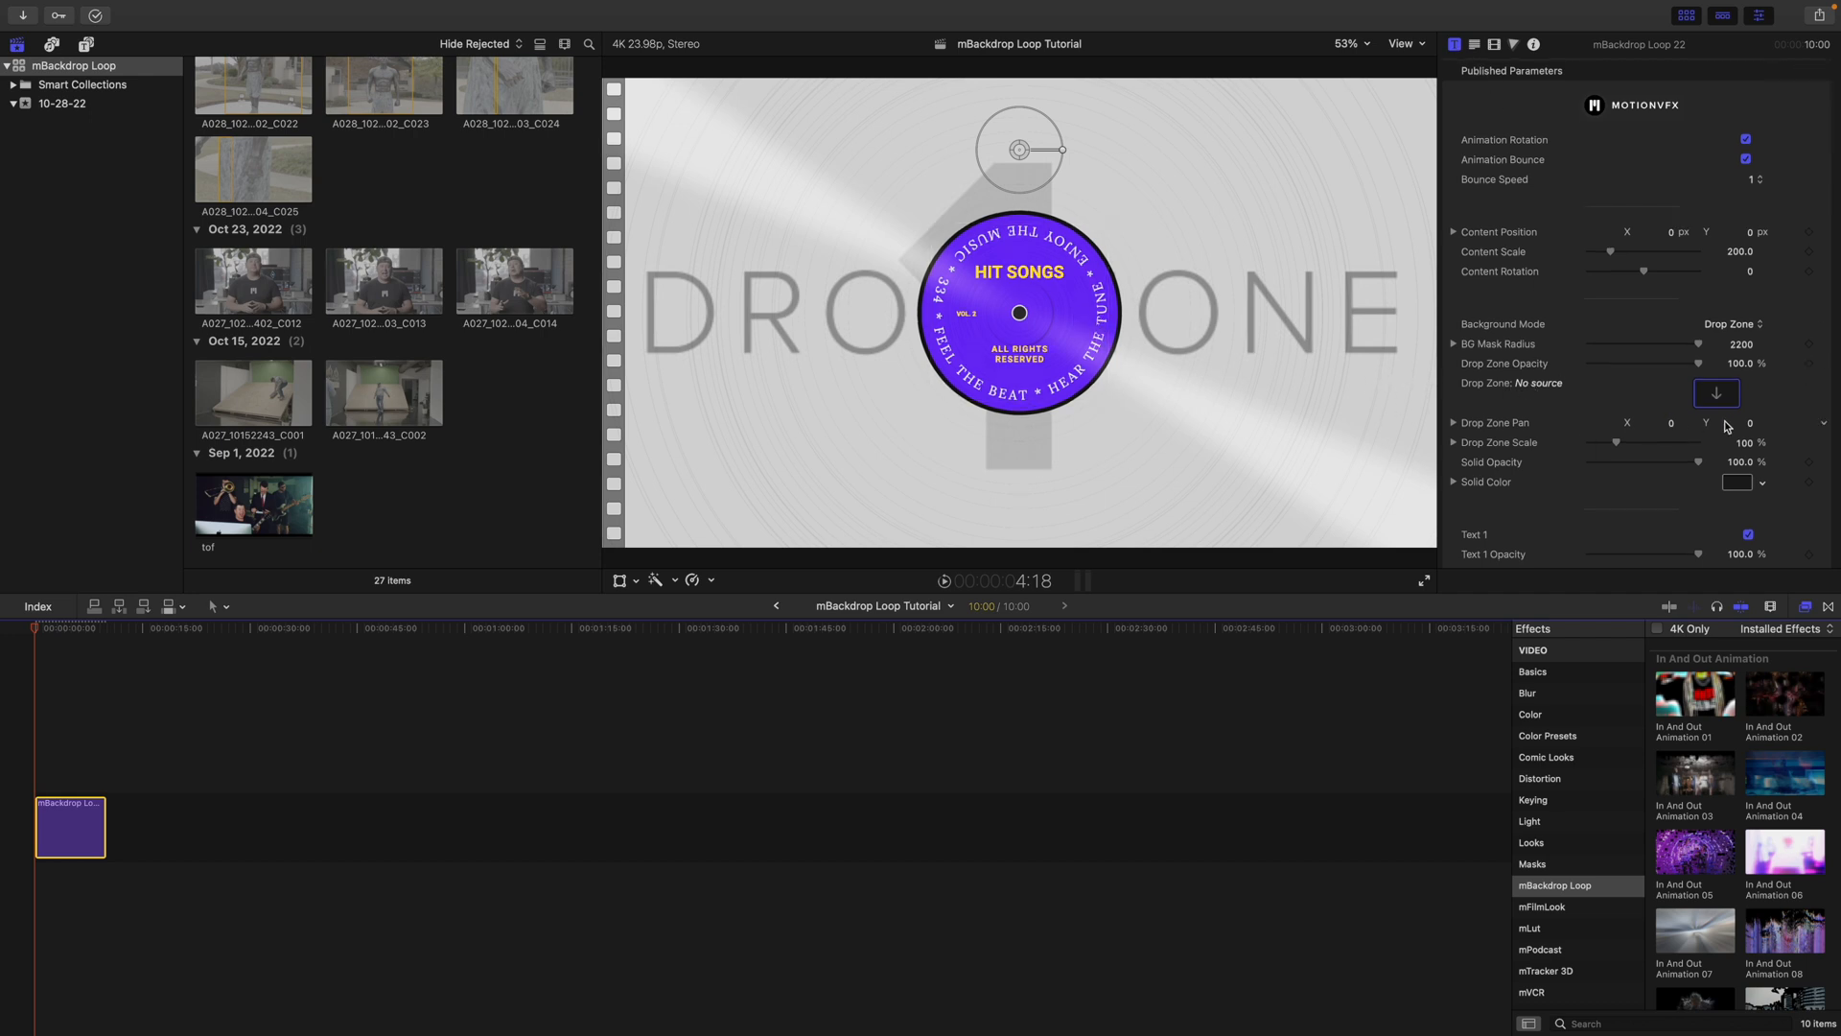
{"action": "left_click", "coordinate": [1715, 393]}
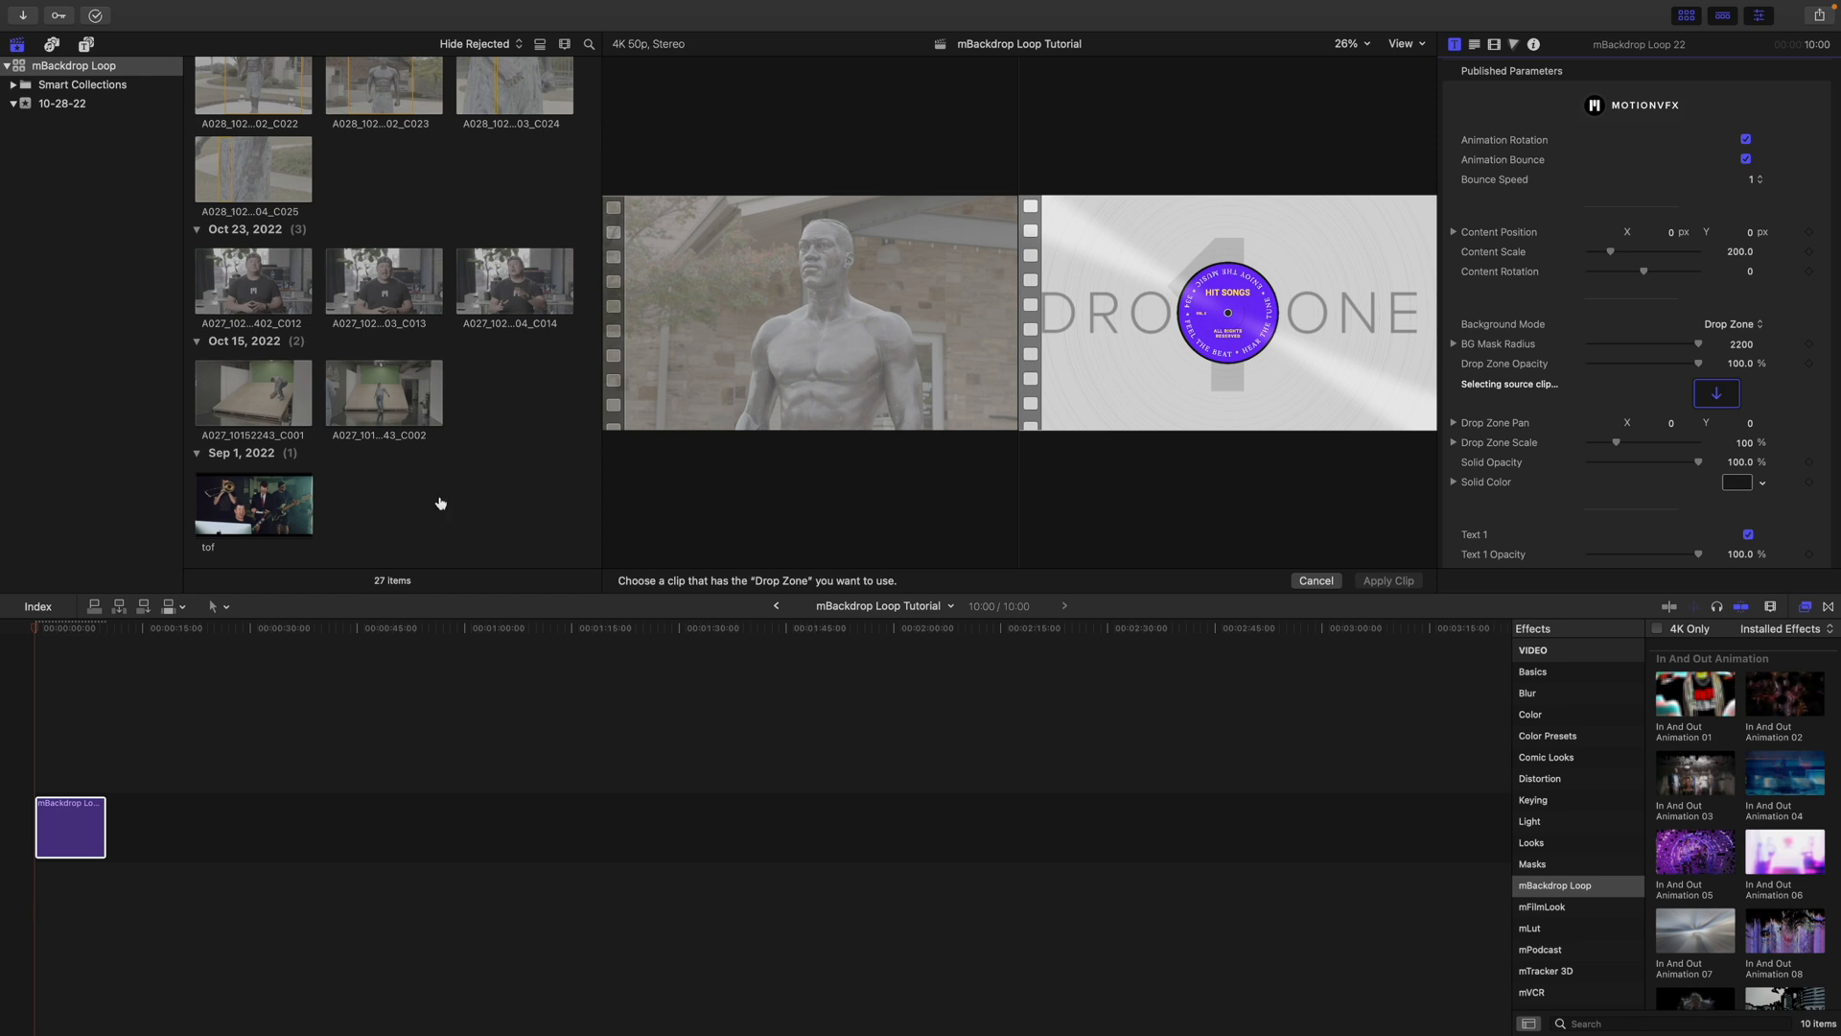
{"action": "left_click", "coordinate": [253, 503]}
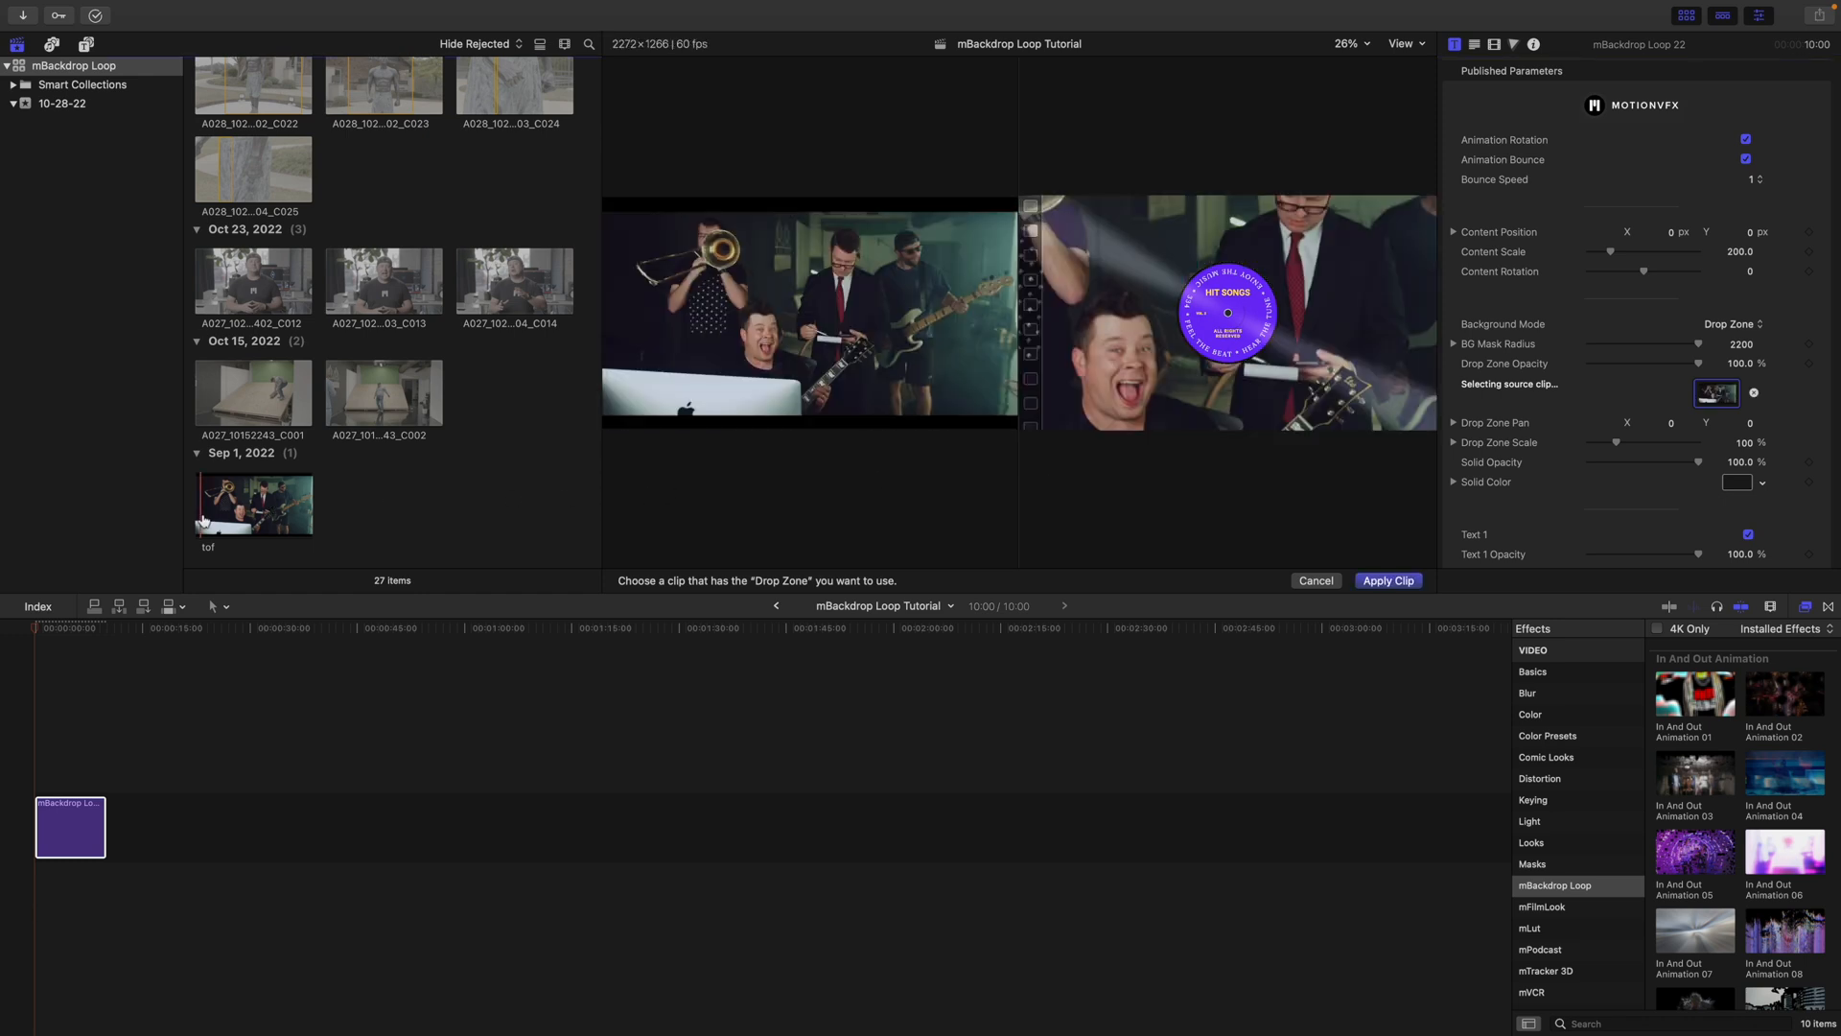
{"action": "mouse_move", "coordinate": [420, 519]}
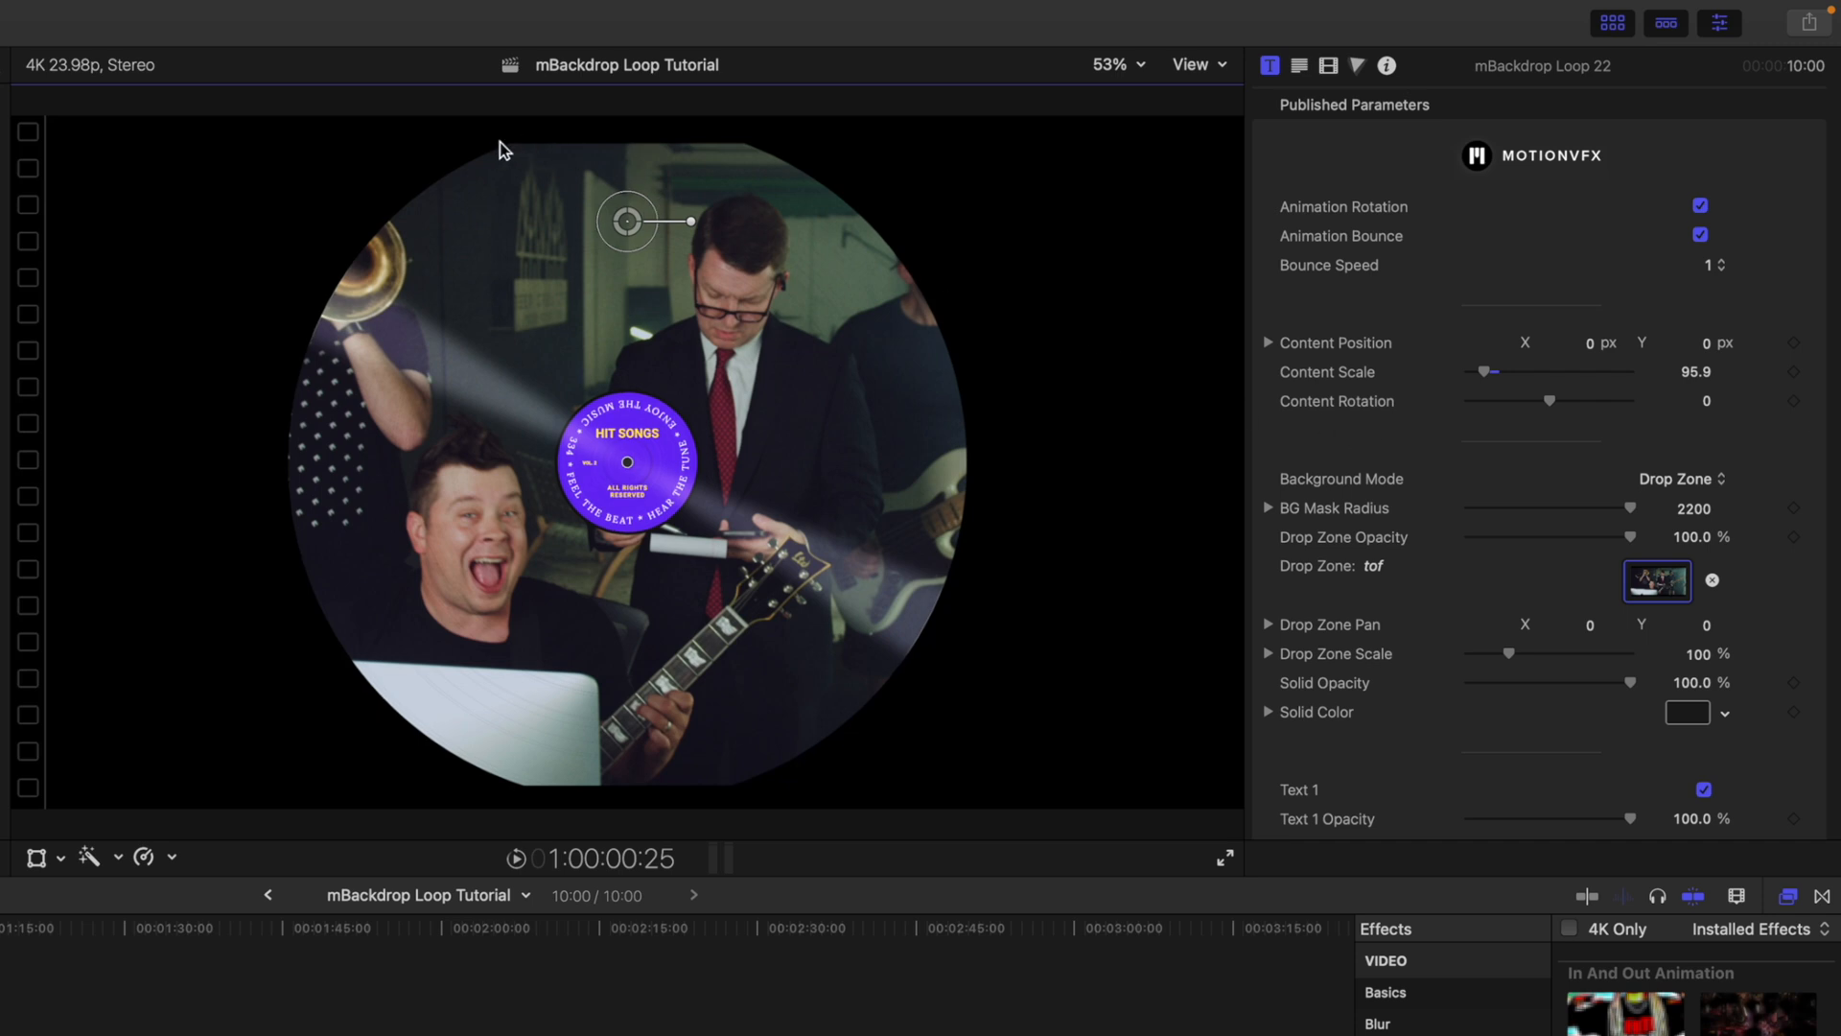
{"action": "mouse_move", "coordinate": [1437, 547]}
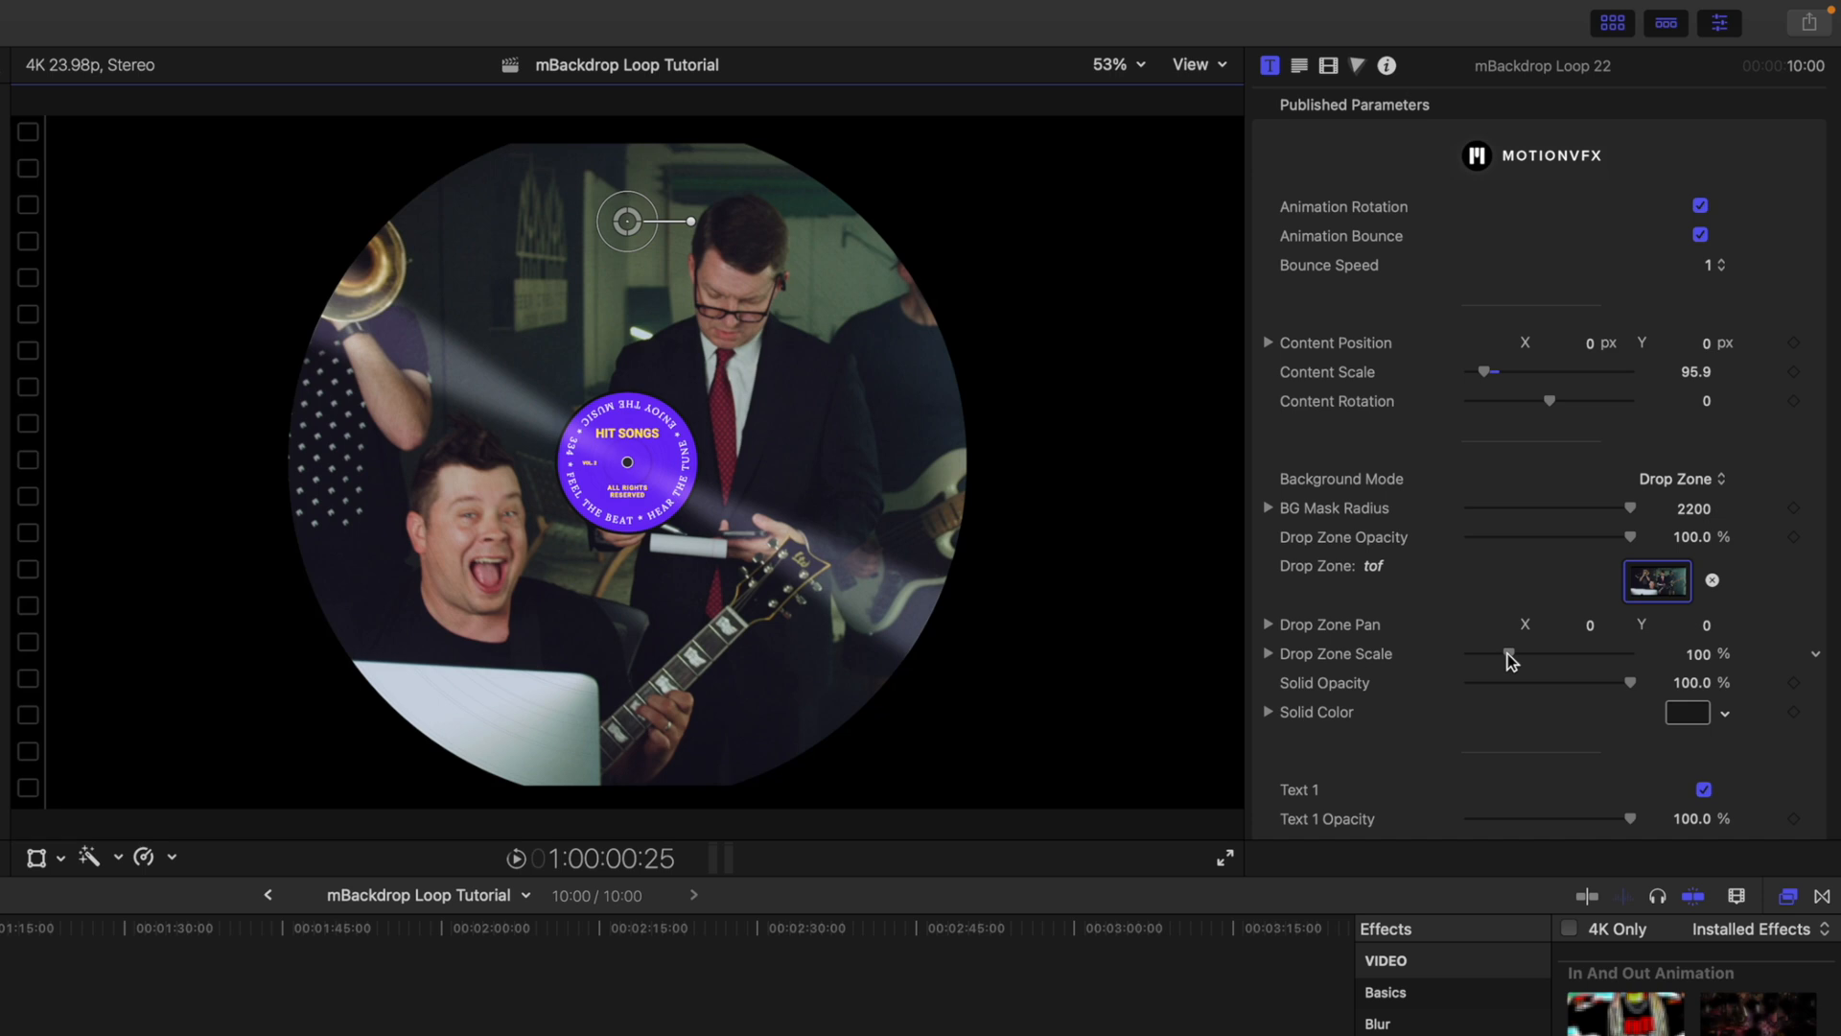
Scale the band video in the record to 113% and set Drop Zone Pan X to 6.3.
{"action": "left_click_drag", "start_coordinate": [1510, 654], "coordinate": [1526, 654]}
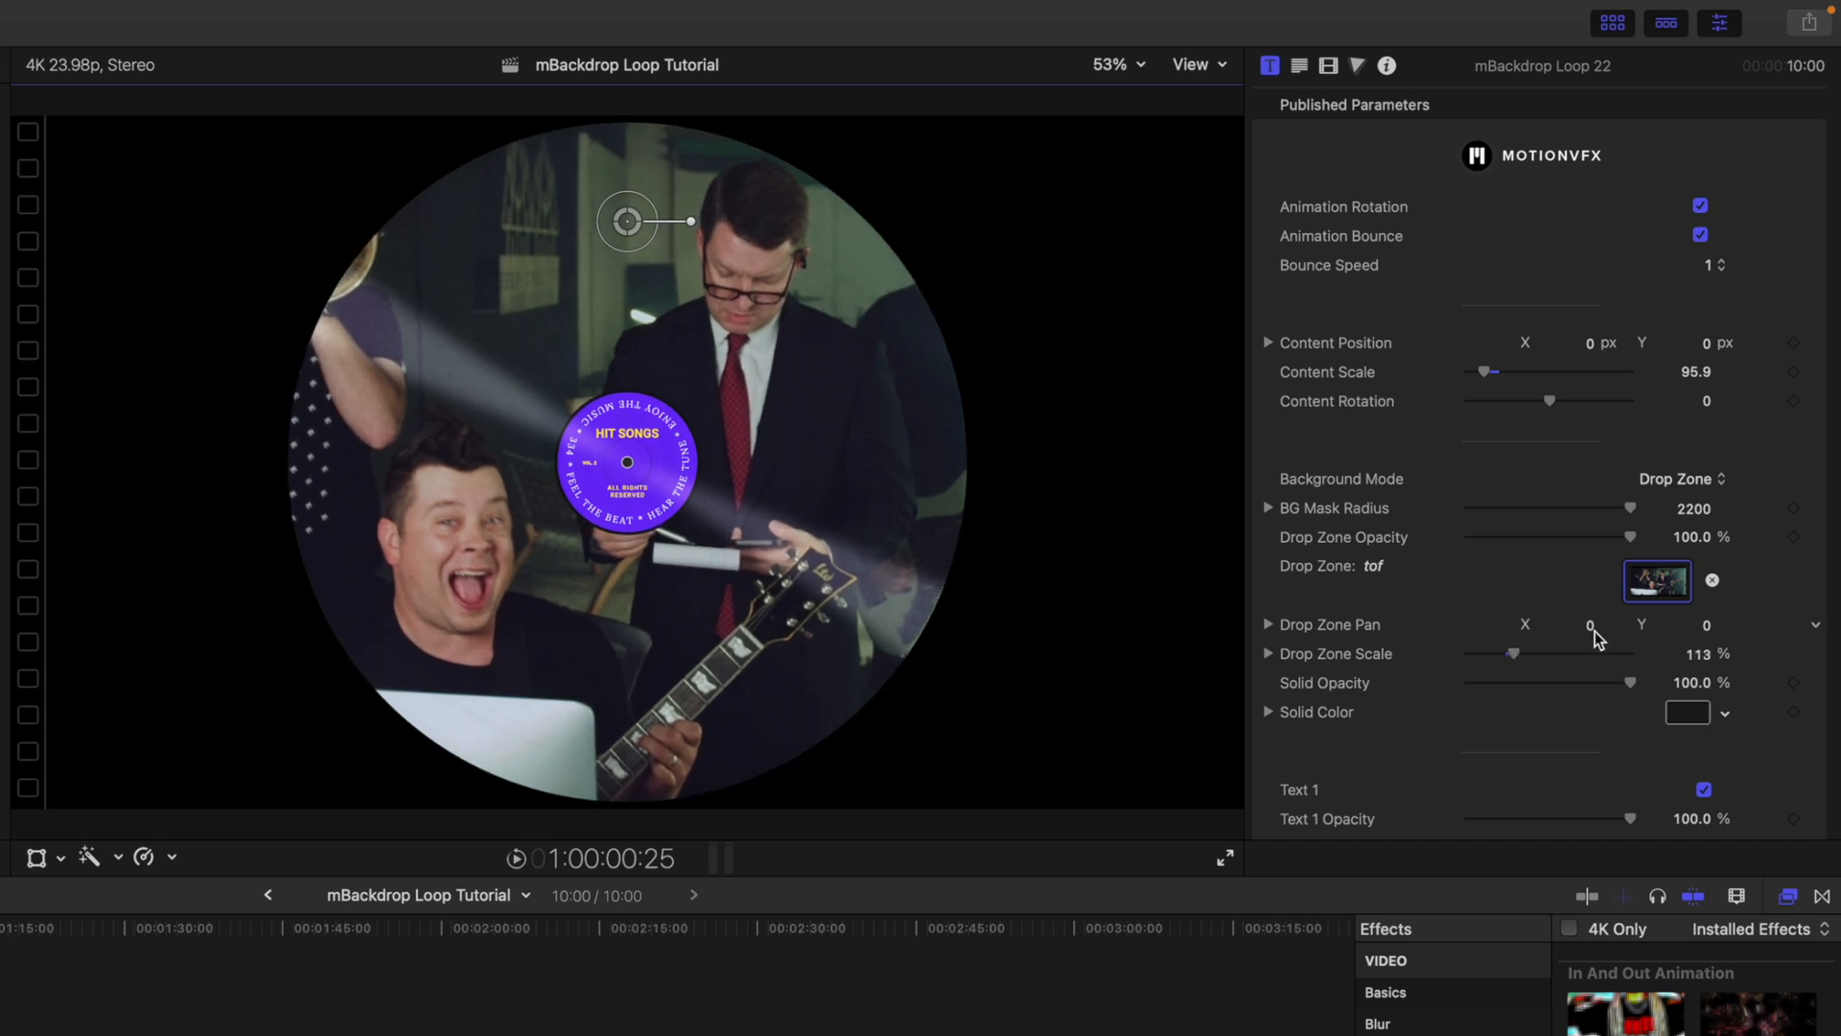
{"action": "left_click_drag", "start_coordinate": [1586, 624], "coordinate": [1591, 623]}
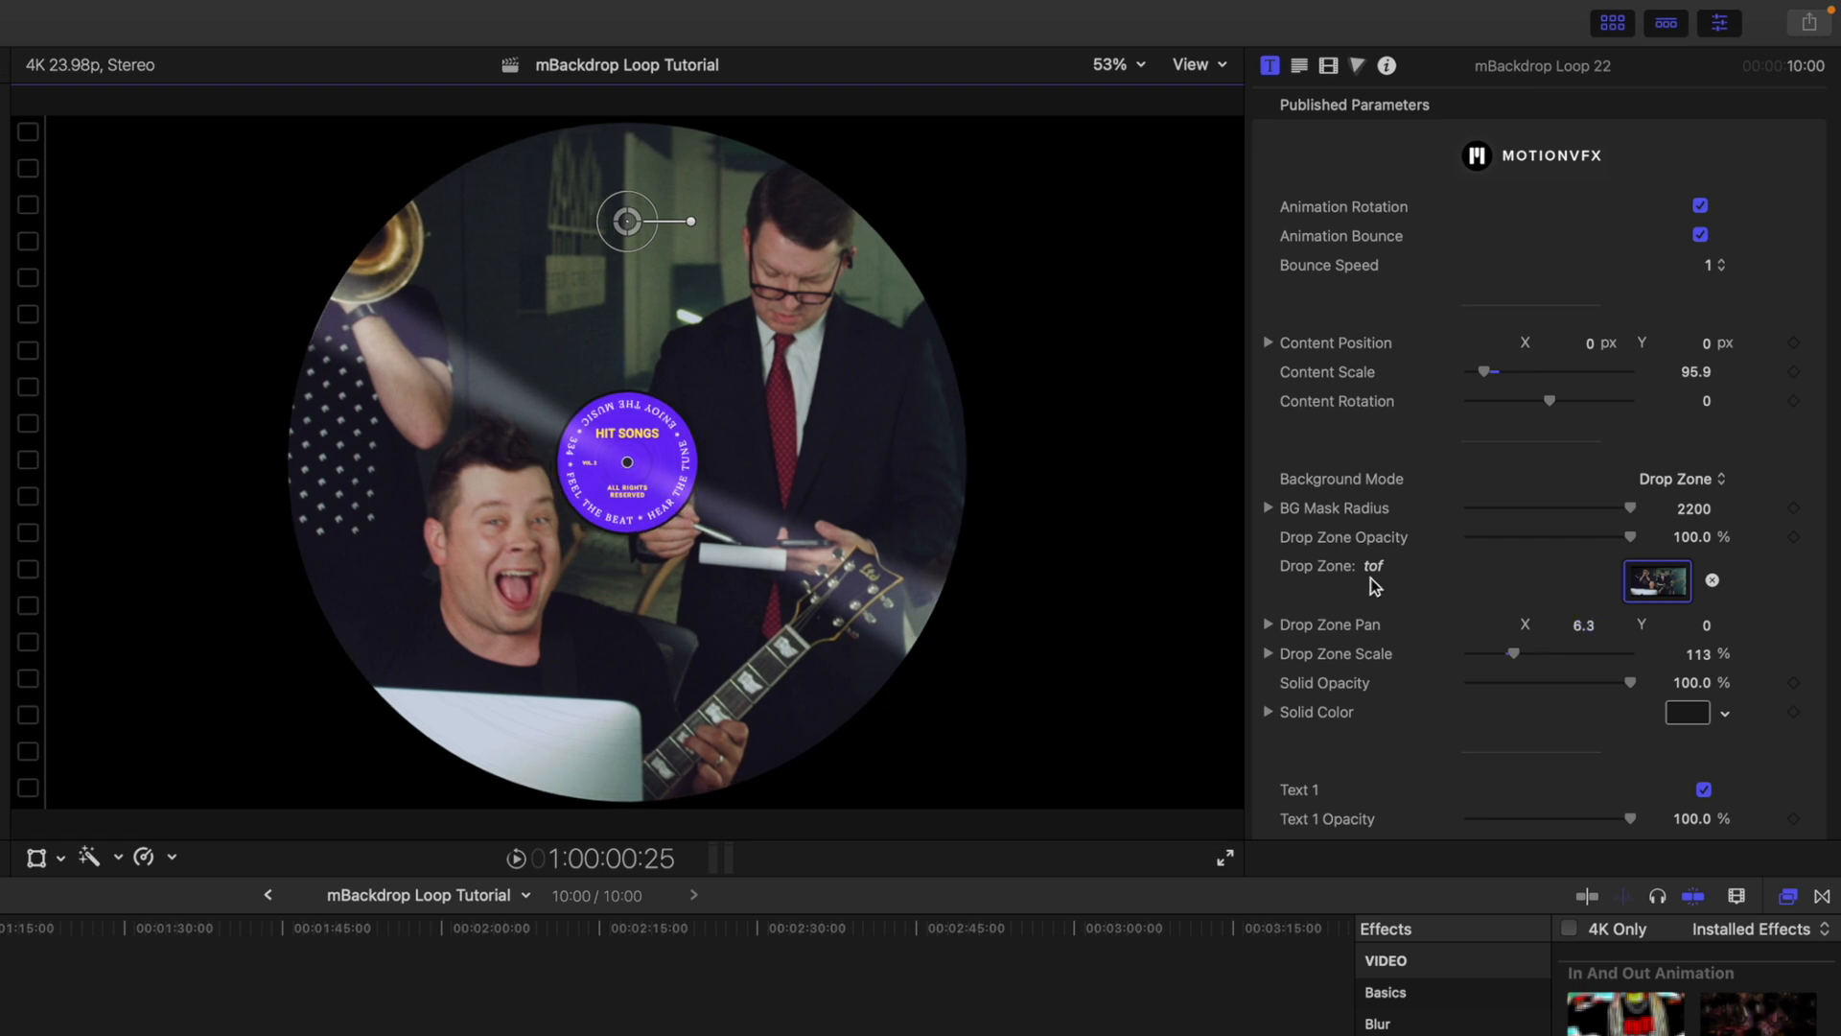
{"action": "scroll", "scroll_direction": "down", "scroll_amount": 3}
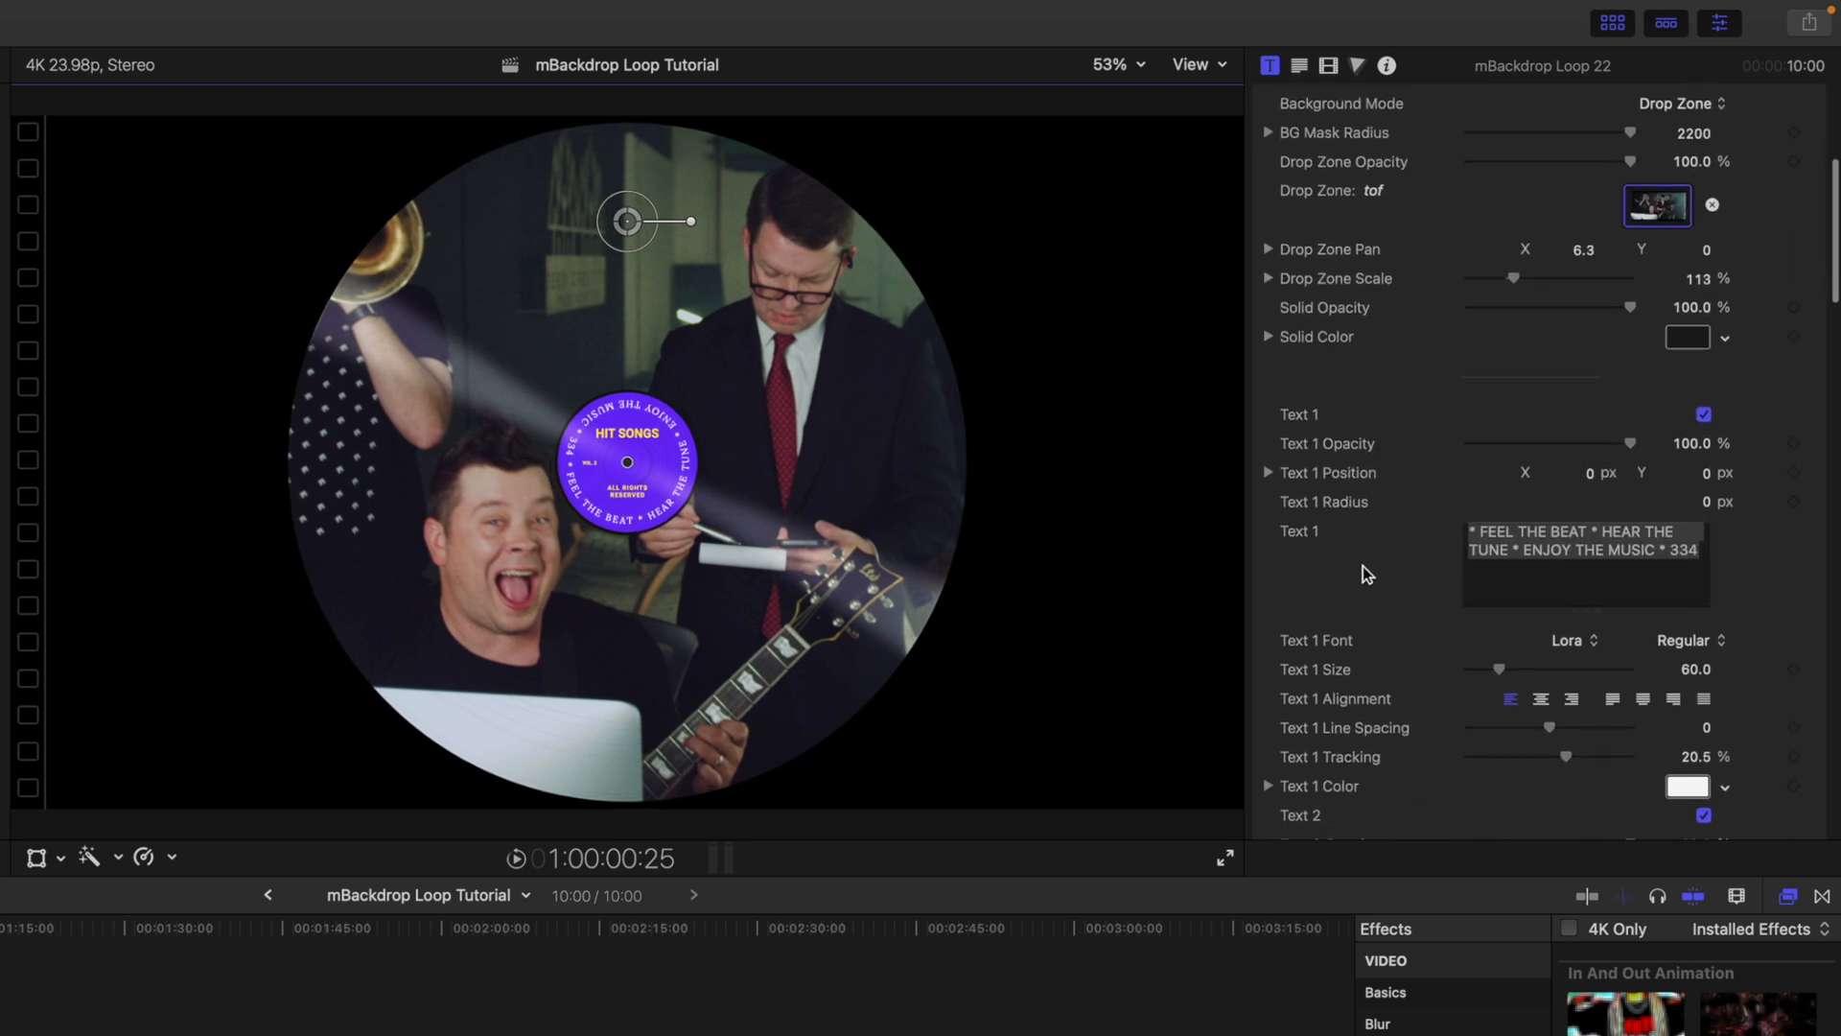
Replace the curved record text with 'TIMELINE OF FOERVER' and enlarge it to about size 85.
{"action": "triple_click", "coordinate": [1582, 551]}
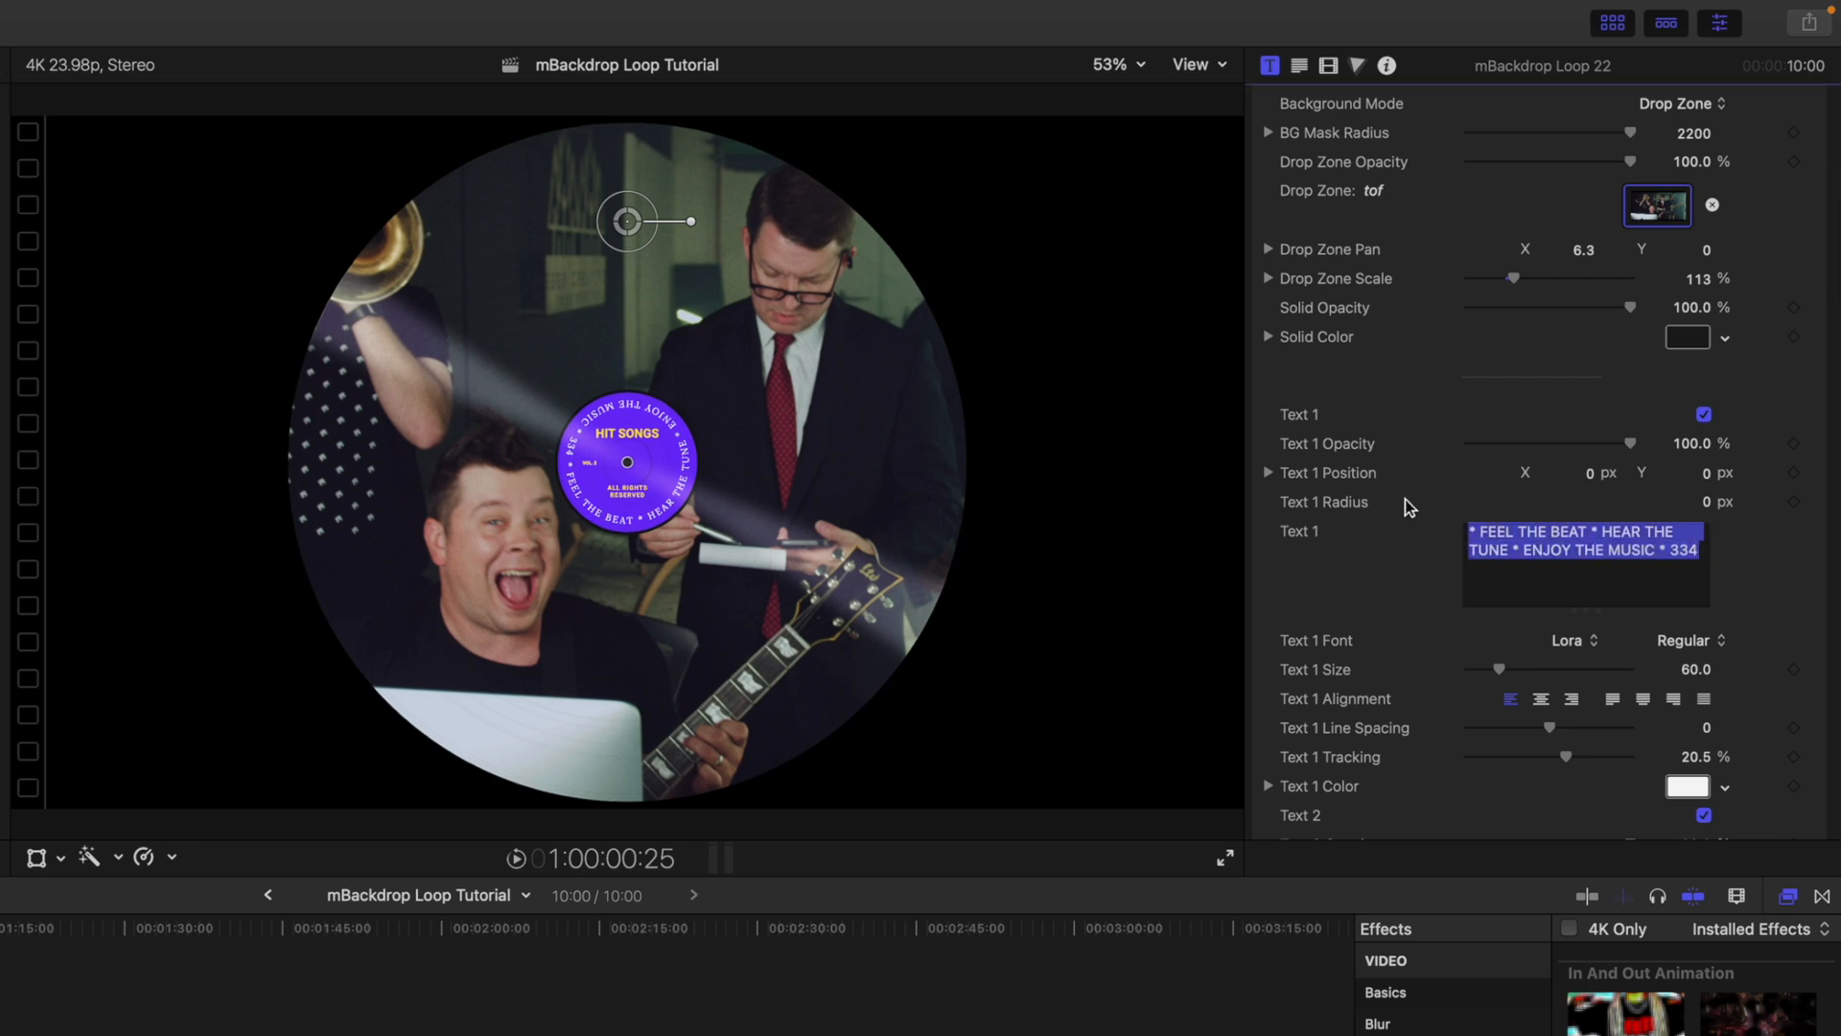
{"action": "type", "text": "TIMELINE OF FO"}
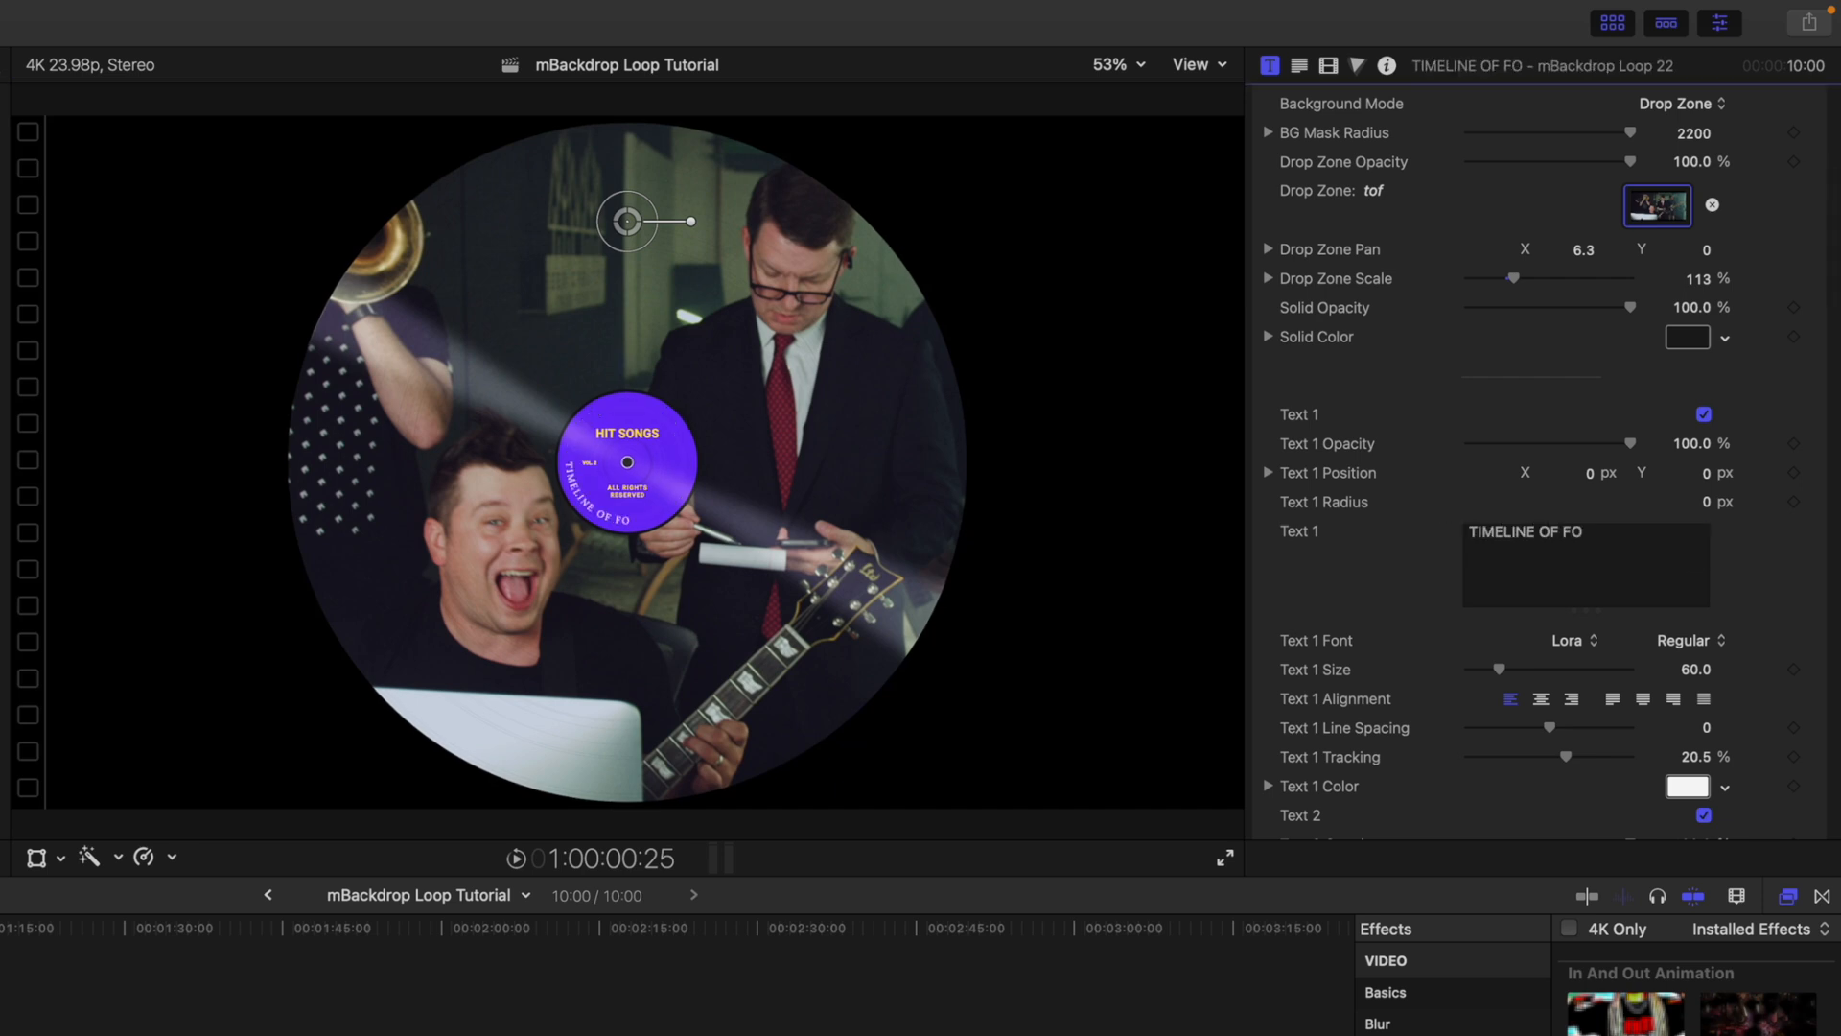
{"action": "type", "text": "ERVER"}
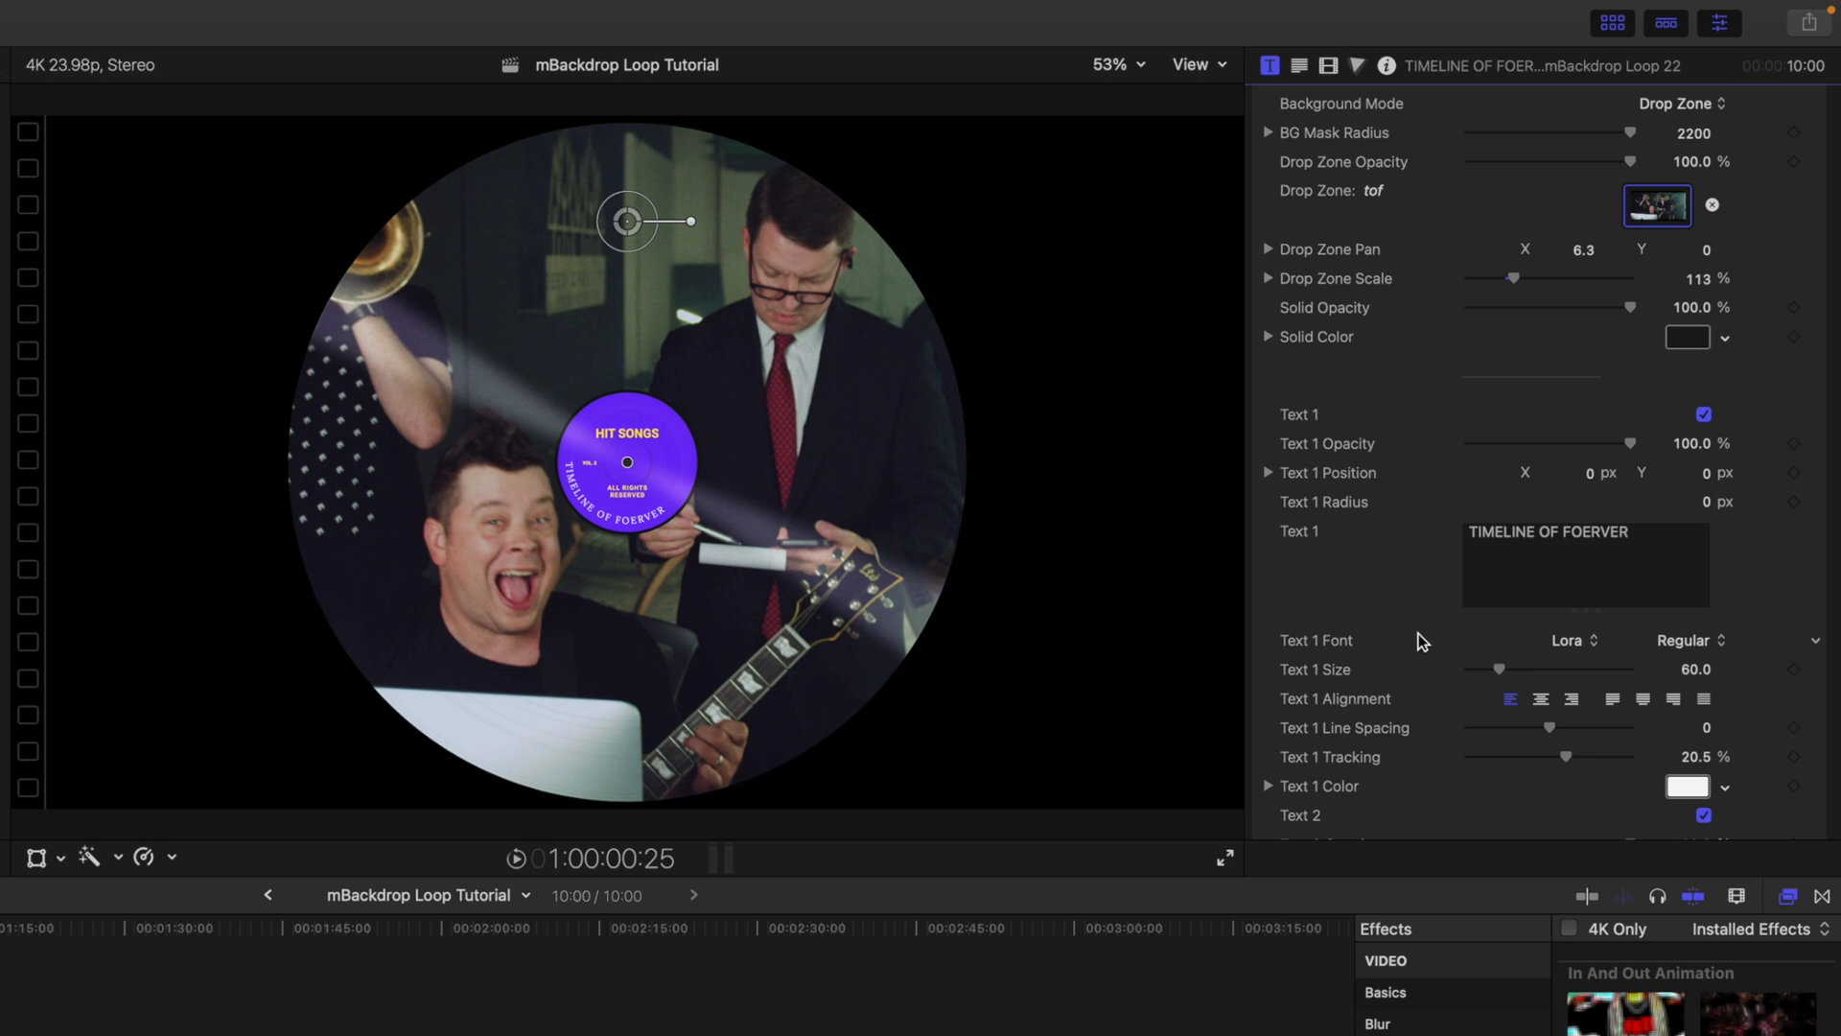
{"action": "left_click_drag", "start_coordinate": [1499, 667], "coordinate": [1511, 668]}
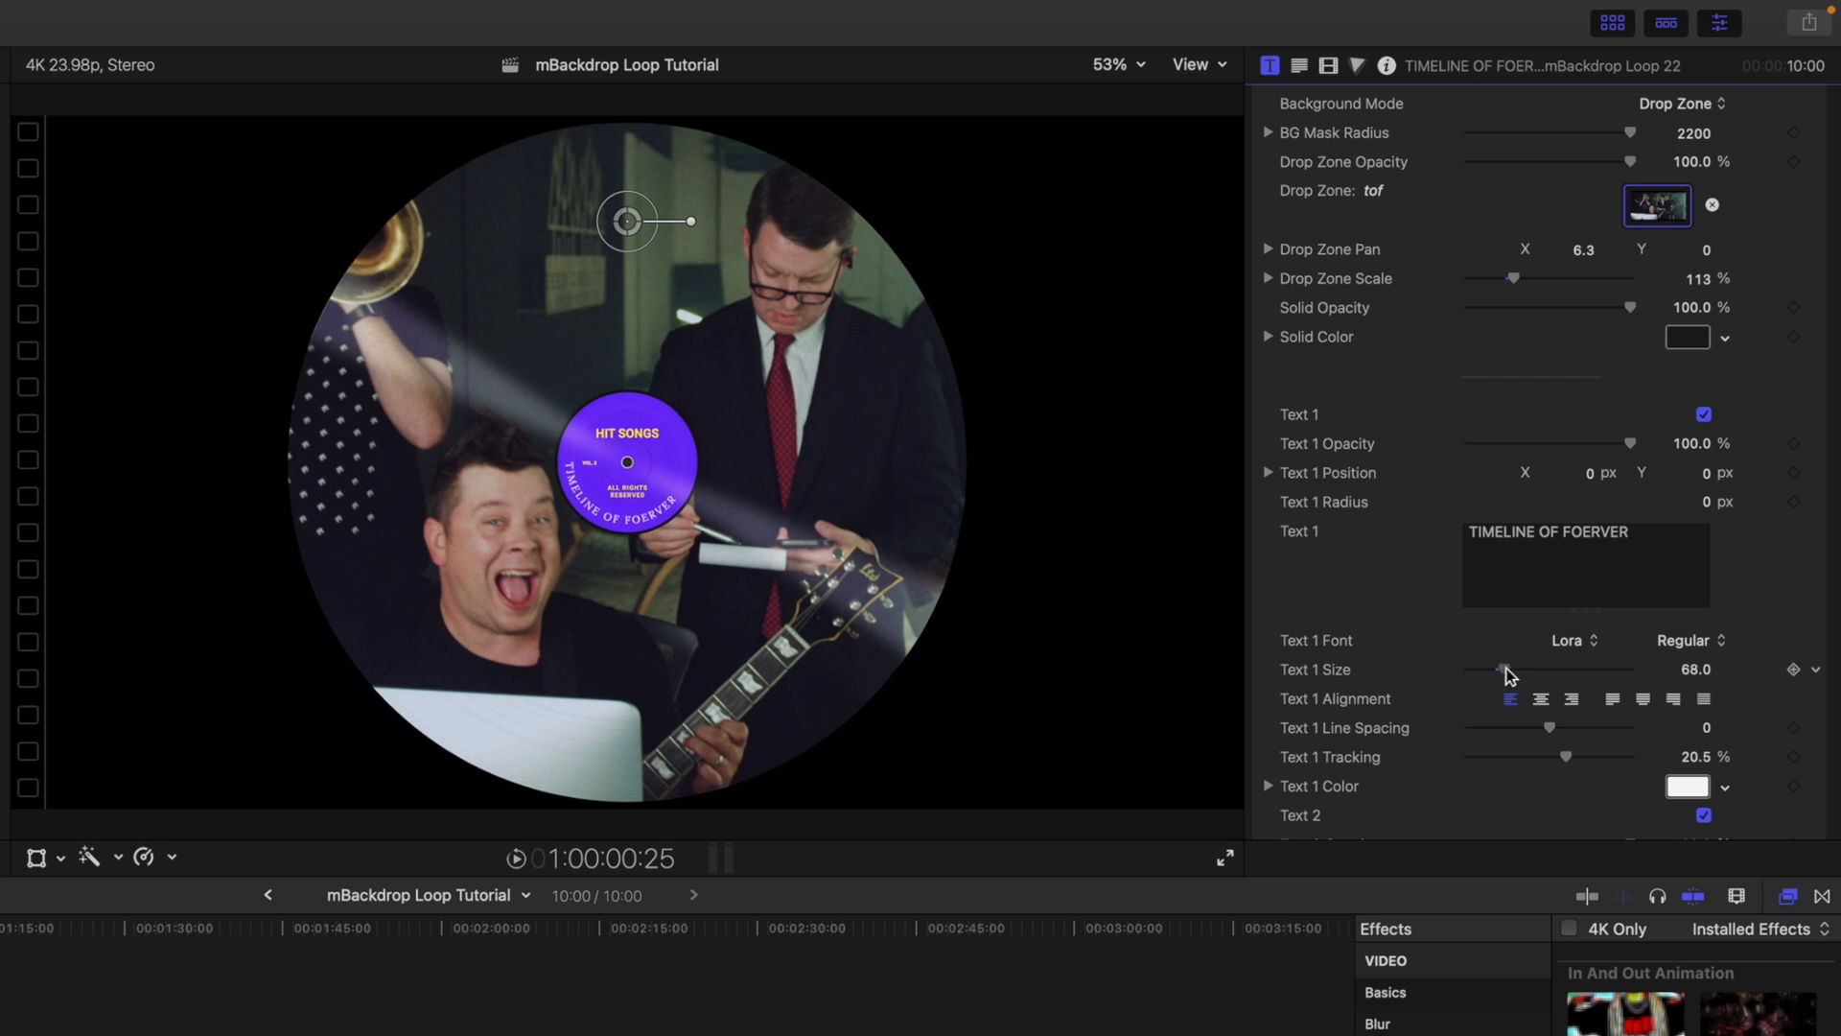
{"action": "left_click_drag", "start_coordinate": [1500, 668], "coordinate": [1509, 667]}
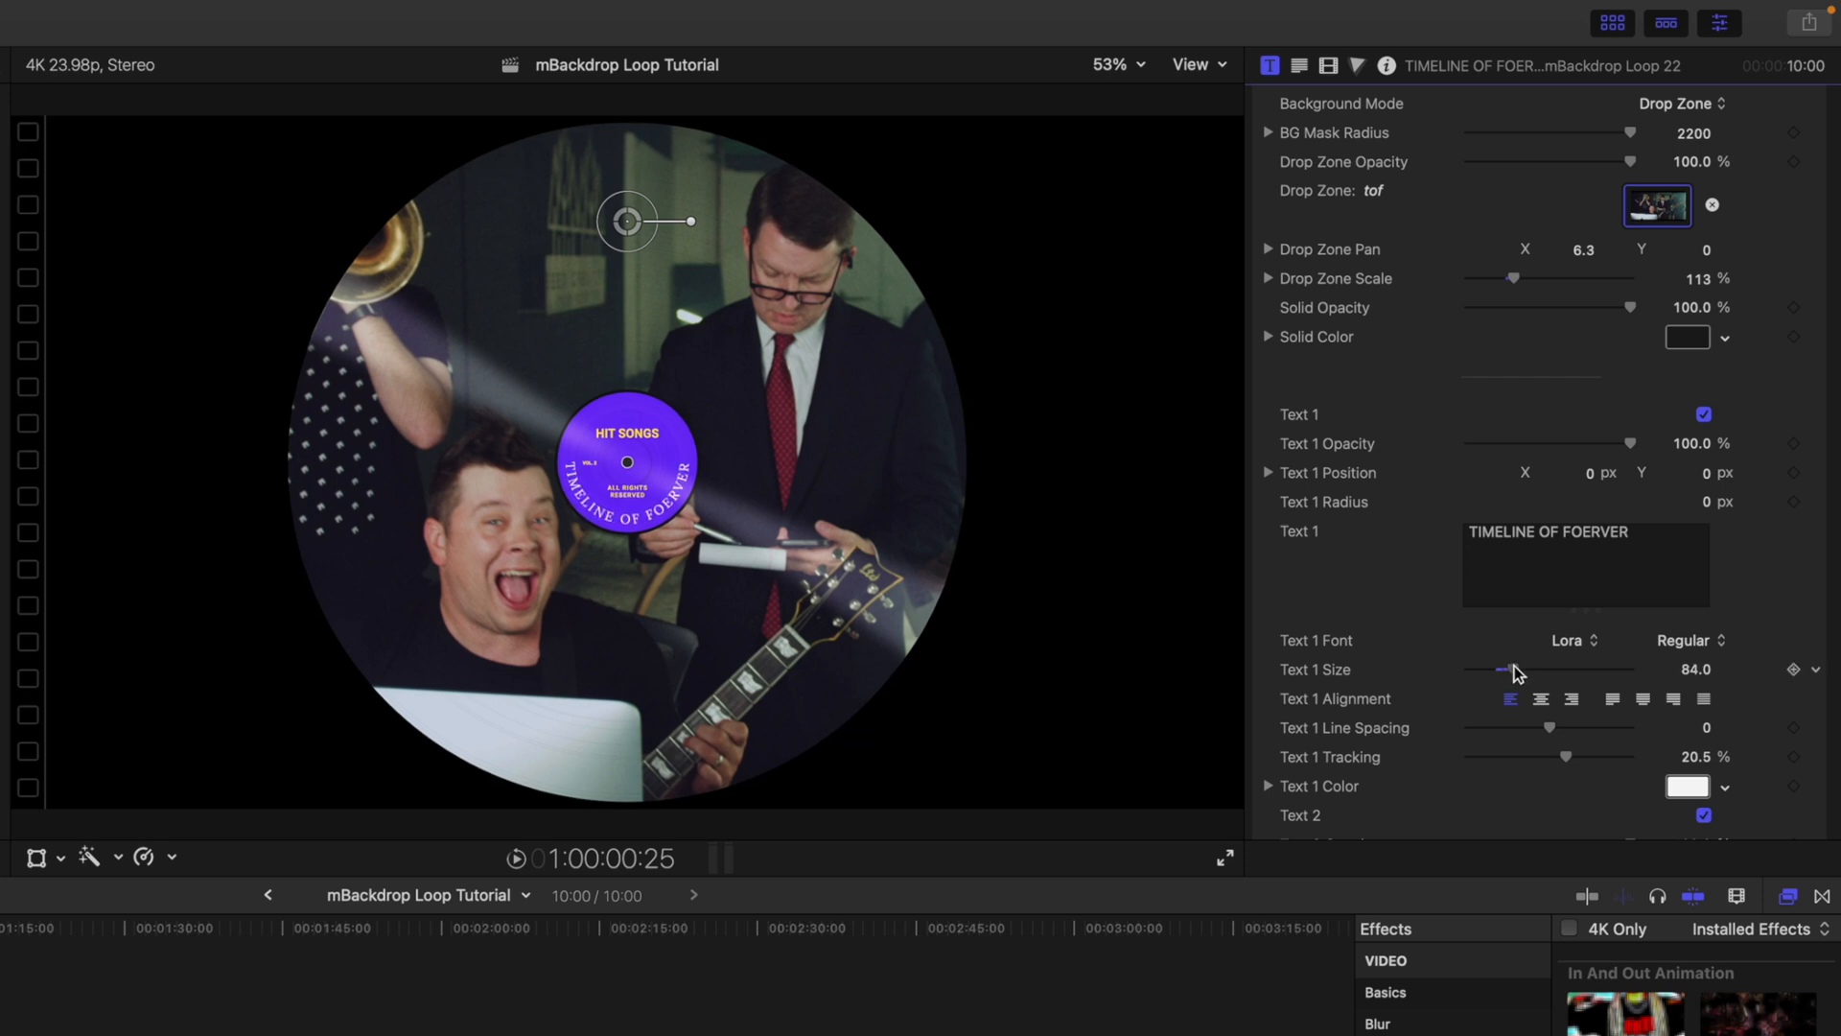
{"action": "left_click_drag", "start_coordinate": [1500, 667], "coordinate": [1509, 667]}
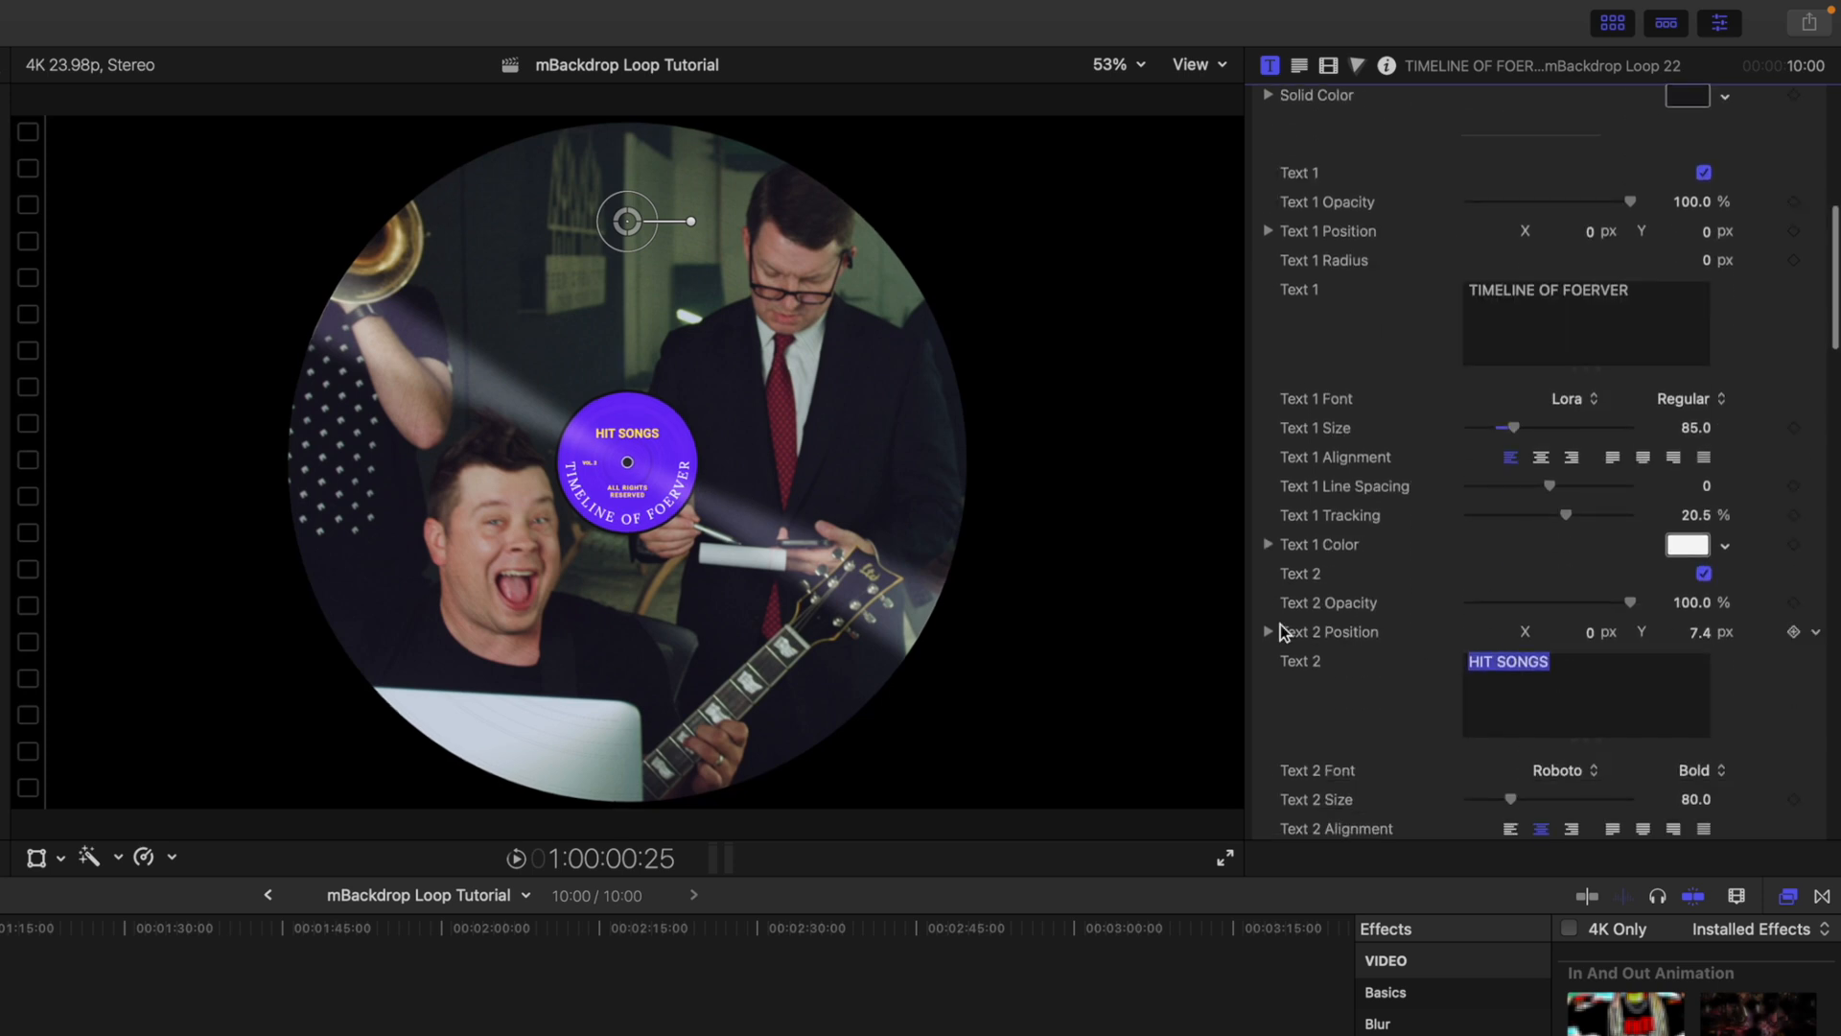
Change the label text to 'THE TUTORIALS' and toggle the record's label circle checkbox.
{"action": "type", "text": "THE TUT"}
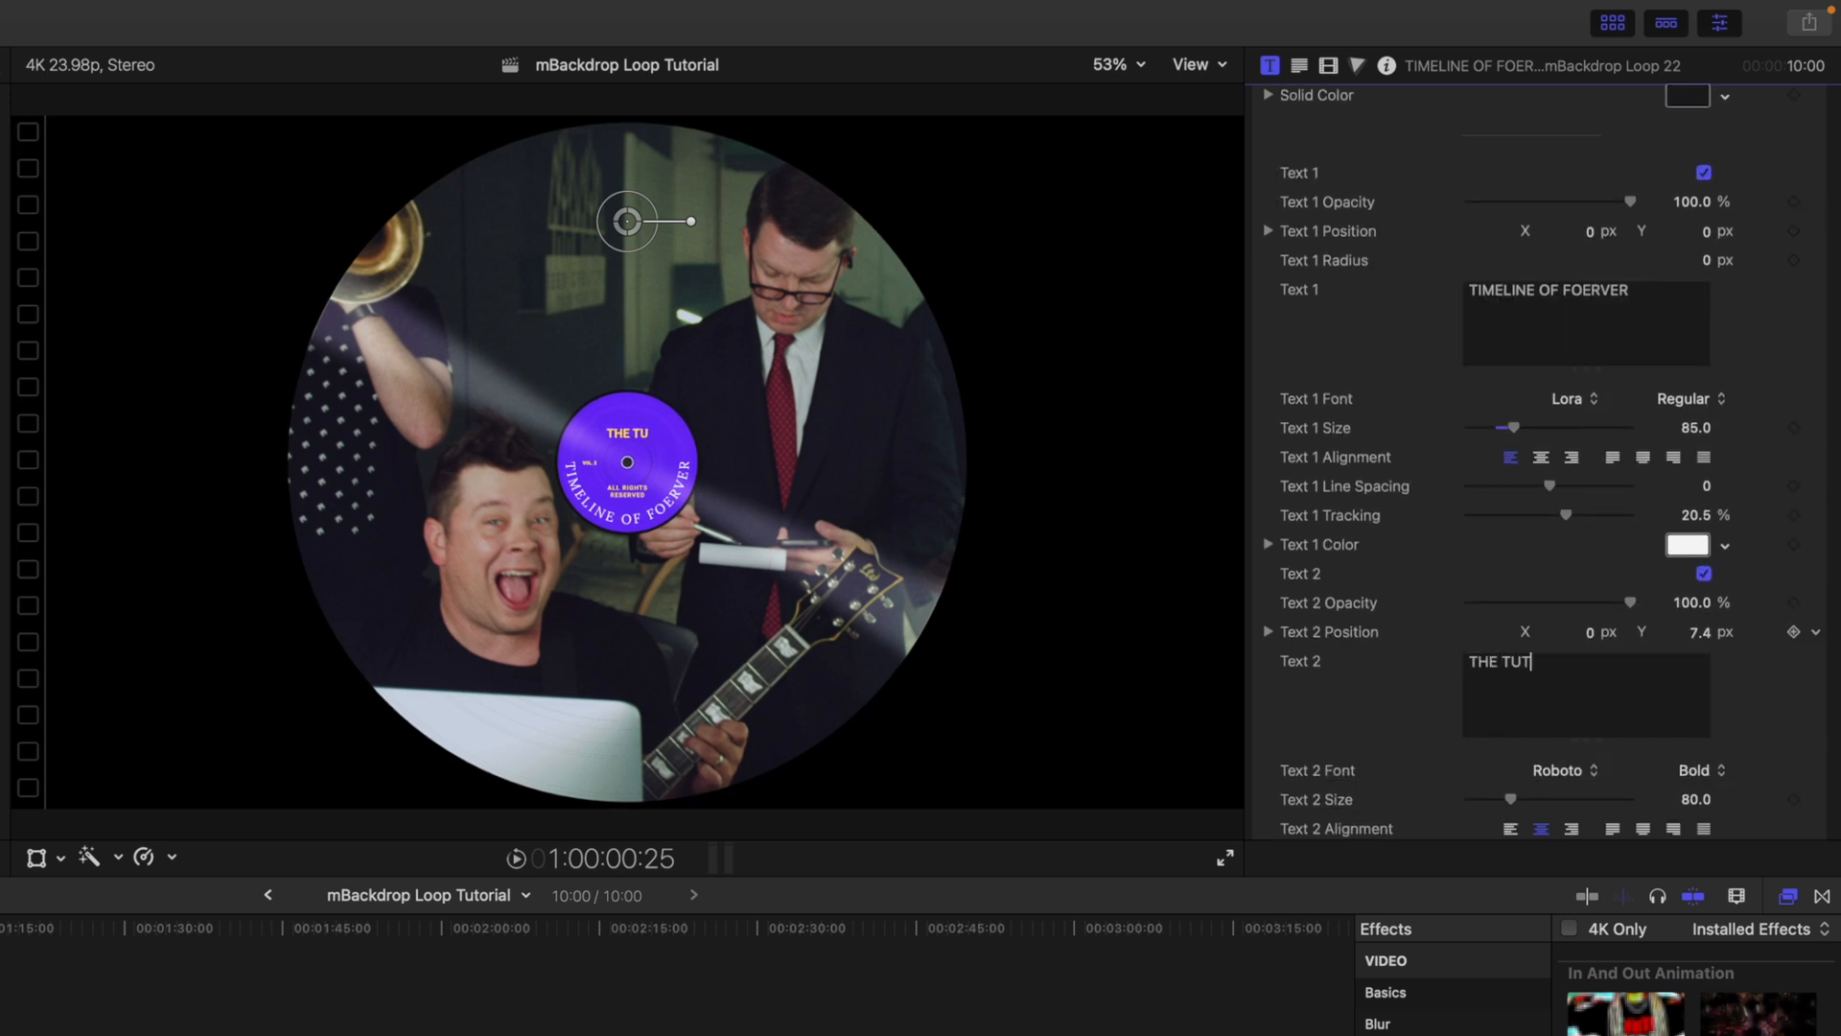
{"action": "type", "text": "ORIALS"}
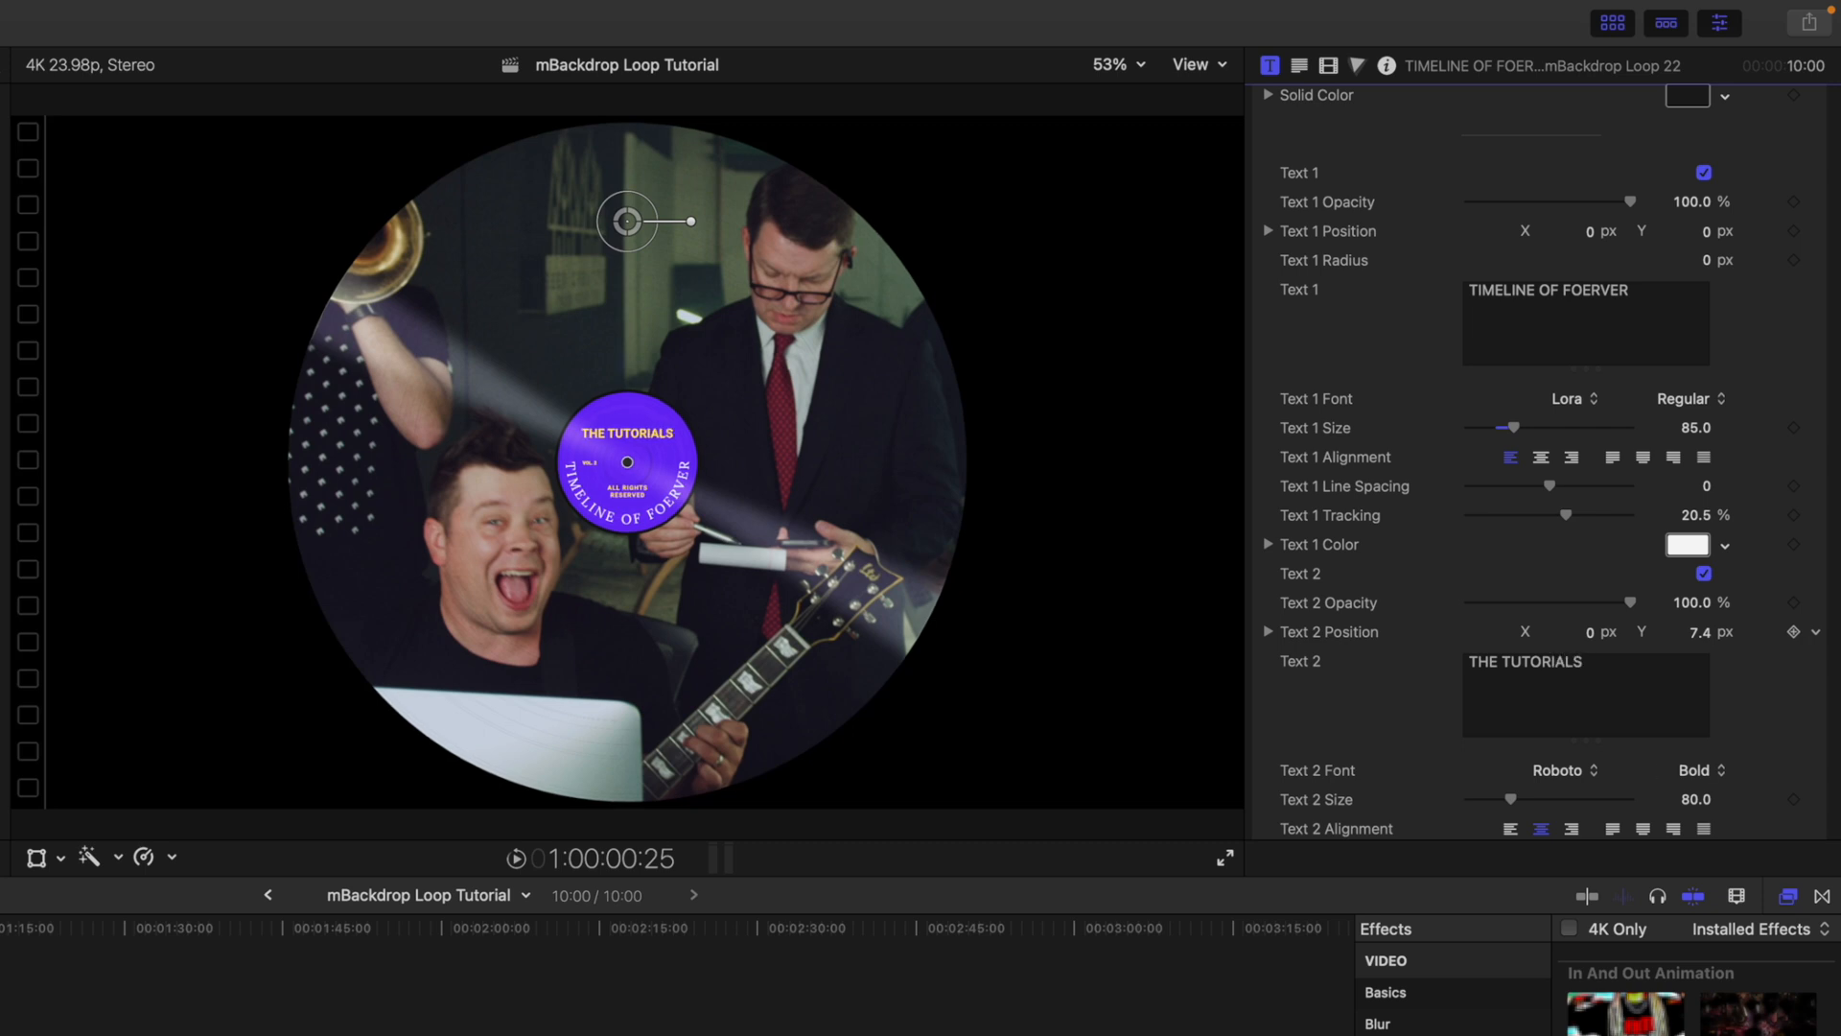
{"action": "scroll", "scroll_direction": "down", "scroll_amount": 3}
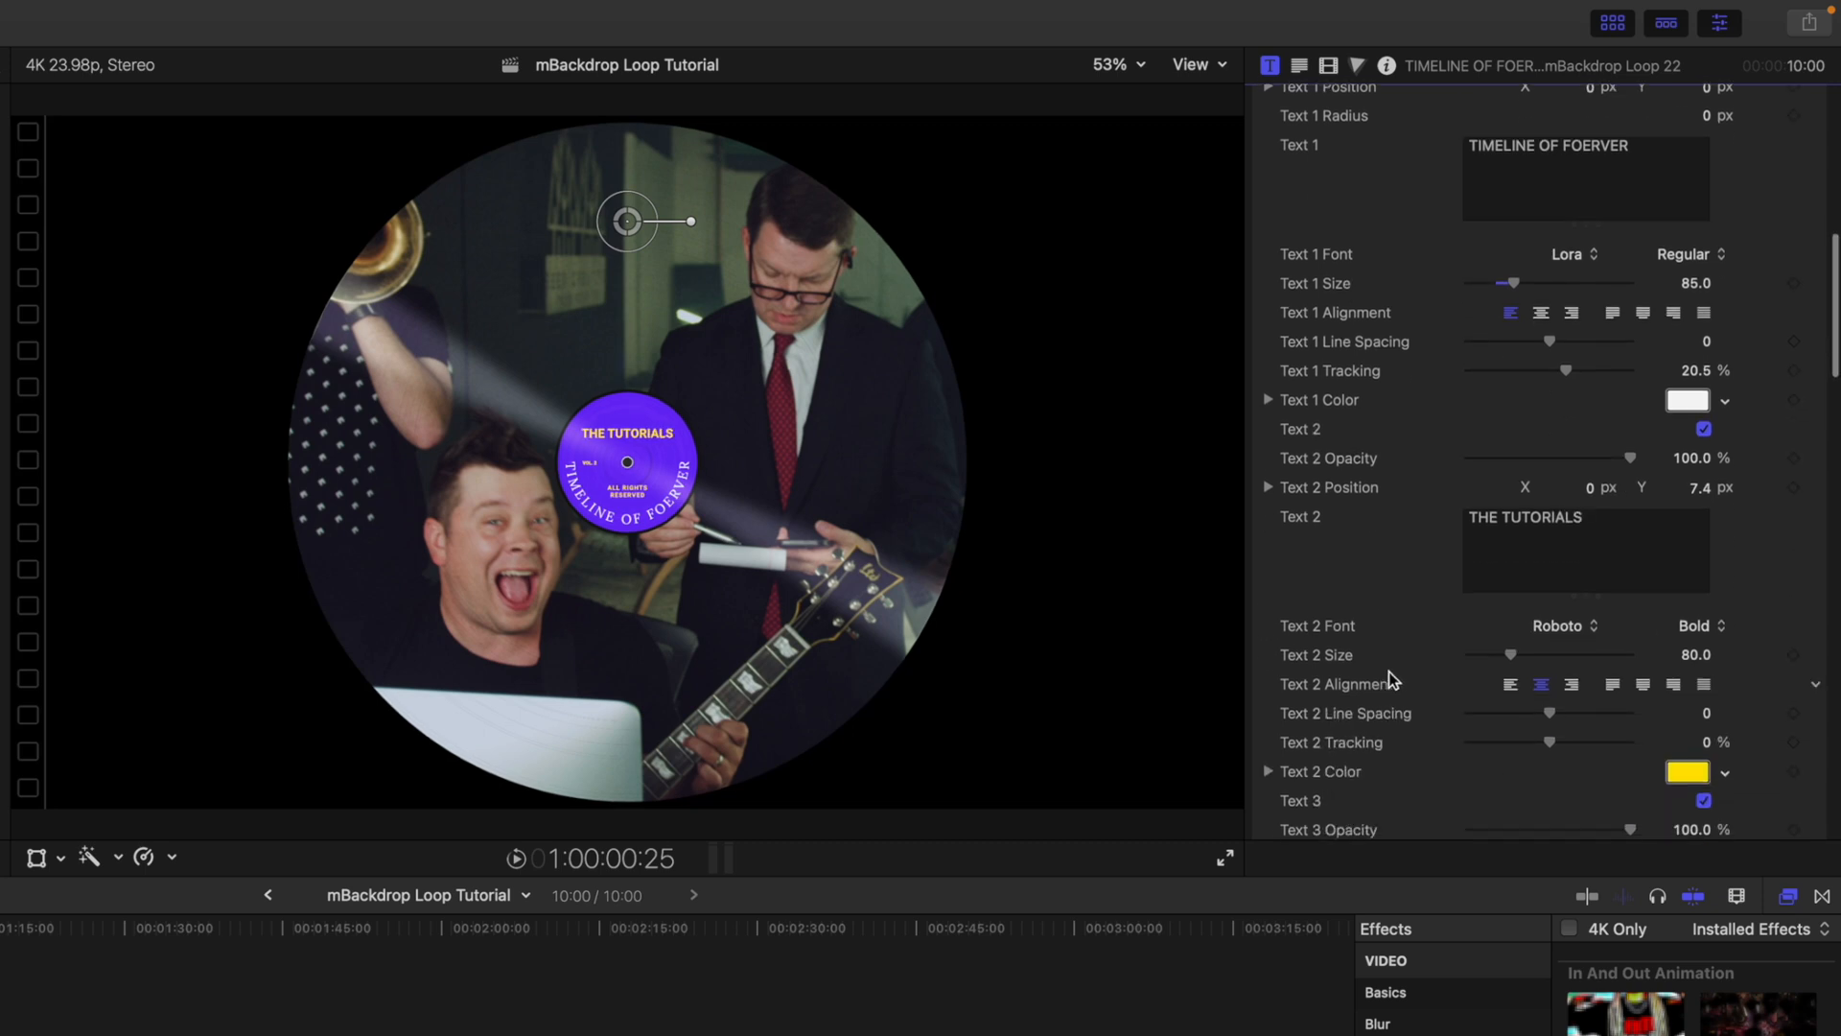
{"action": "scroll", "scroll_direction": "down", "scroll_amount": 3}
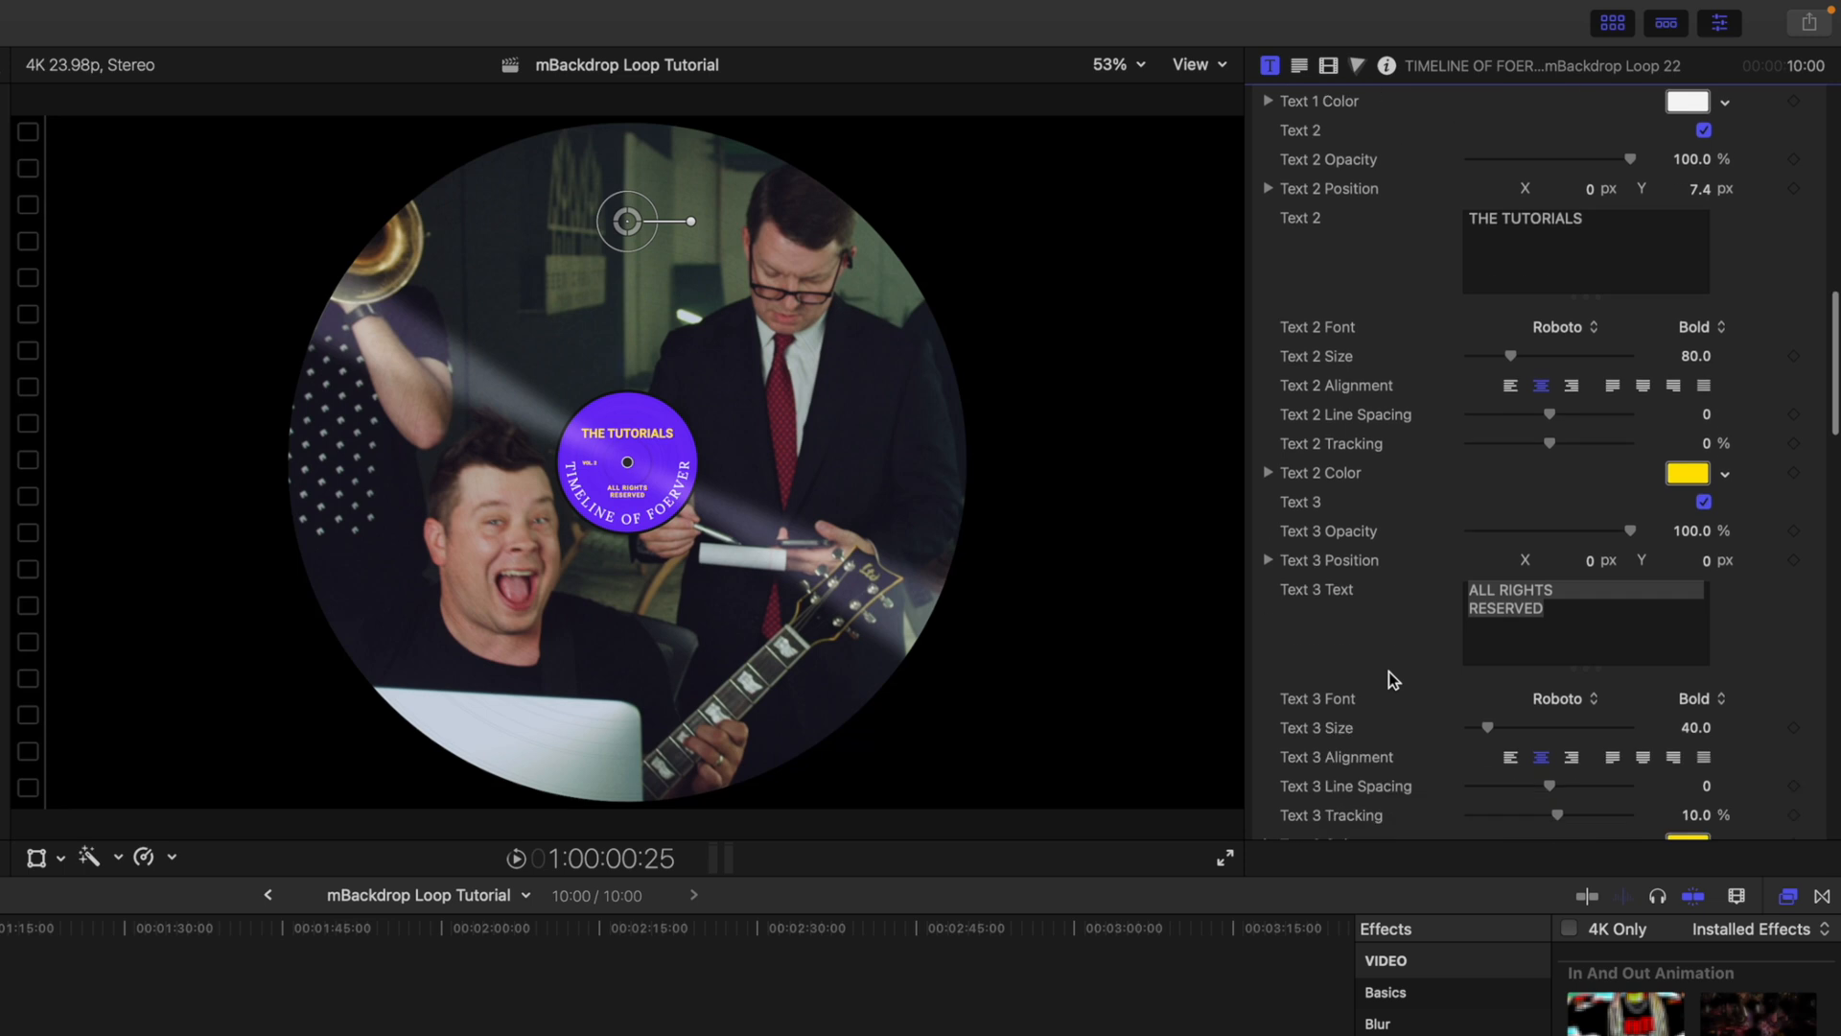
{"action": "scroll", "scroll_direction": "down", "scroll_amount": 3}
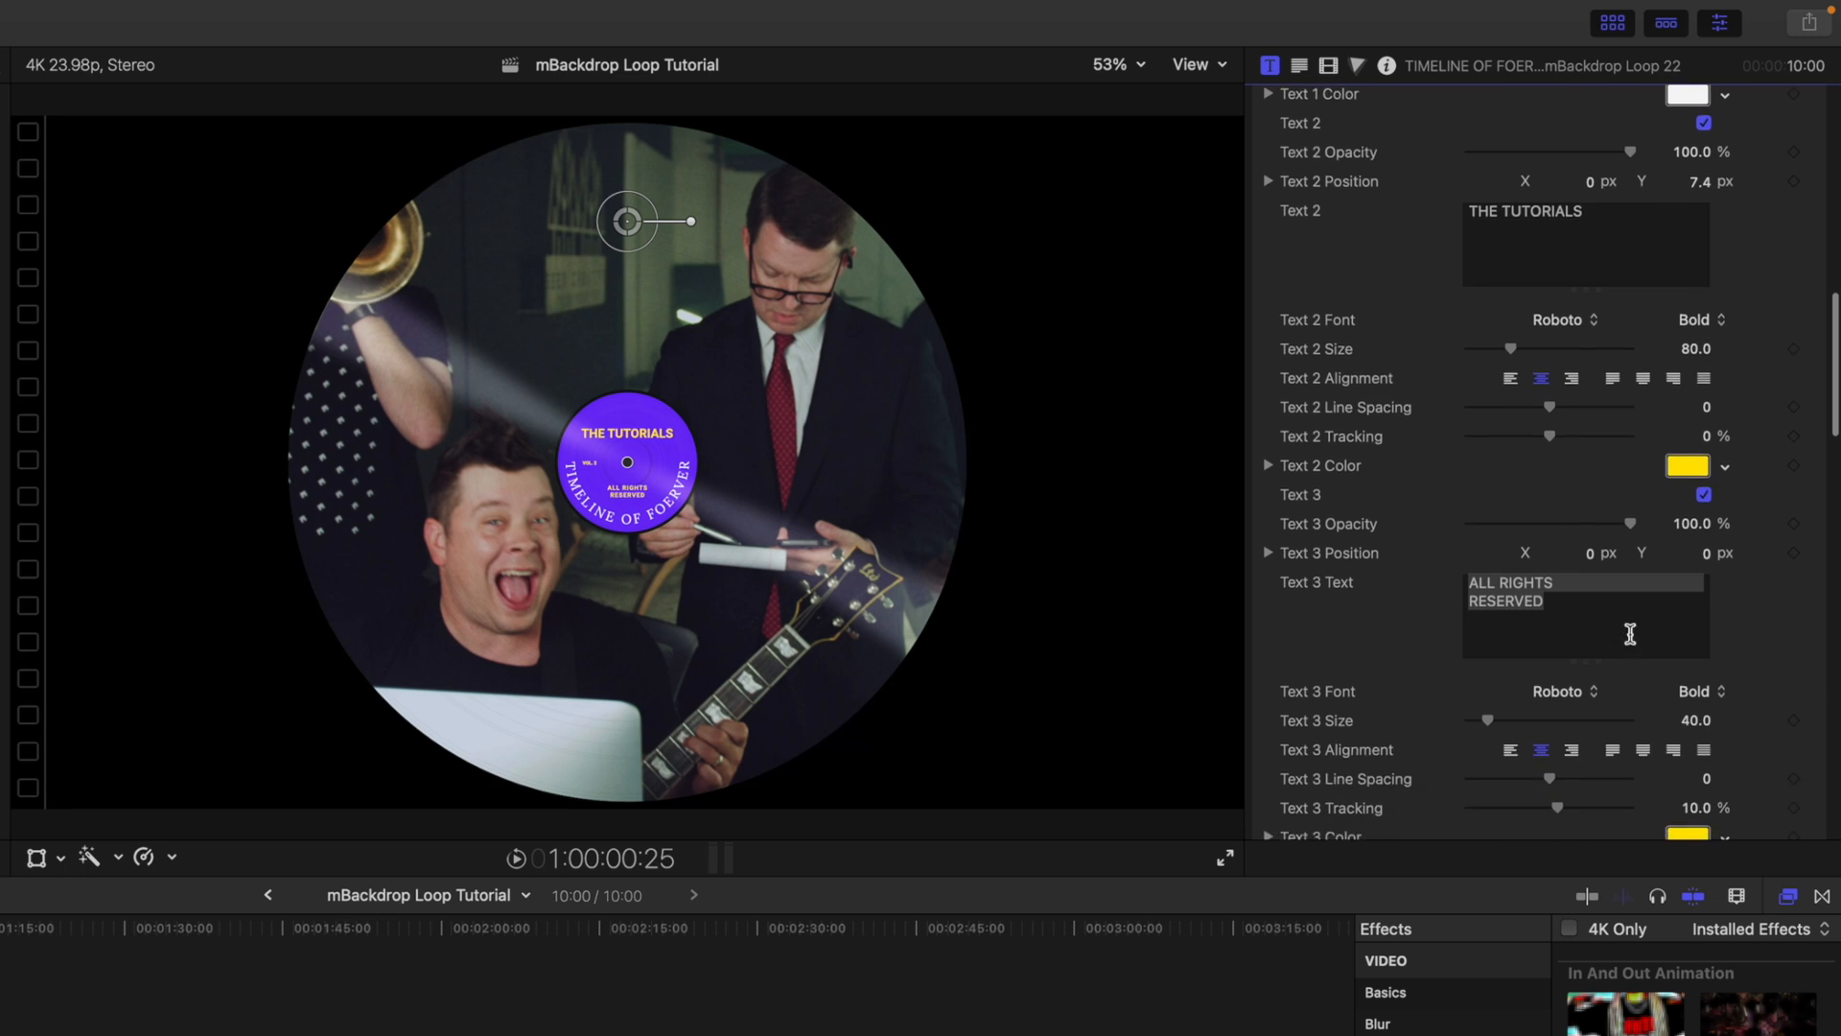
{"action": "scroll", "scroll_direction": "down", "scroll_amount": 3}
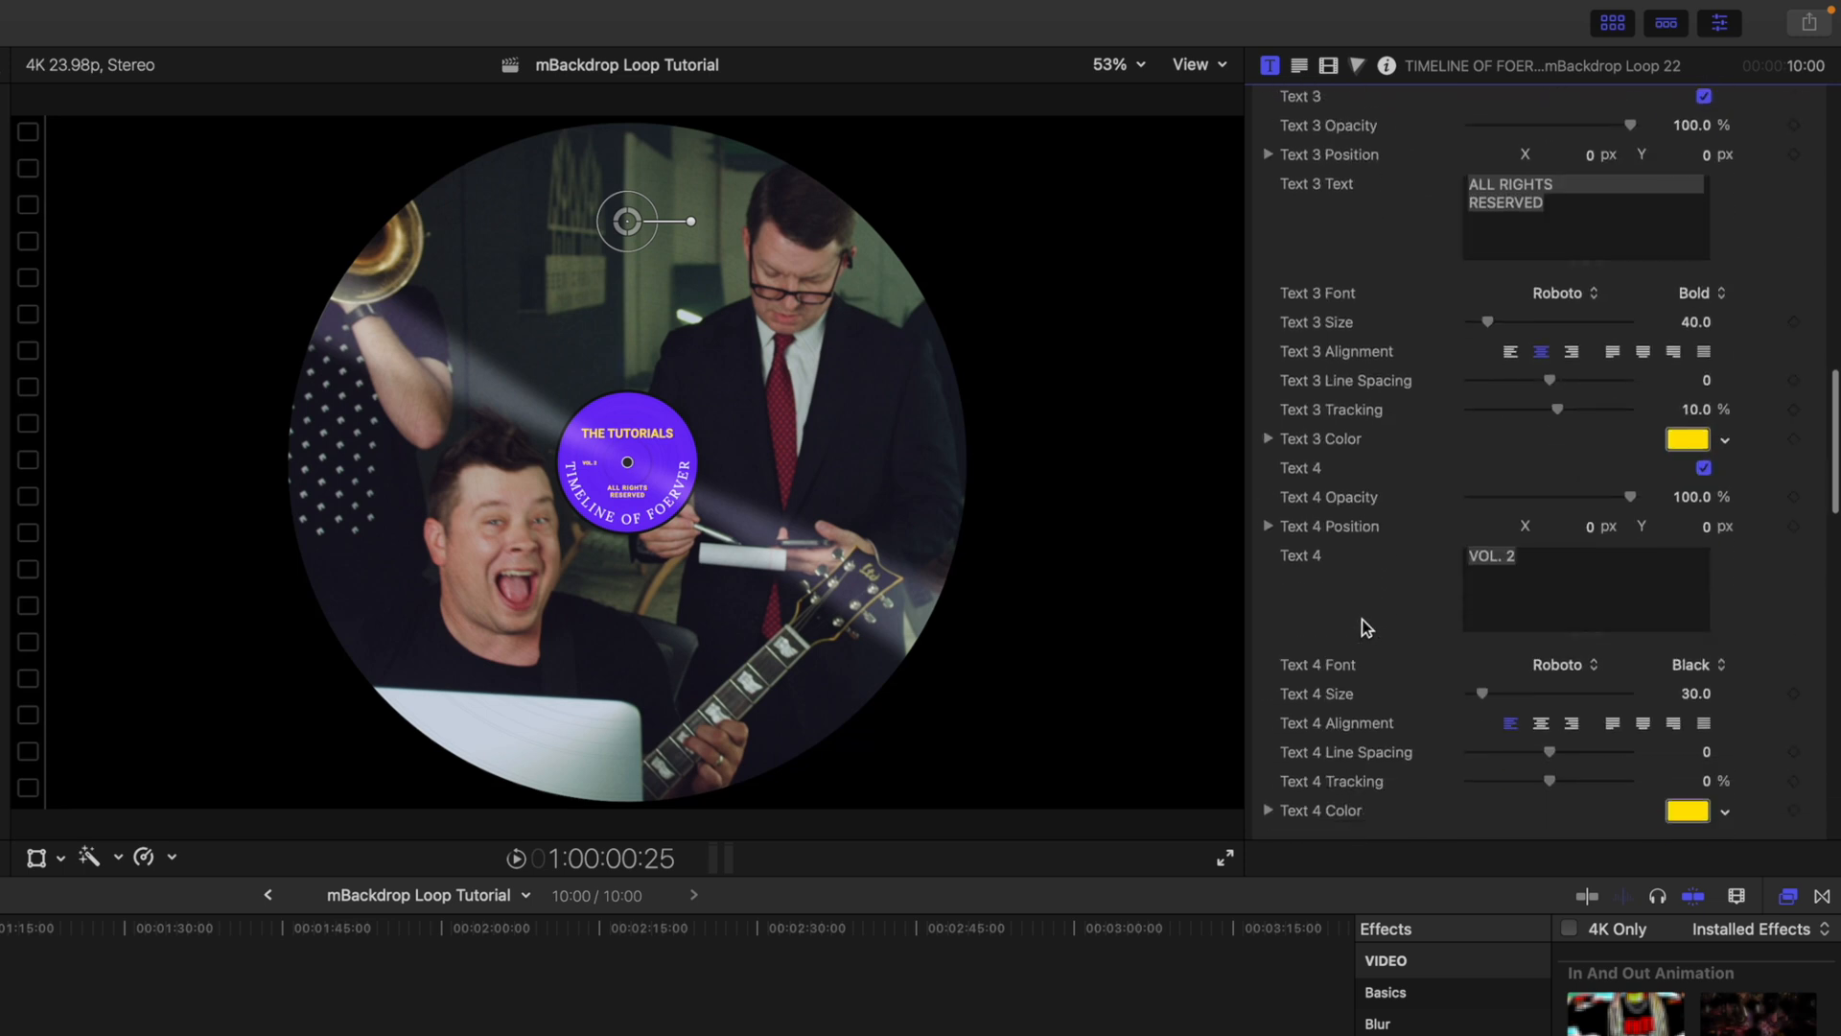
{"action": "scroll", "scroll_direction": "down", "scroll_amount": 3}
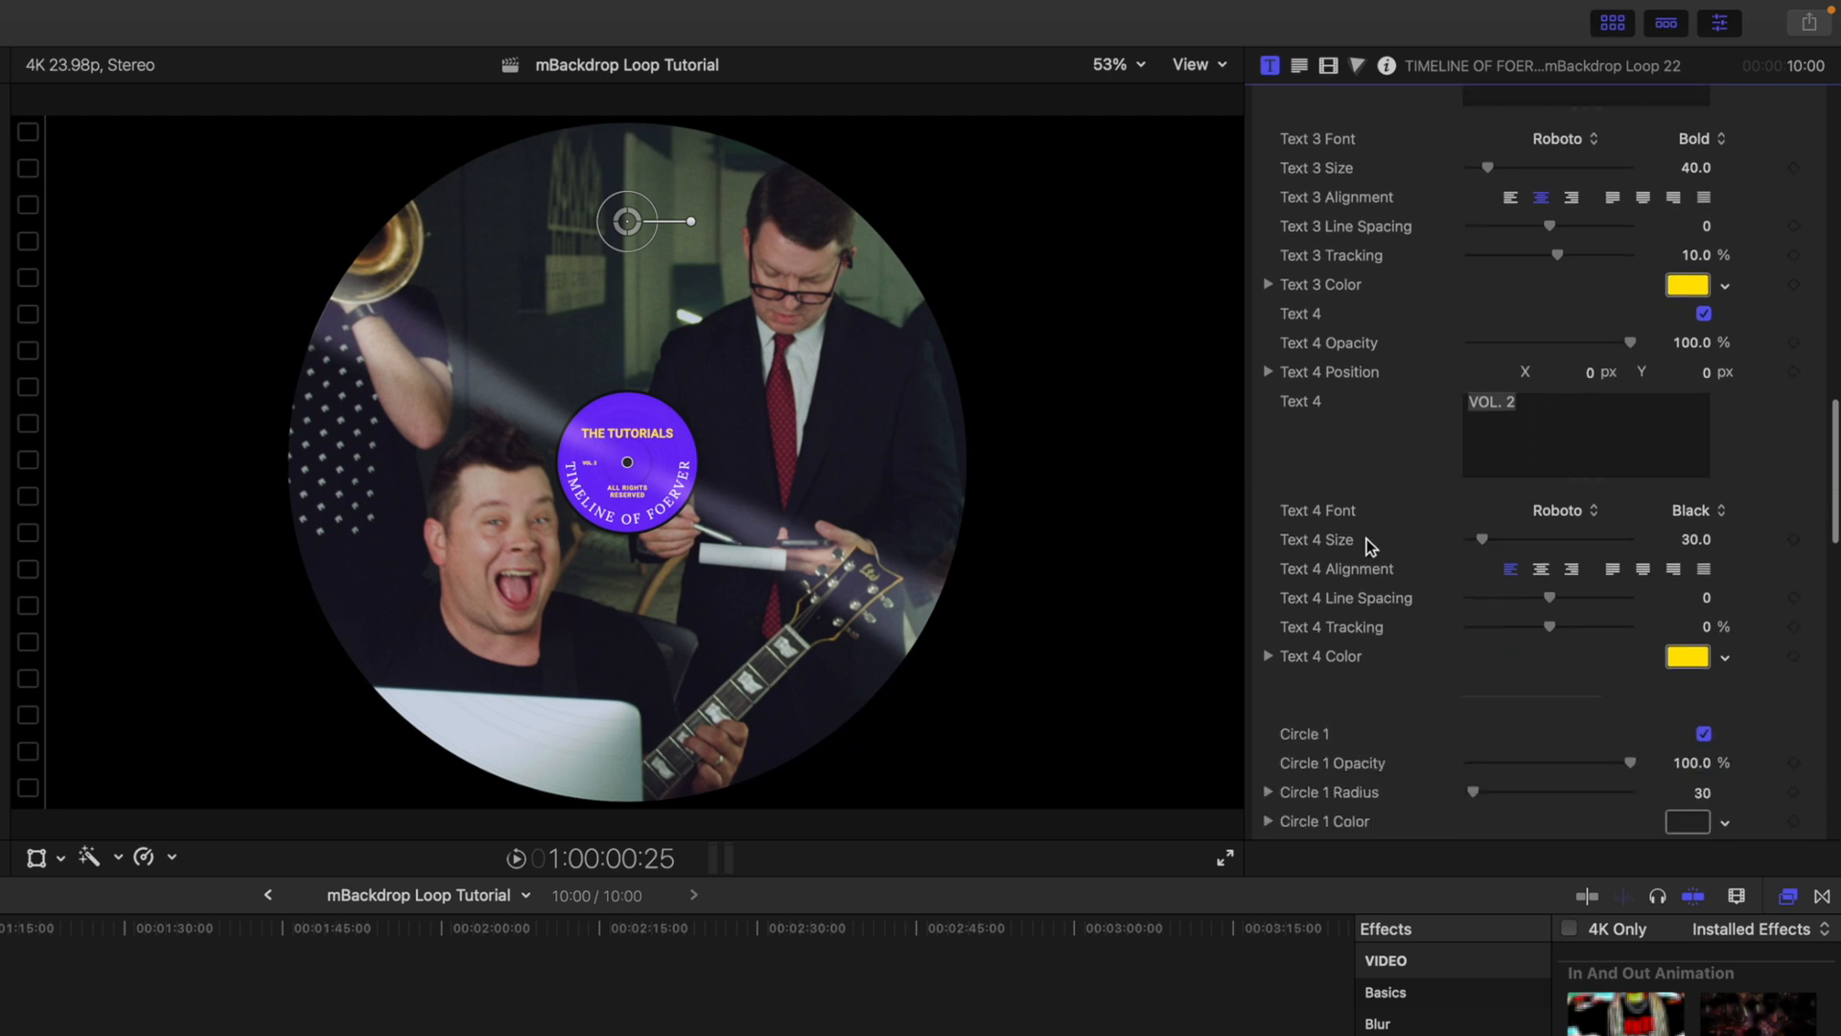
{"action": "scroll", "scroll_direction": "down", "scroll_amount": 3}
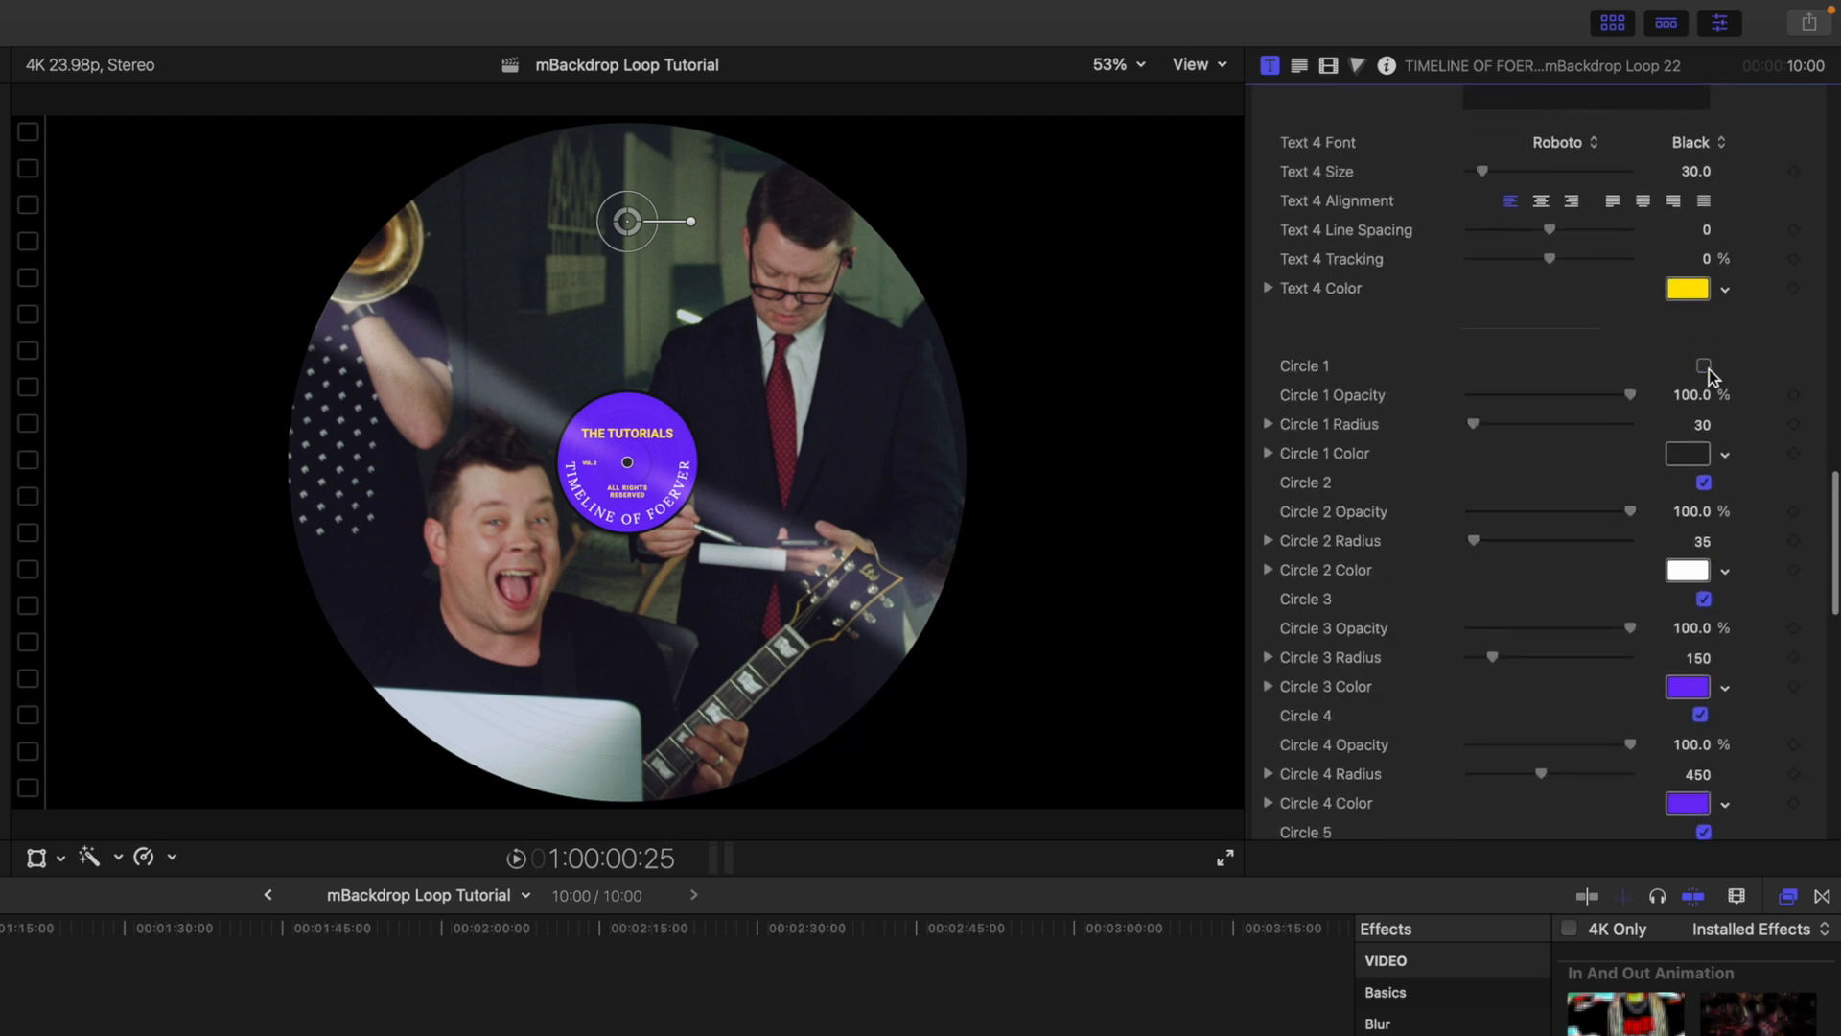
{"action": "left_click", "coordinate": [1702, 364]}
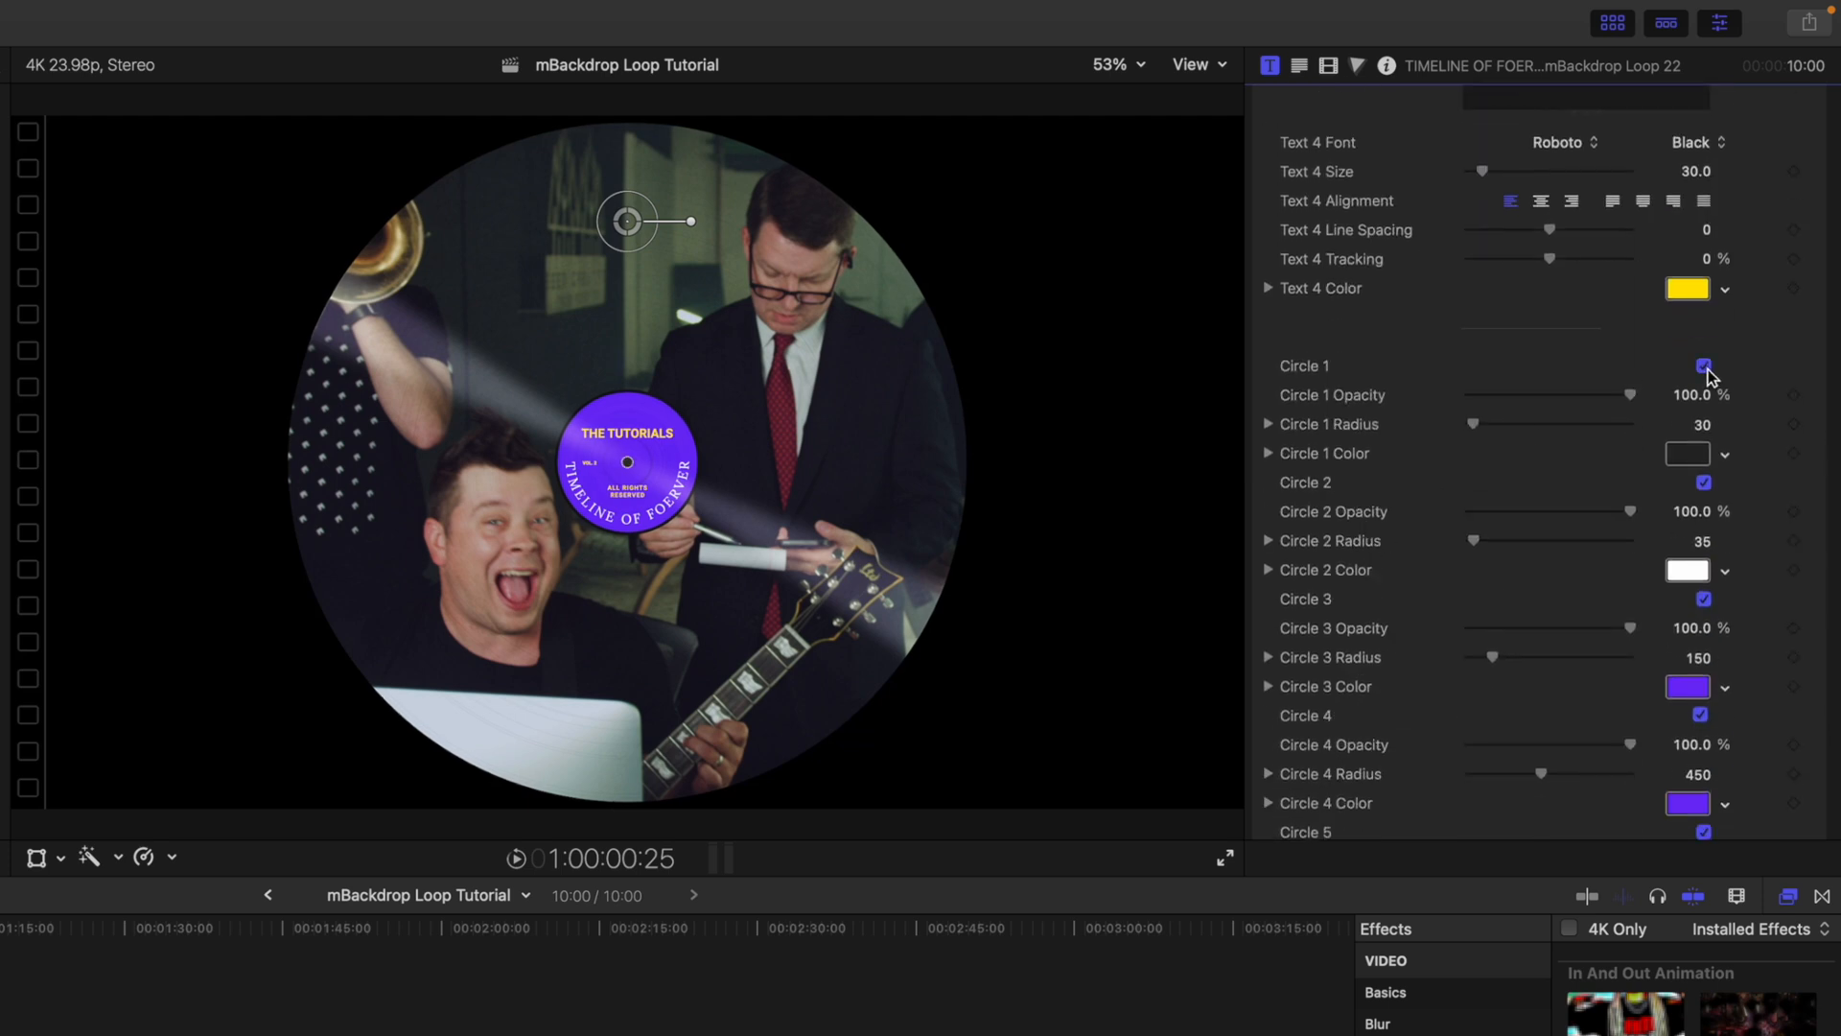
{"action": "scroll", "scroll_direction": "down", "scroll_amount": 3}
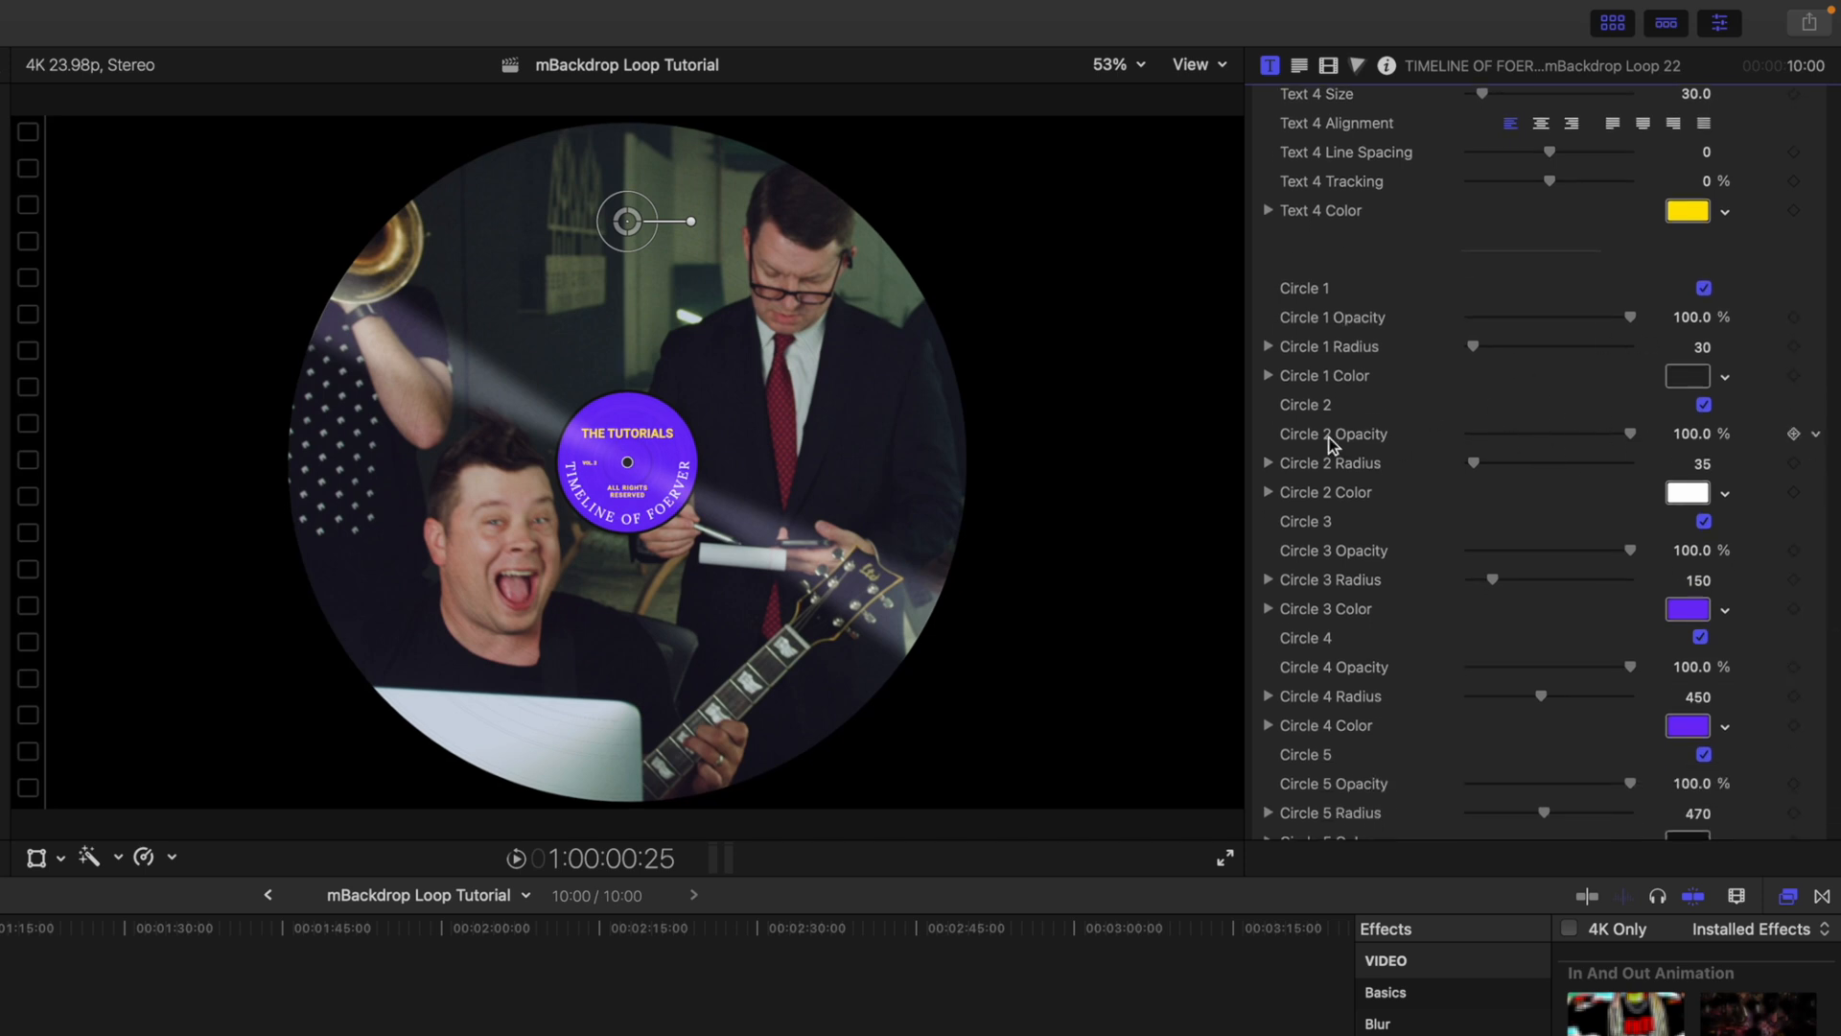
{"action": "scroll", "scroll_direction": "down", "scroll_amount": 3}
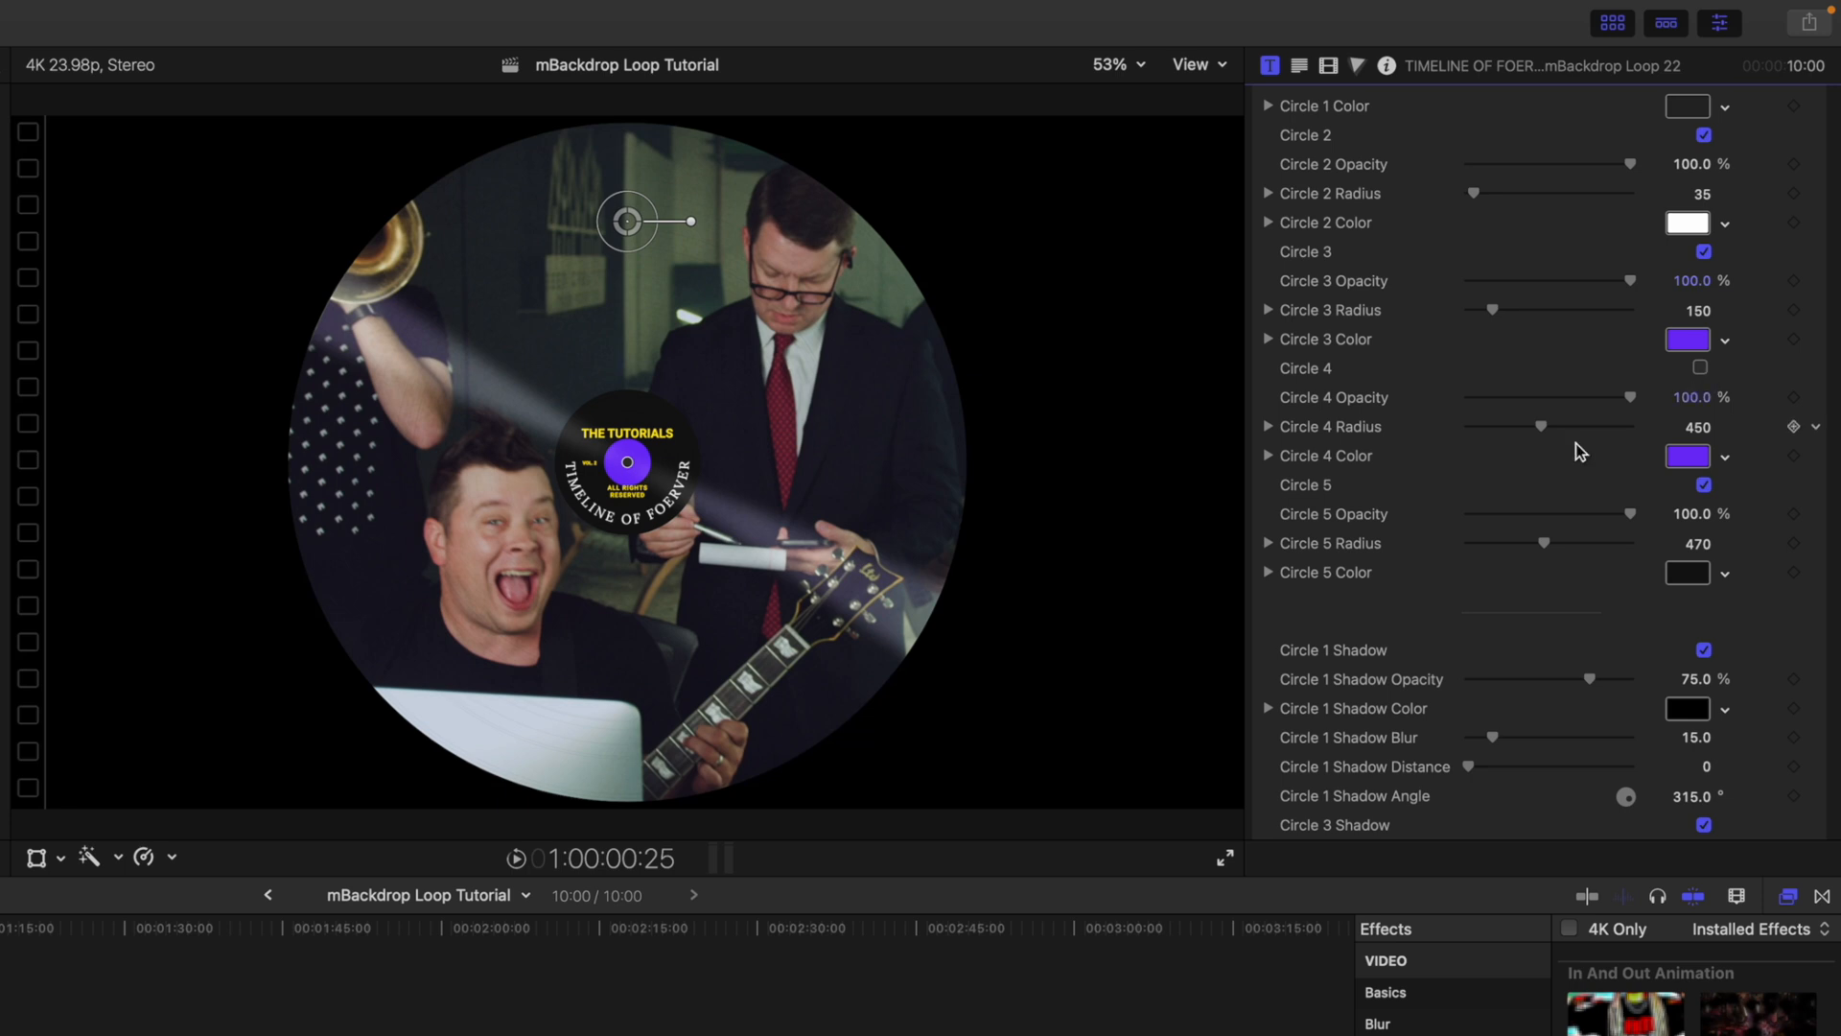
Raise Lines Rows to 110 and Grunges Opacity to about 68% on the Loop 22 record.
{"action": "scroll", "scroll_direction": "down", "scroll_amount": 3}
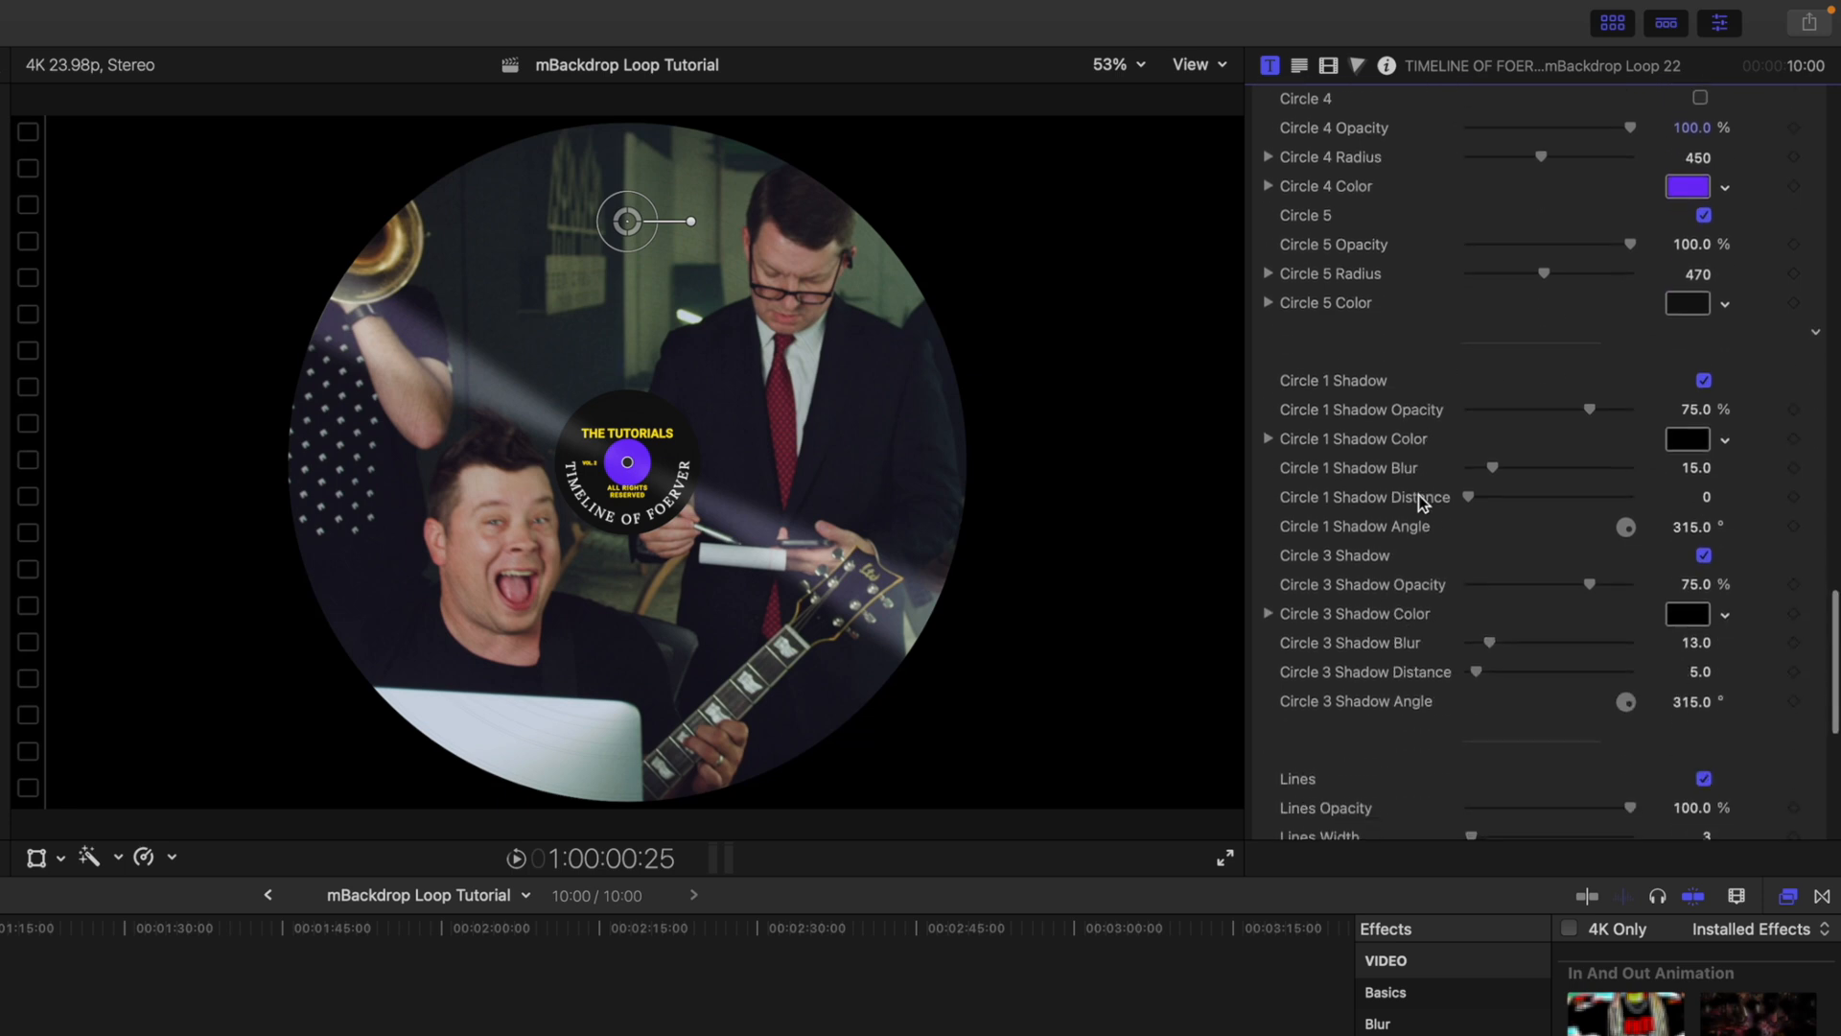
{"action": "scroll", "scroll_direction": "down", "scroll_amount": 3}
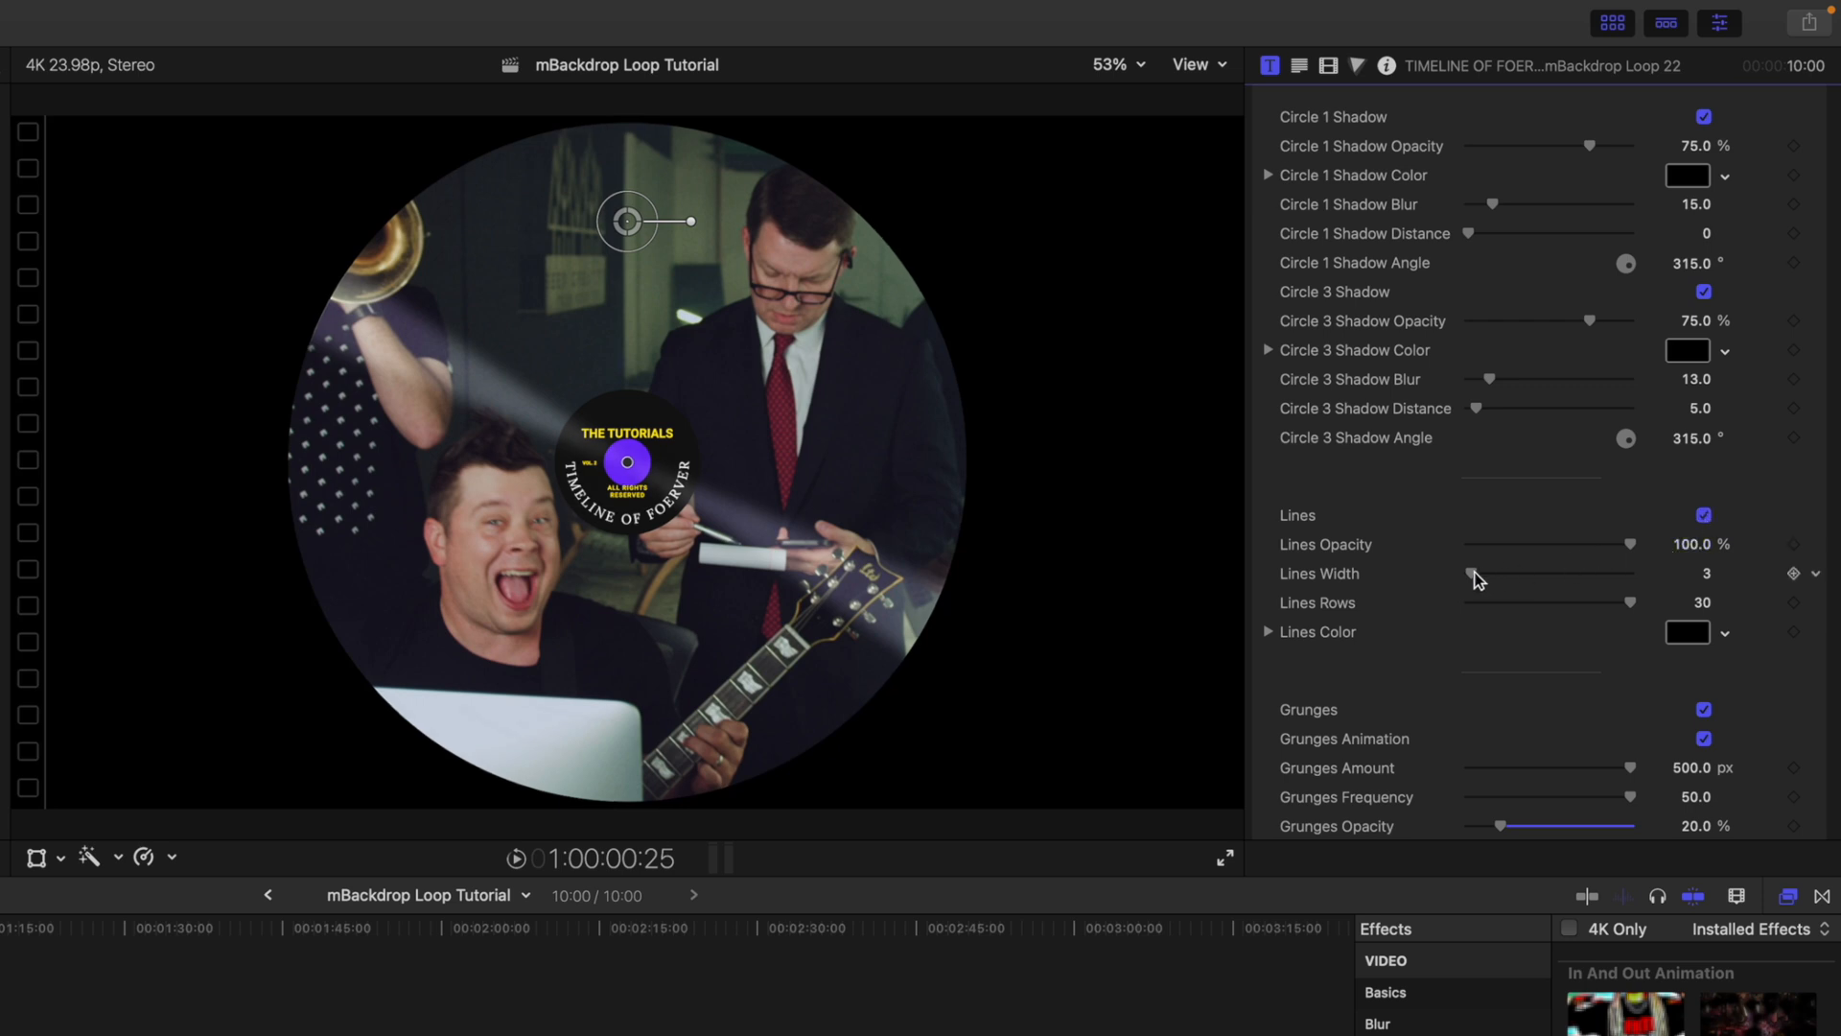
{"action": "left_click_drag", "start_coordinate": [1473, 574], "coordinate": [1538, 574]}
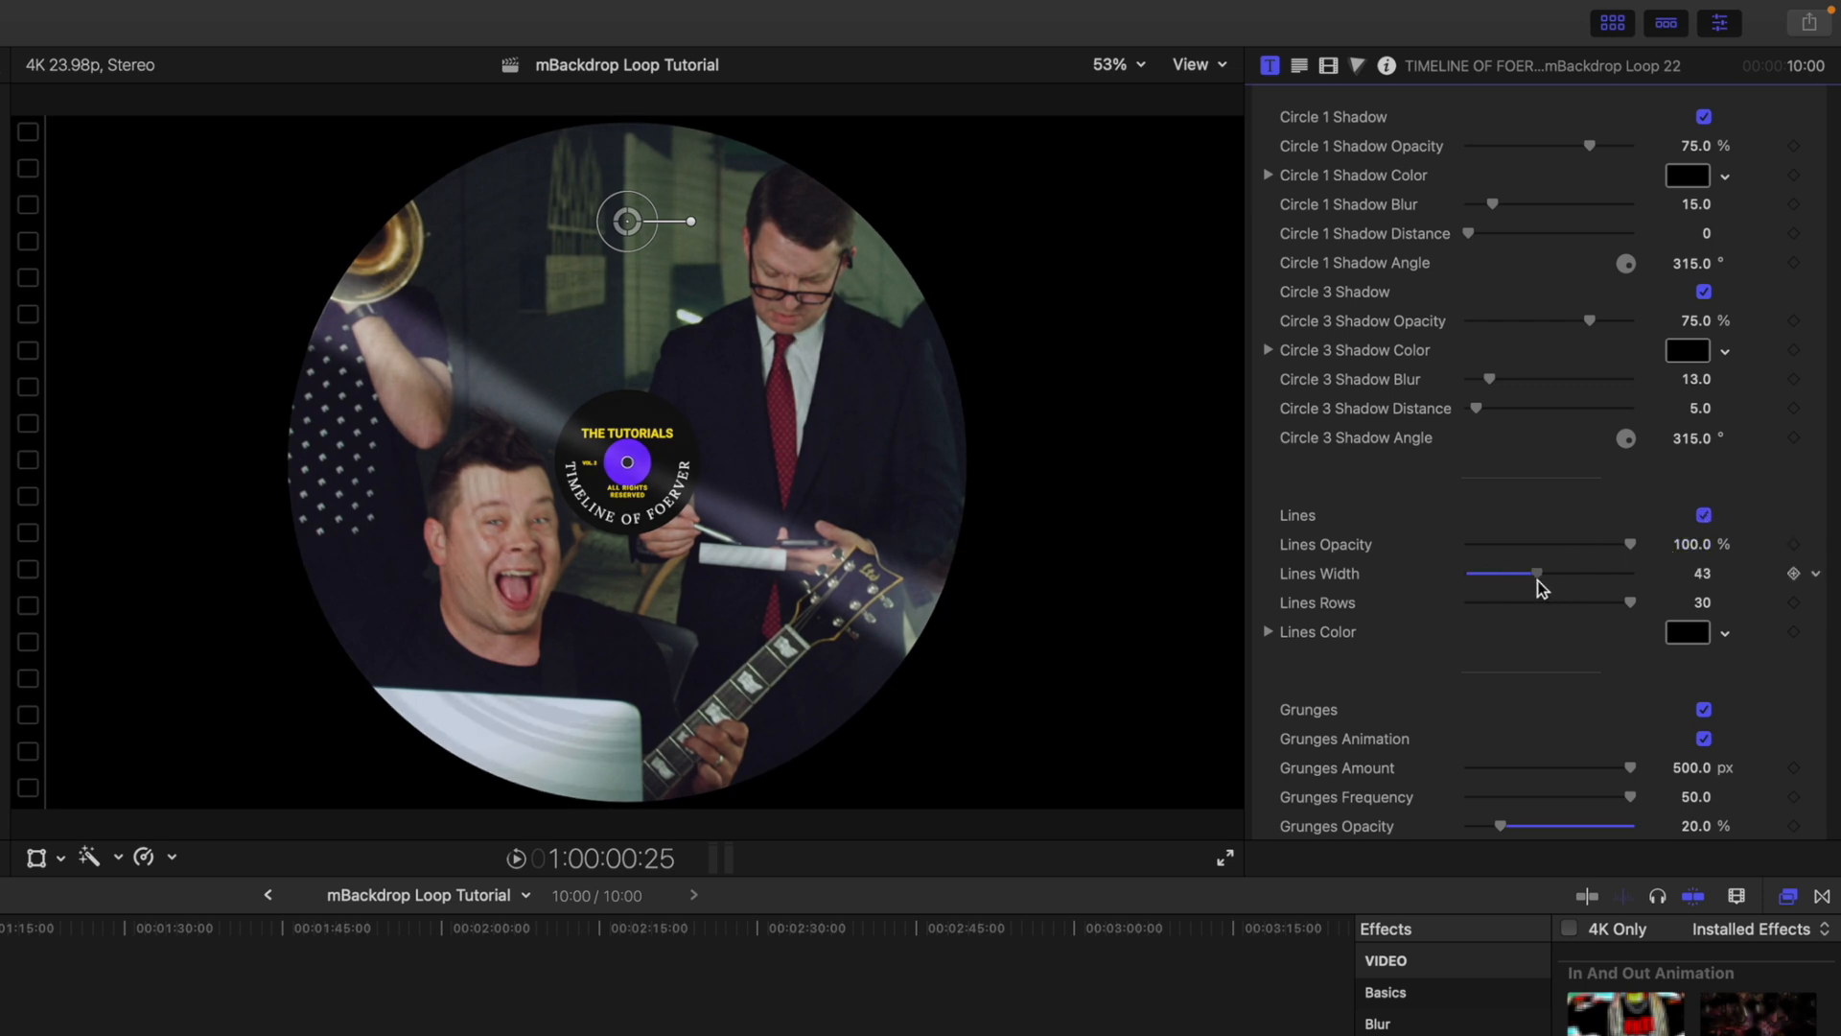
{"action": "left_click_drag", "start_coordinate": [1534, 573], "coordinate": [1561, 573]}
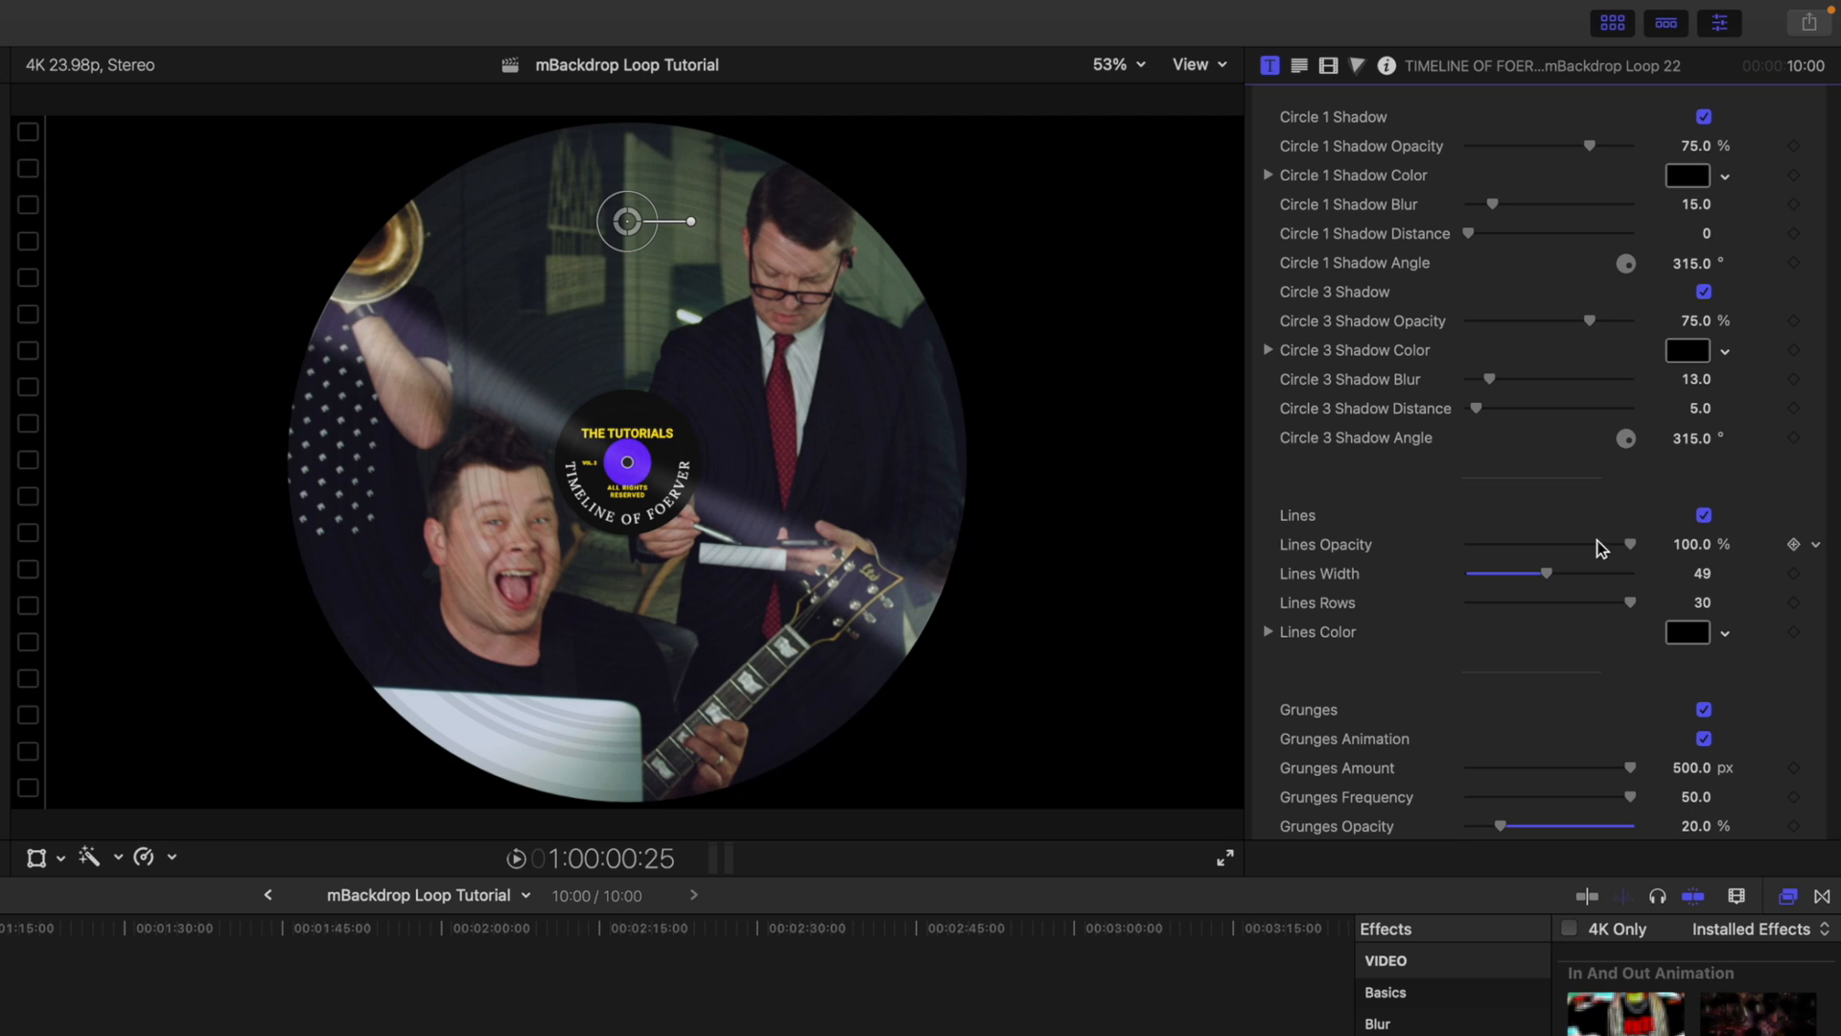
{"action": "left_click_drag", "start_coordinate": [1545, 574], "coordinate": [1477, 573]}
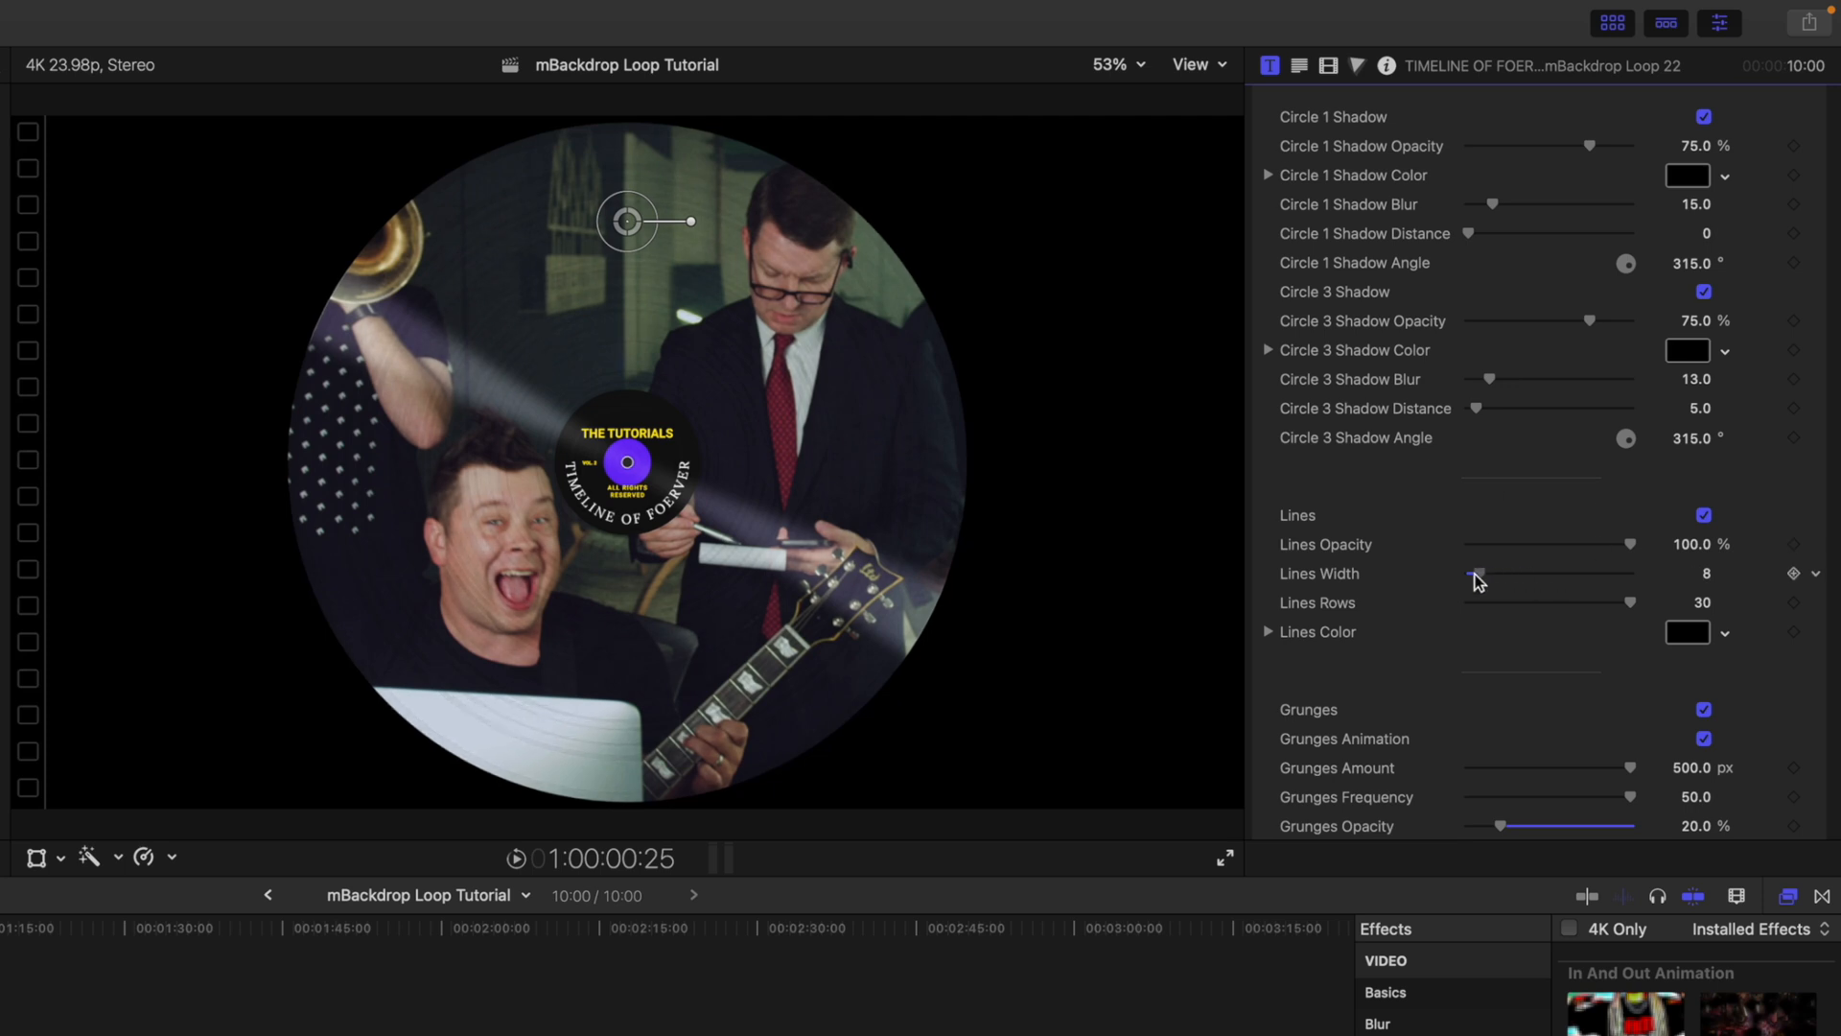
{"action": "left_click_drag", "start_coordinate": [1477, 574], "coordinate": [1467, 574]}
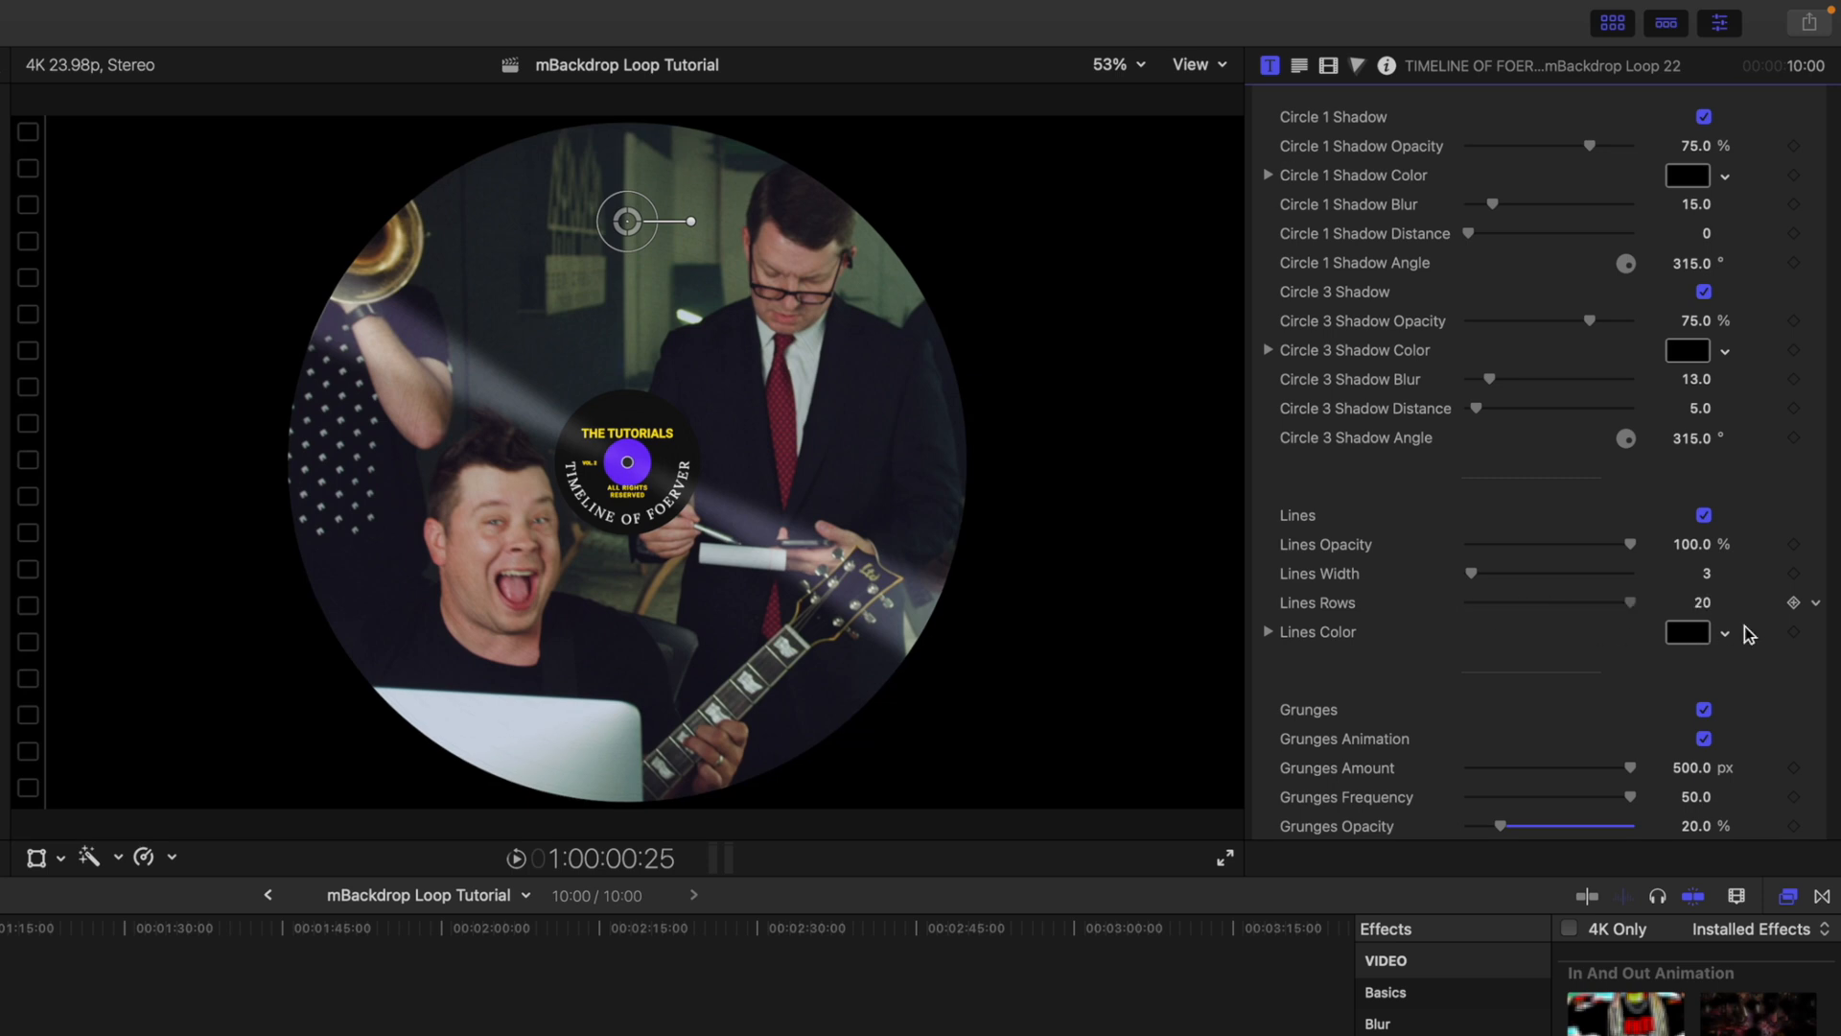
{"action": "scroll", "scroll_direction": "down", "scroll_amount": 3}
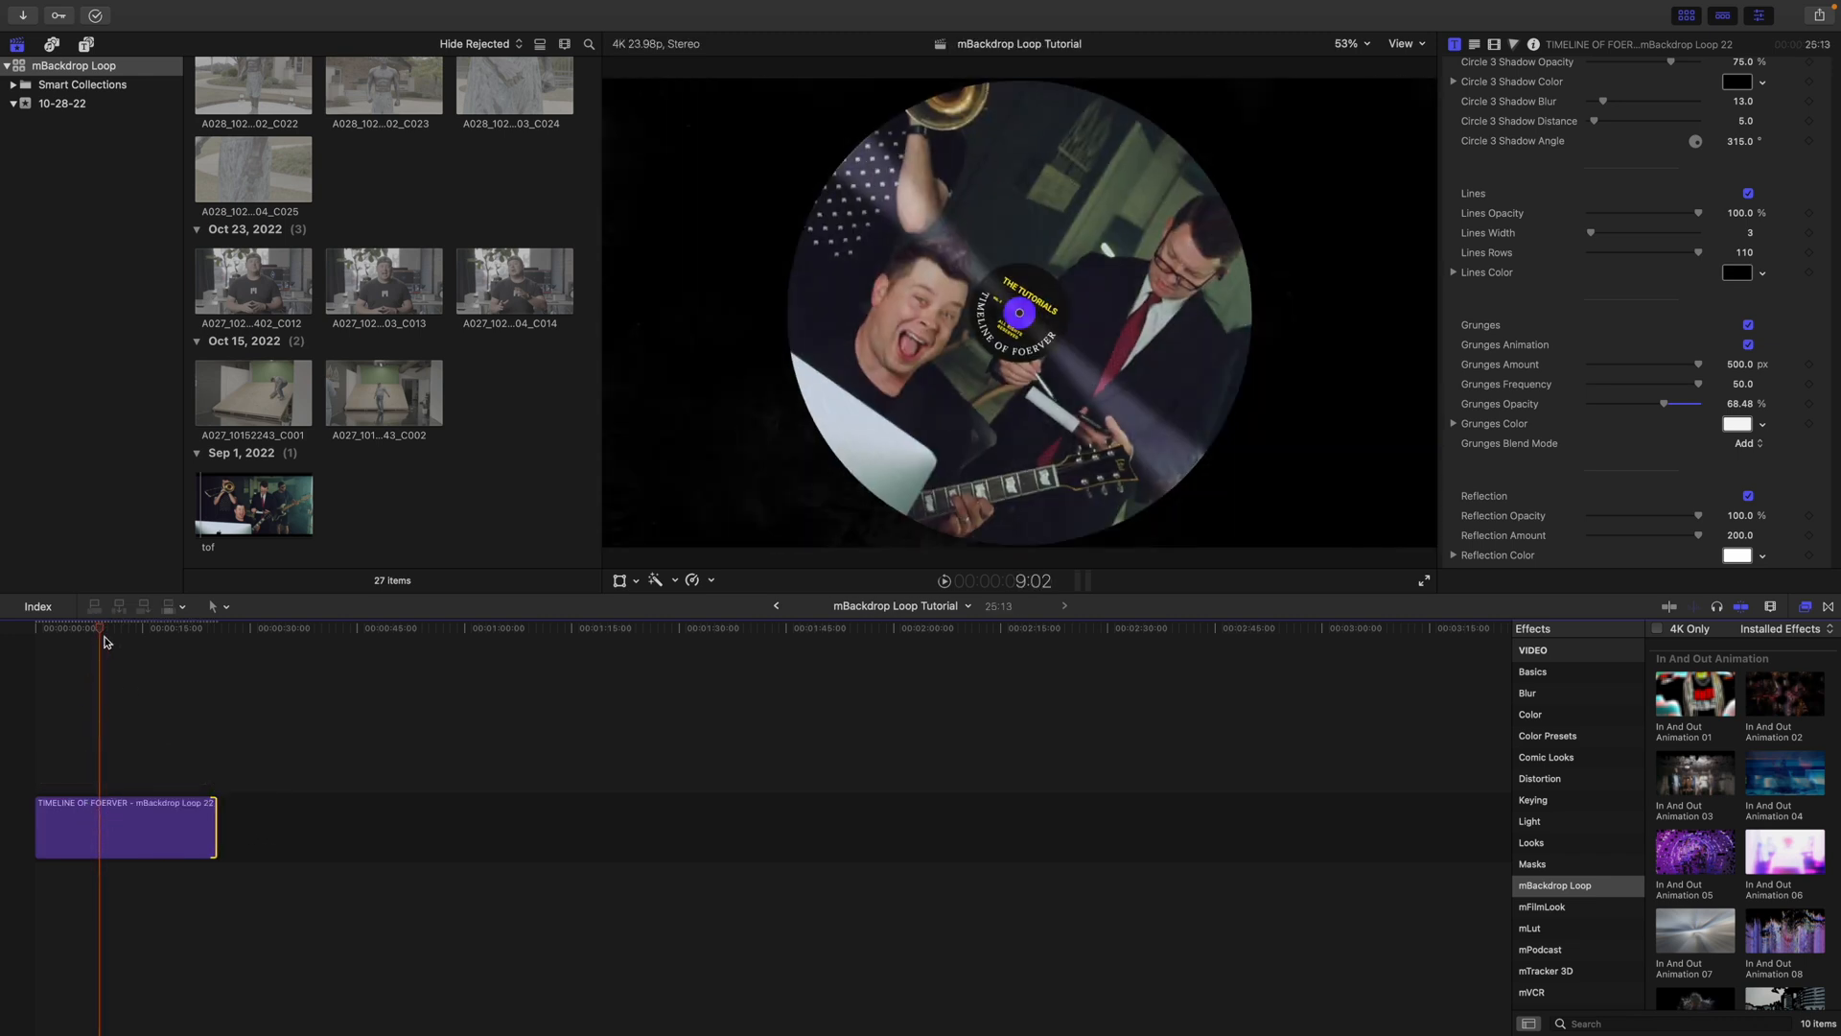
Preview the record animation and pick the tof band clip for the record's drop zone.
{"action": "left_click_drag", "start_coordinate": [100, 629], "coordinate": [89, 629]}
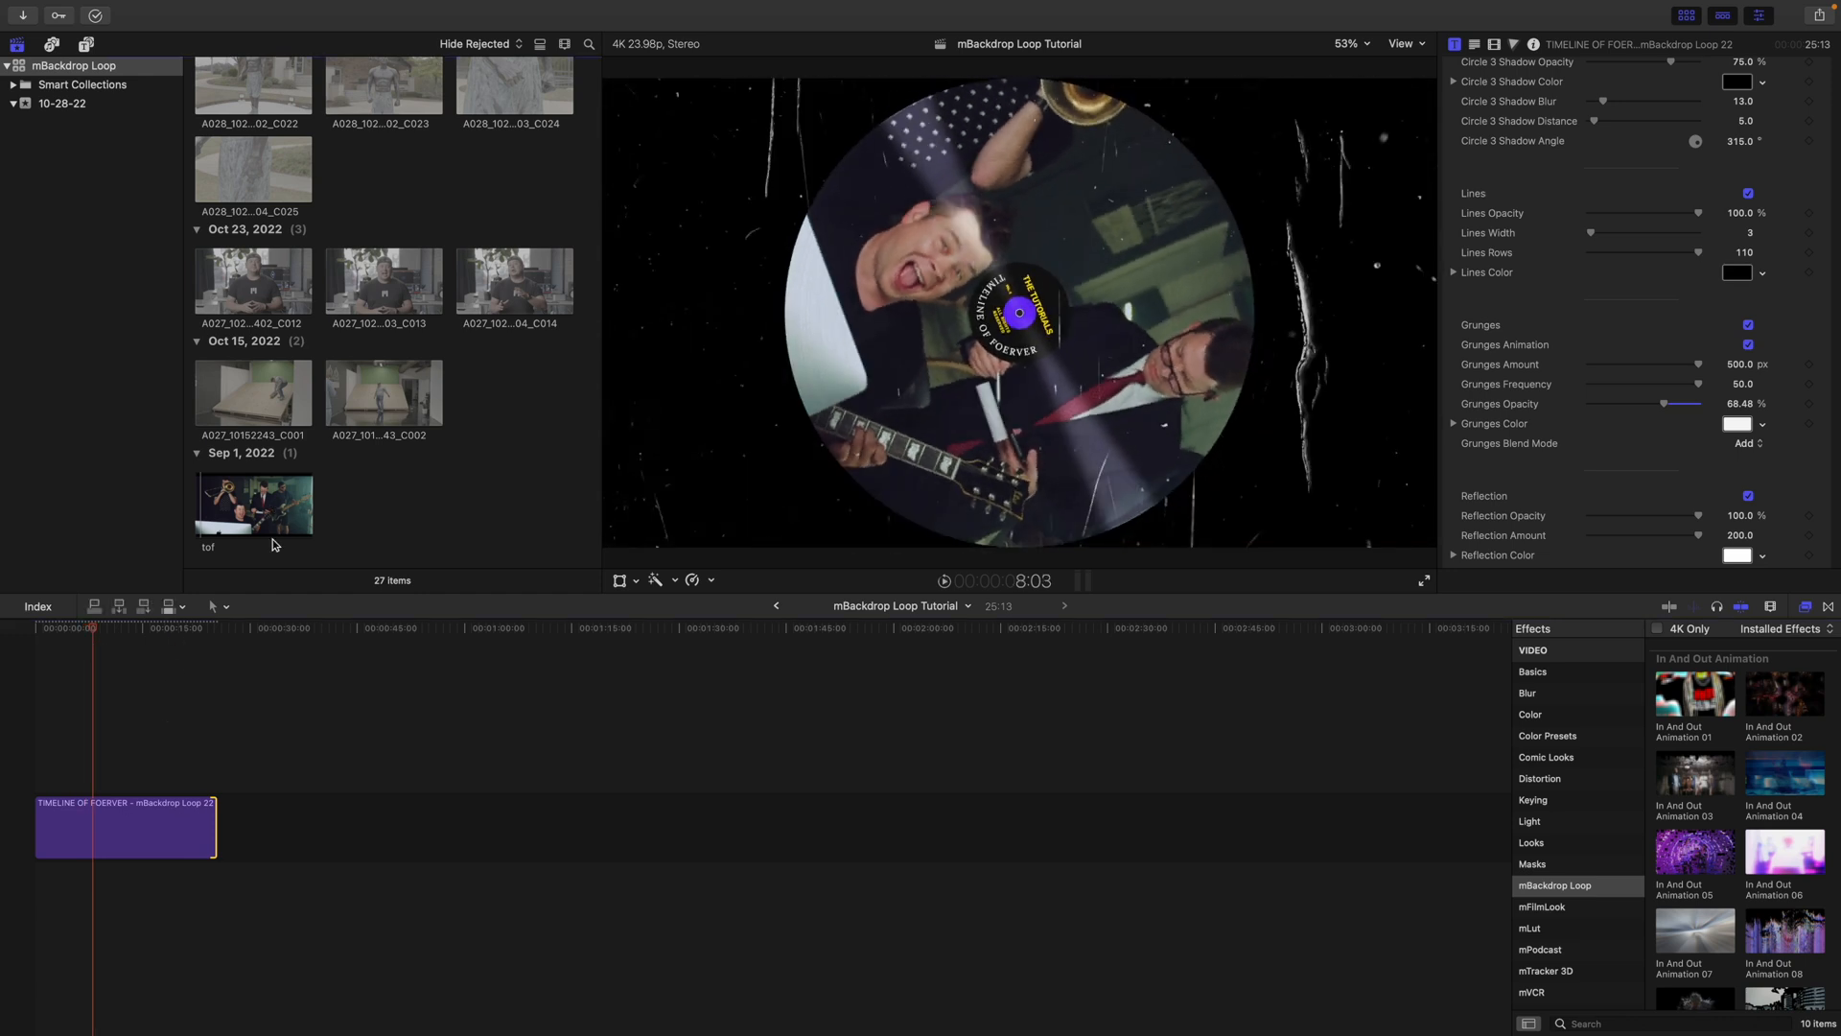
{"action": "left_click", "coordinate": [251, 504]}
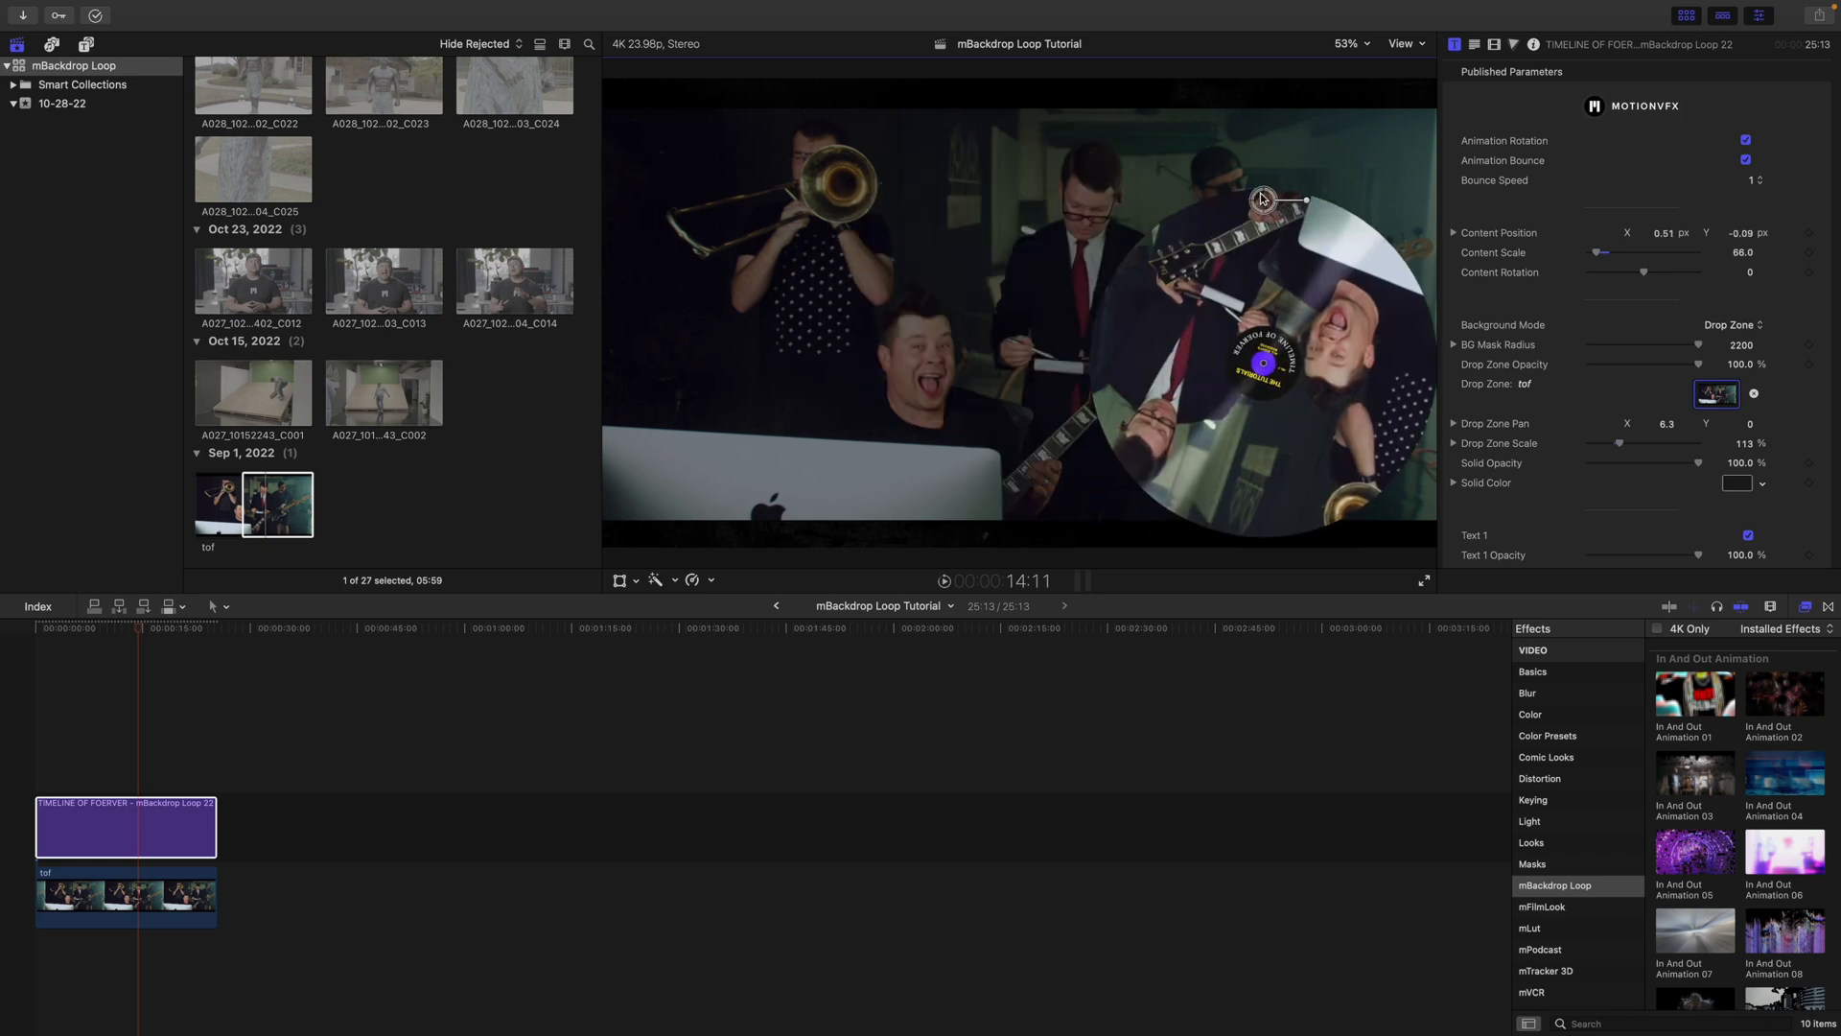
Nudge the record to content position about 0.48, 0.01 and select the band clip.
{"action": "left_click_drag", "start_coordinate": [1262, 197], "coordinate": [1262, 155]}
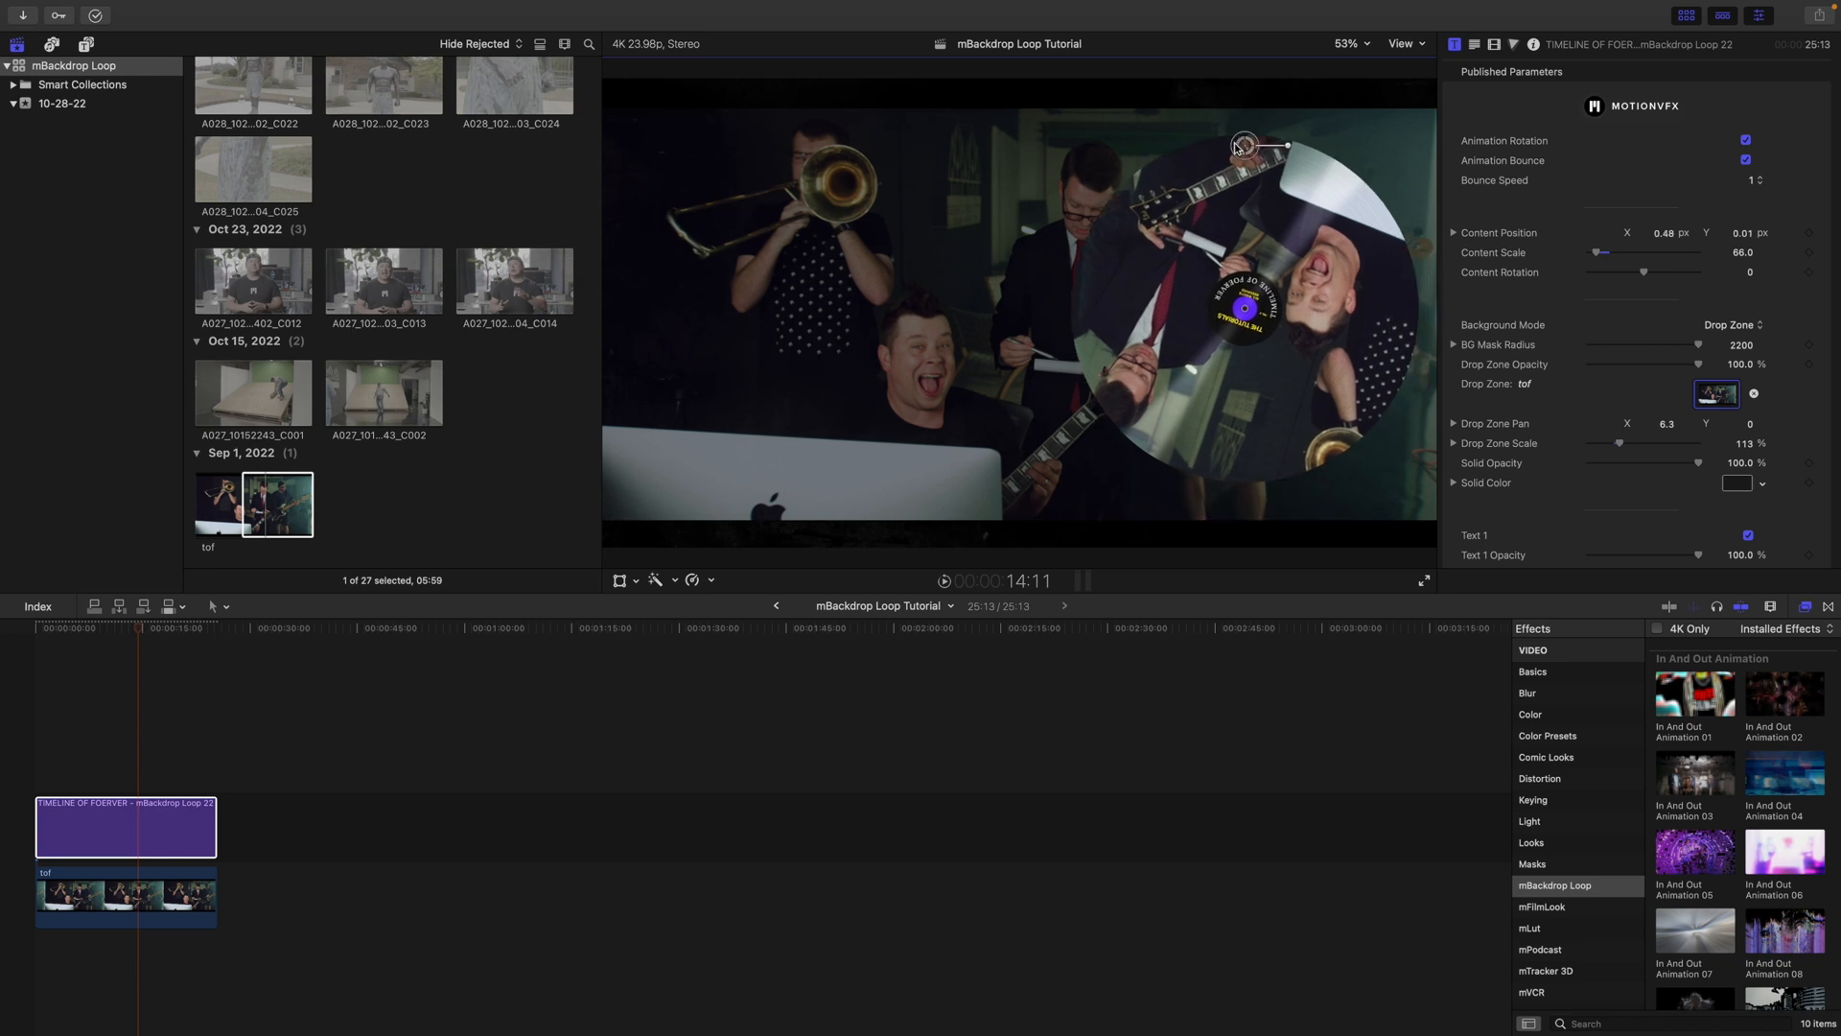
{"action": "left_click", "coordinate": [123, 897]}
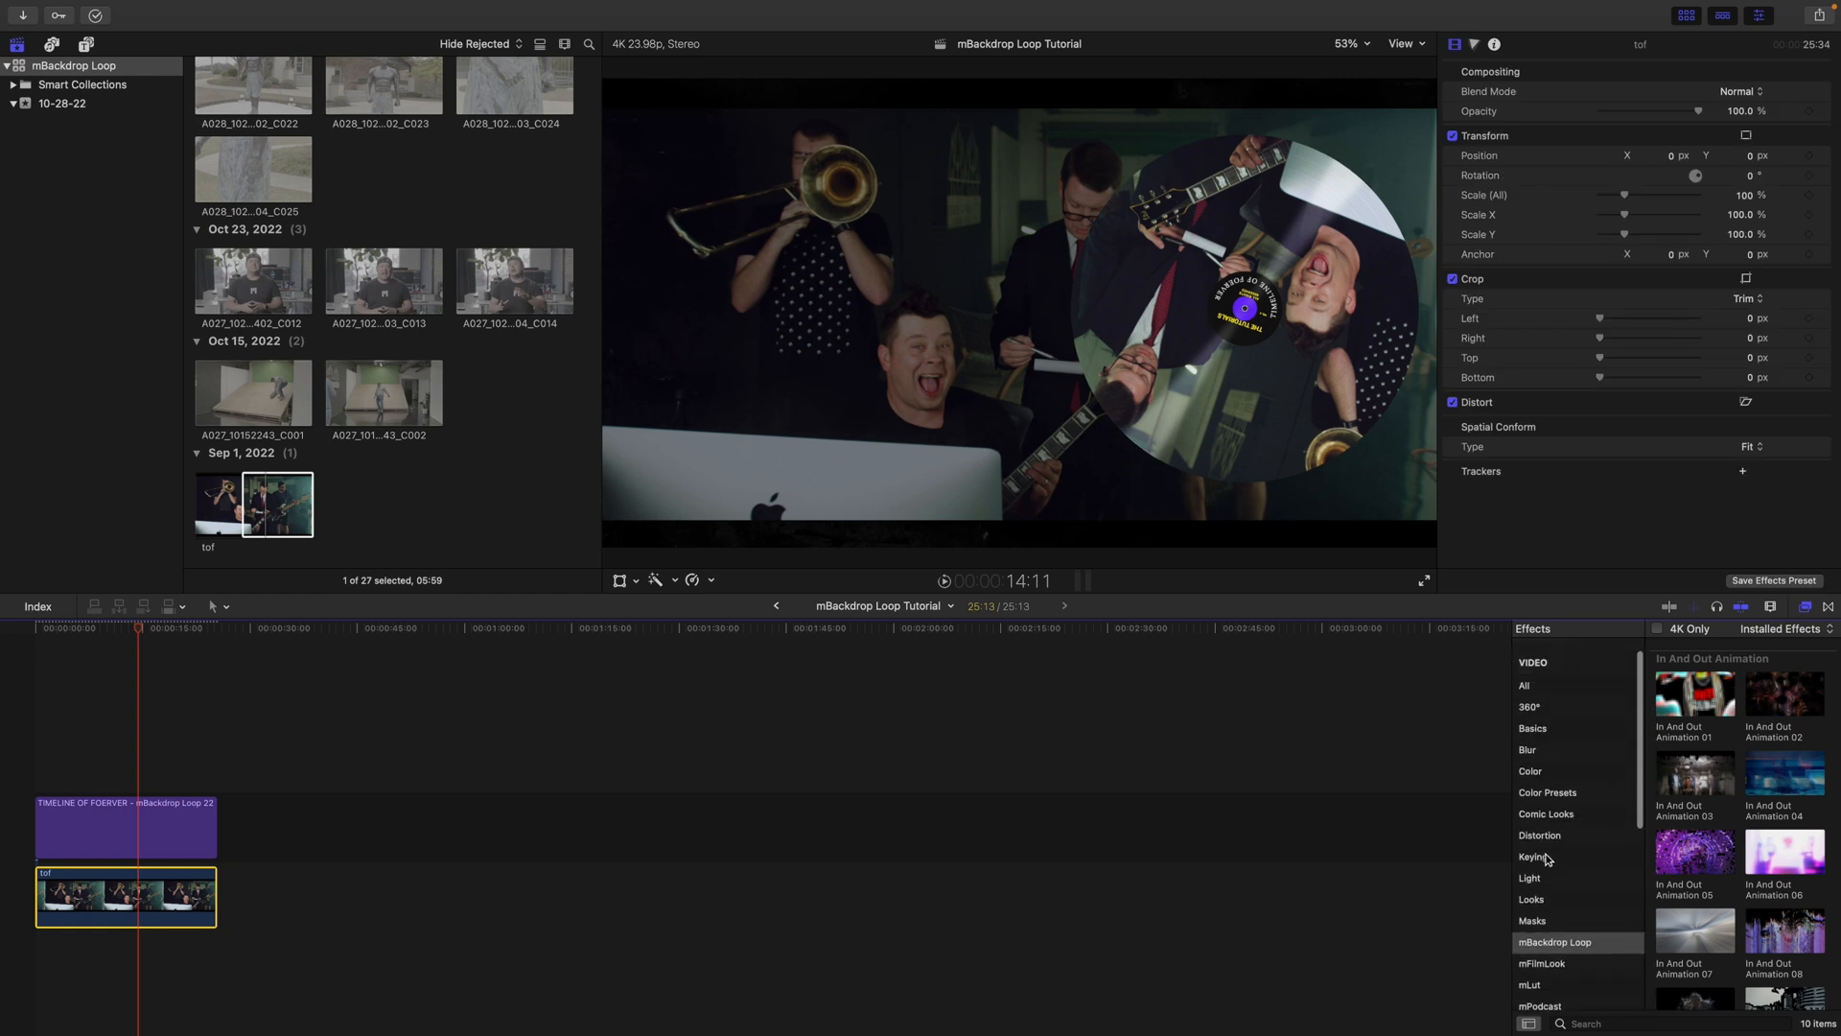
Apply a Gaussian blur effect to the tof band clip behind the record.
{"action": "left_click", "coordinate": [1529, 750]}
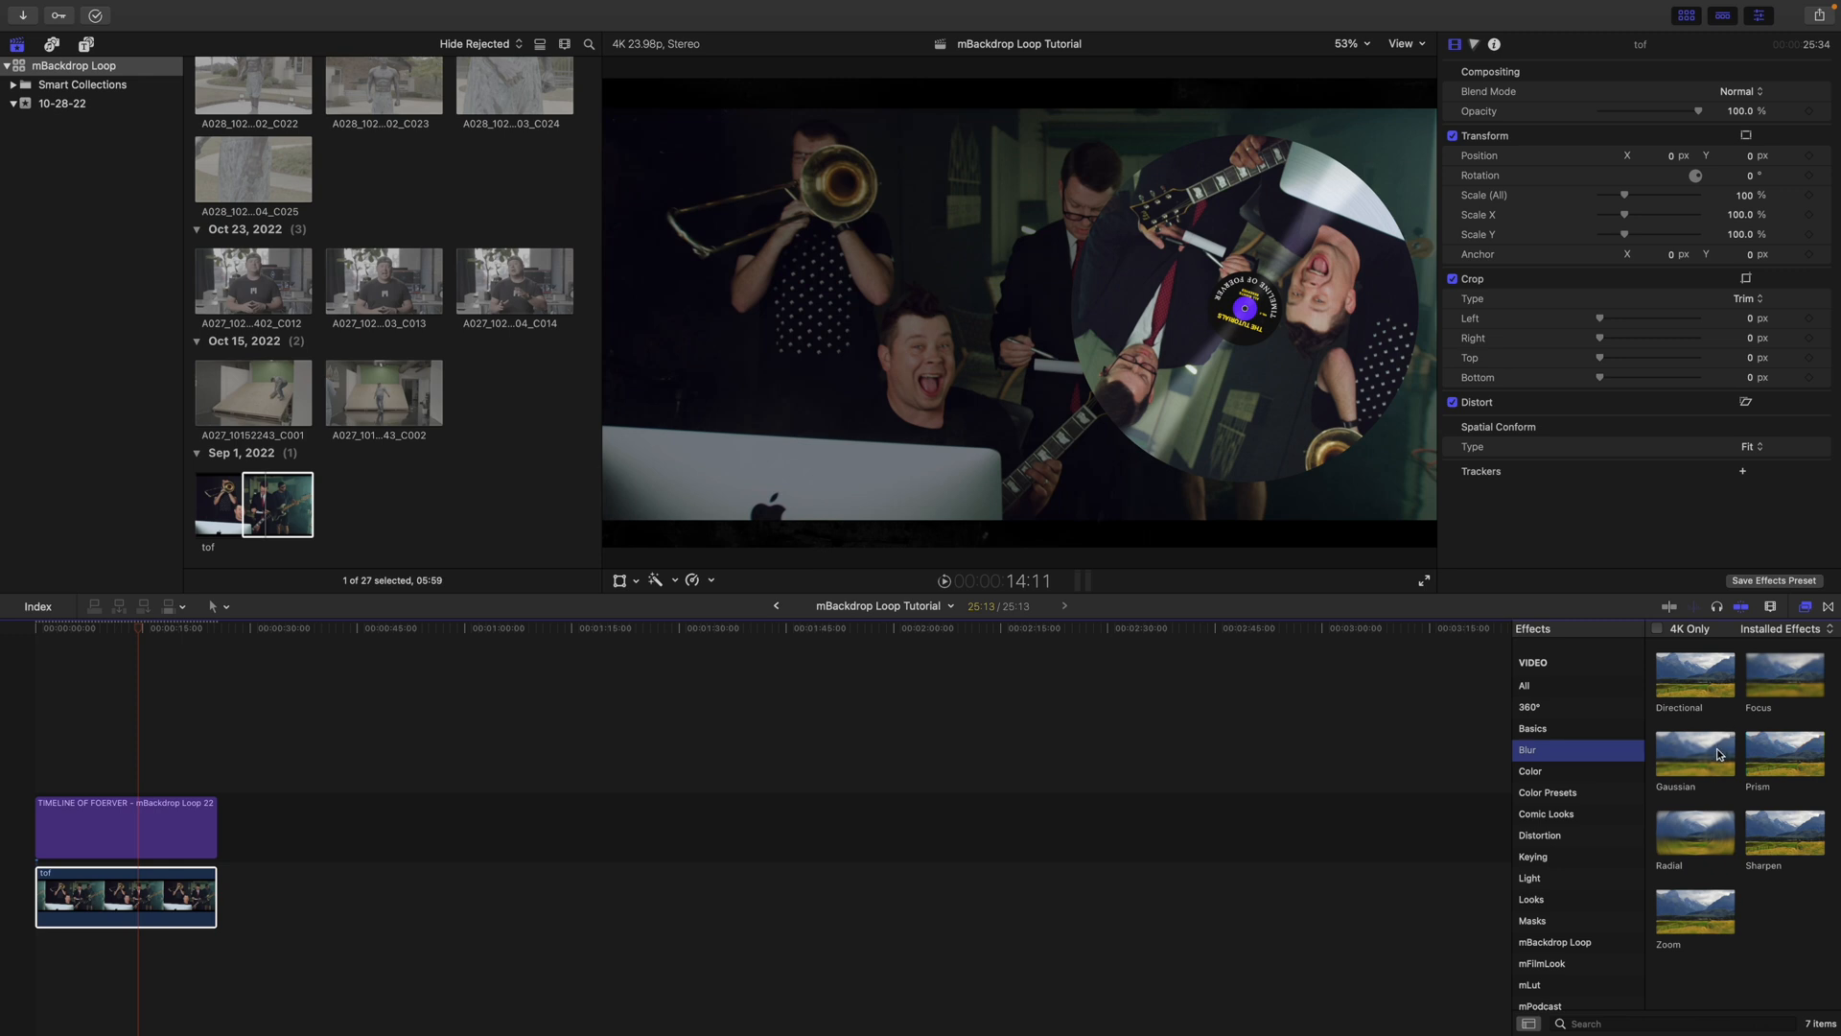
{"action": "double_click", "coordinate": [1694, 754]}
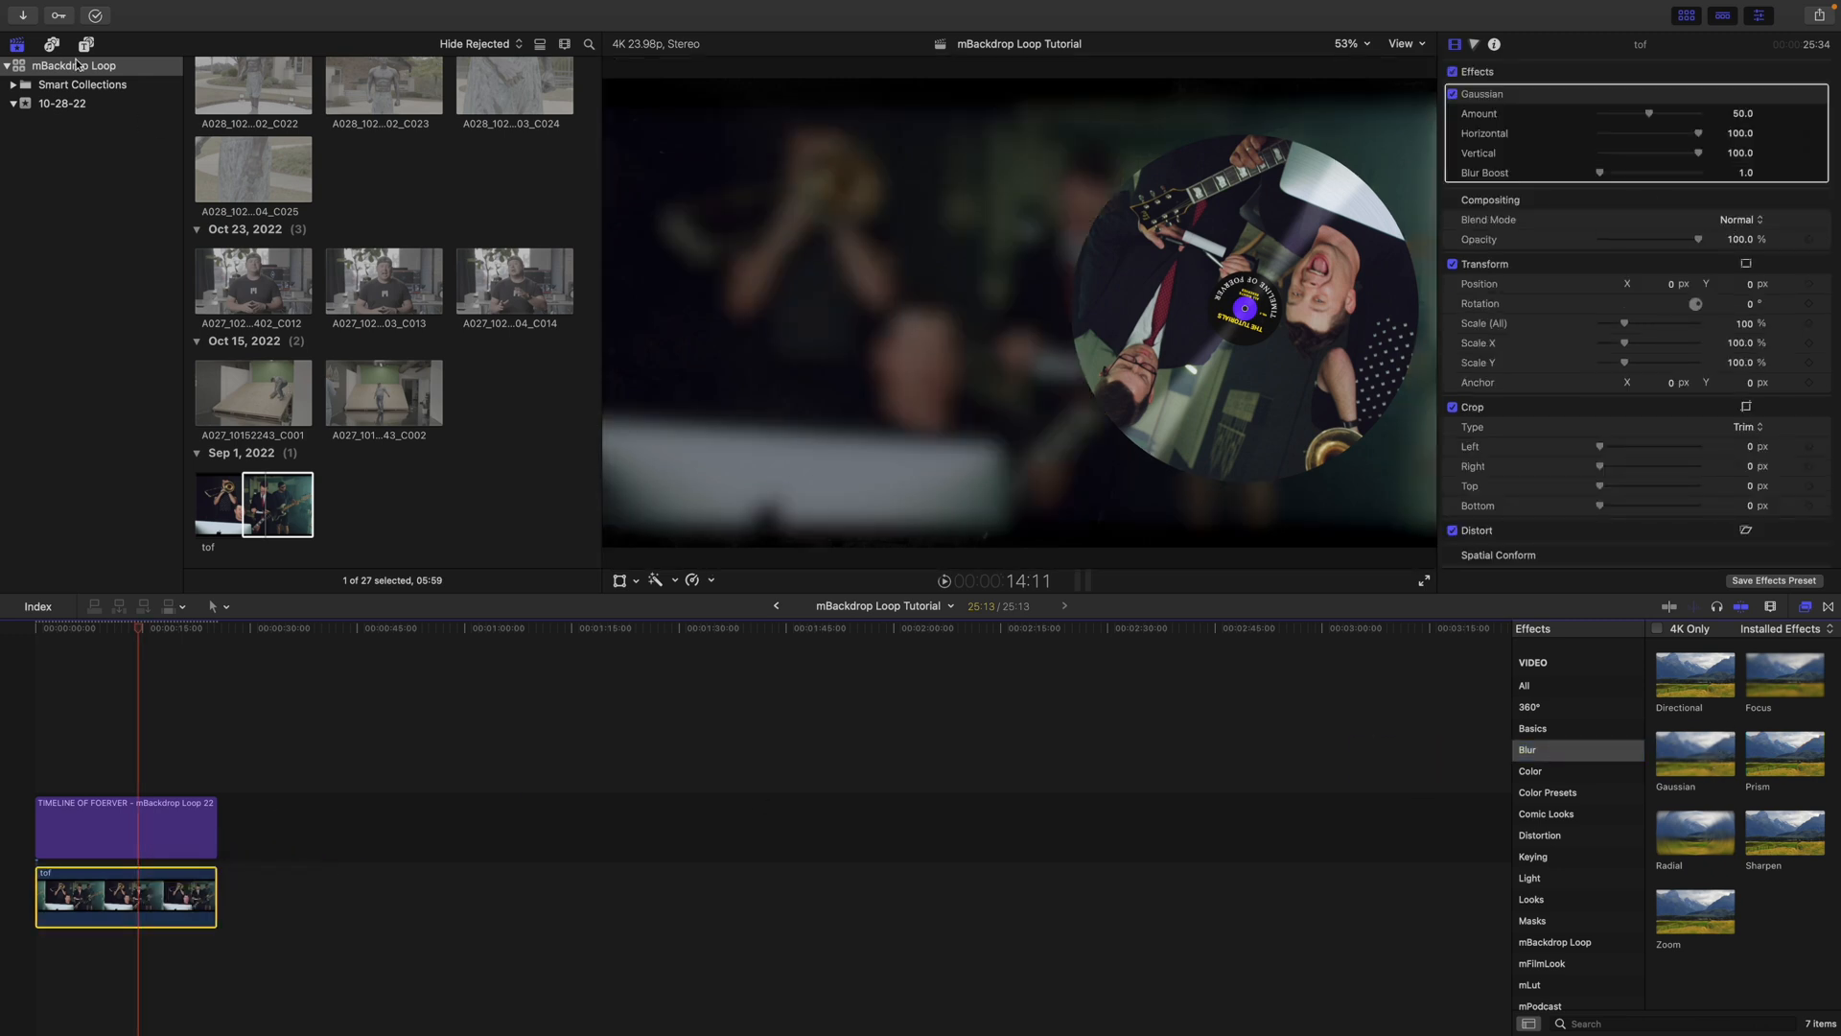
{"action": "left_click", "coordinate": [84, 44]}
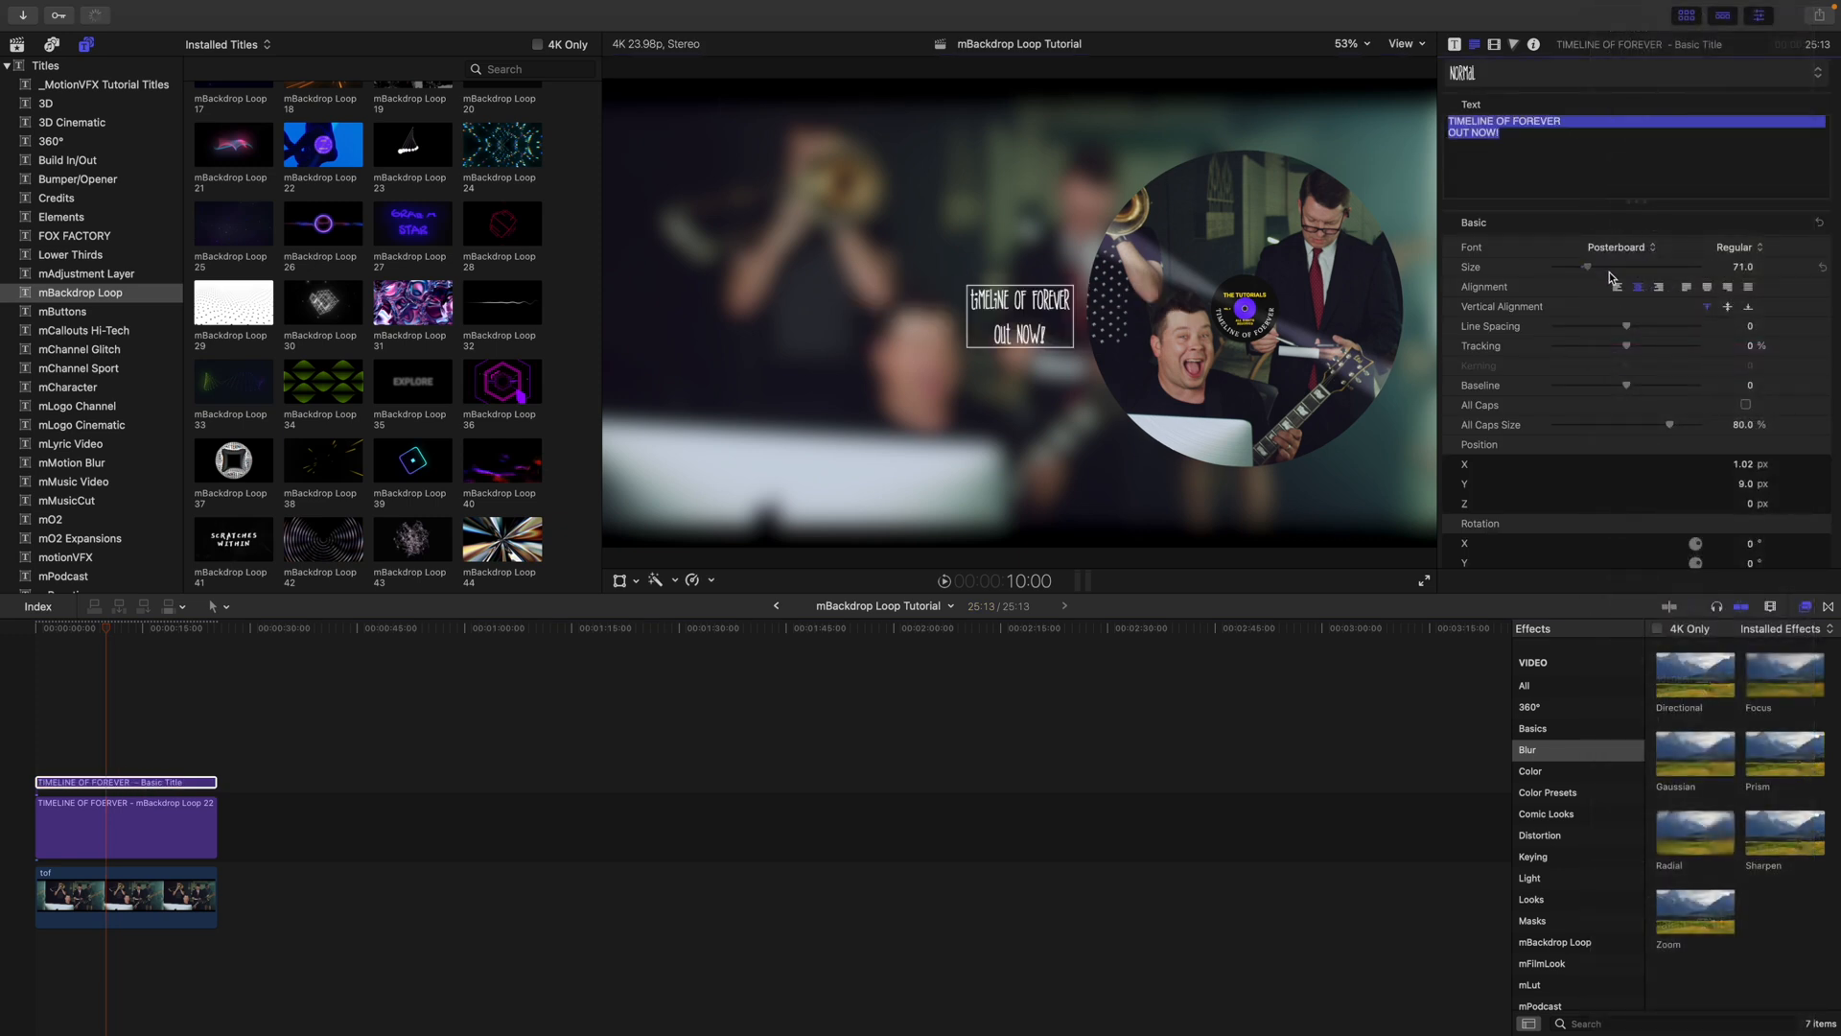
Make the 'TIMELINE OF FOREVER OUT NOW!' tagline much larger and colour its face yellow.
{"action": "left_click_drag", "start_coordinate": [1588, 266], "coordinate": [1698, 266]}
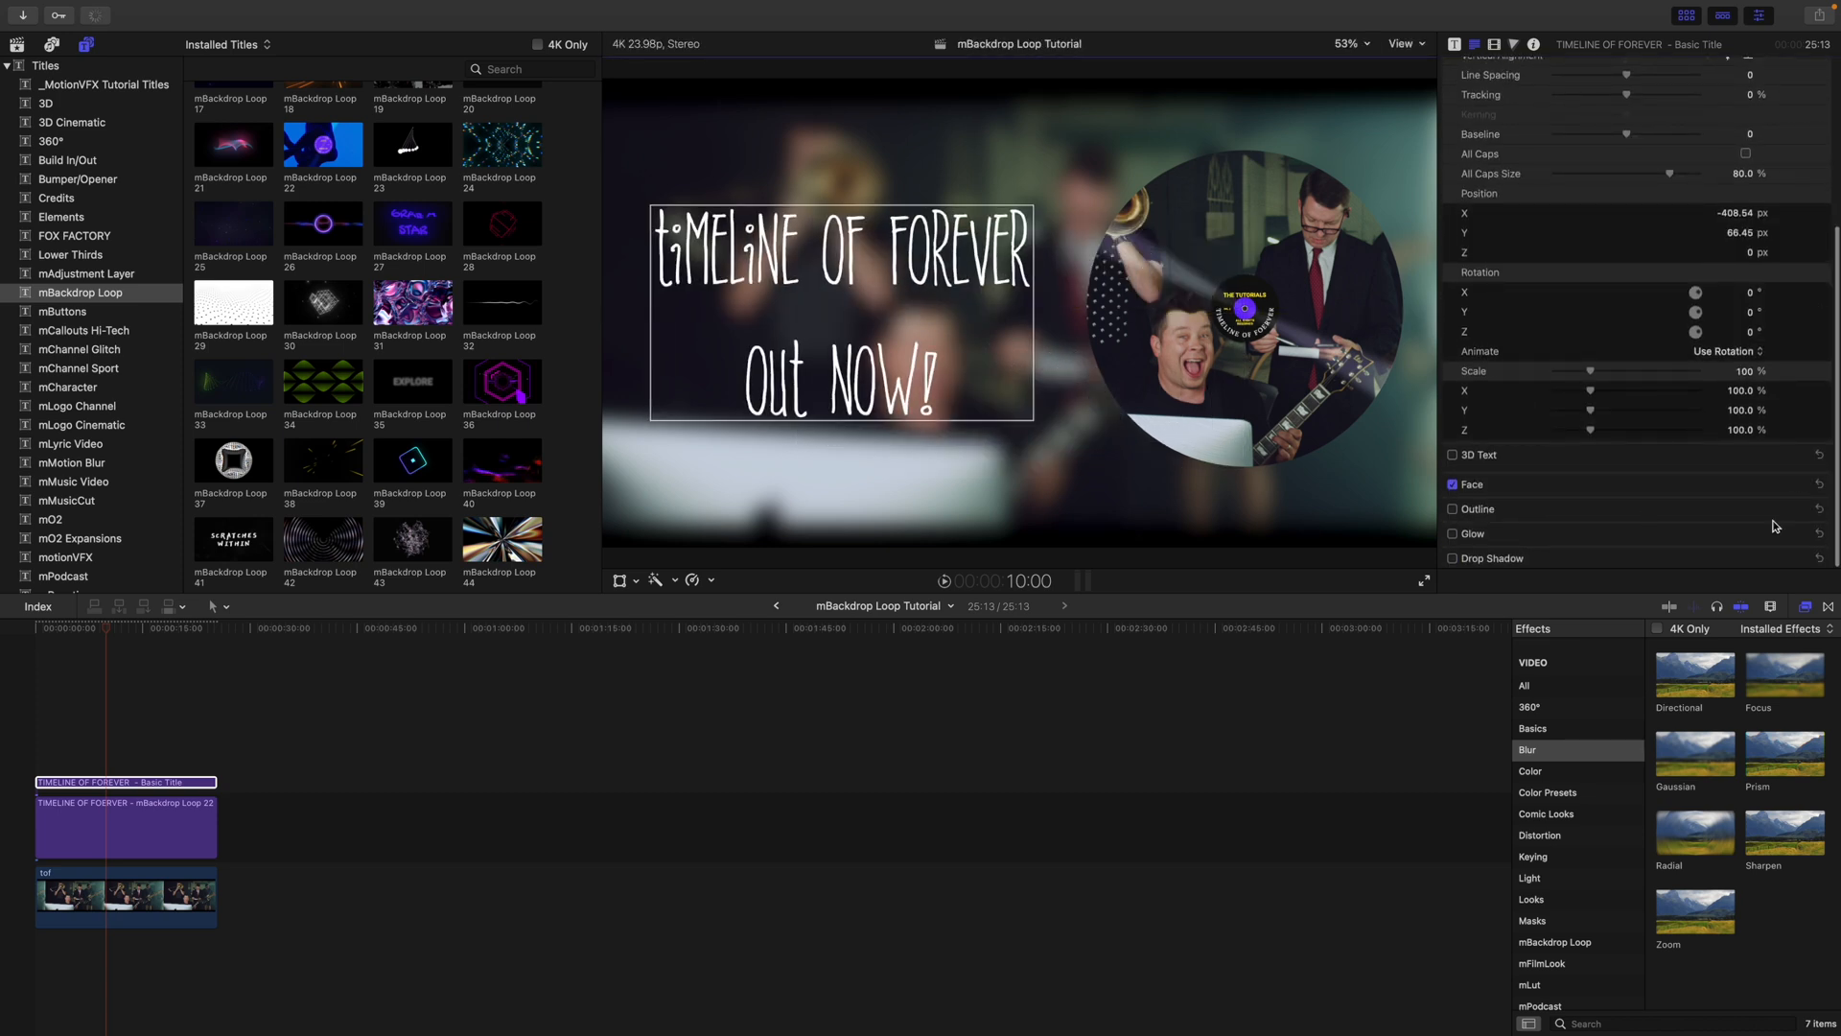
{"action": "left_click", "coordinate": [1749, 524]}
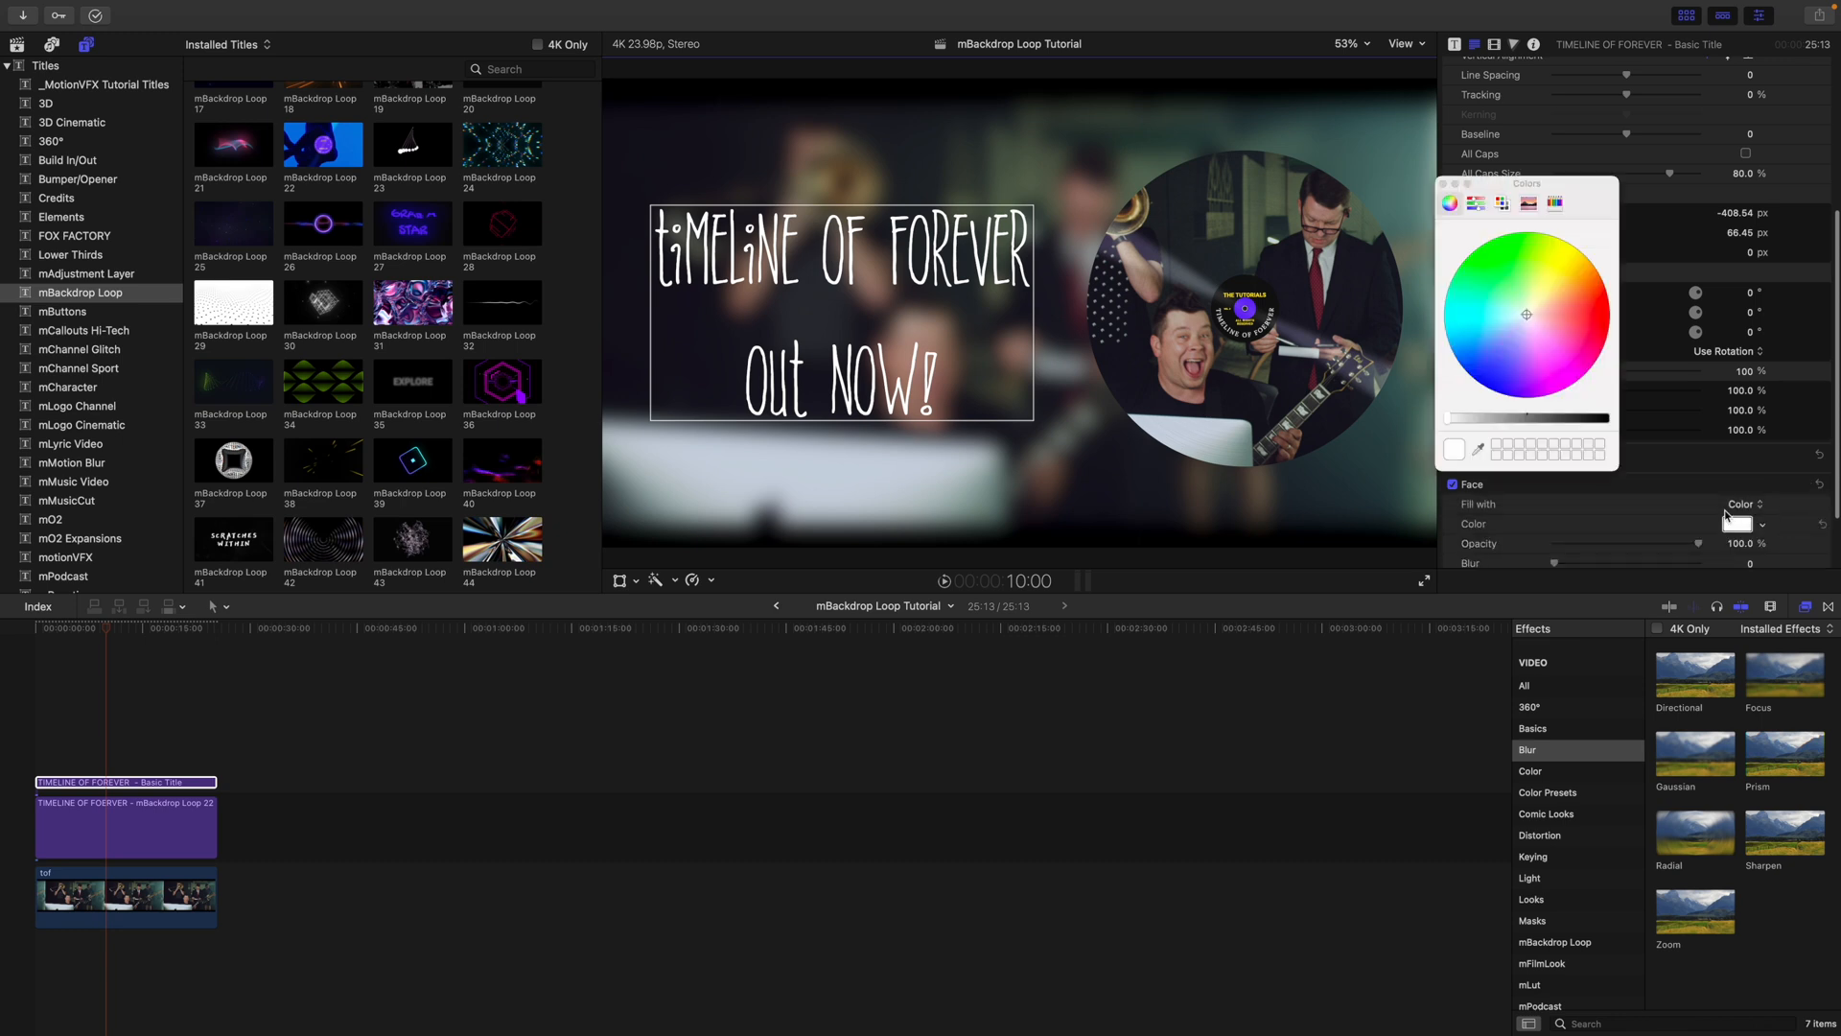
{"action": "left_click", "coordinate": [1598, 269]}
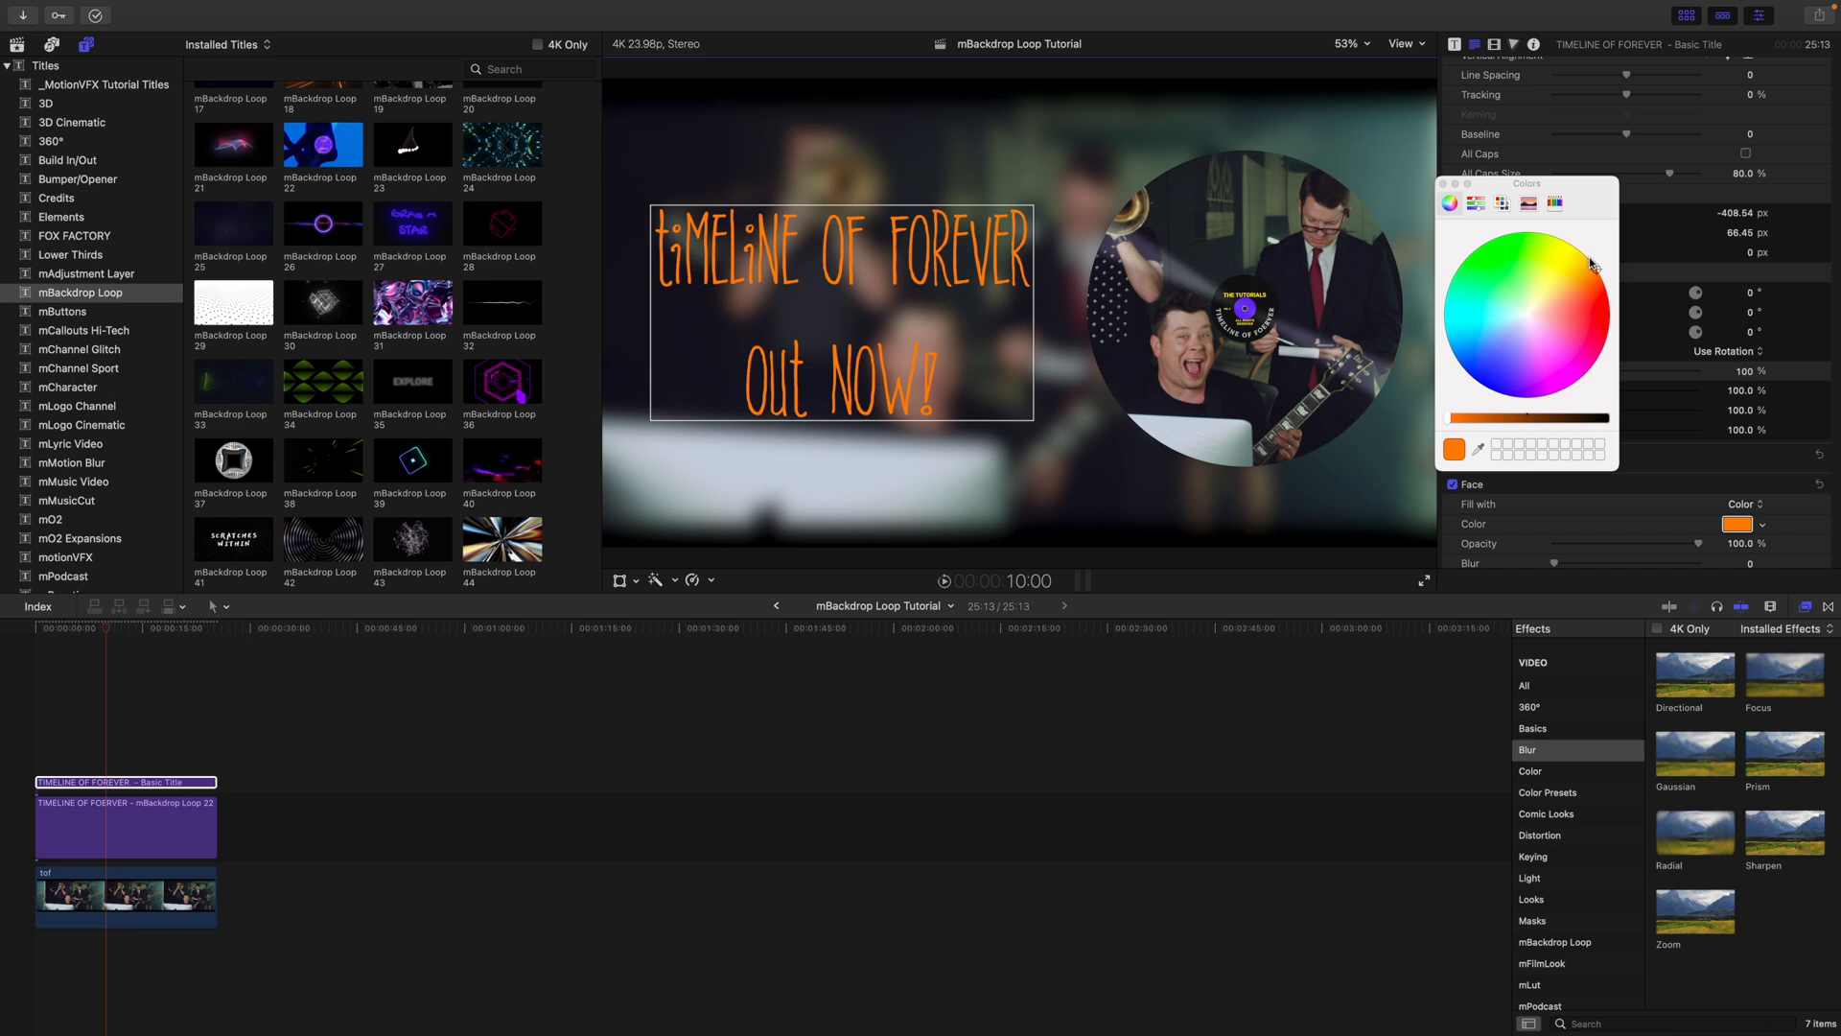
{"action": "left_click", "coordinate": [1580, 253]}
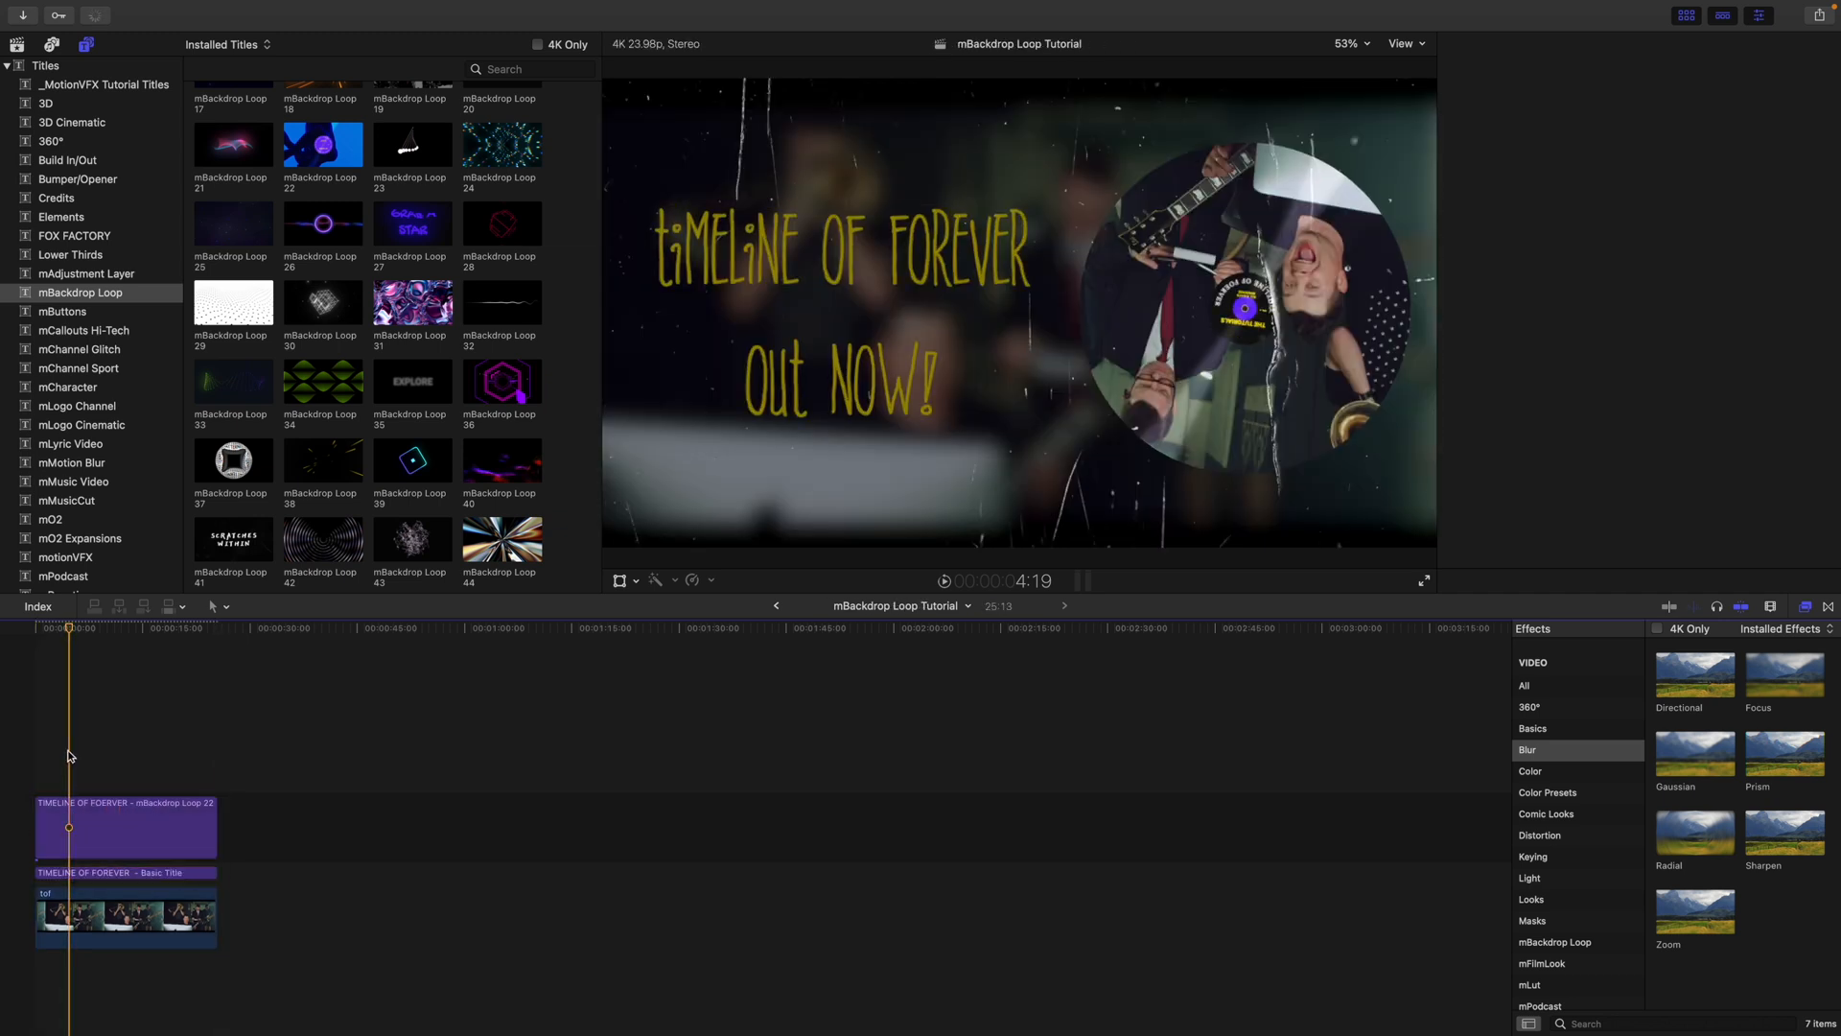
Move the Basic Title beneath the Loop 22 clip, then select mBackdrop Loop 37 in the browser.
{"action": "left_click", "coordinate": [122, 823]}
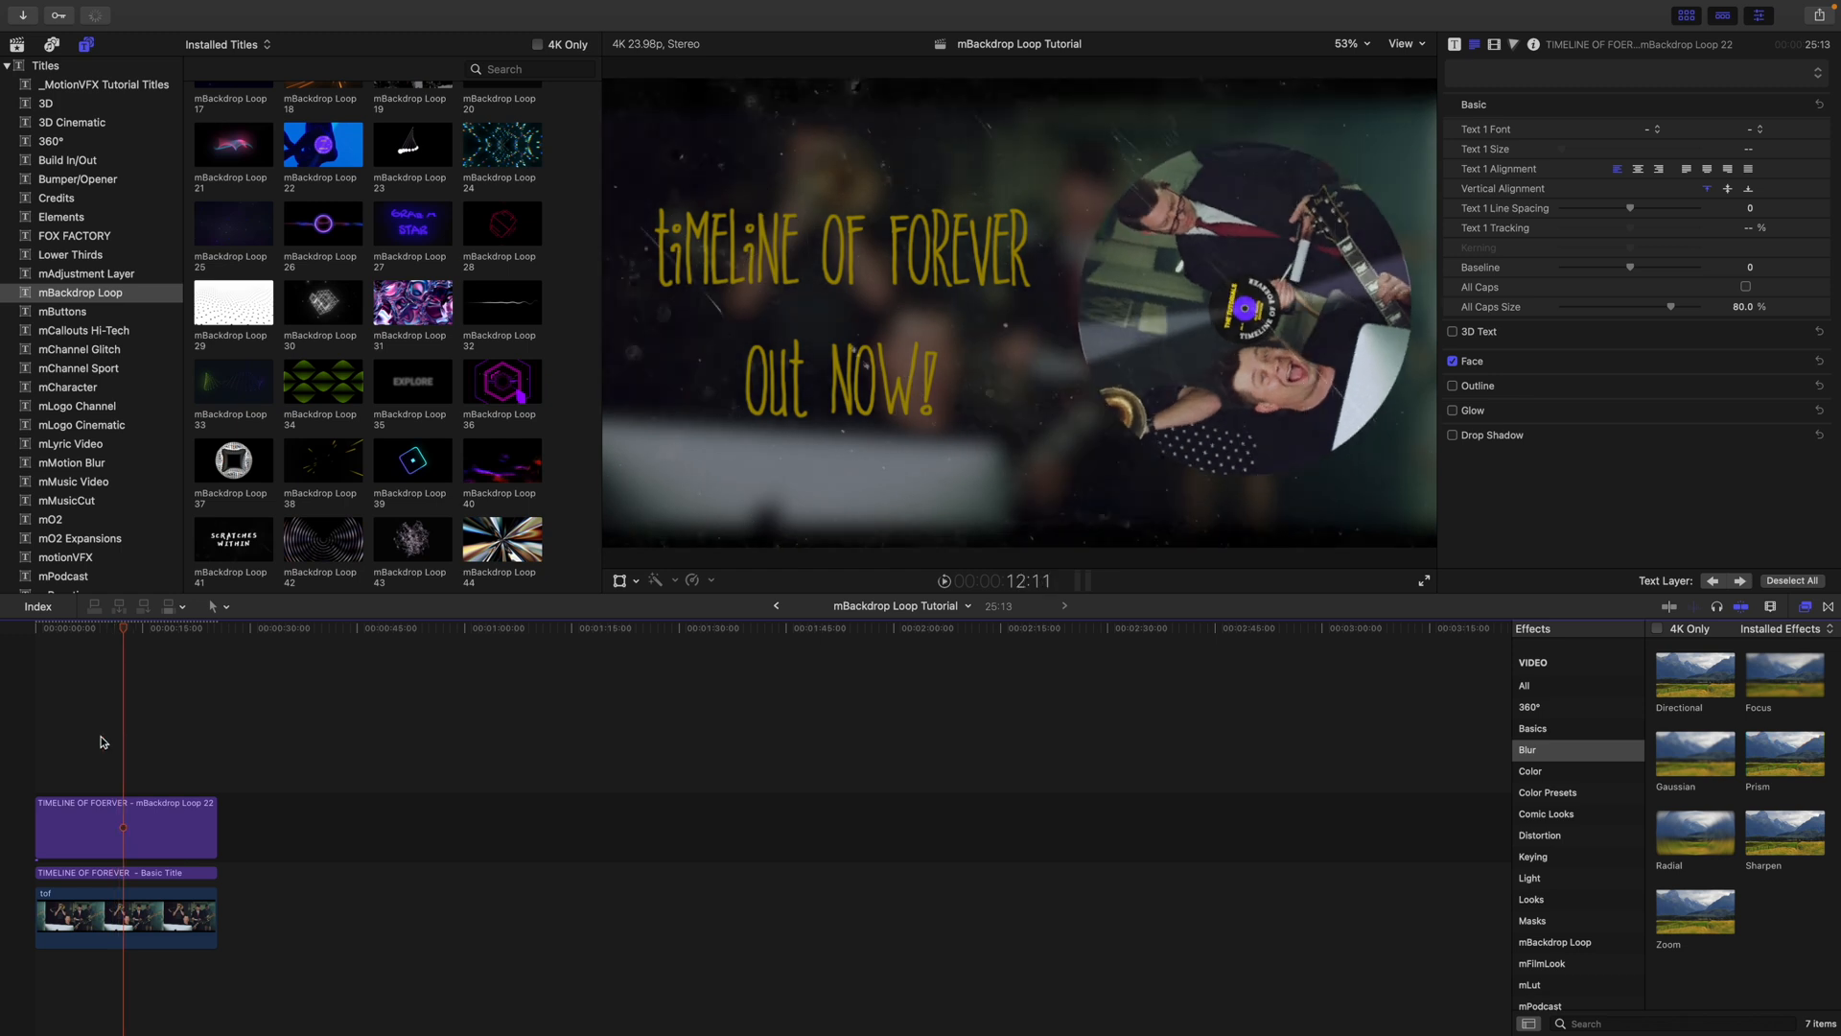
{"action": "left_click", "coordinate": [233, 510]}
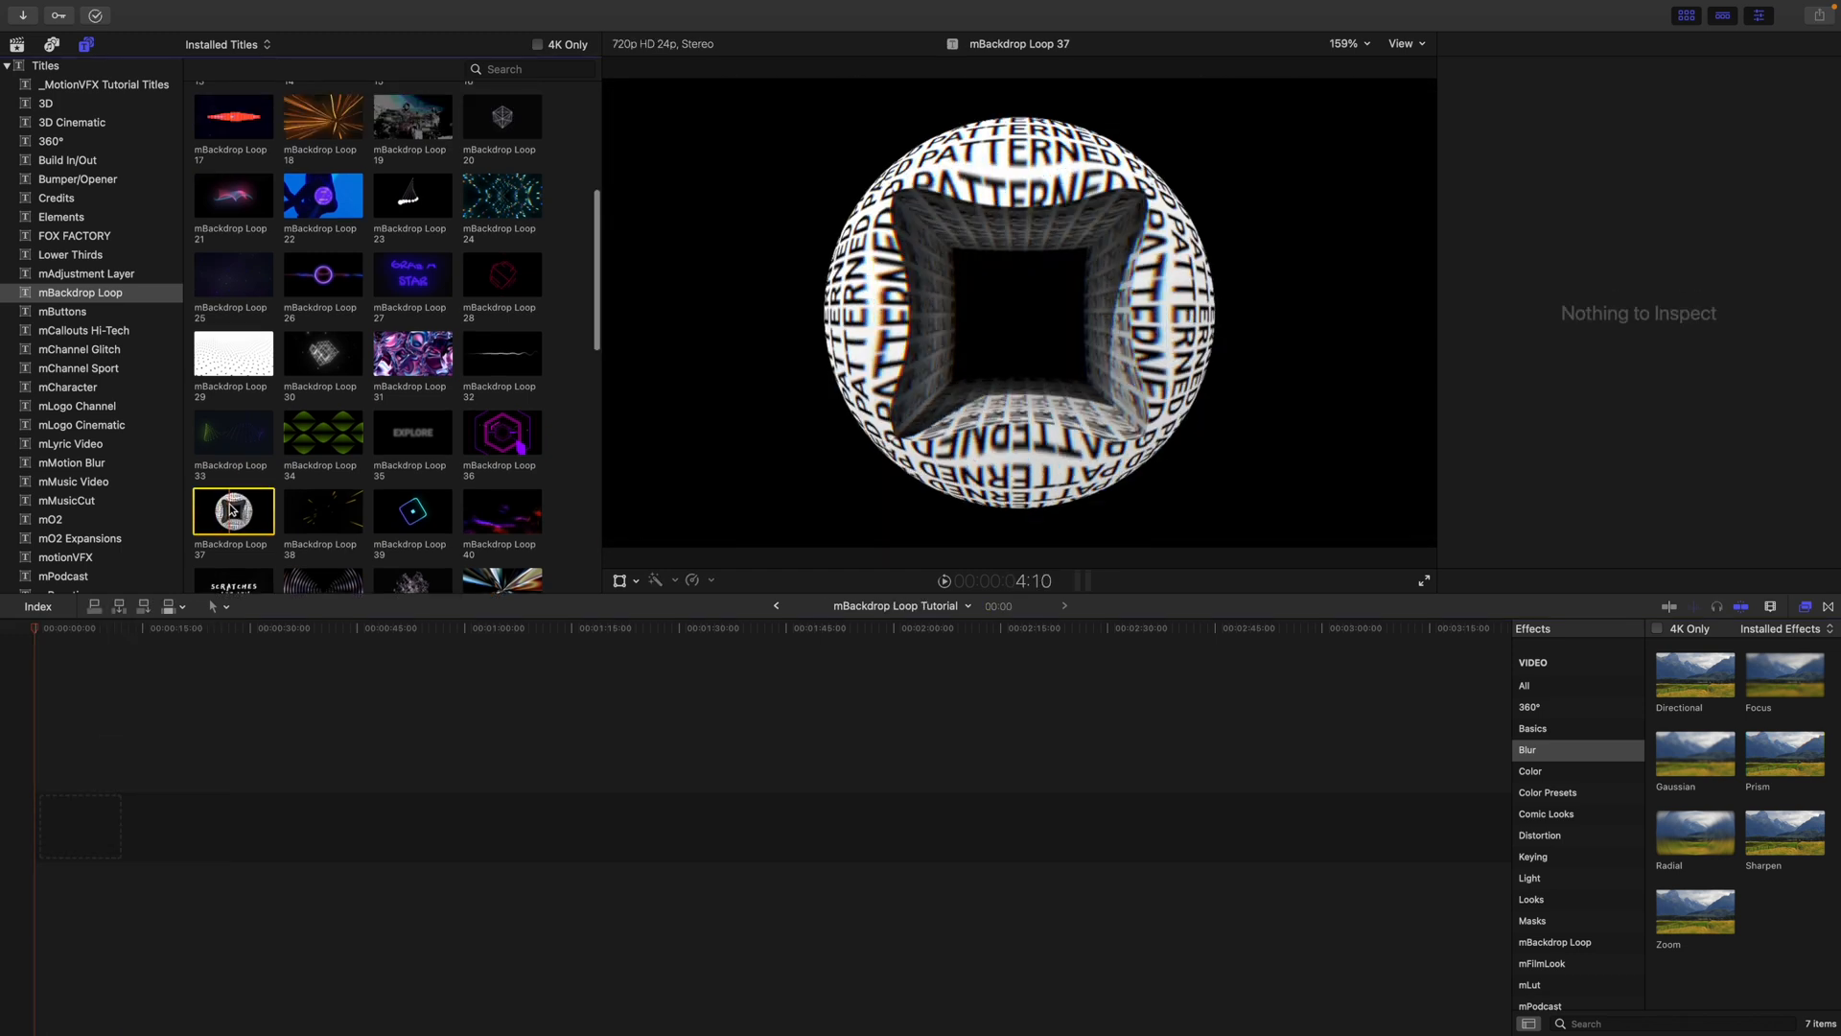
Add the Loop 37 sphere title to the timeline and retype its first text as MVFX.
{"action": "left_click_drag", "start_coordinate": [232, 509], "coordinate": [71, 824]}
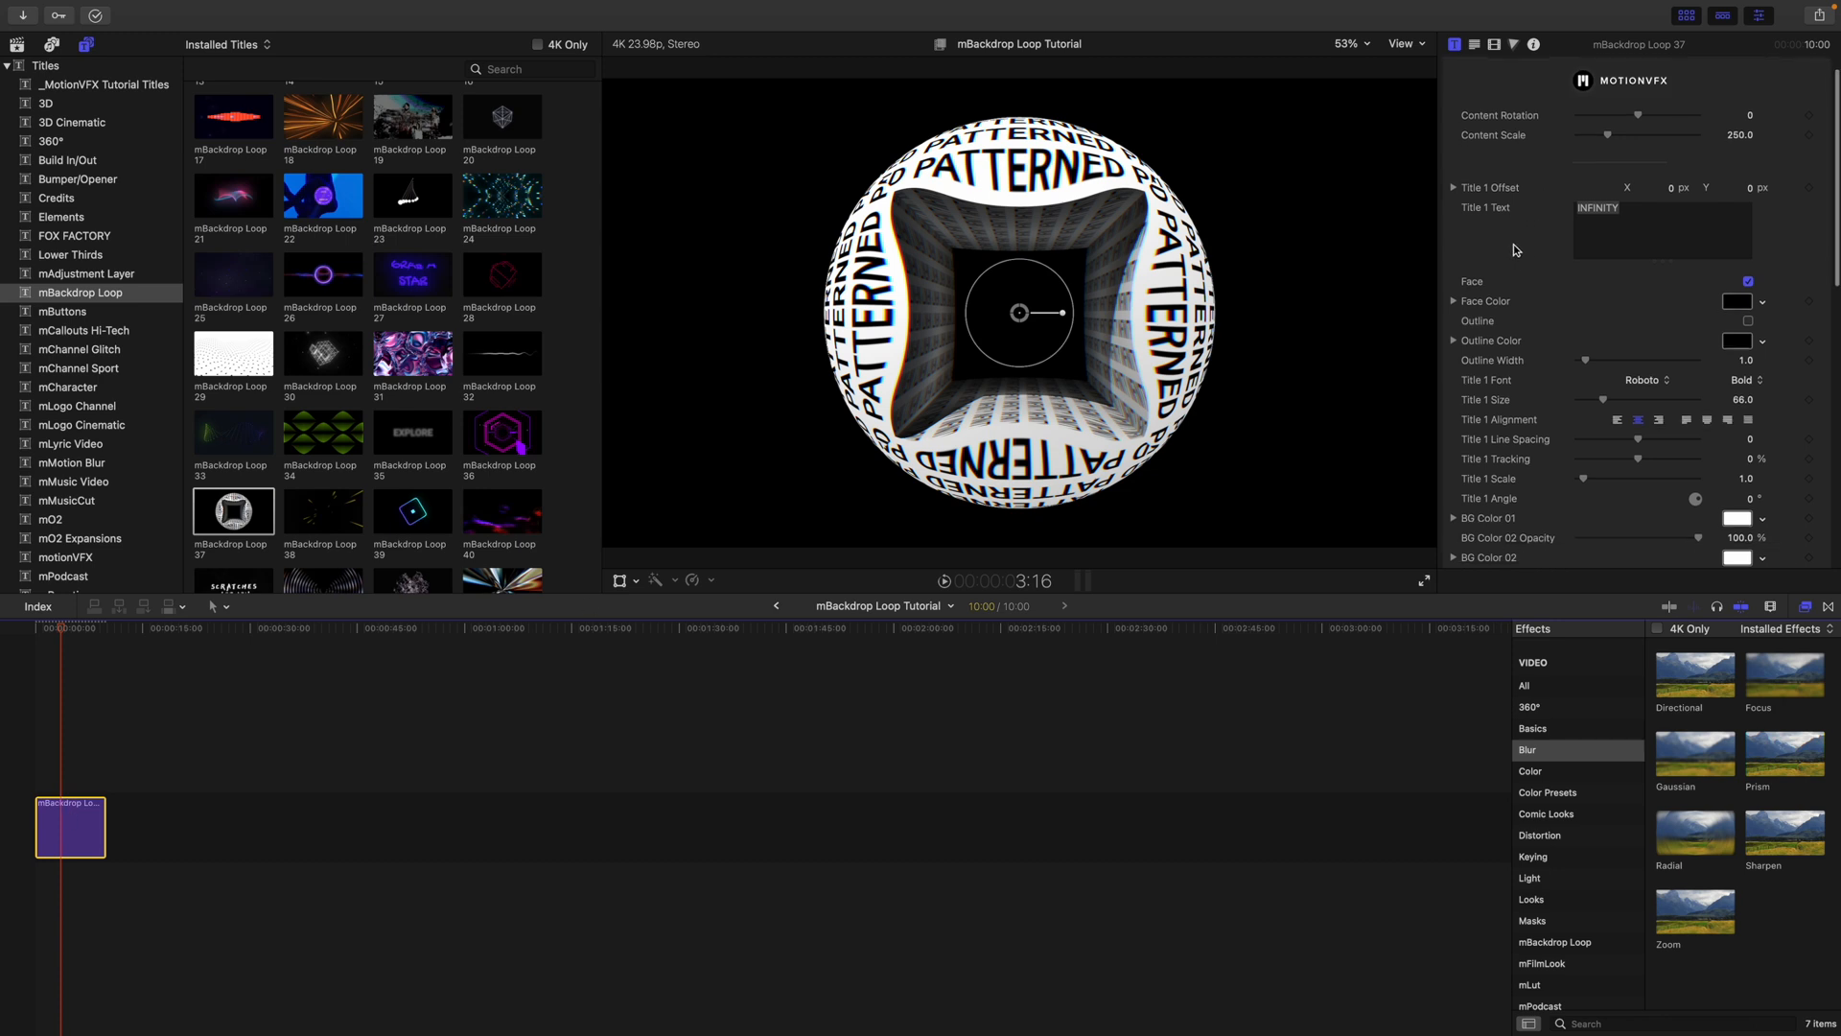
{"action": "double_click", "coordinate": [1598, 207]}
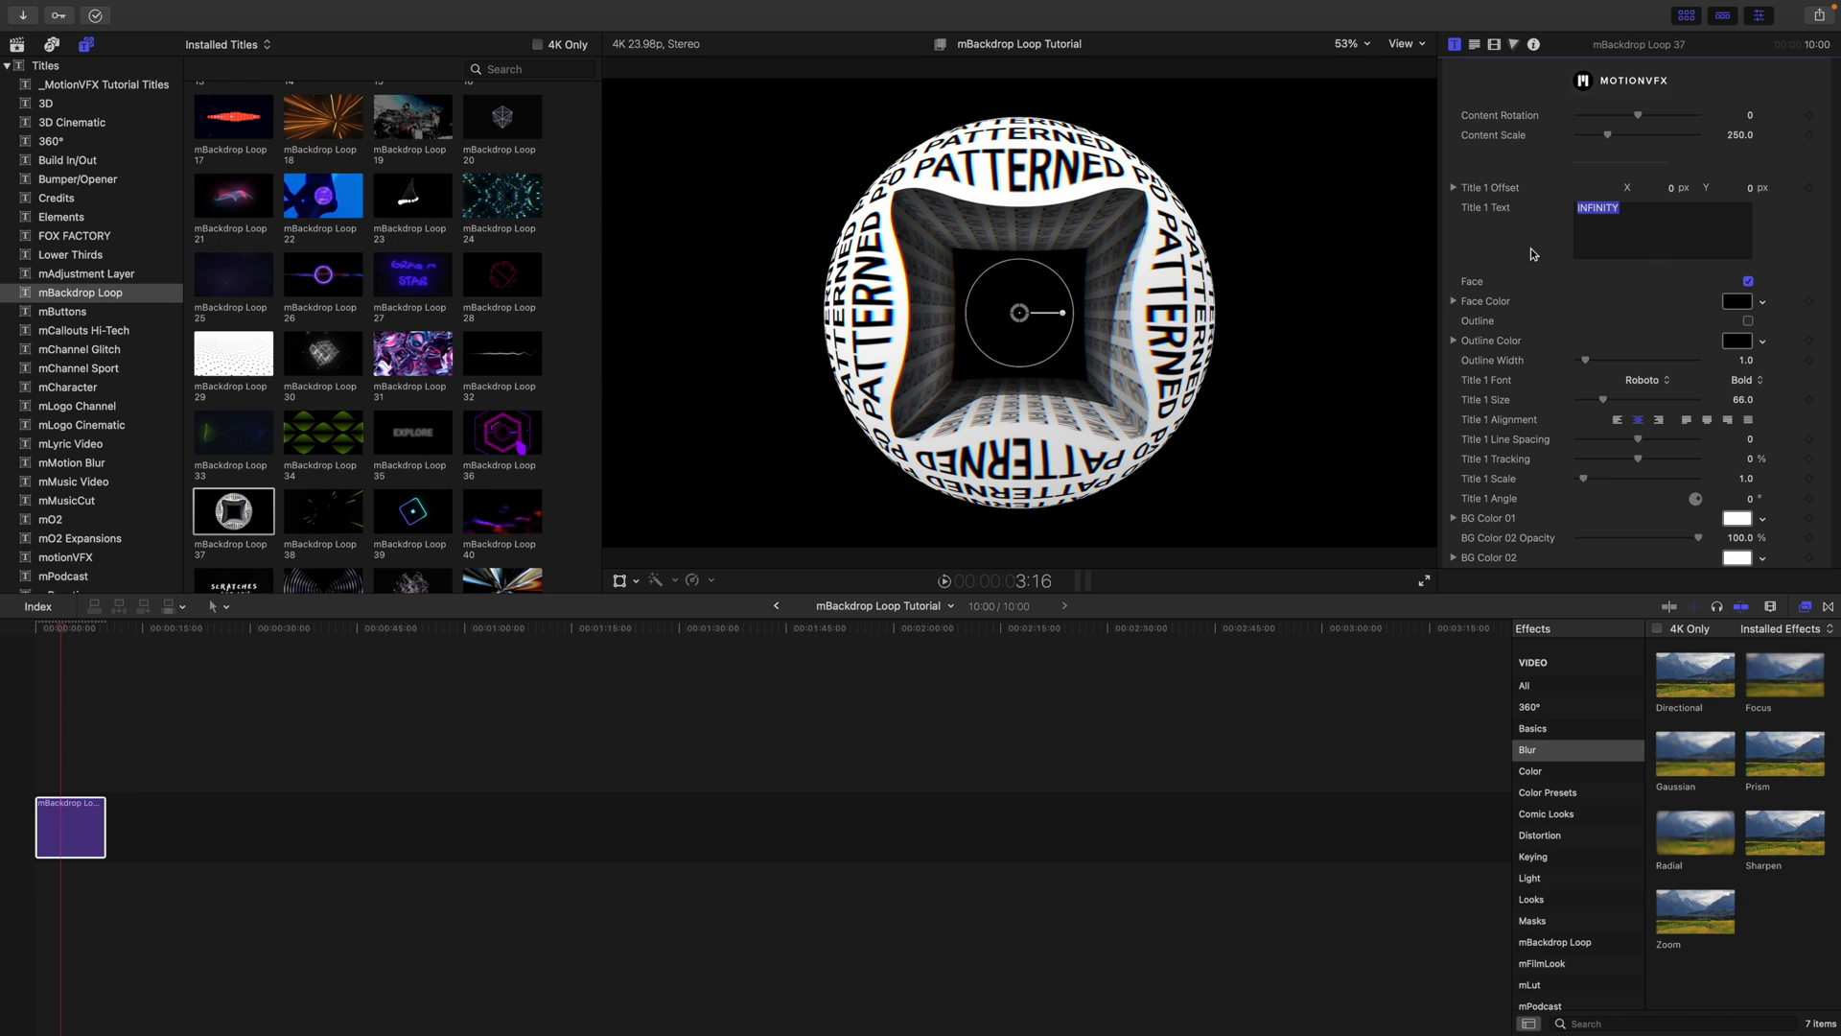
{"action": "type", "text": "MV"}
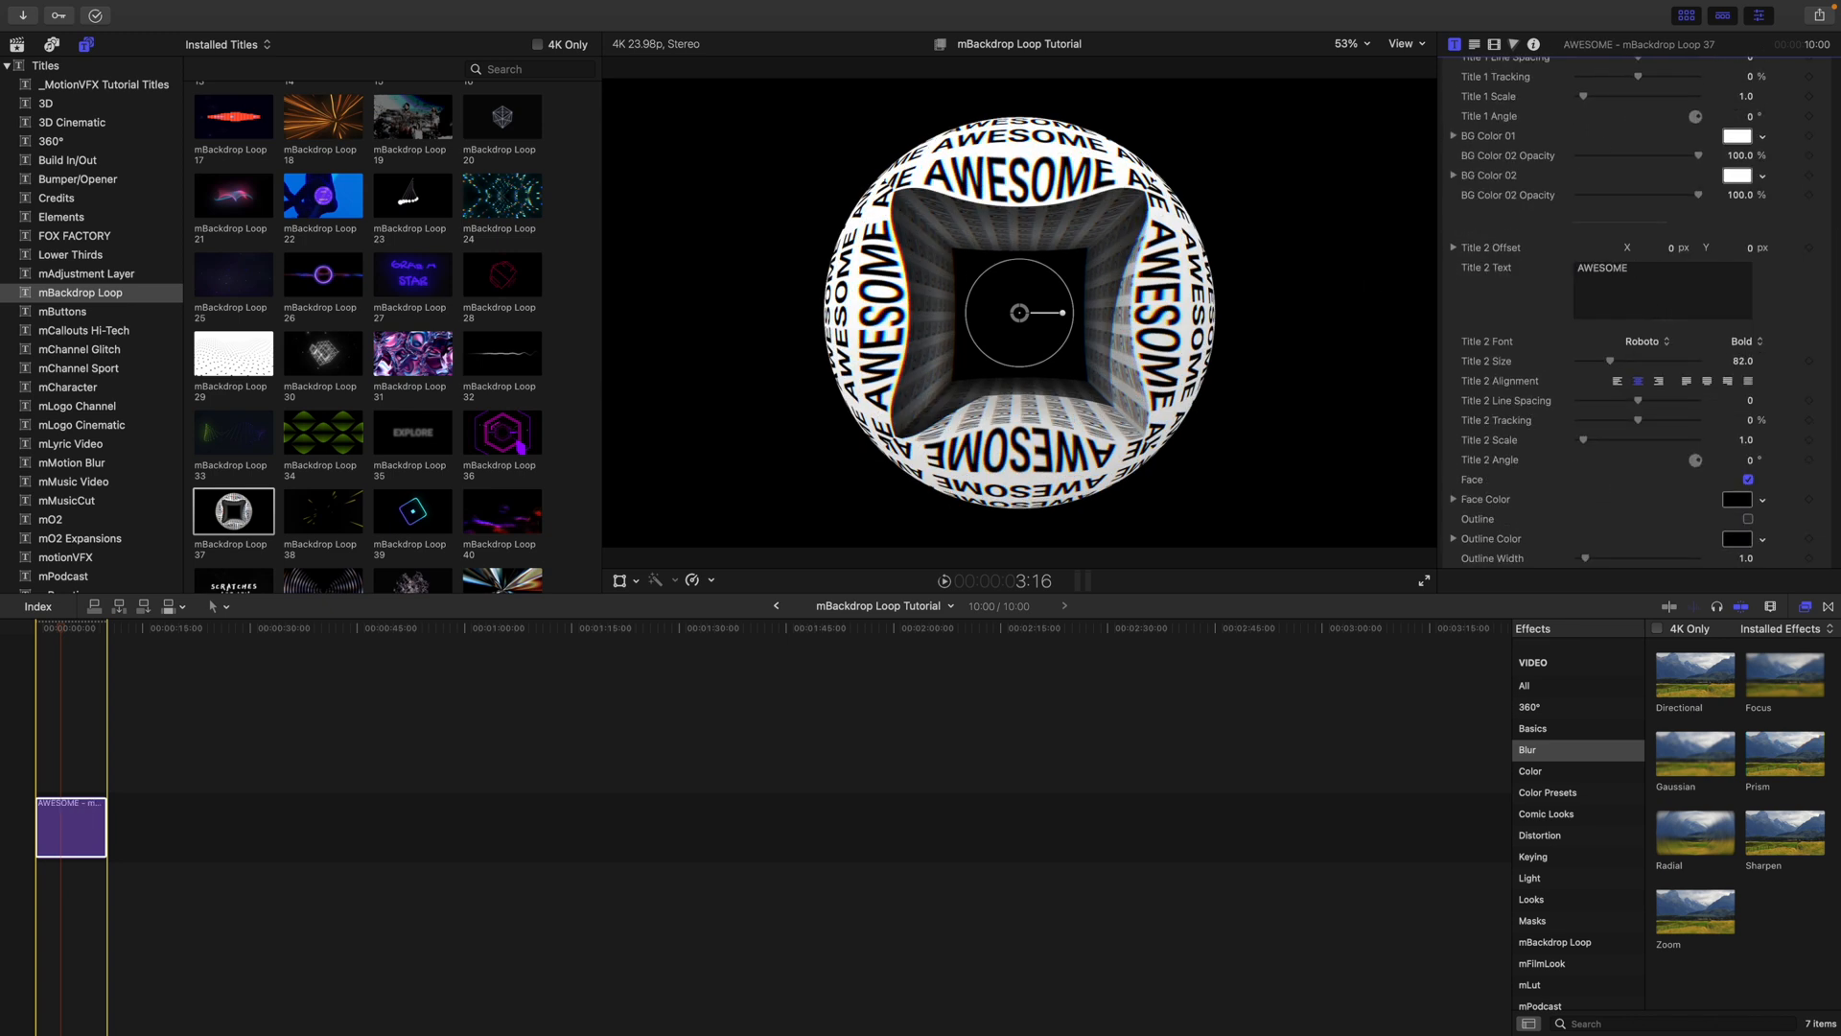
Adjust the sphere's content rotation and enlarge its content scale to about 255.
{"action": "scroll", "scroll_direction": "down", "scroll_amount": 3}
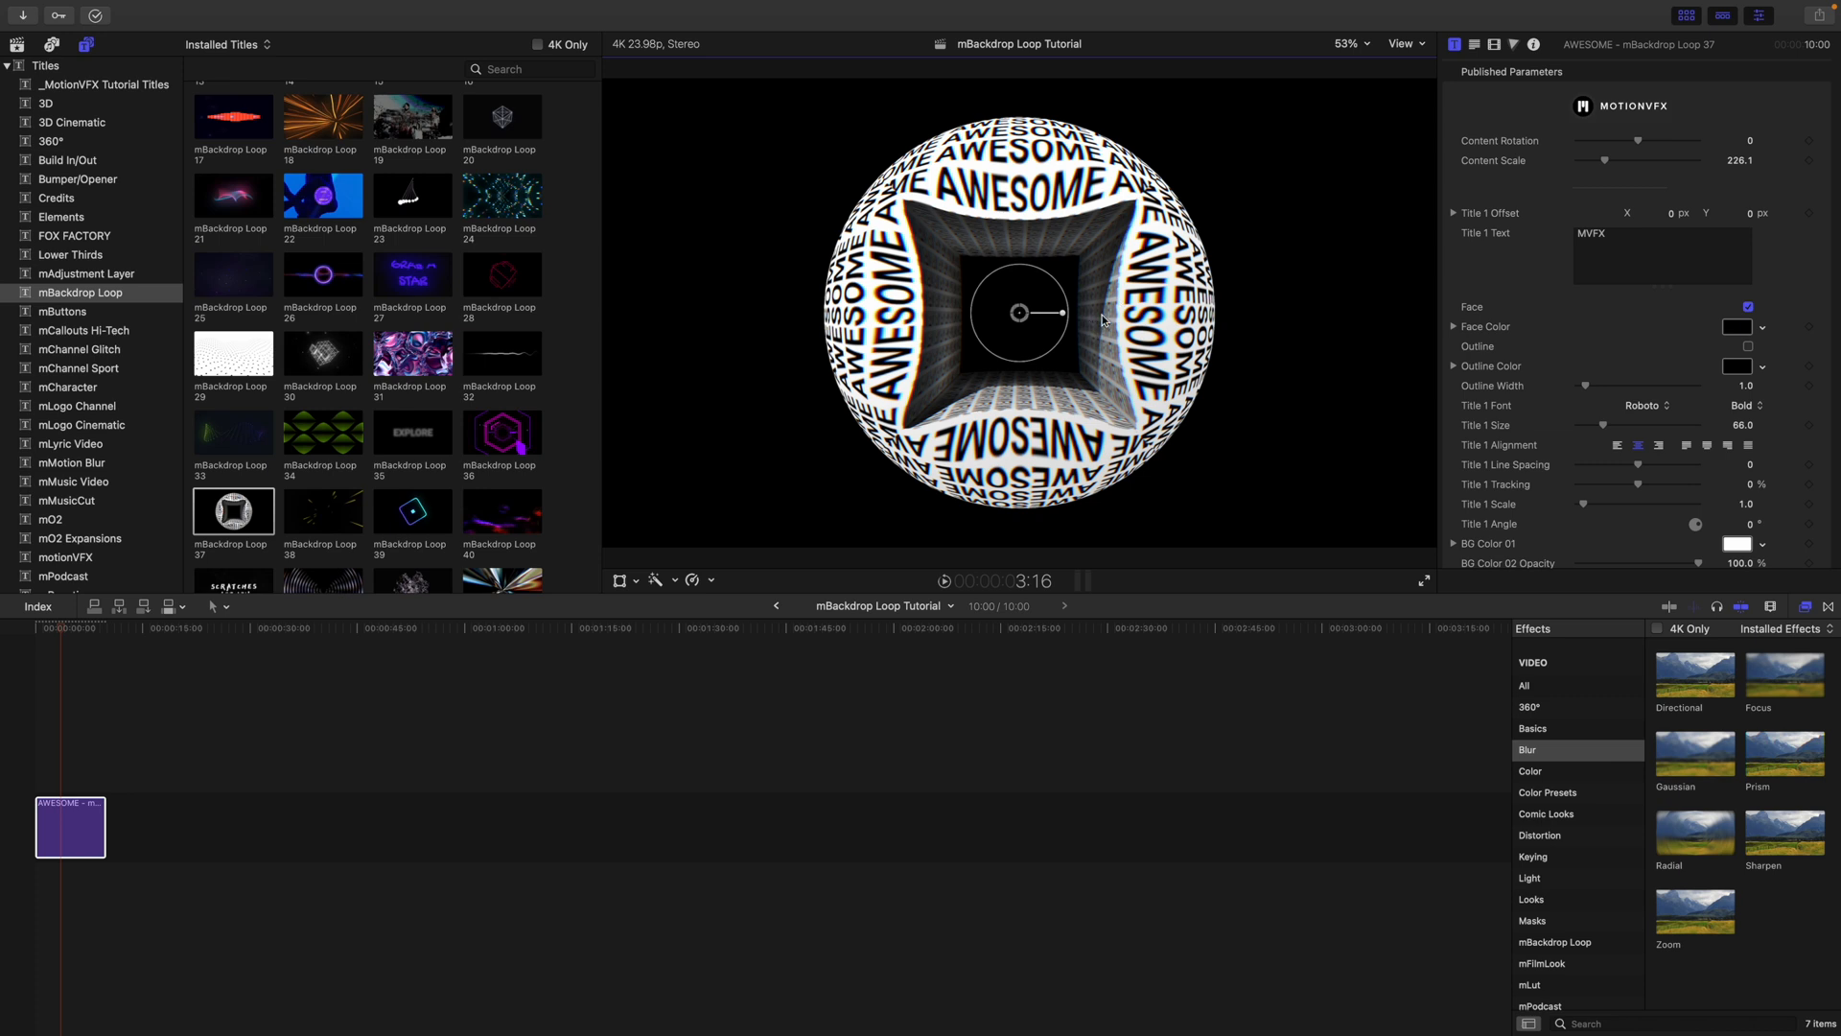
{"action": "left_click_drag", "start_coordinate": [1018, 312], "coordinate": [1055, 334]}
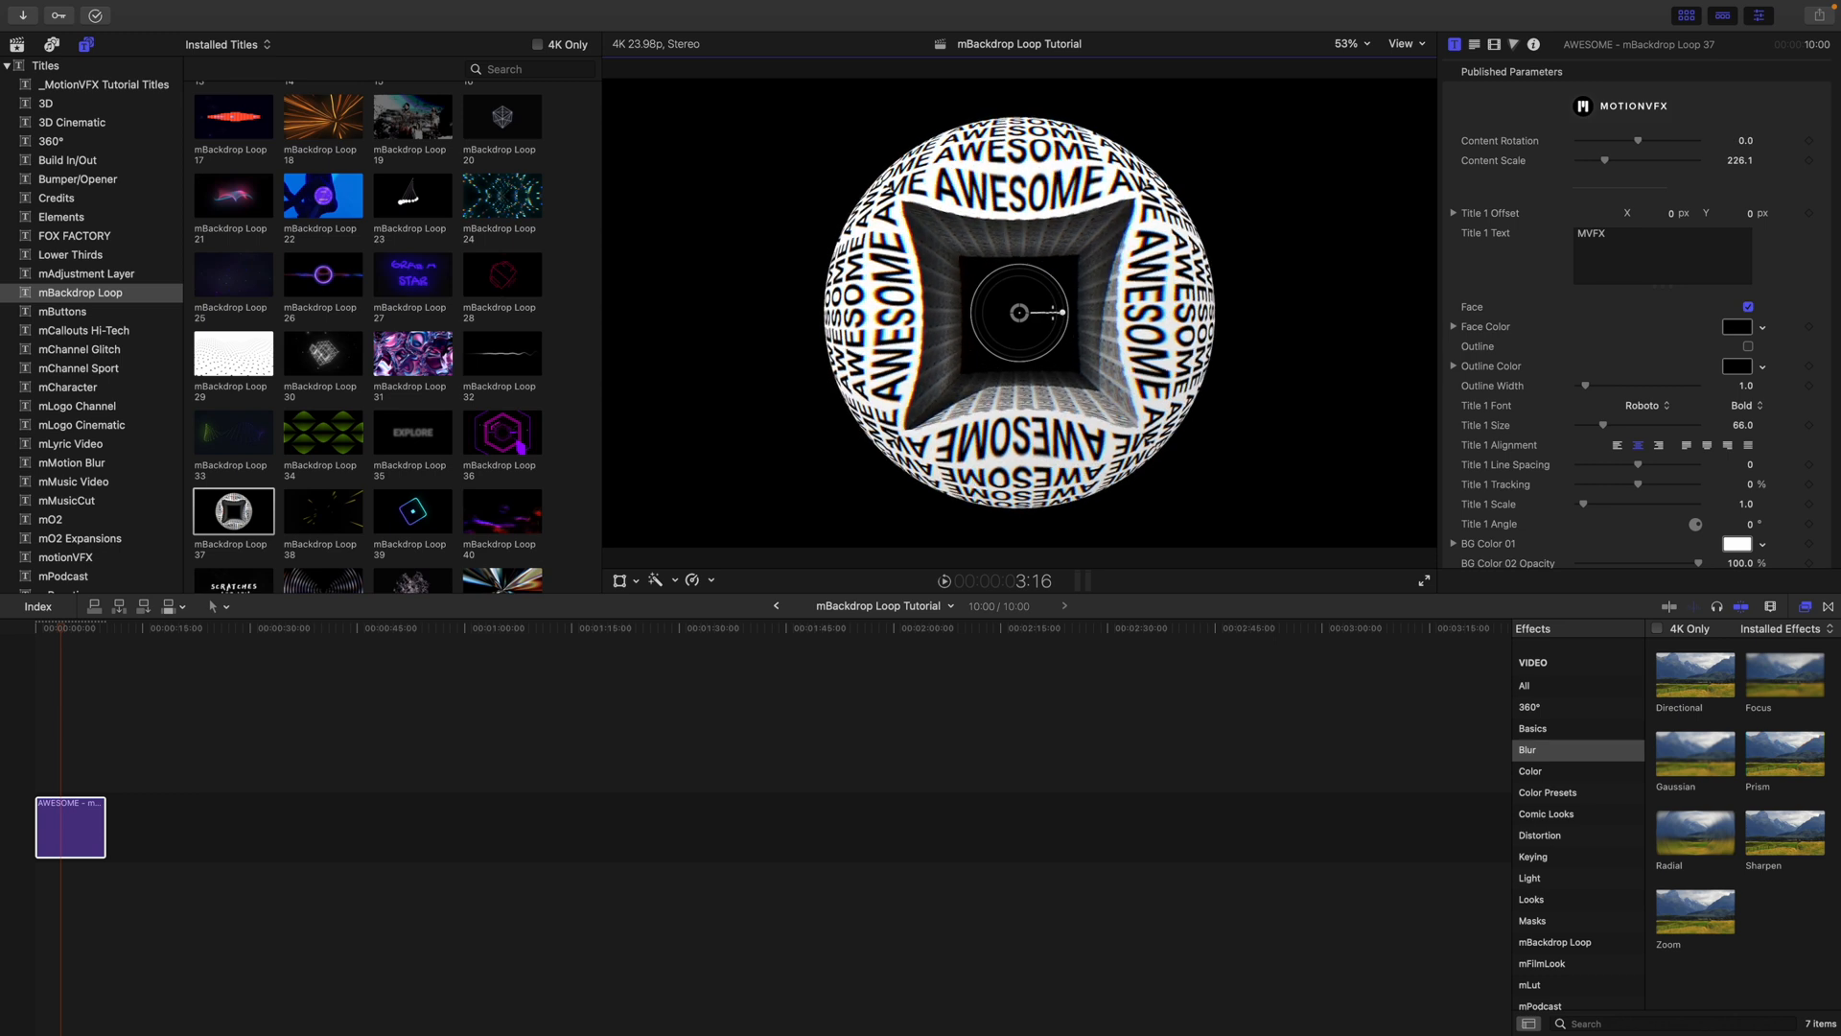
{"action": "left_click_drag", "start_coordinate": [1627, 180], "coordinate": [1598, 180]}
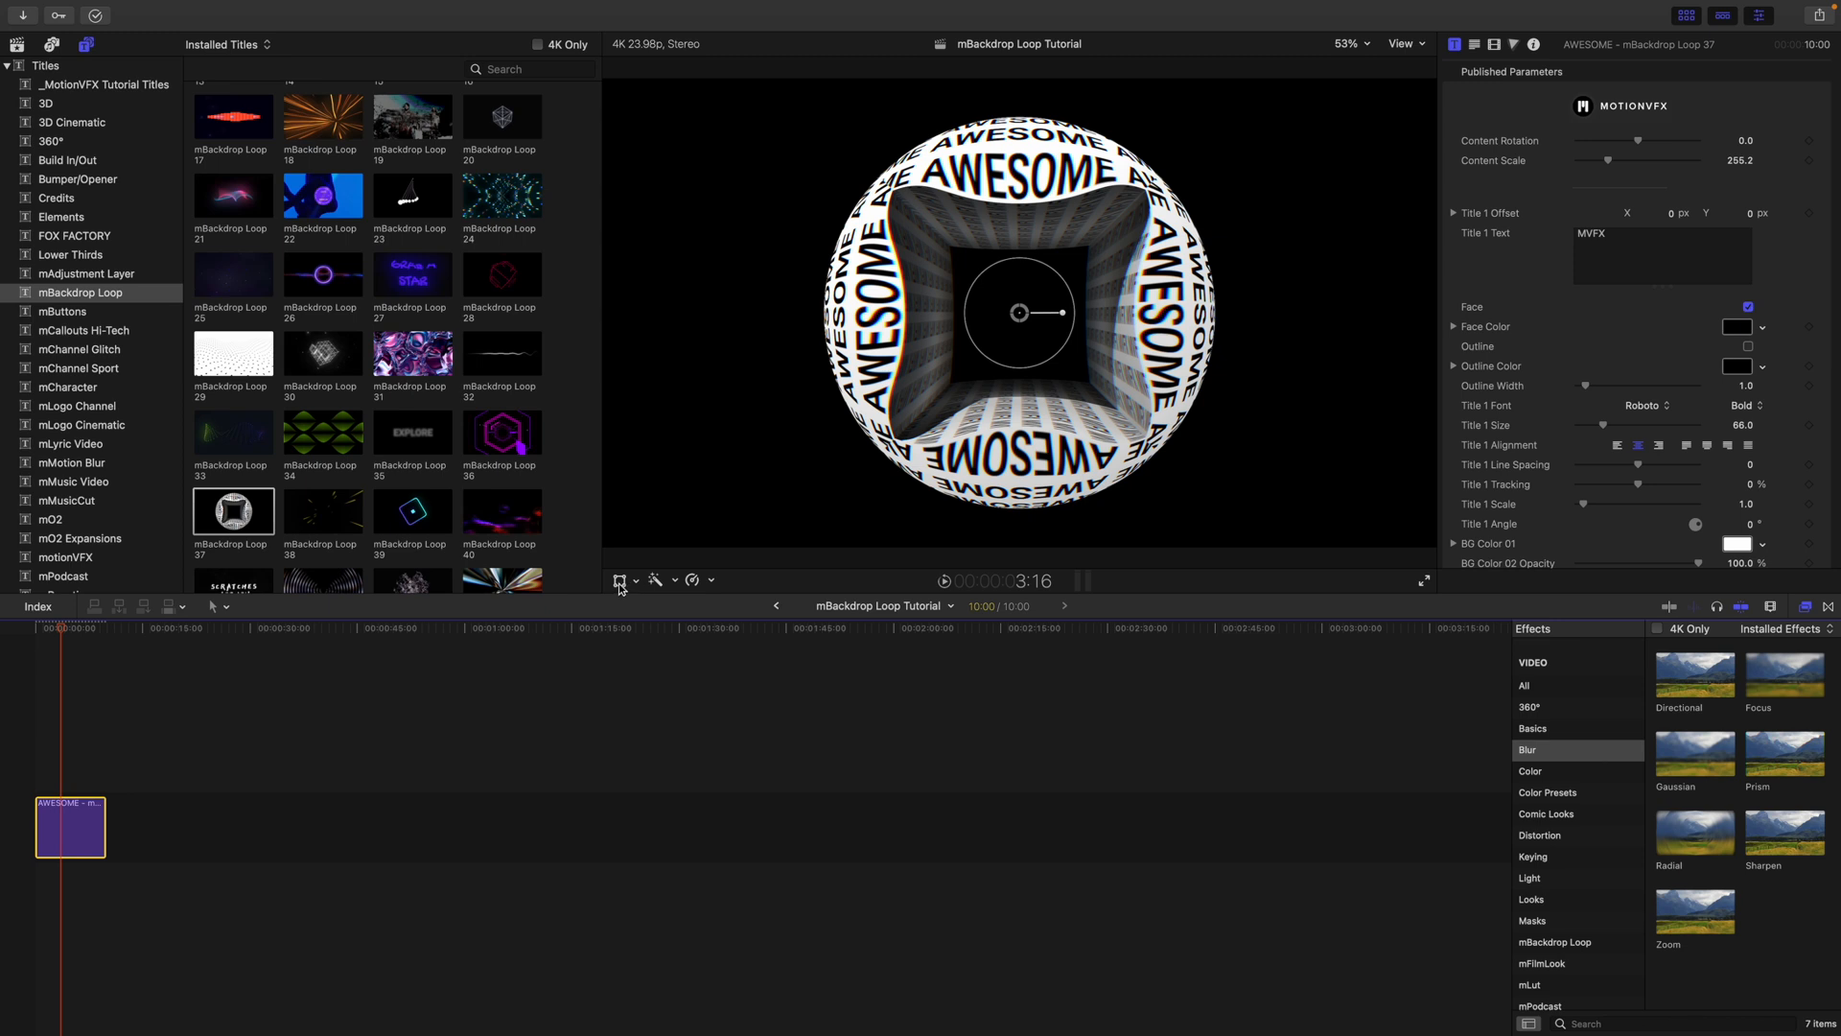
{"action": "left_click", "coordinate": [620, 579]}
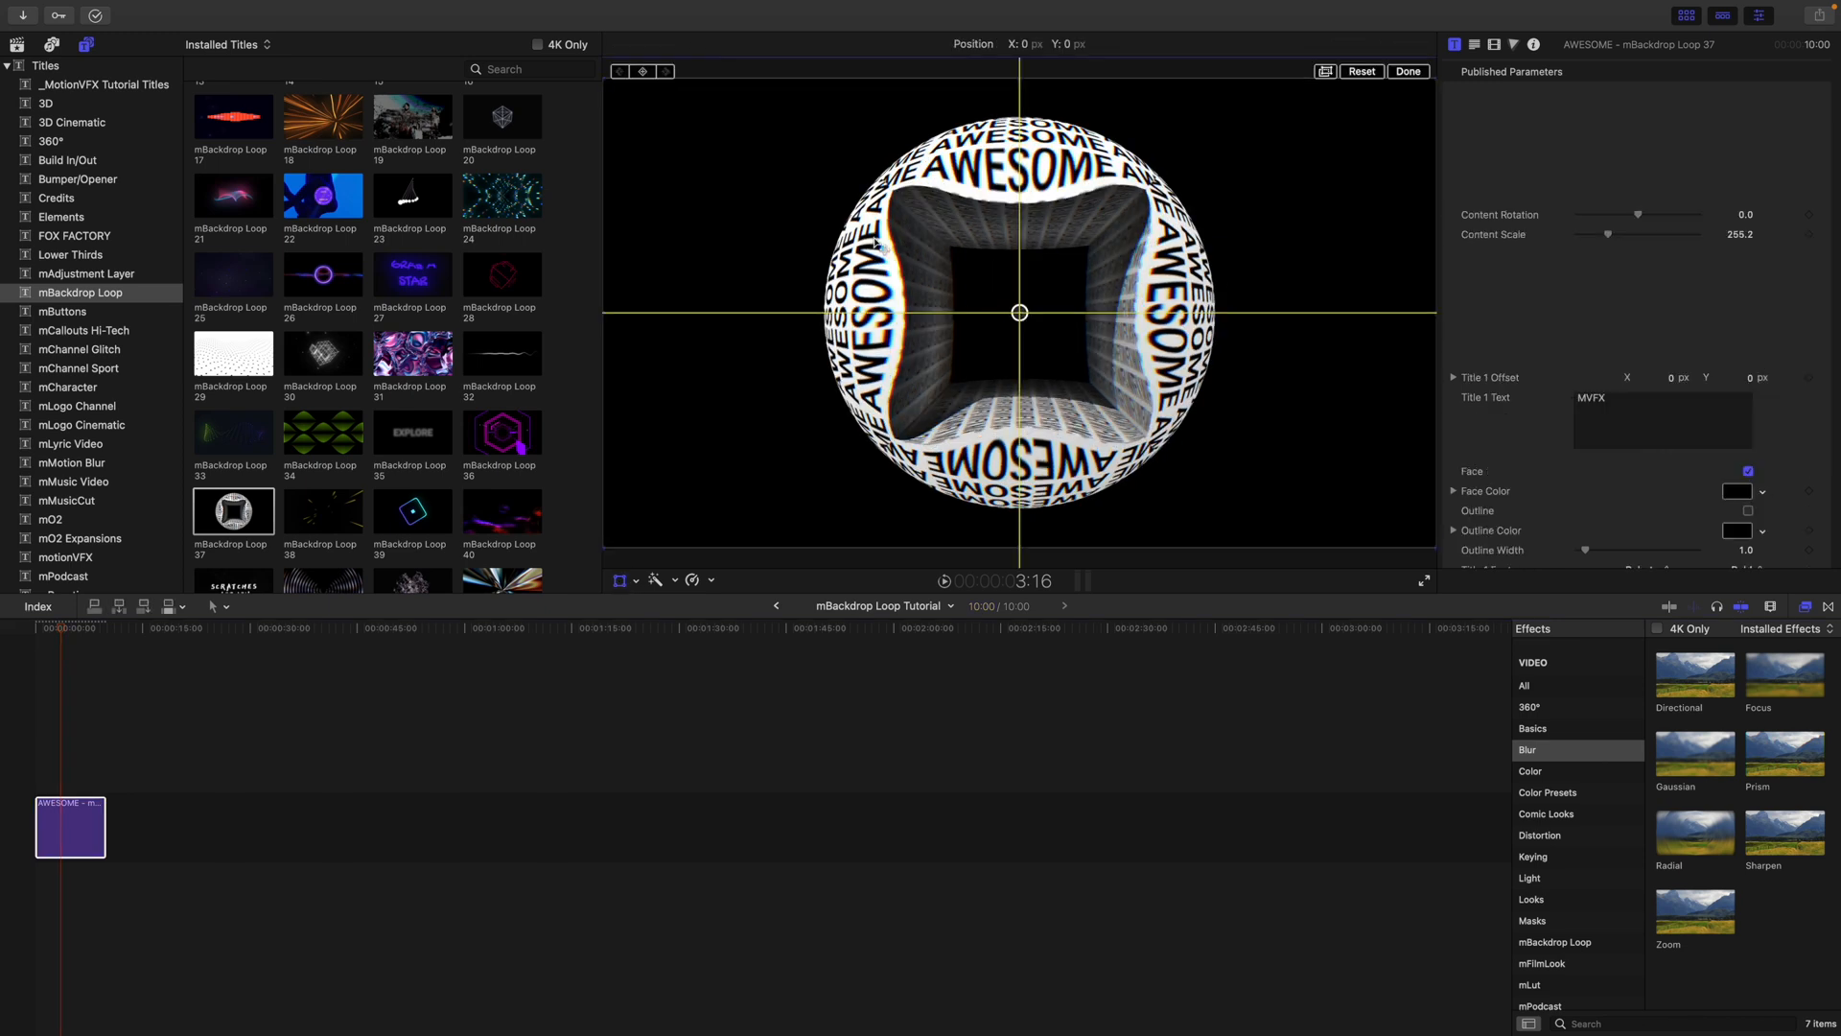
{"action": "left_click_drag", "start_coordinate": [1018, 311], "coordinate": [1105, 305]}
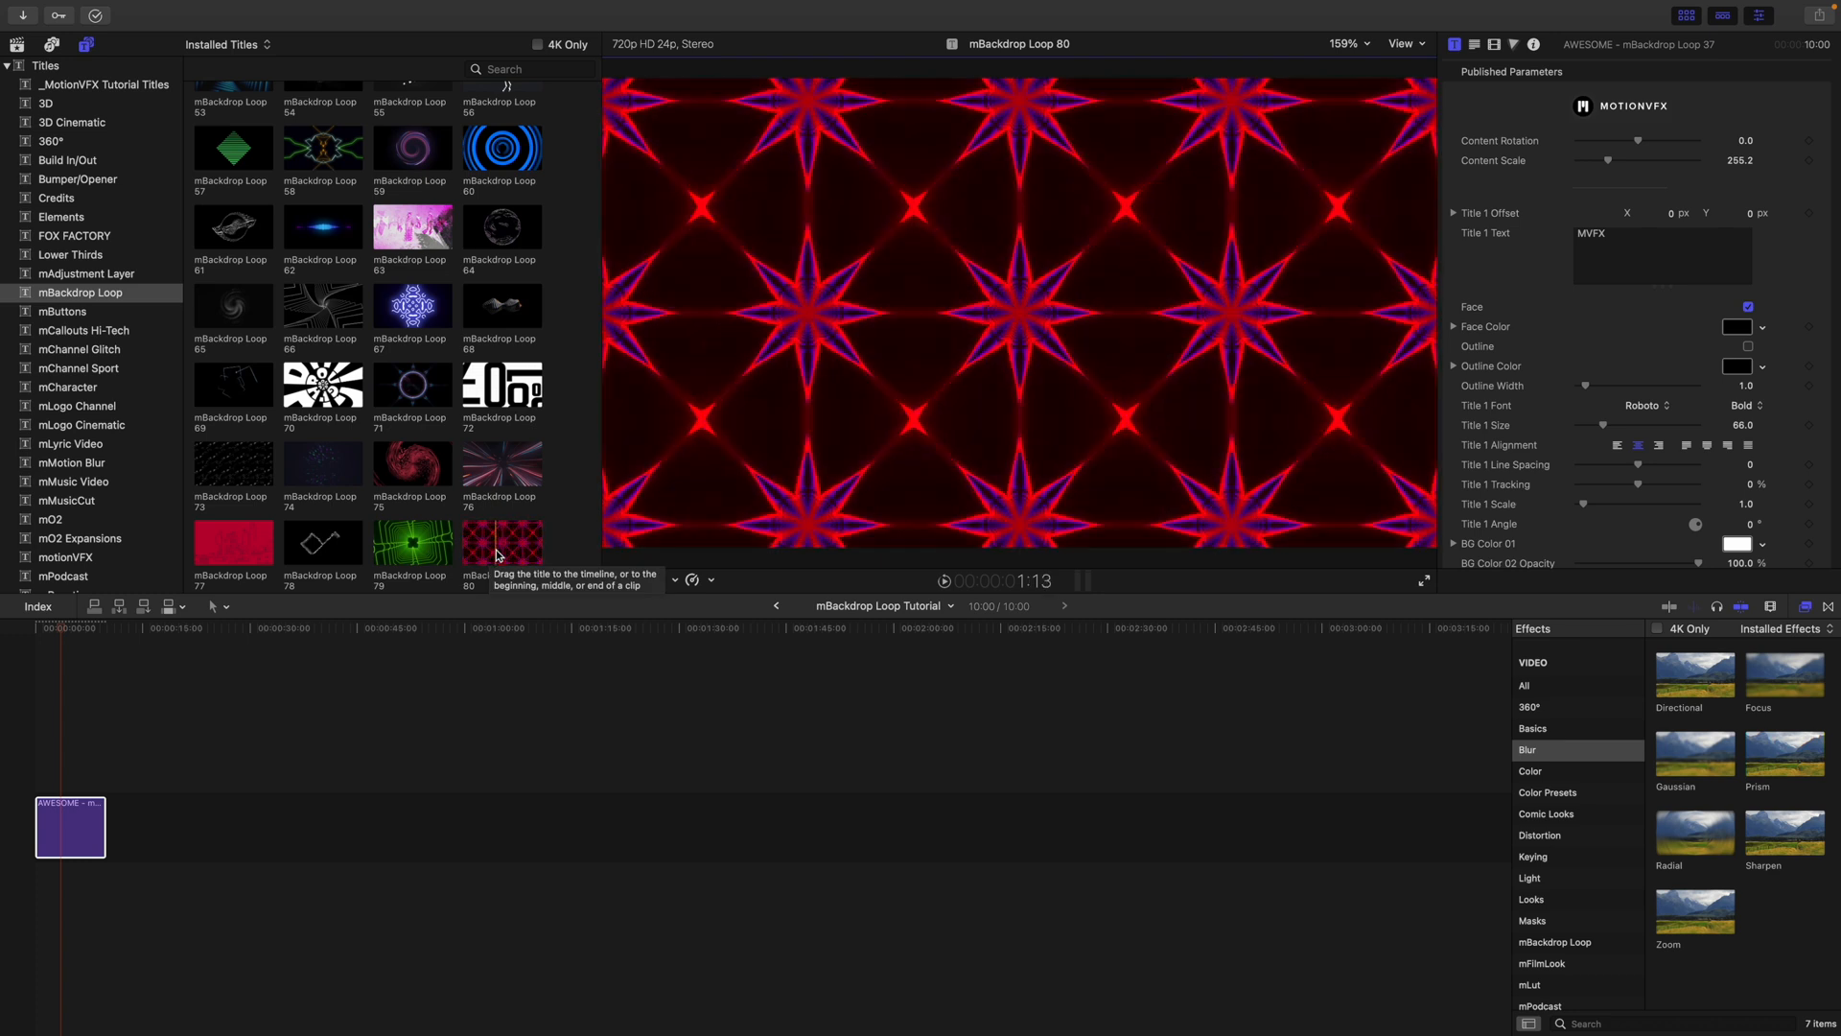
{"action": "mouse_move", "coordinate": [503, 385]}
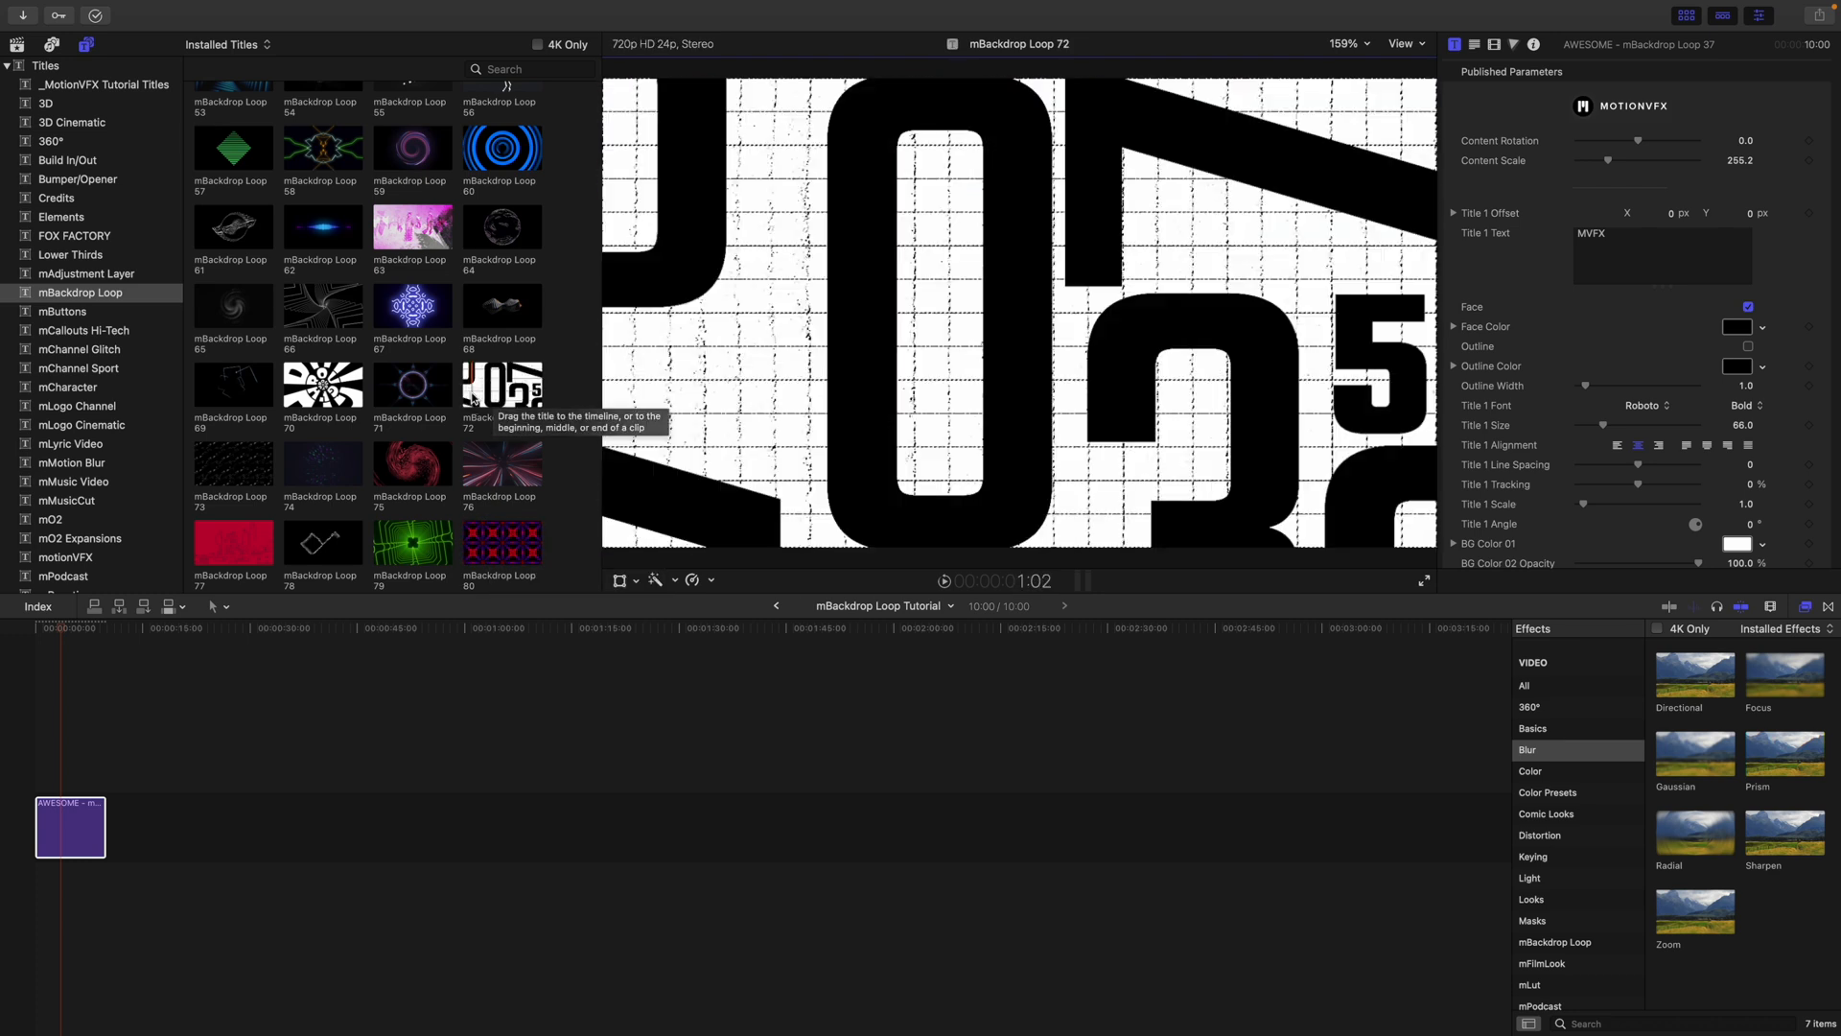